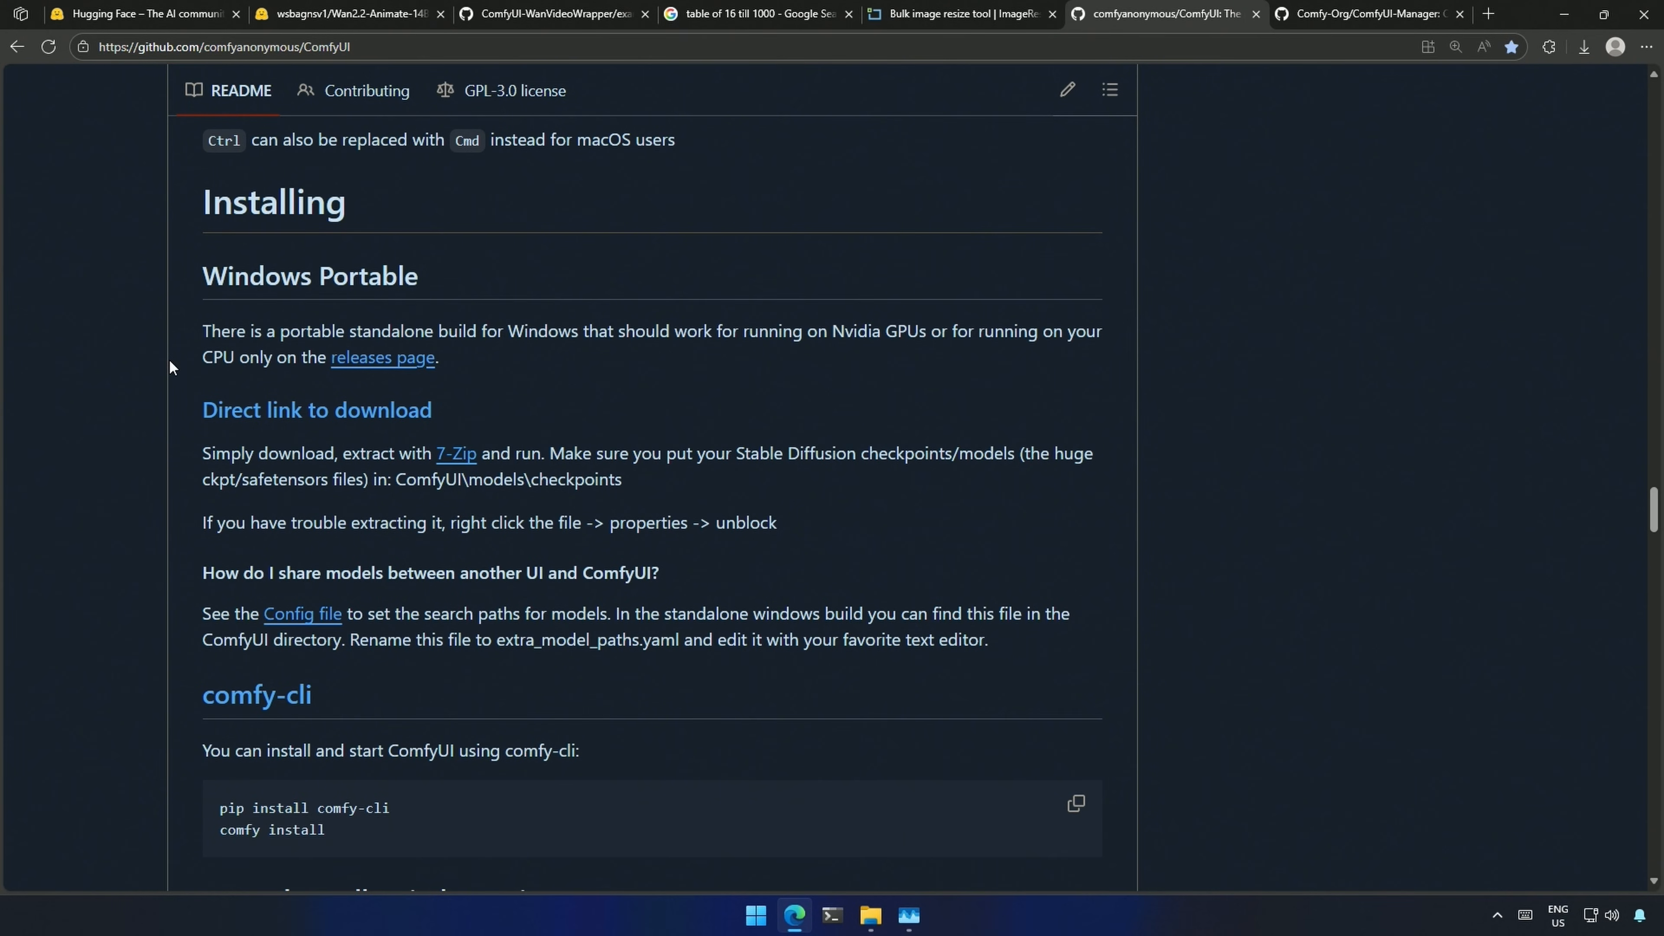
# Step: Launch update_comfyui.bat and approve running it past the unverified-publisher warning
pyautogui.doubleClick(310, 276)
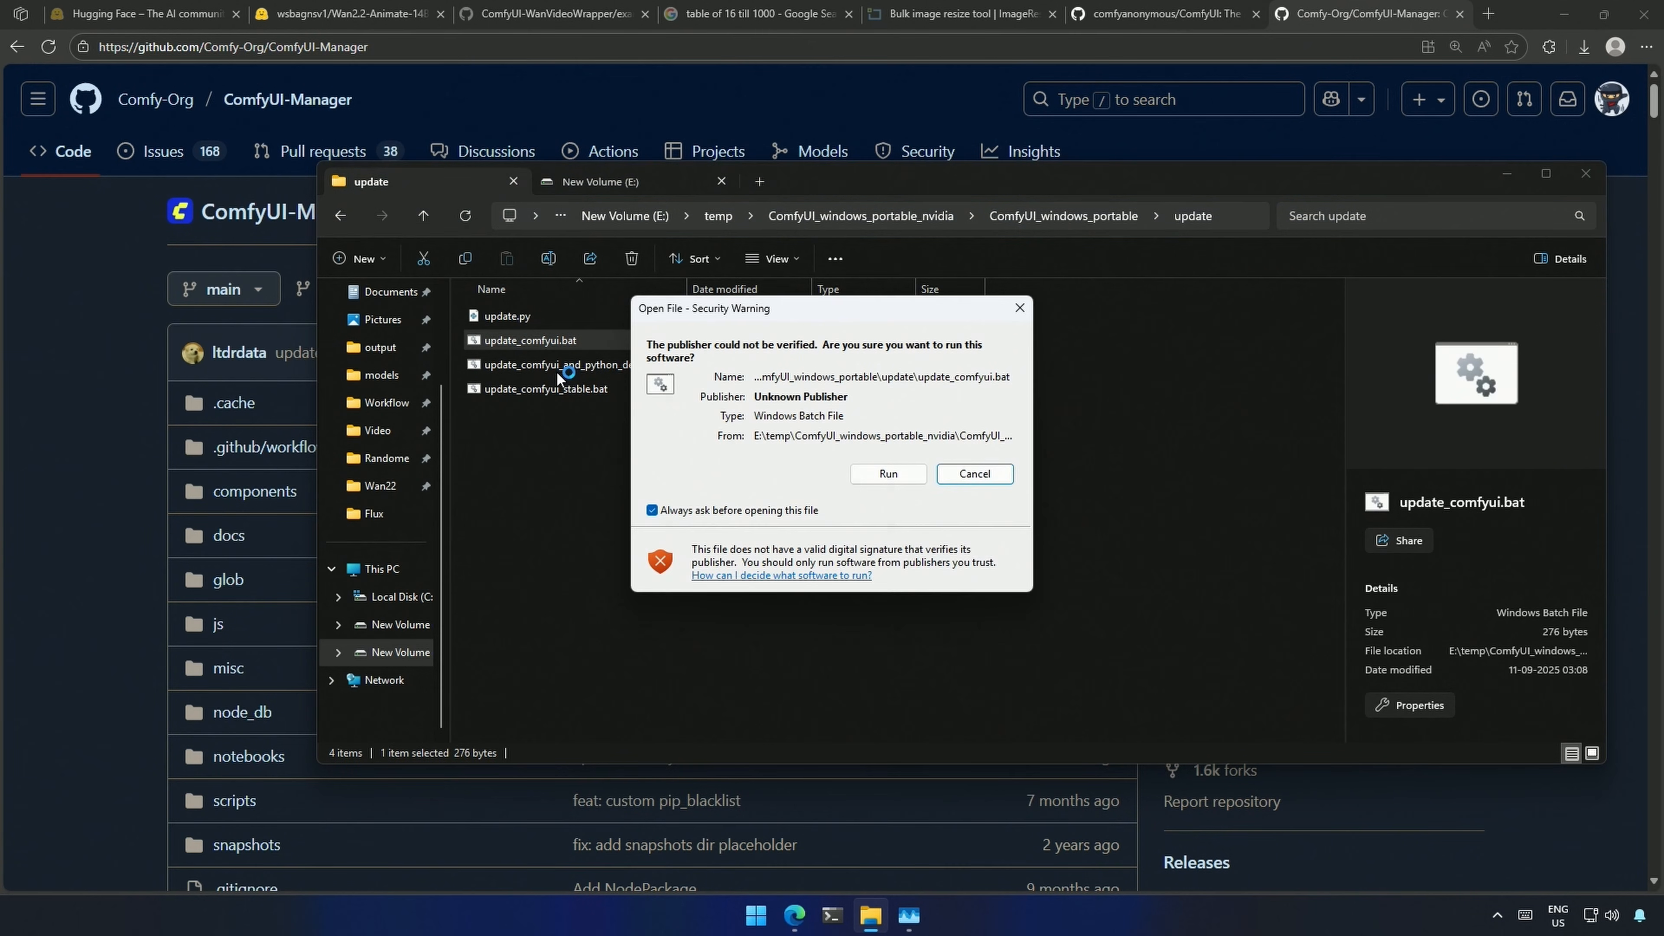
pyautogui.click(885, 473)
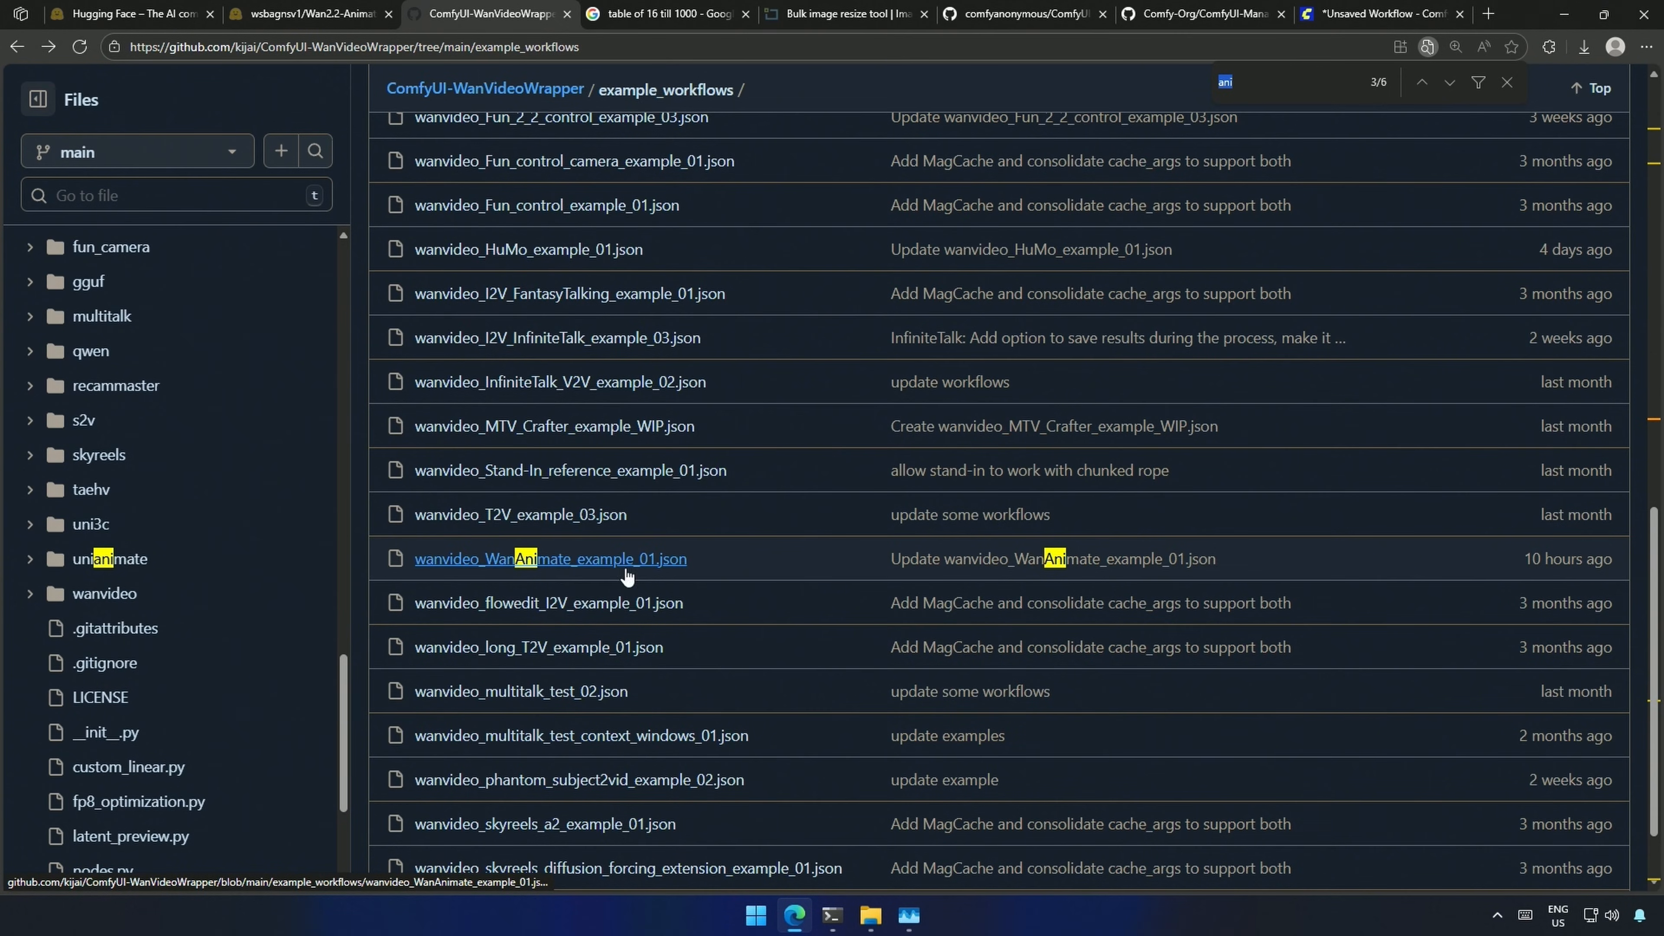
# Step: Open wanvideo_WanAnimate_example_01.json from the WanVideoWrapper example_workflows folder
pyautogui.click(549, 558)
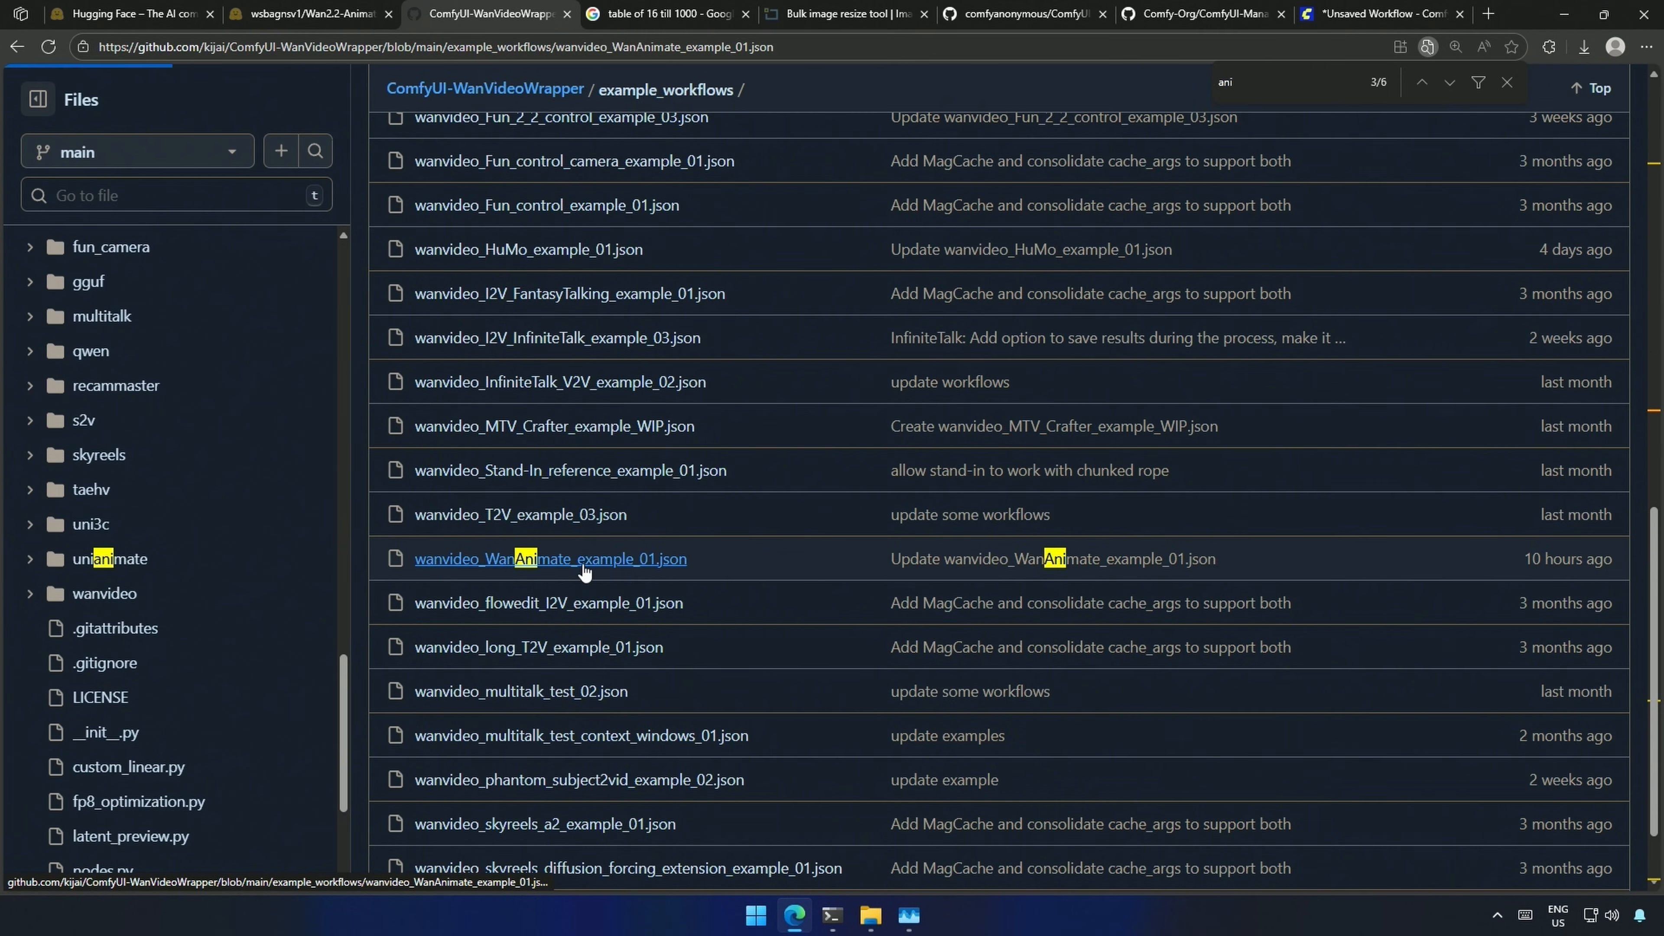
pyautogui.click(549, 558)
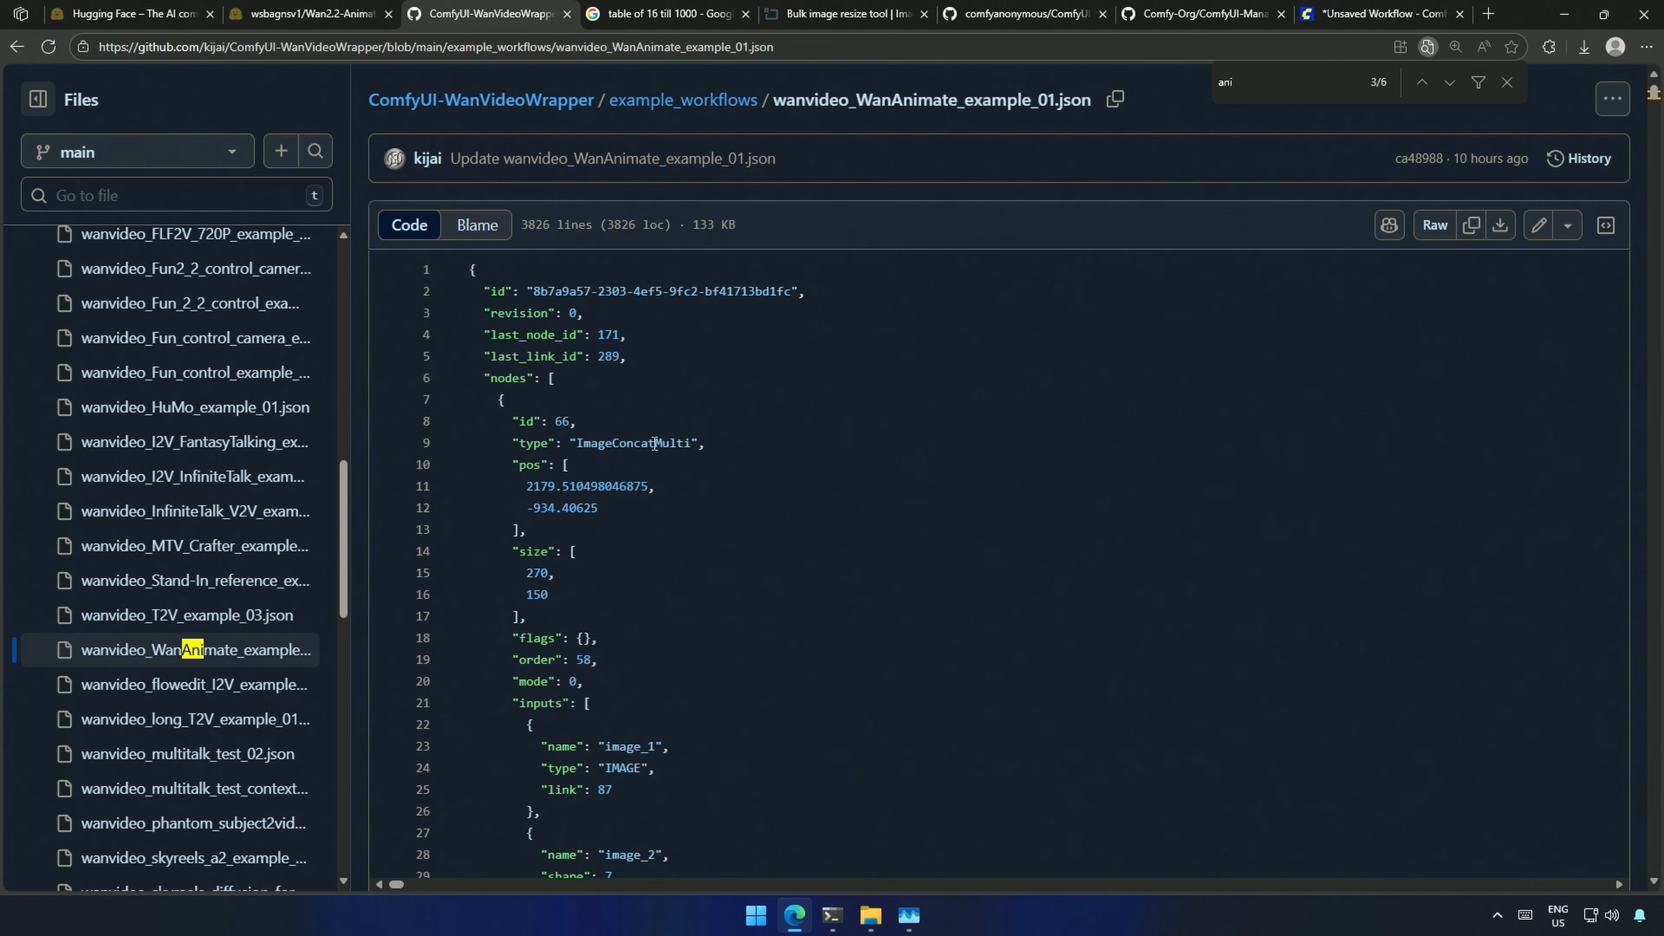
pyautogui.moveTo(1470, 231)
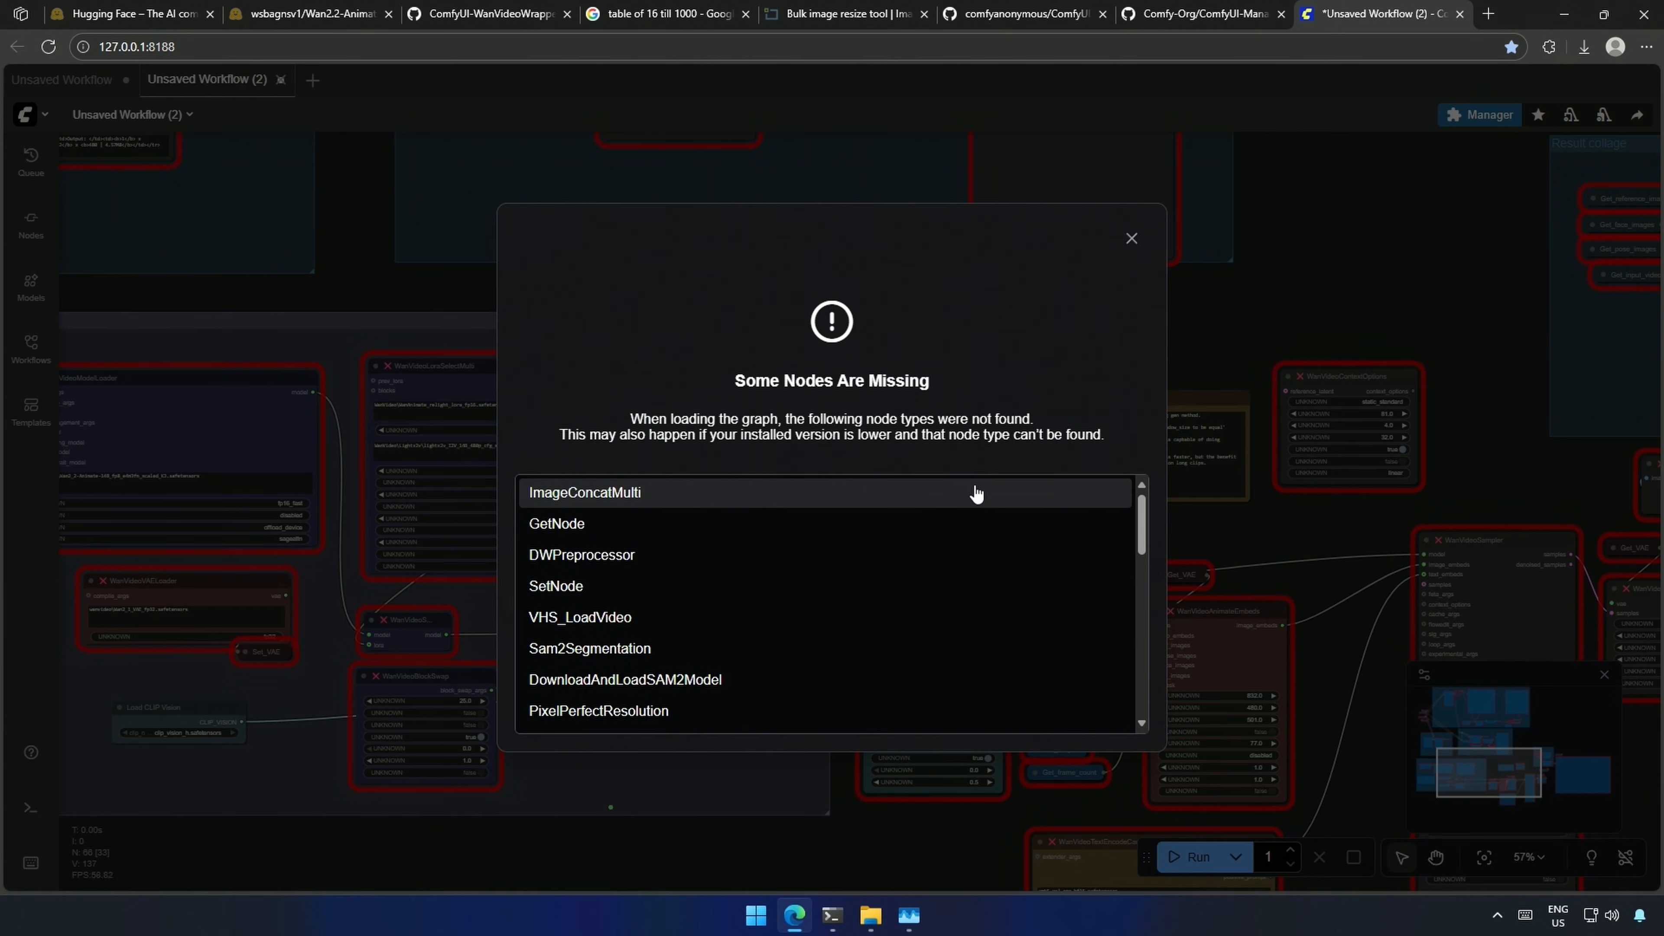
# Step: Filter the Manager's Custom Nodes list to the workflow's missing nodes for installation
pyautogui.scroll(-3)
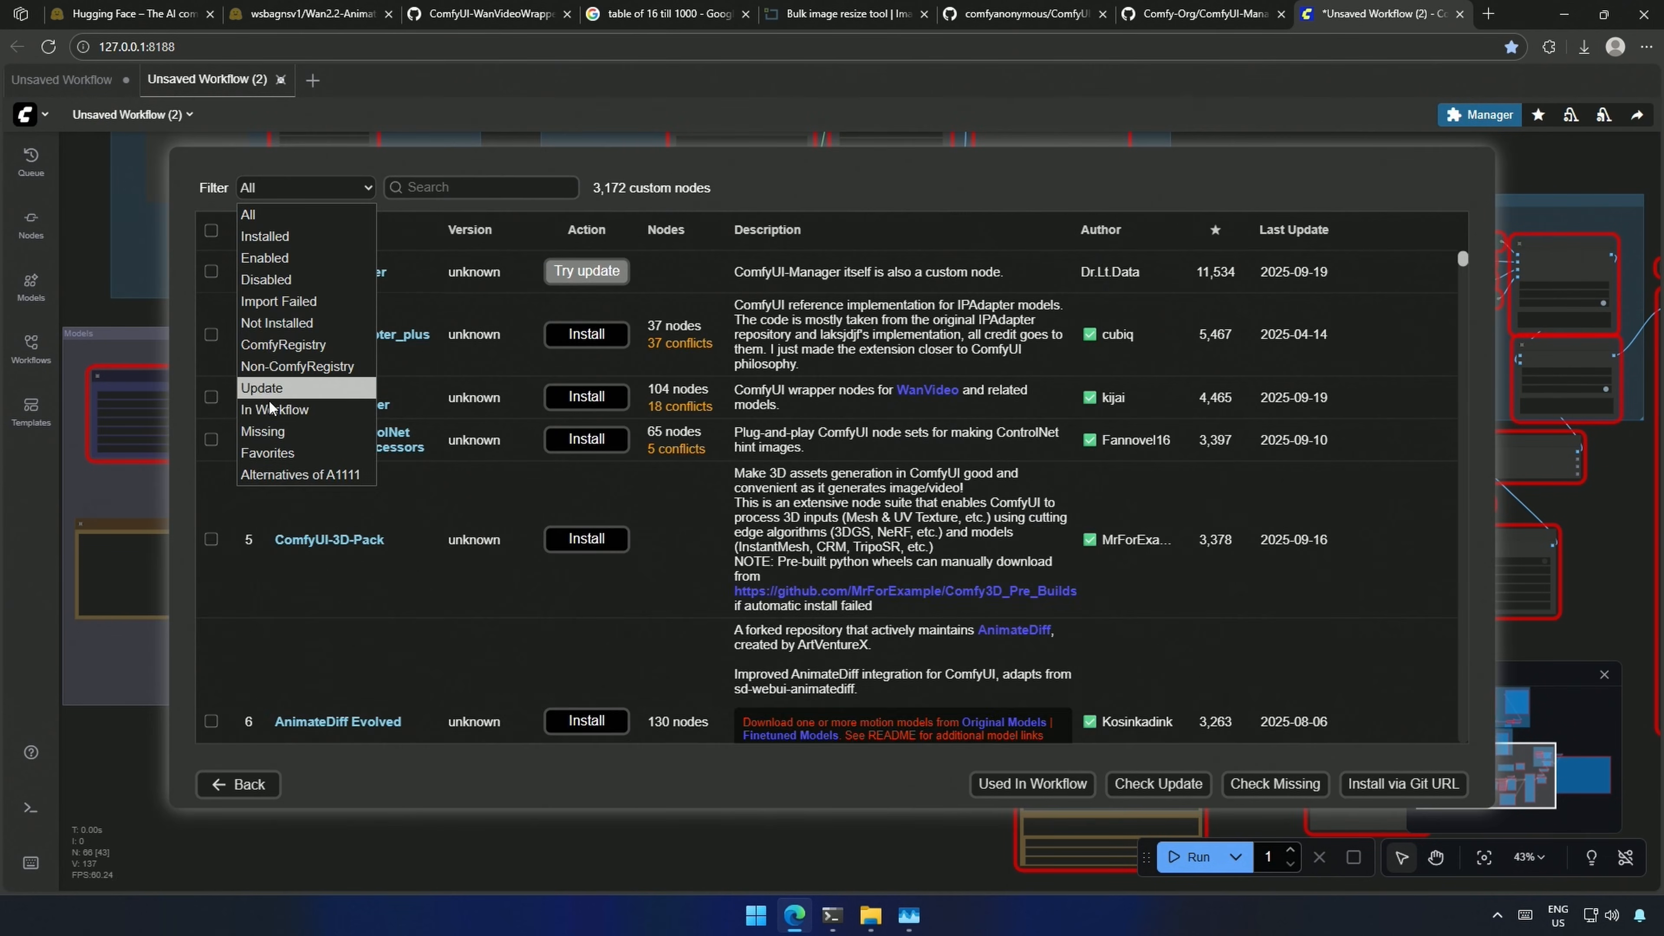
pyautogui.click(262, 431)
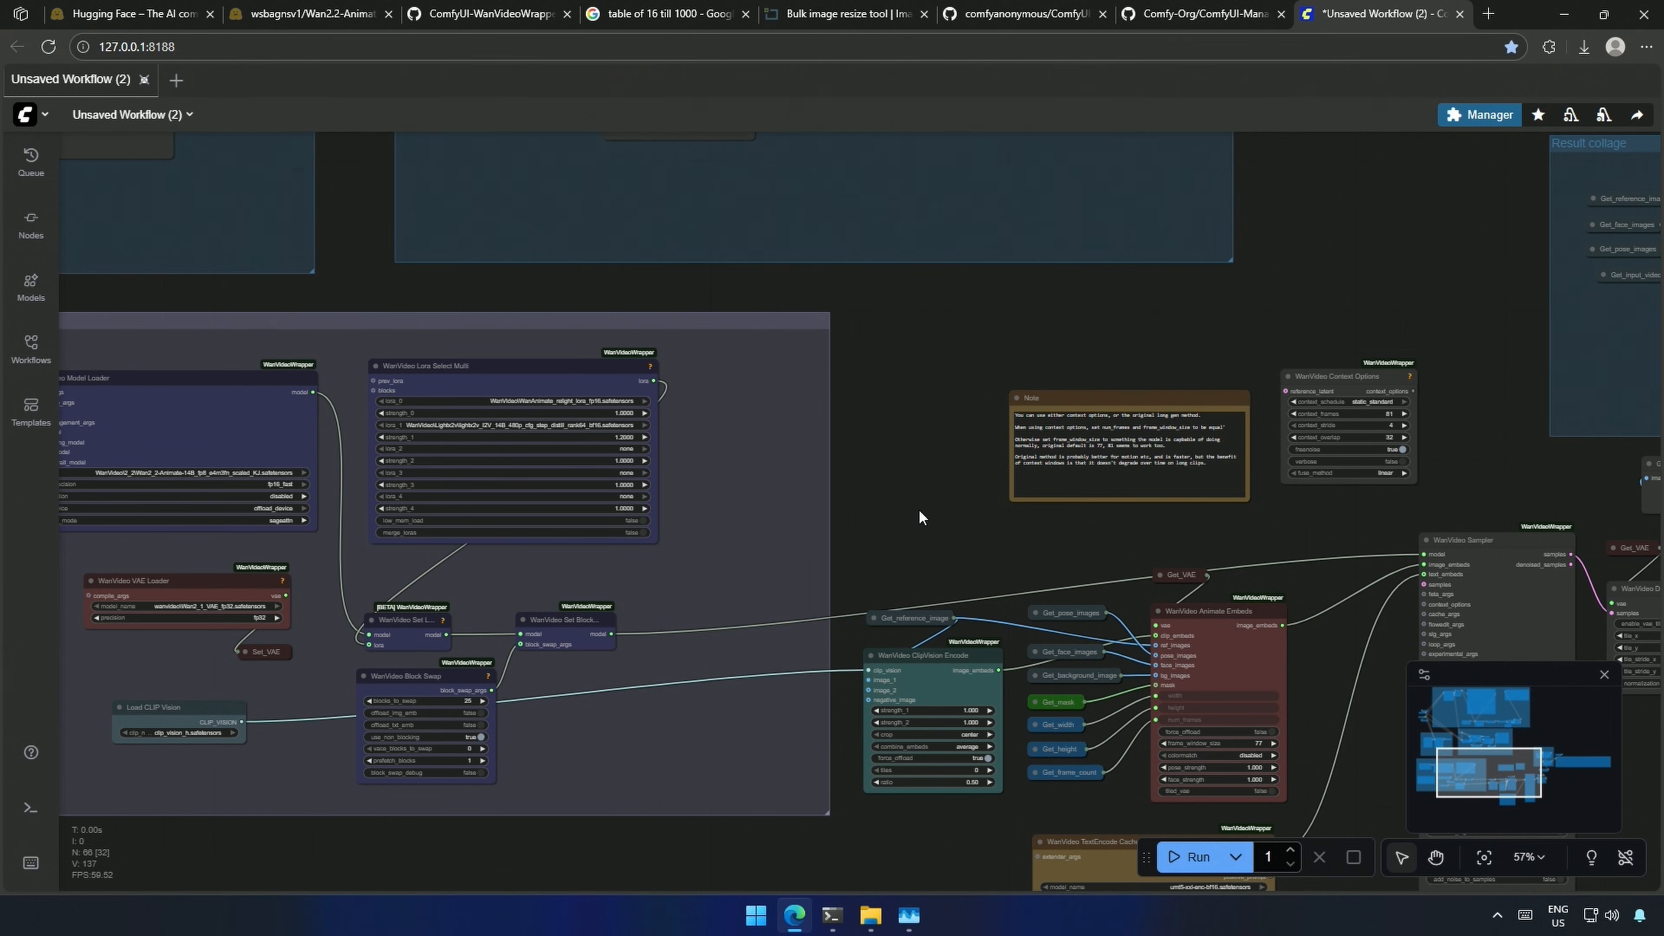
# Step: Navigate into ComfyUI_windows_portable's ComfyUI folder and select its models folder
pyautogui.scroll(-3)
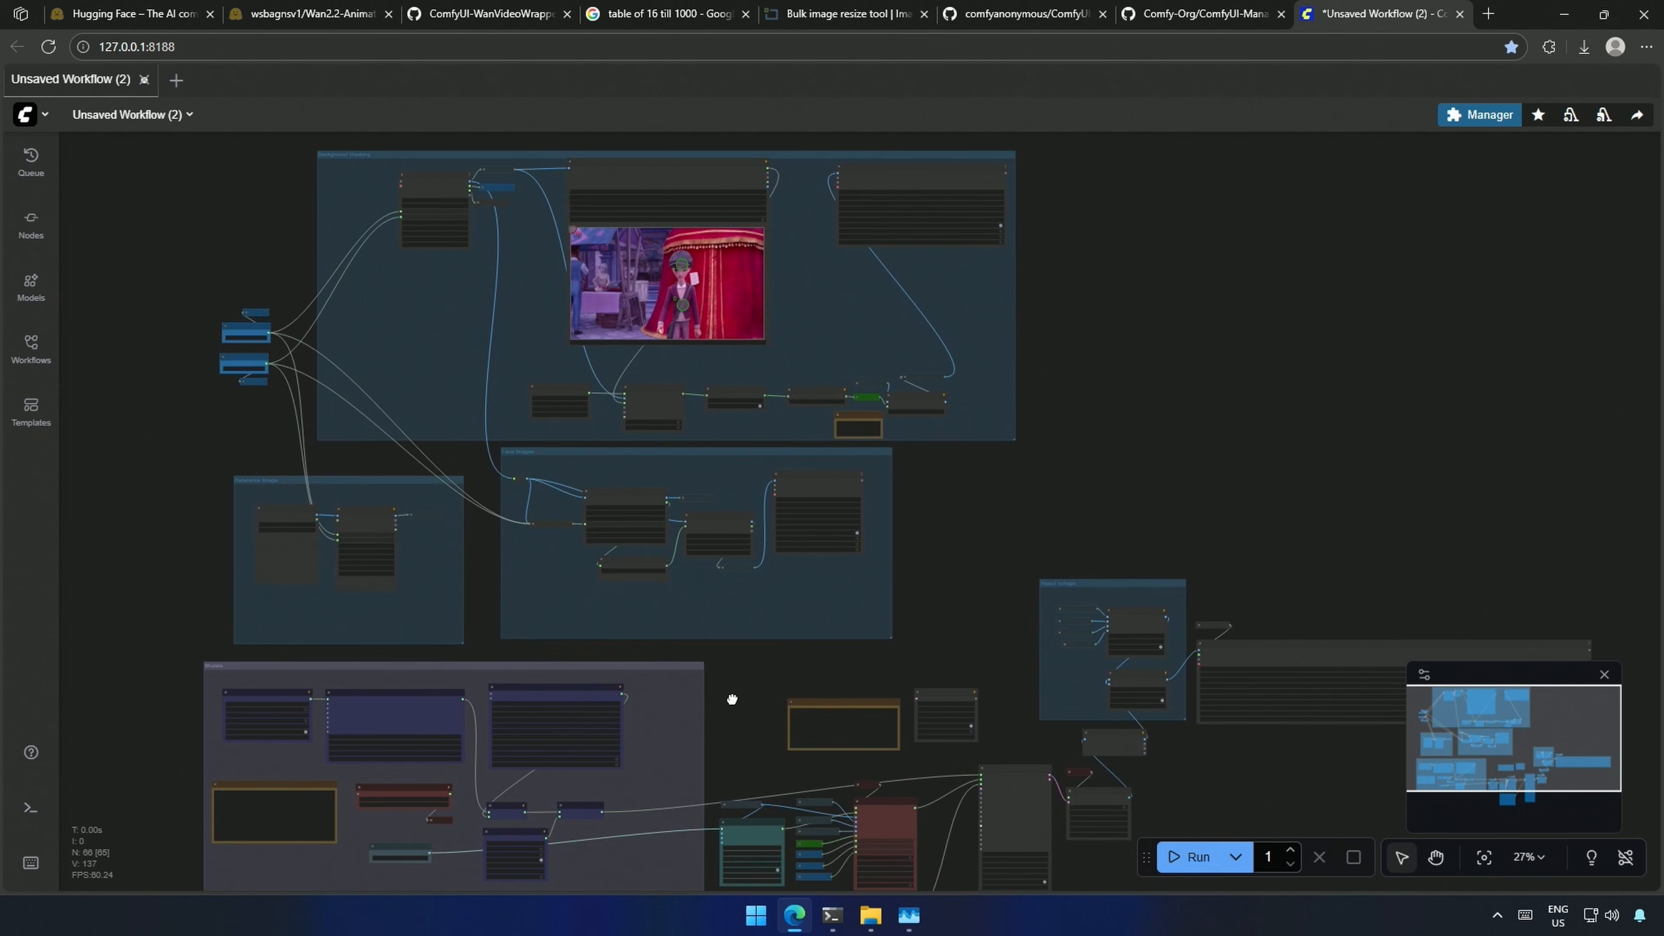
pyautogui.rightClick(505, 388)
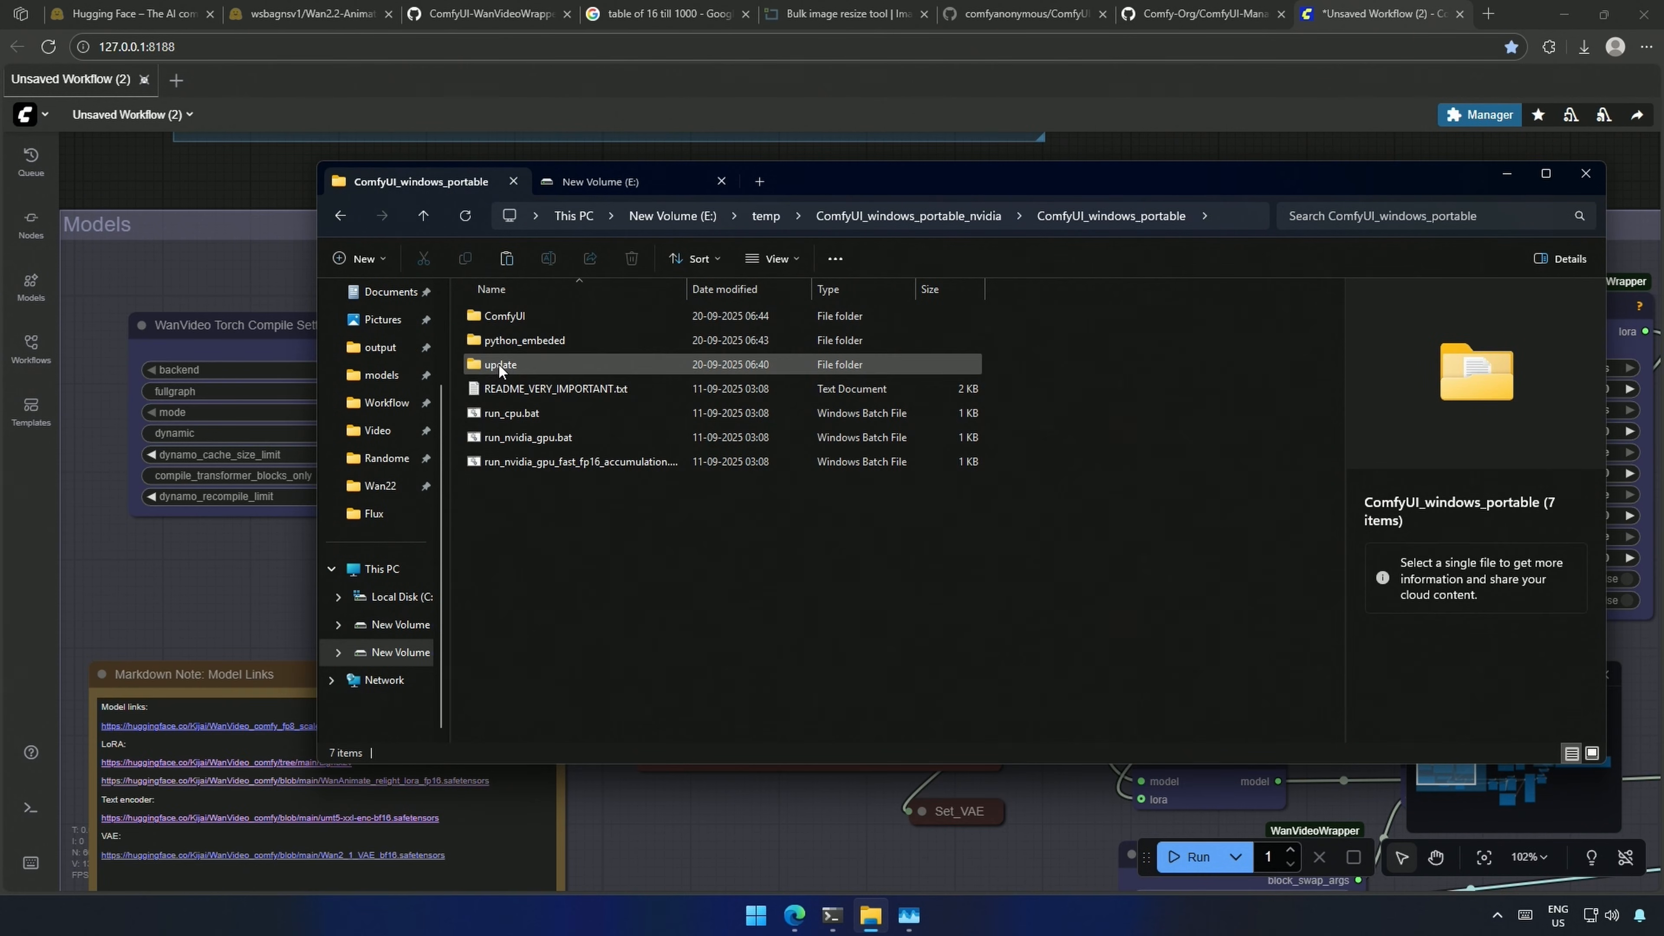
pyautogui.rightClick(499, 704)
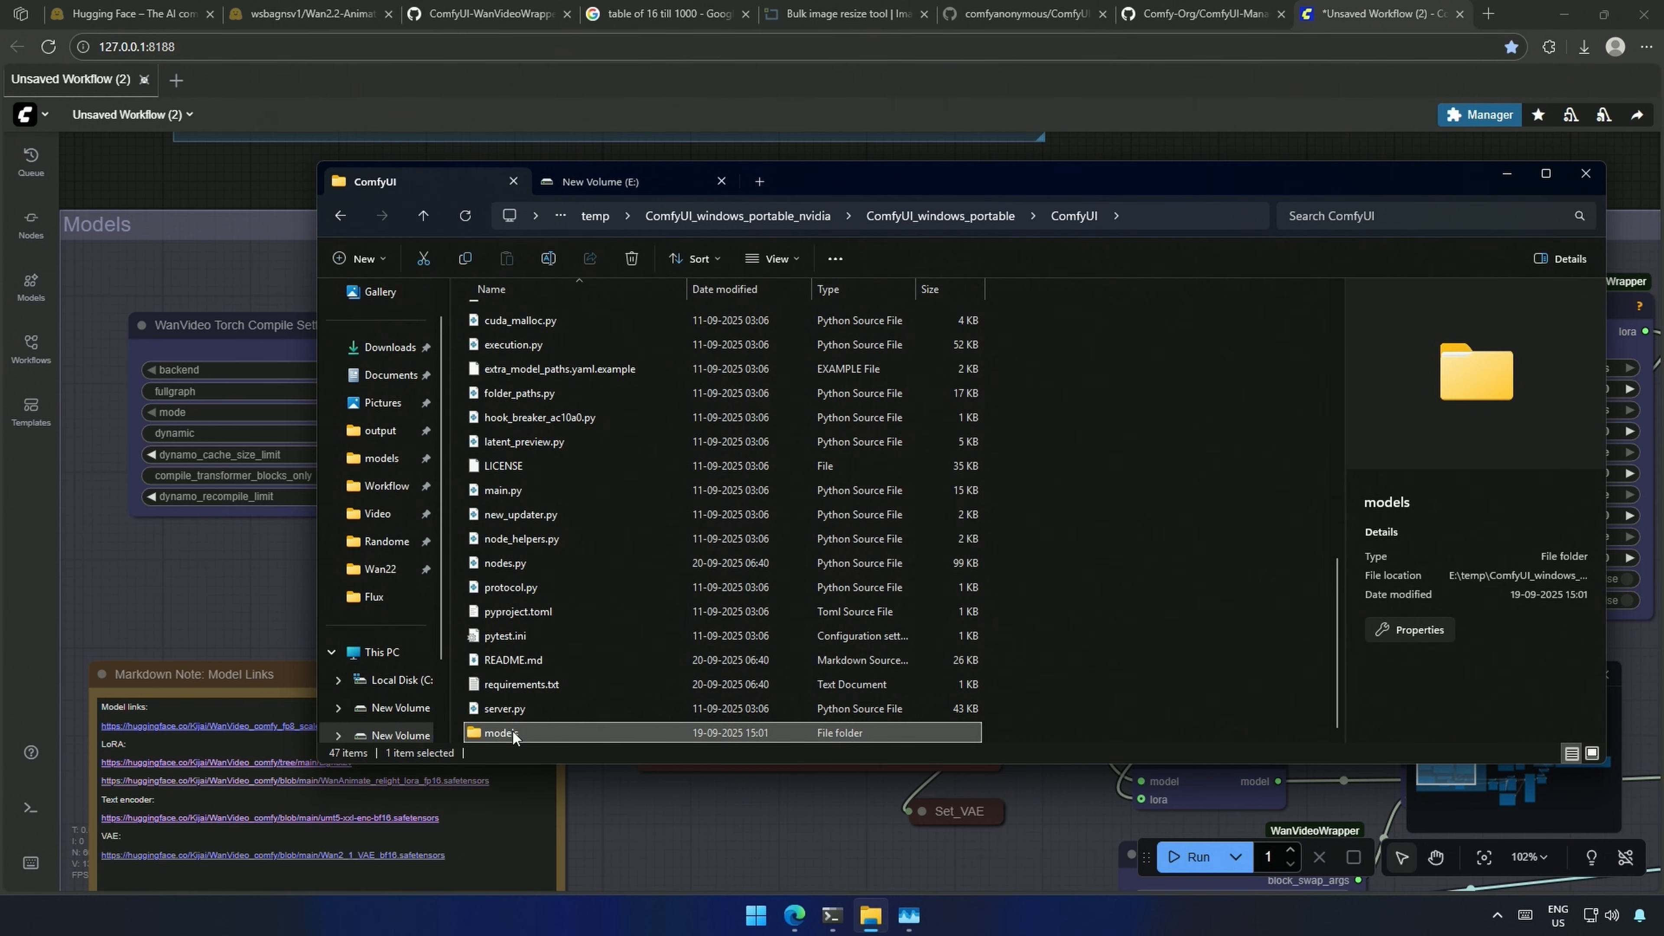
pyautogui.click(1584, 173)
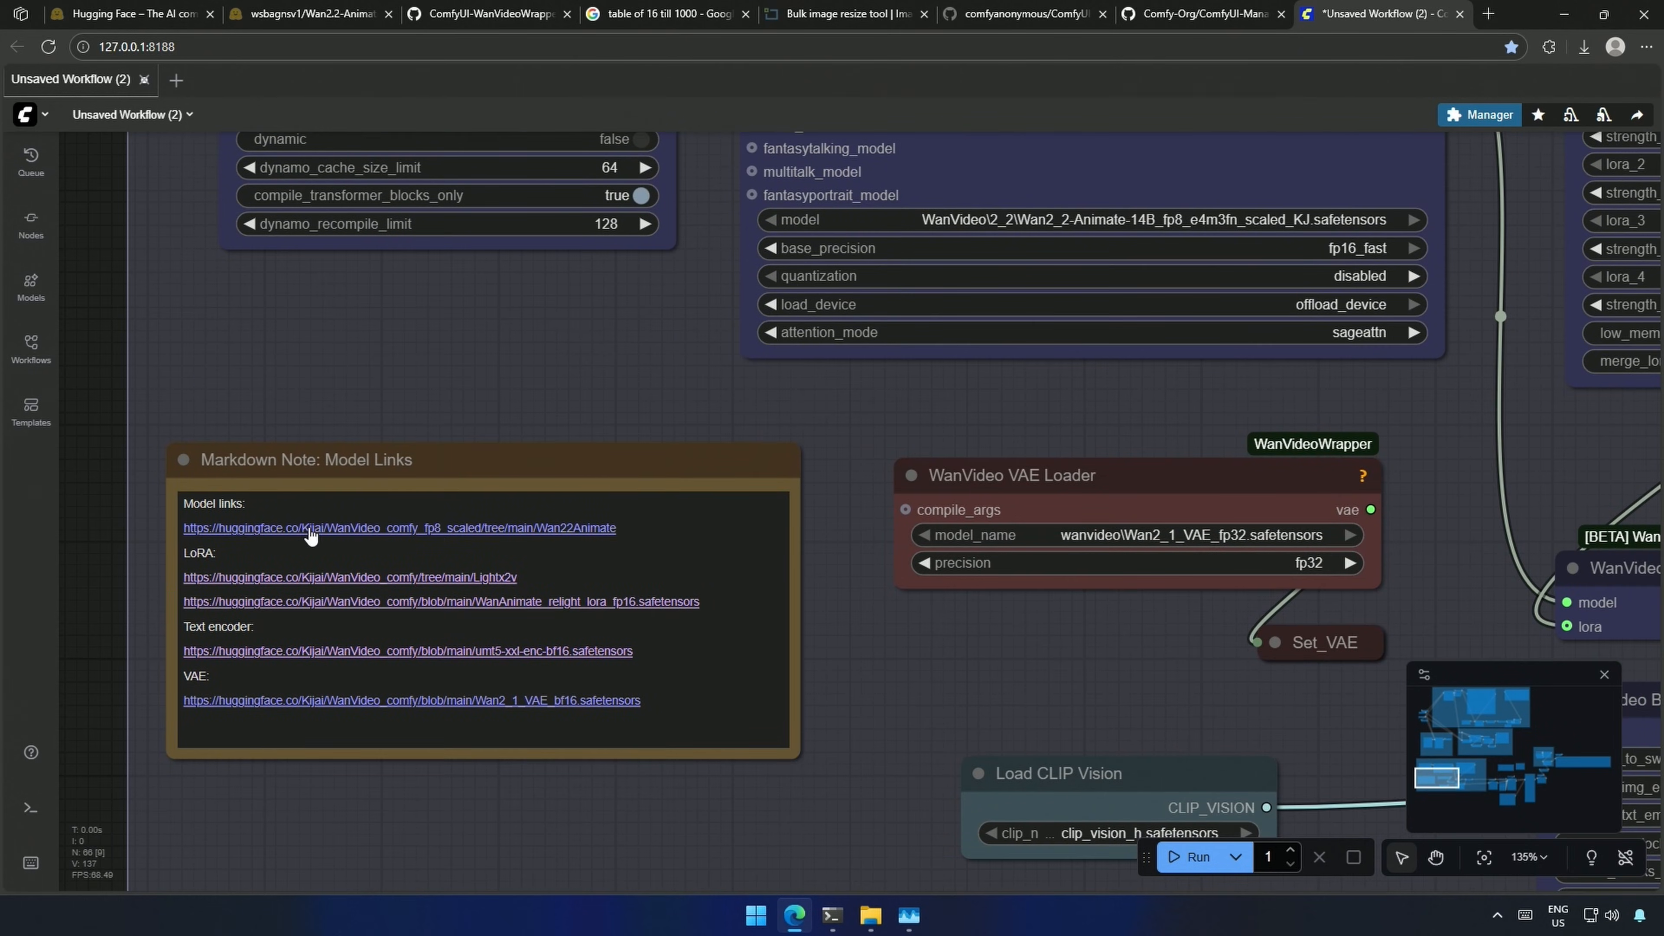
# Step: Browse Kijai's Wan22Animate fp8 scaled files, then the wsbagnsv1 Wan2.2-Animate-14B-GGUF repository
pyautogui.click(398, 528)
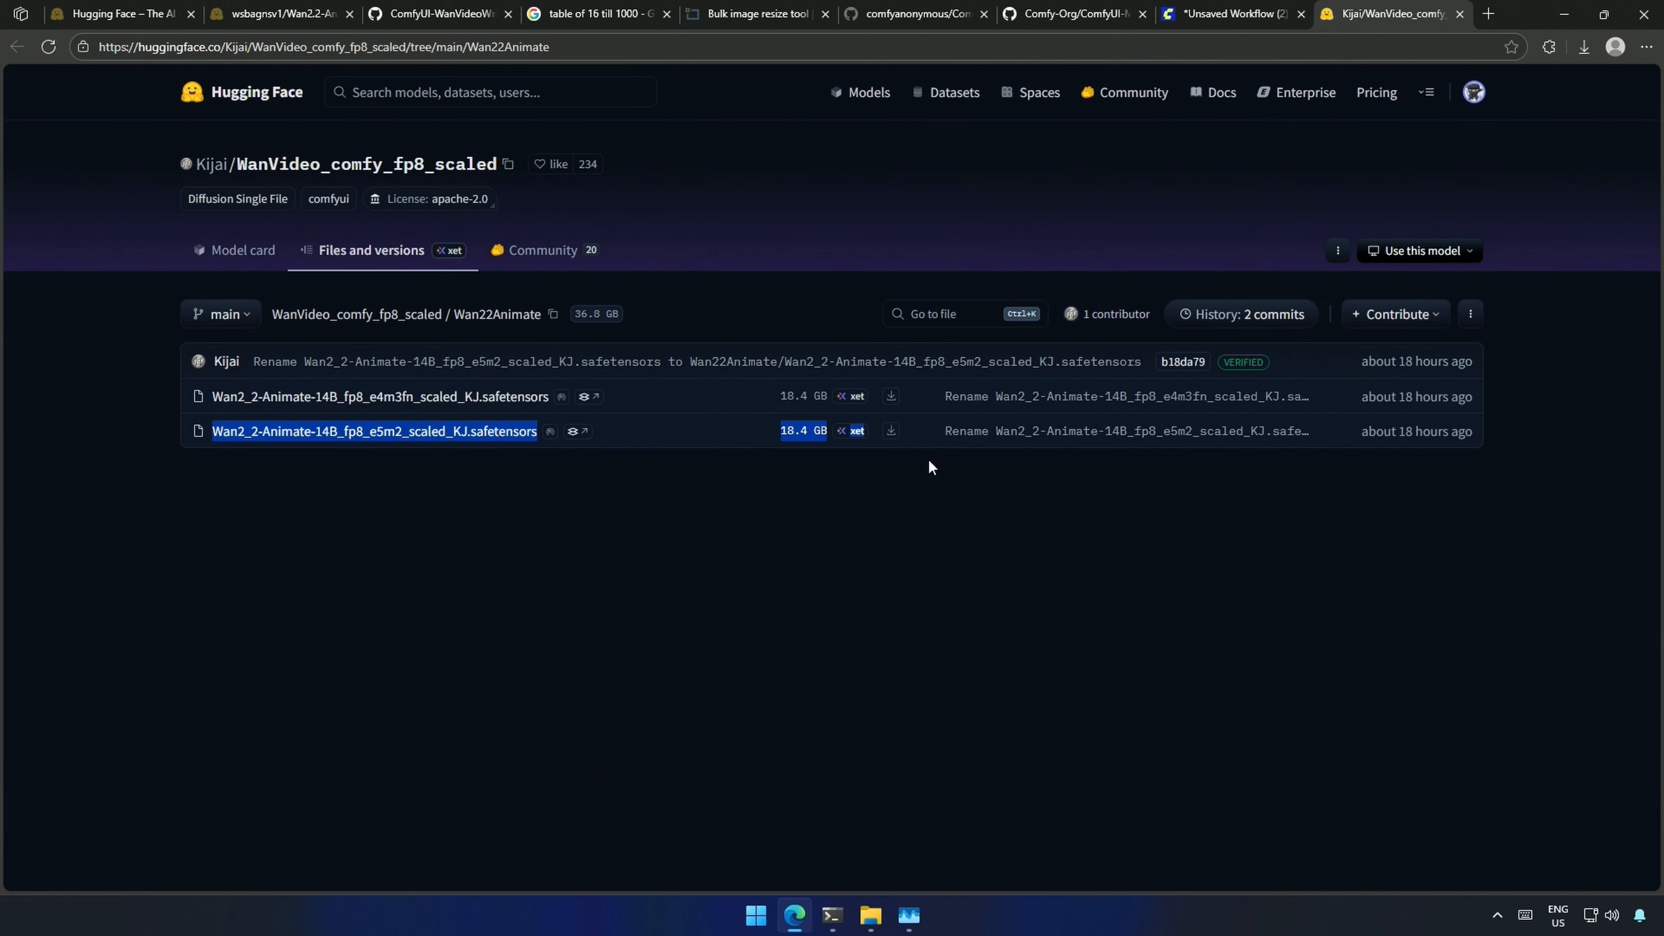
pyautogui.click(501, 525)
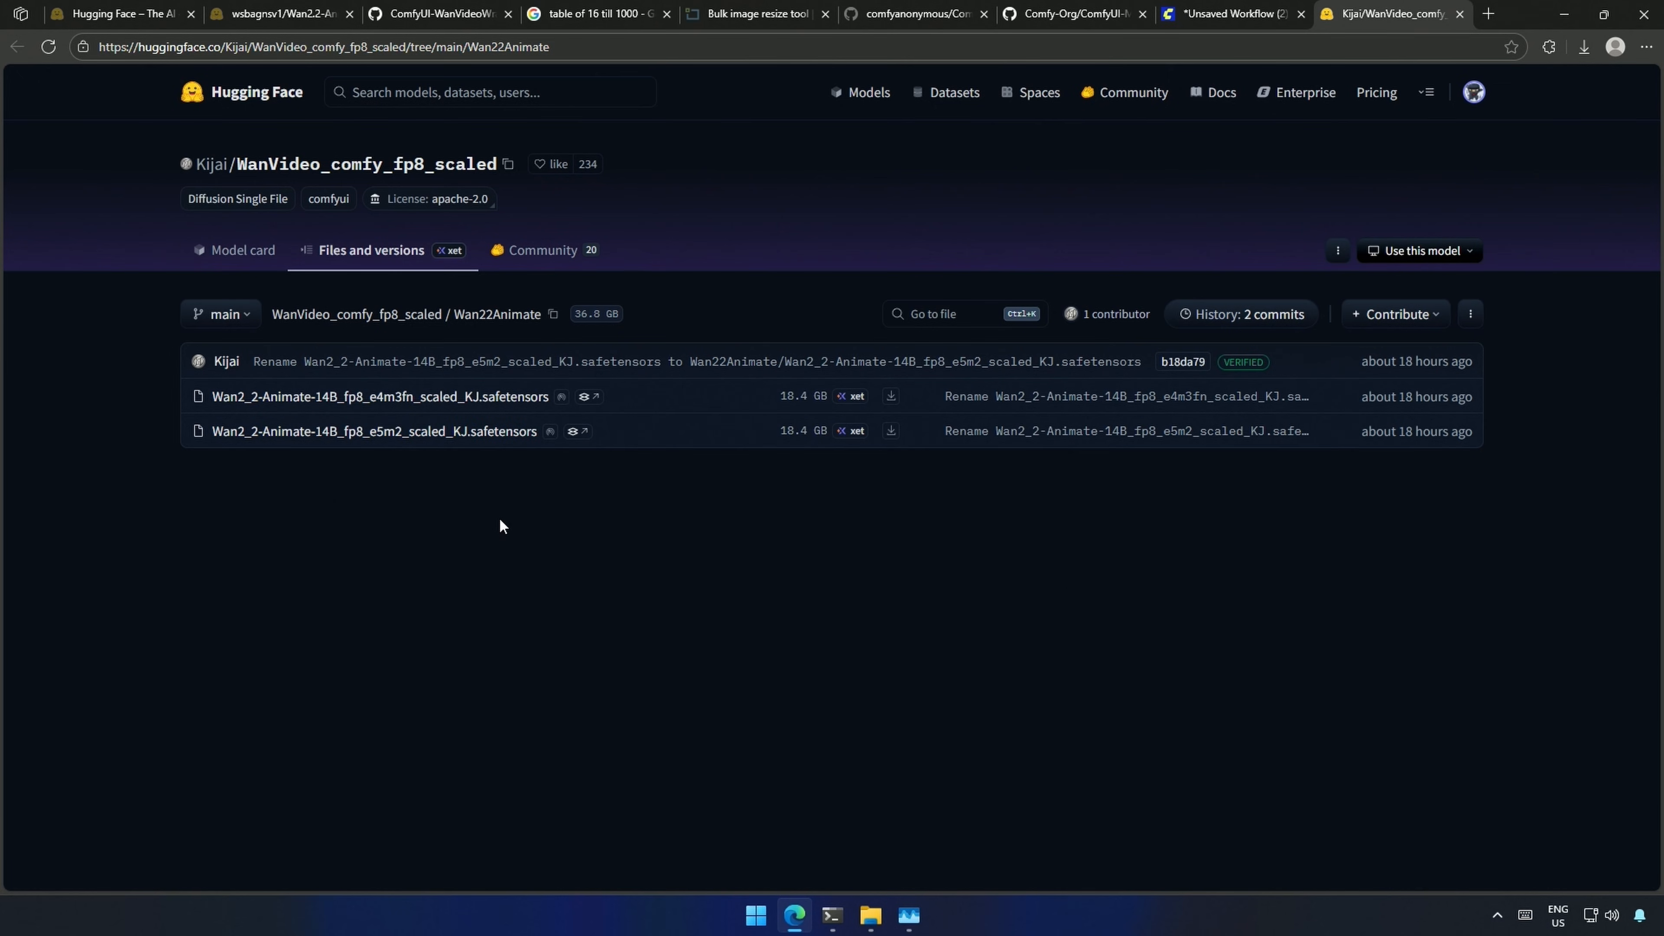
pyautogui.moveTo(374, 430)
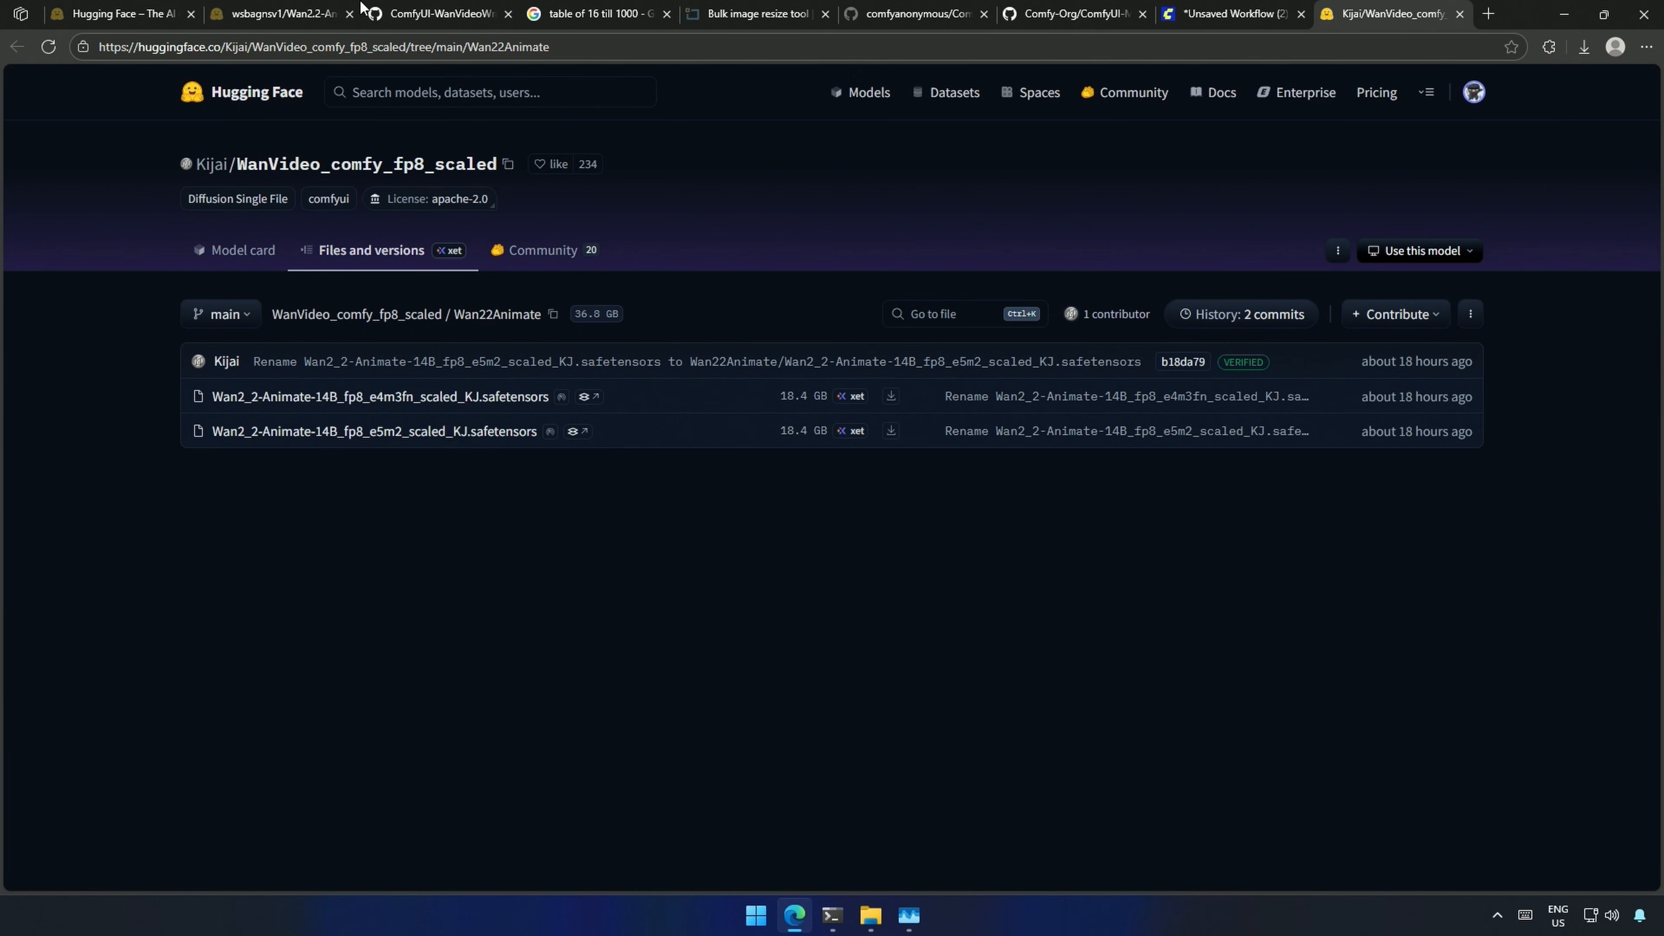
pyautogui.click(281, 14)
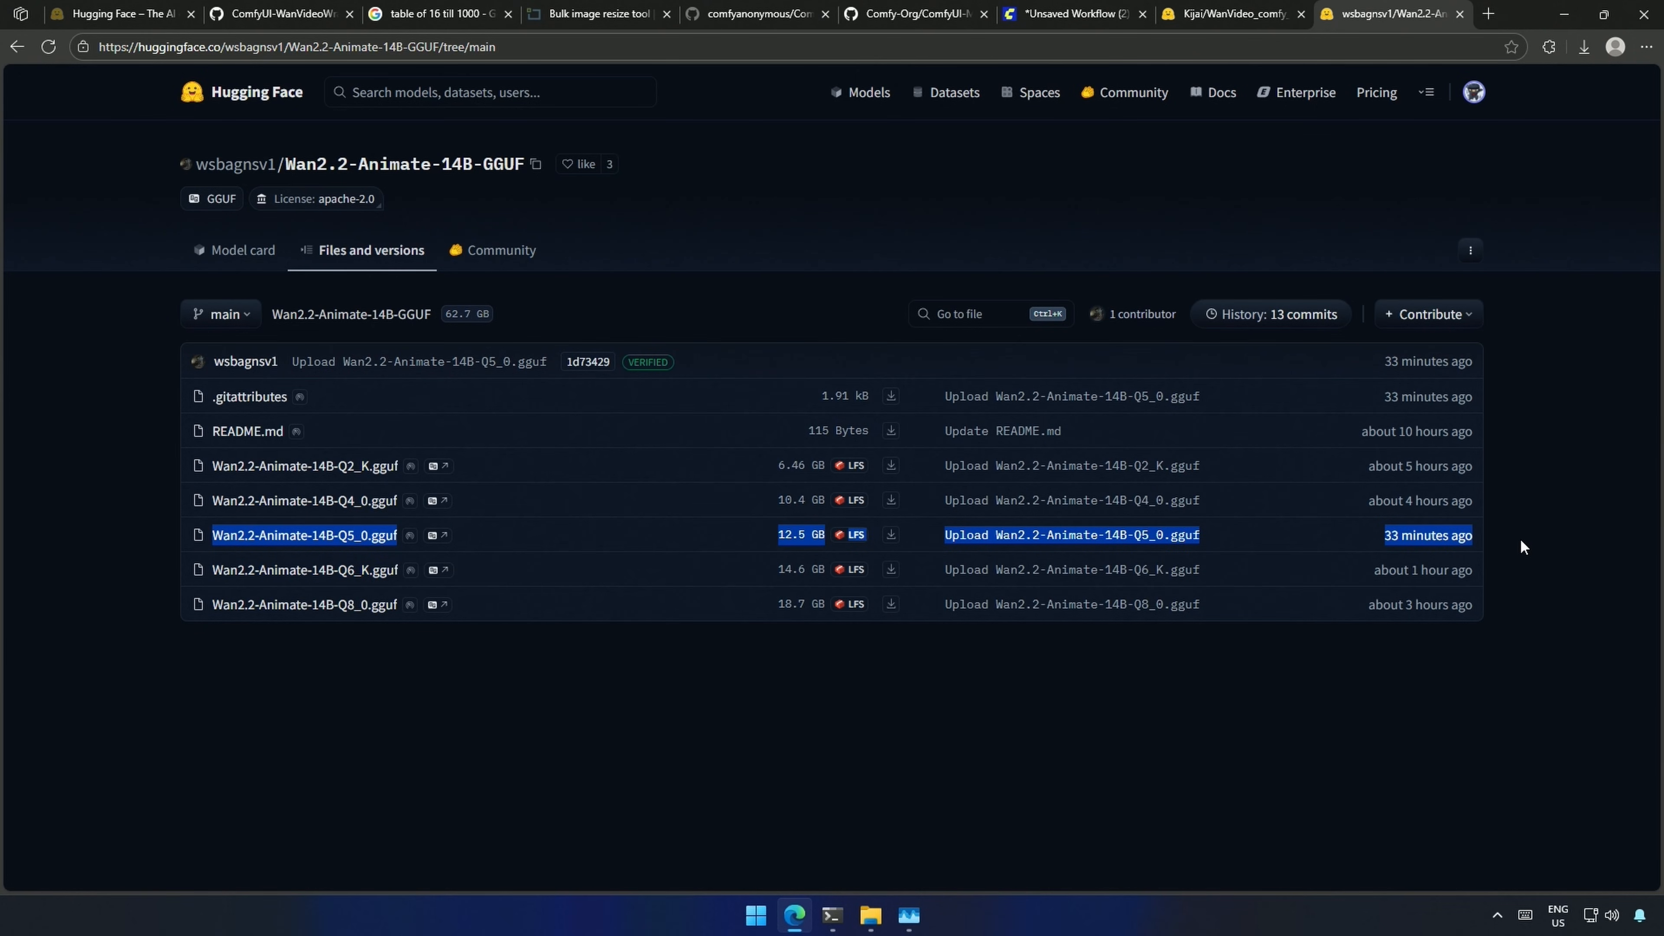
pyautogui.click(1072, 13)
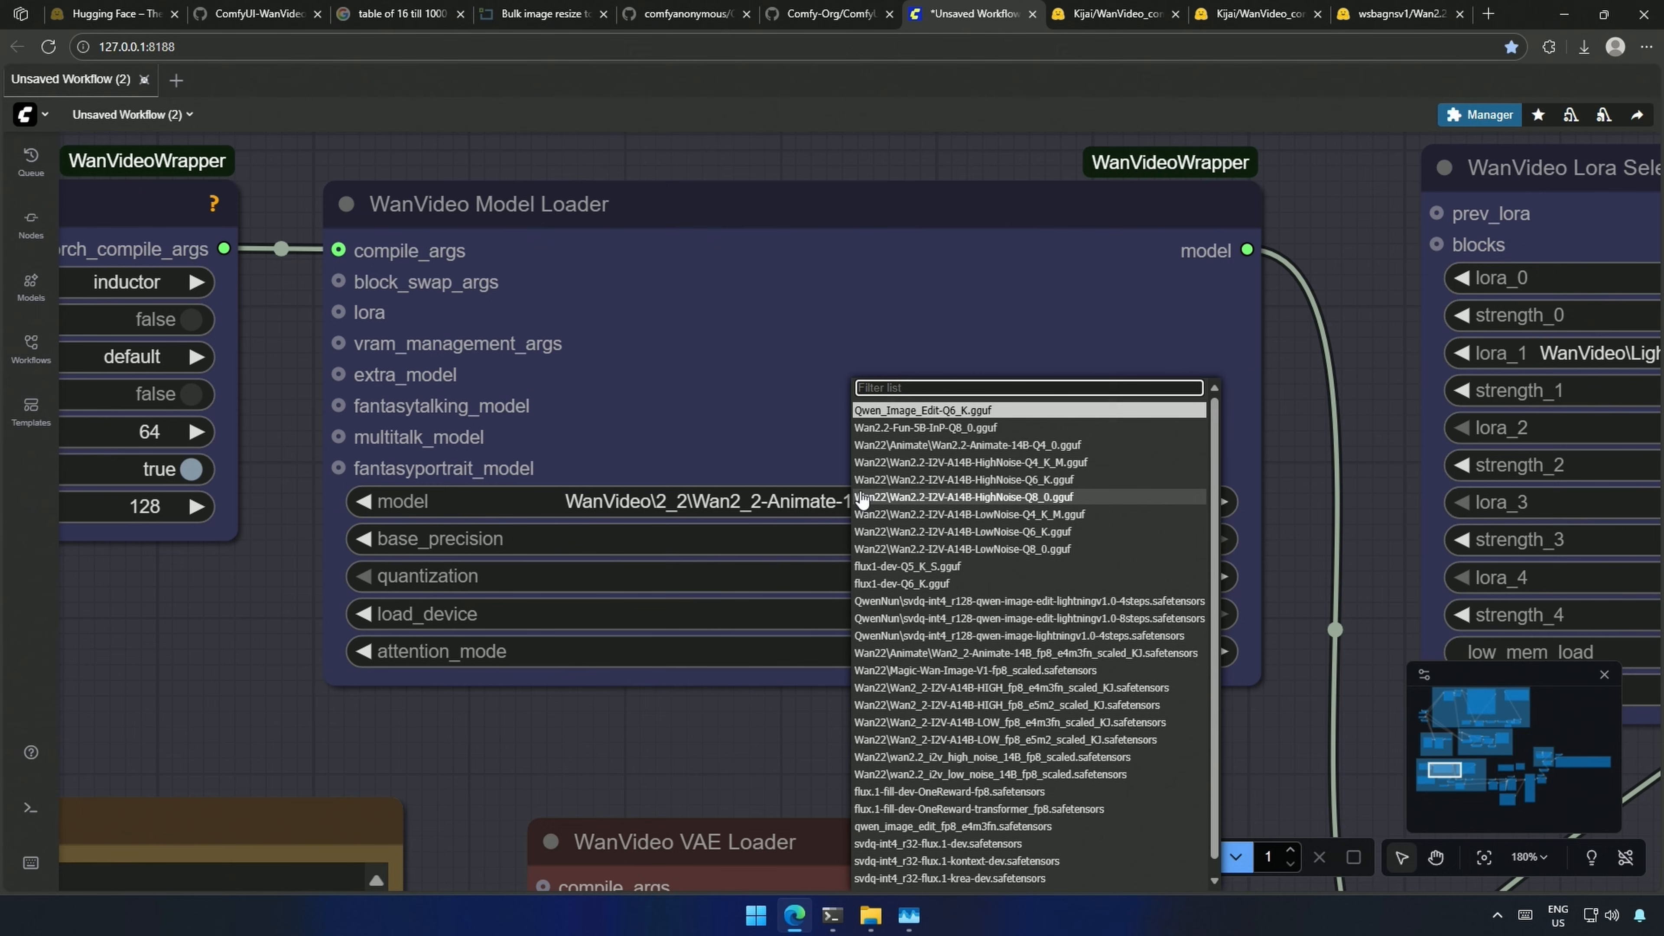
pyautogui.moveTo(968, 445)
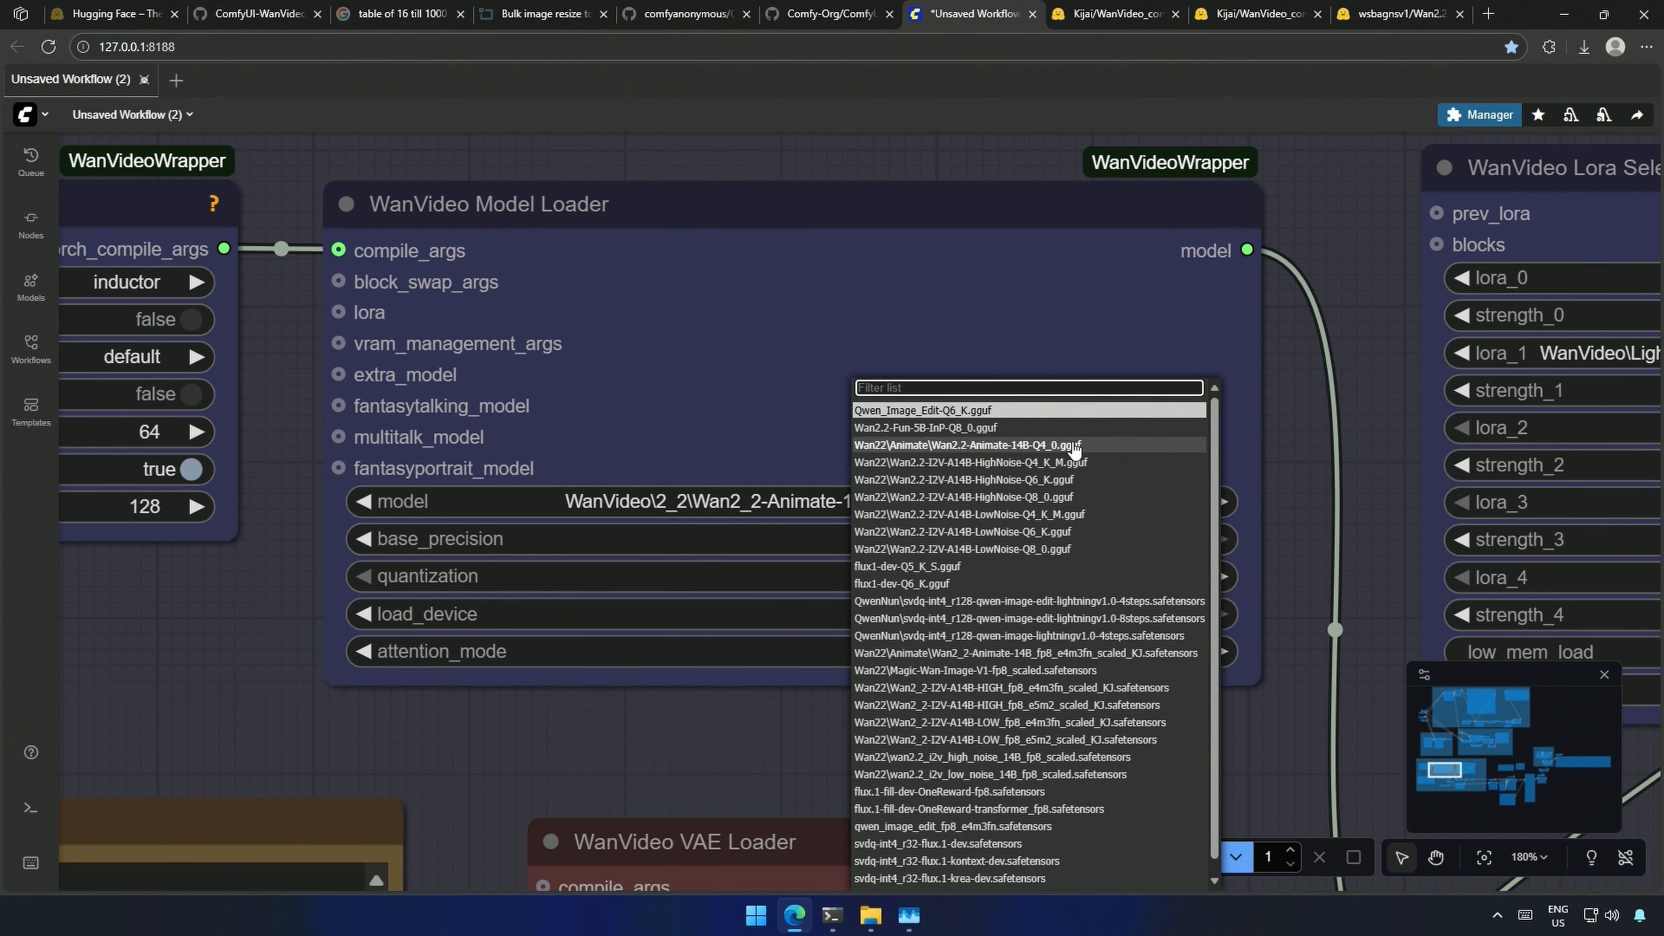
# Step: Set the model loader to Wan2.2-Animate-14B-Q4_0.gguf and the VAE loader to Wan2_1_VAE_bf16
pyautogui.click(964, 445)
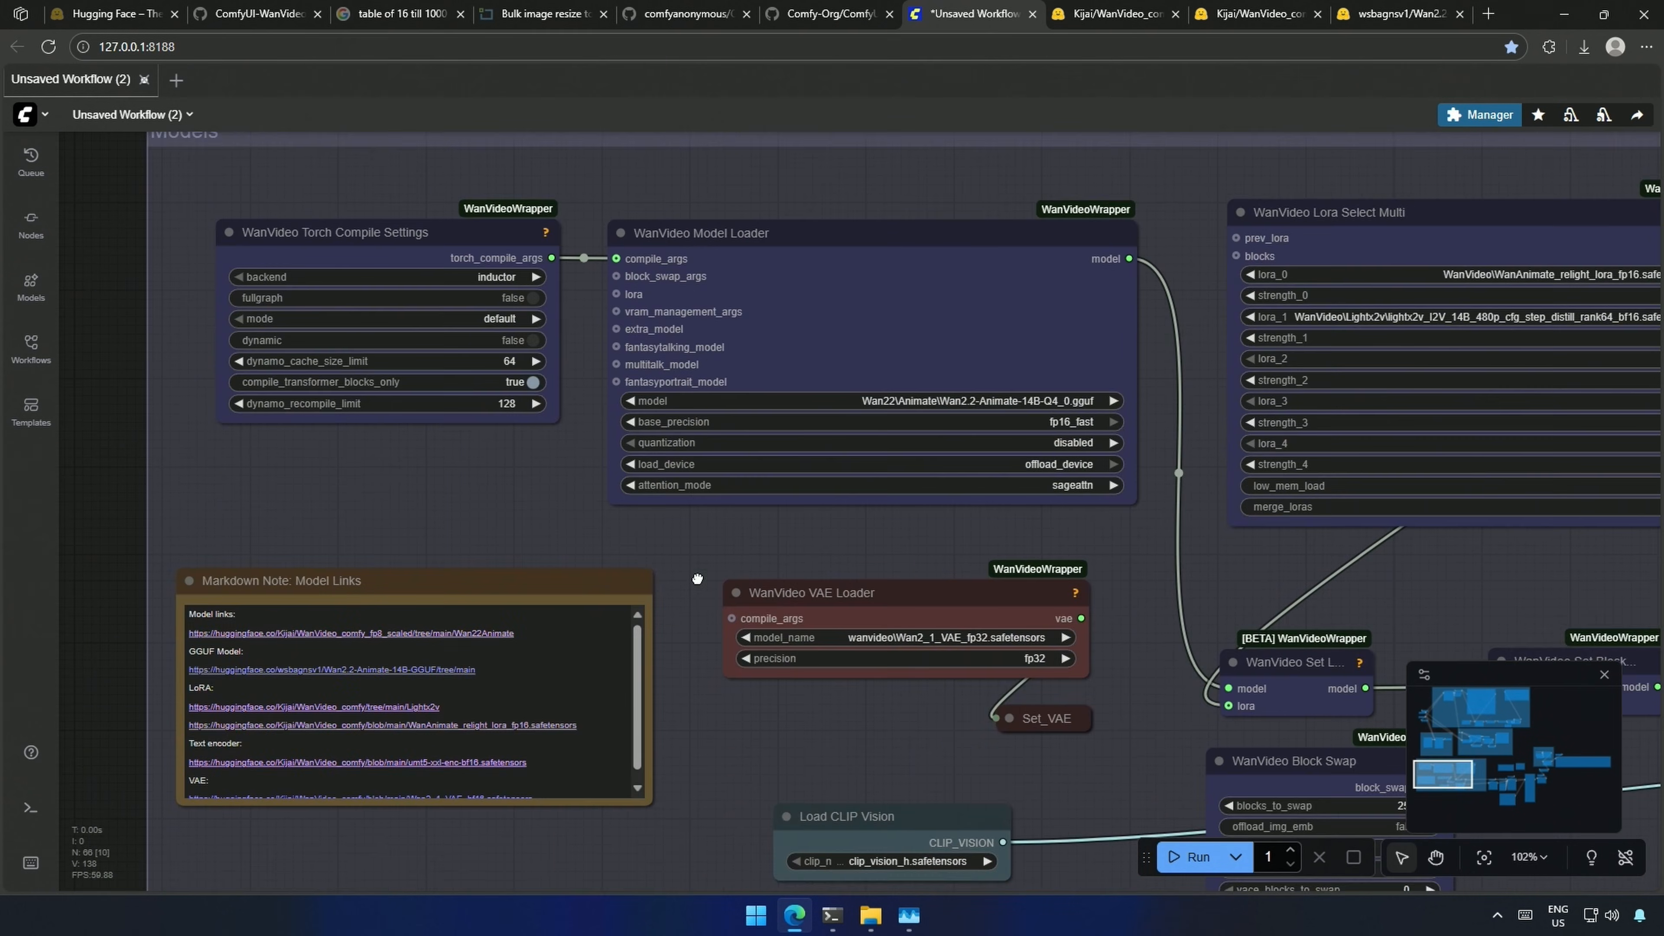
pyautogui.scroll(-3)
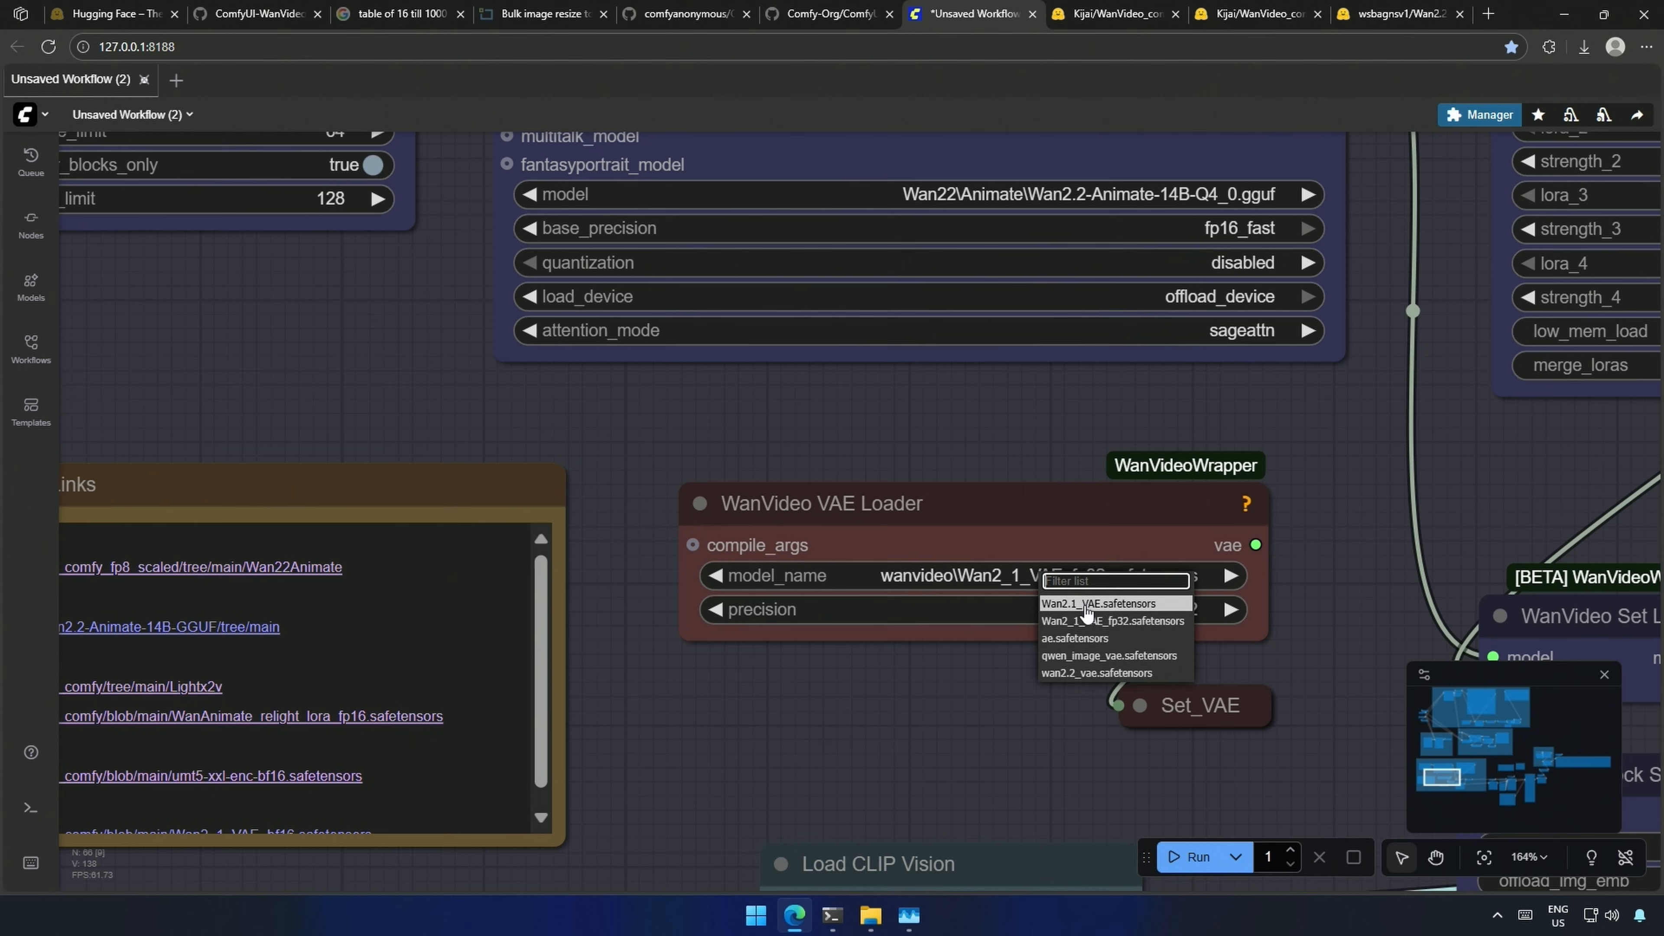
pyautogui.click(1099, 603)
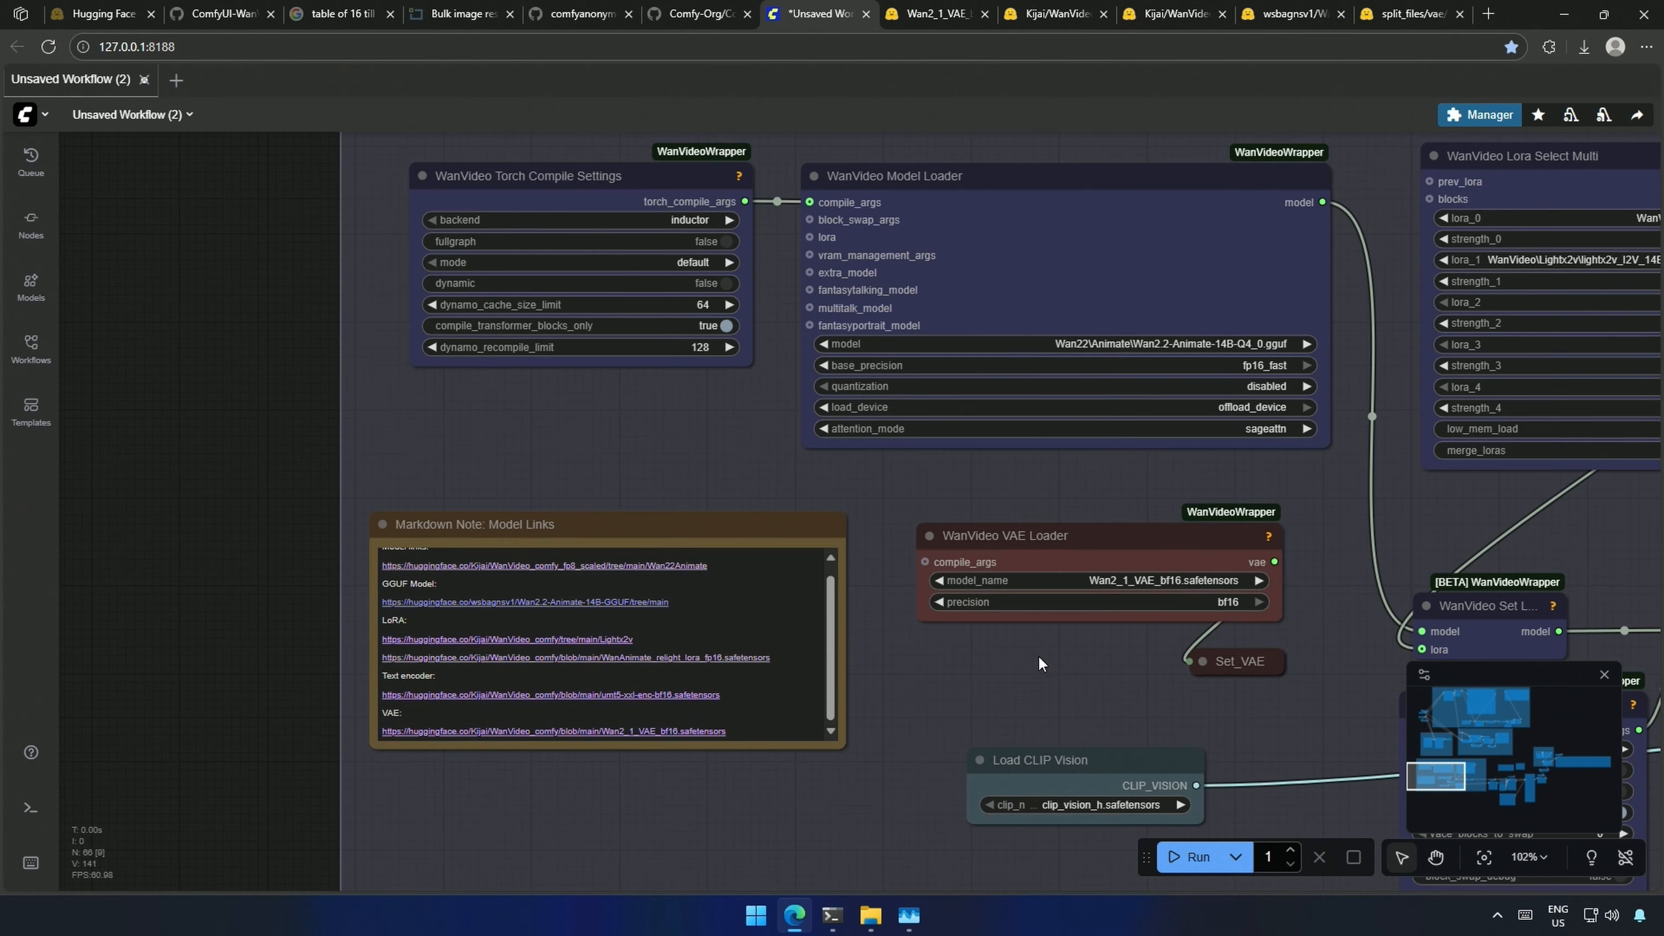
pyautogui.moveTo(762, 718)
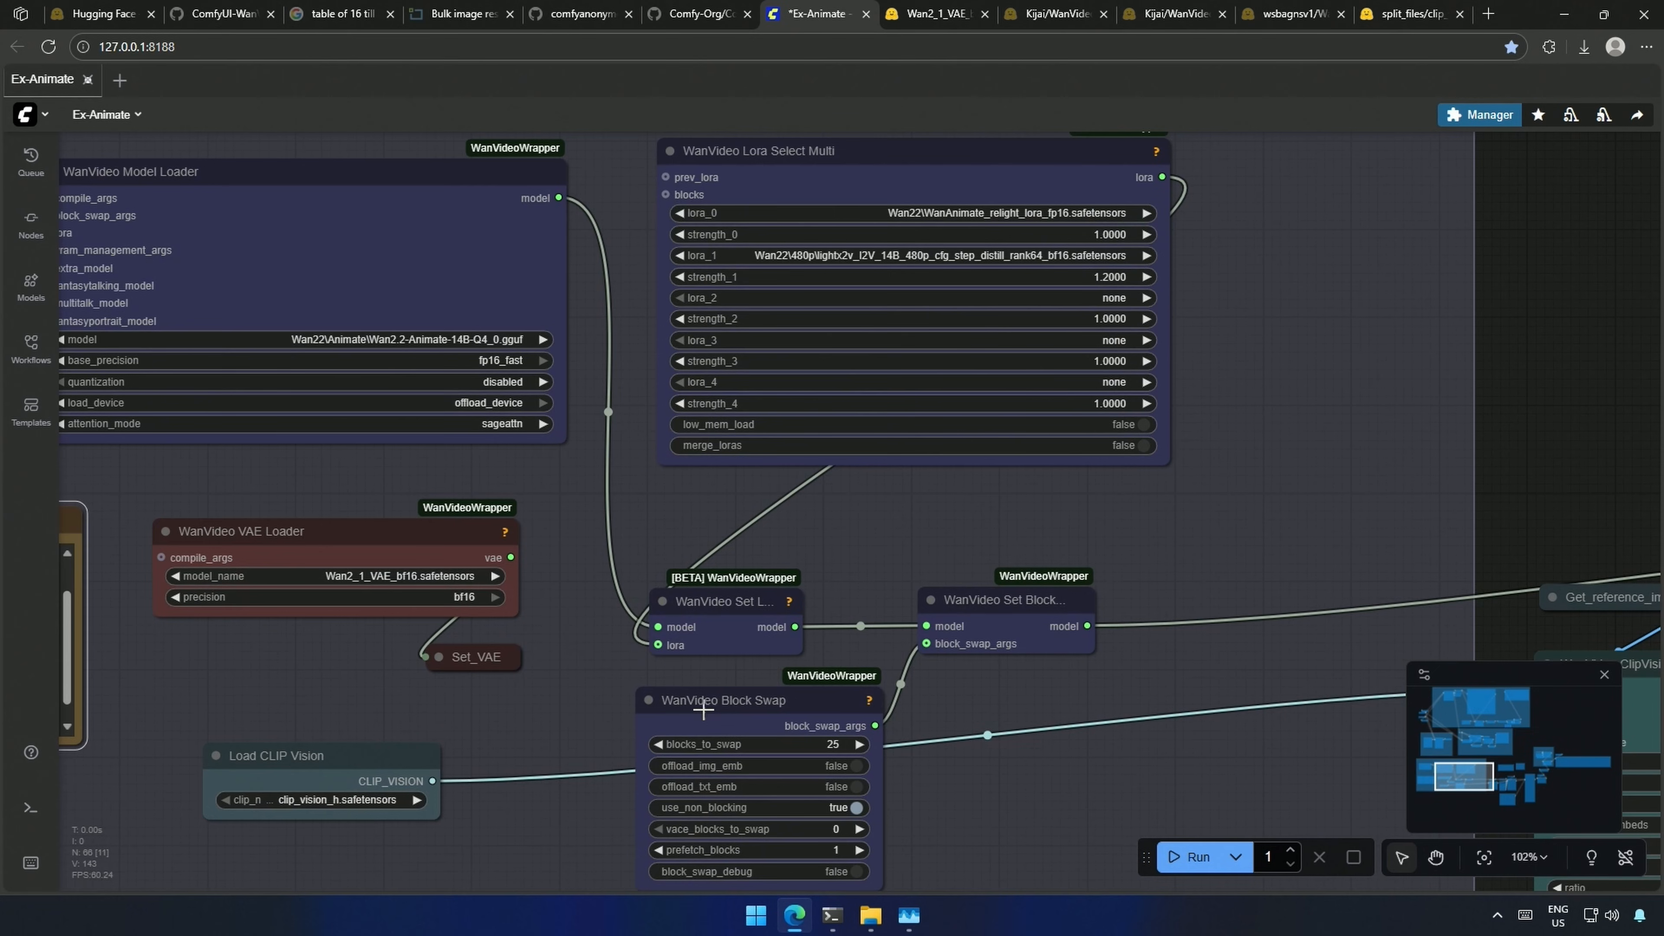
pyautogui.moveTo(1116, 727)
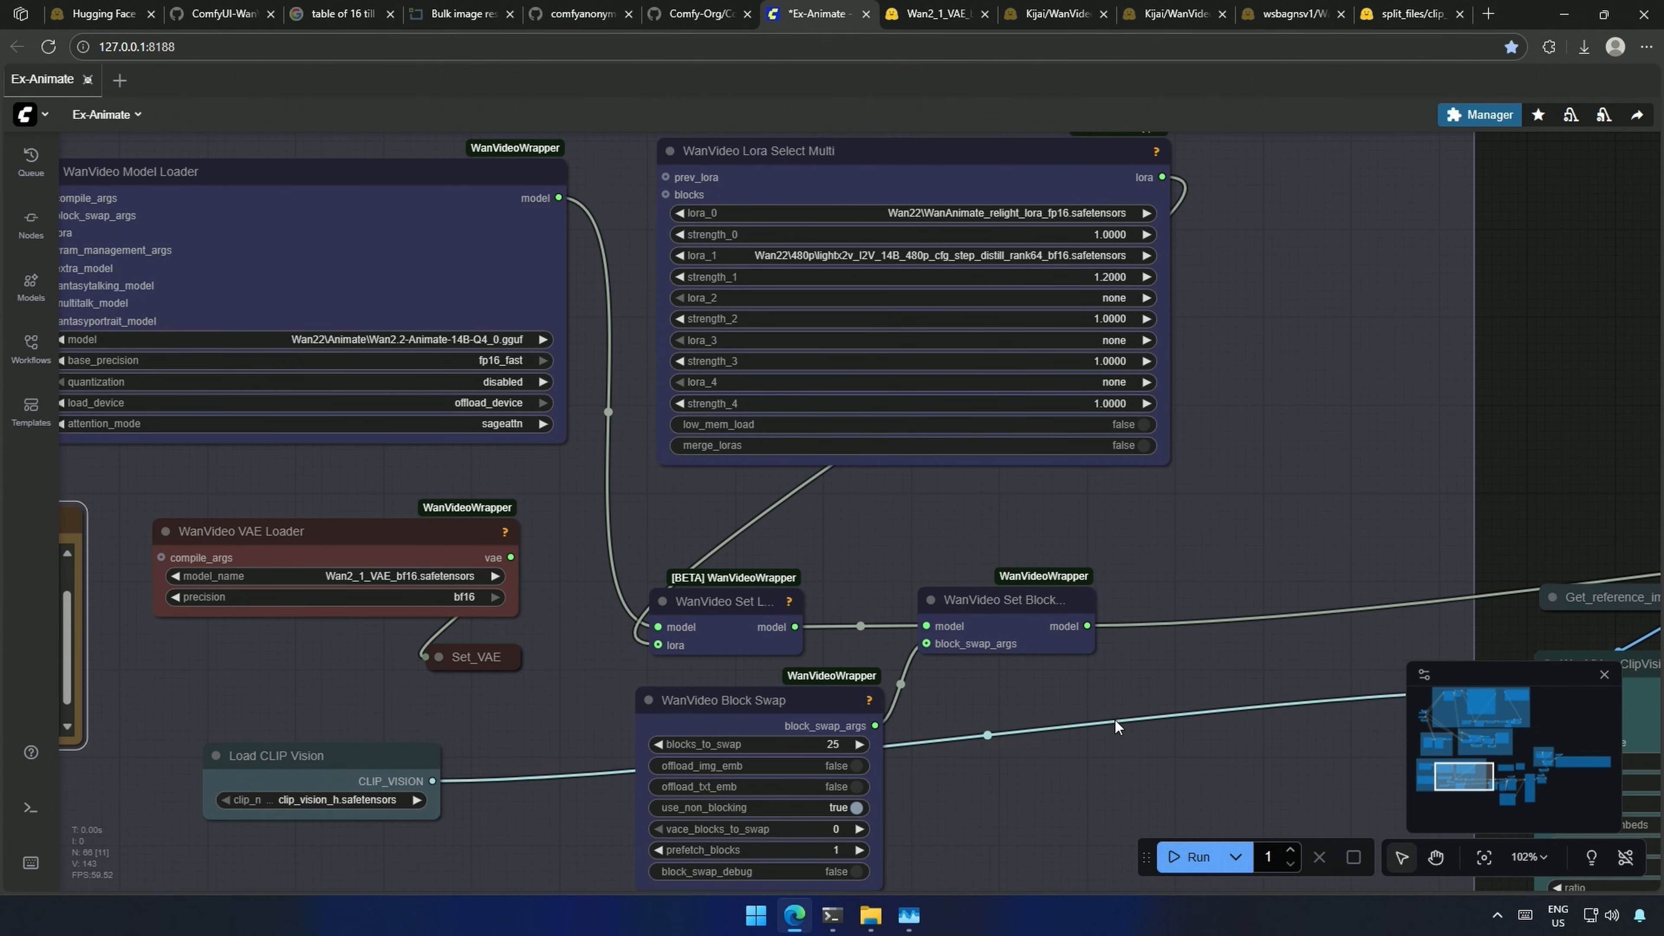
# Step: Locate umt5-xxl-enc-fp8_e4m3fn.safetensors at the bottom of Kijai/WanVideo_comfy's files
pyautogui.scroll(-3)
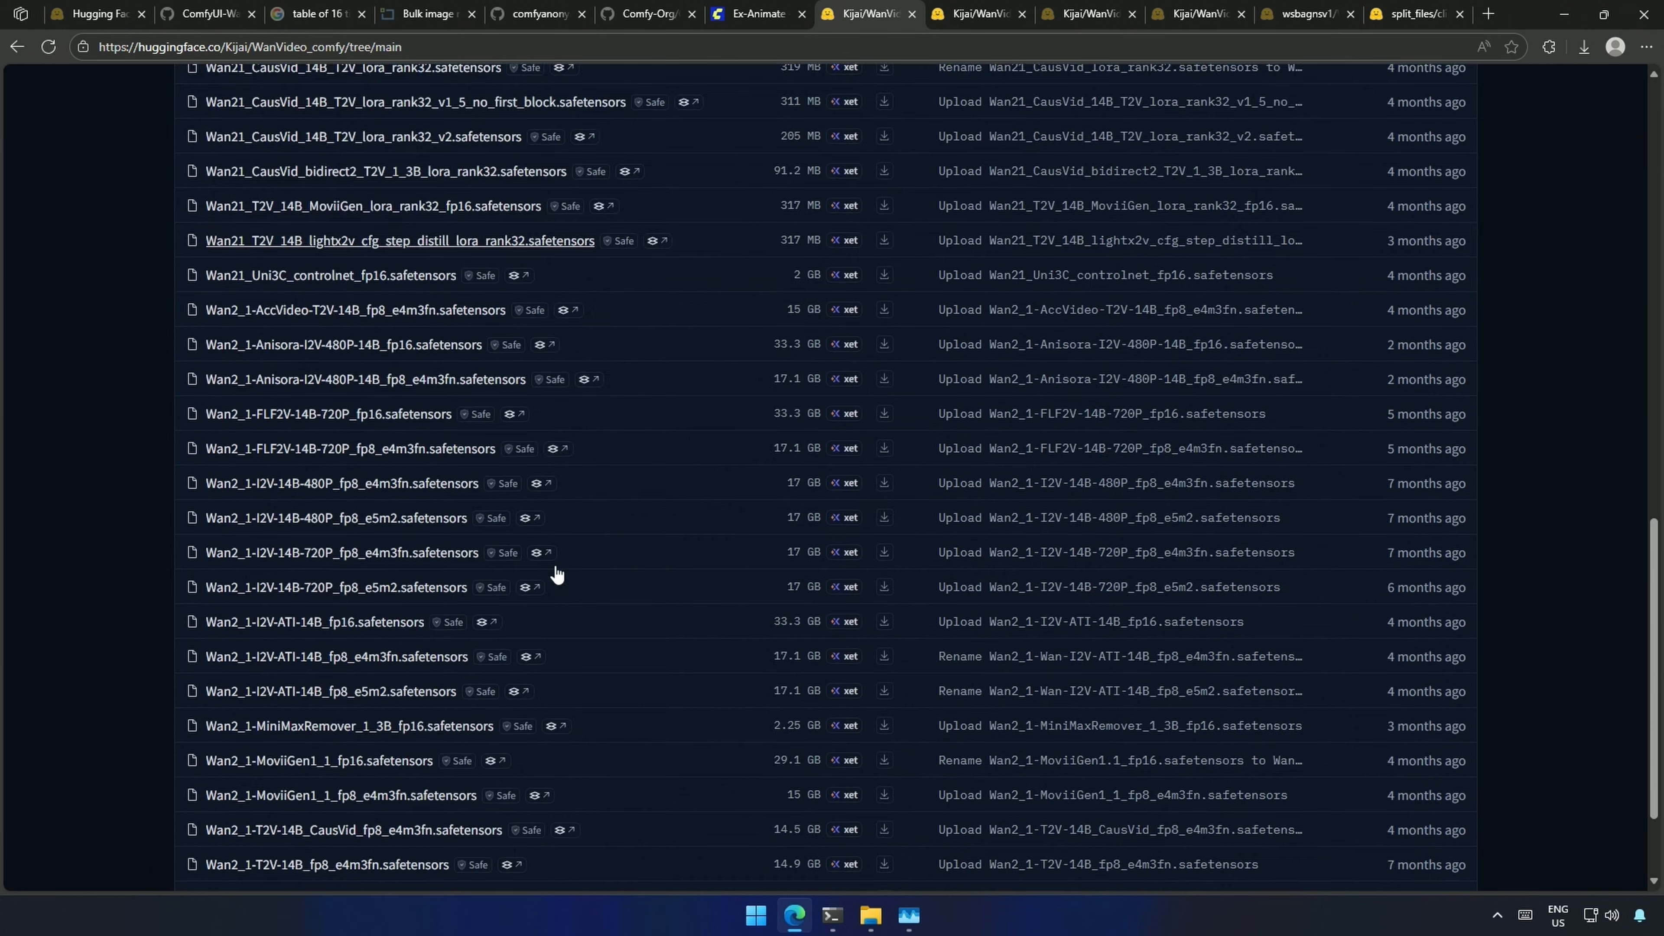
pyautogui.scroll(-3)
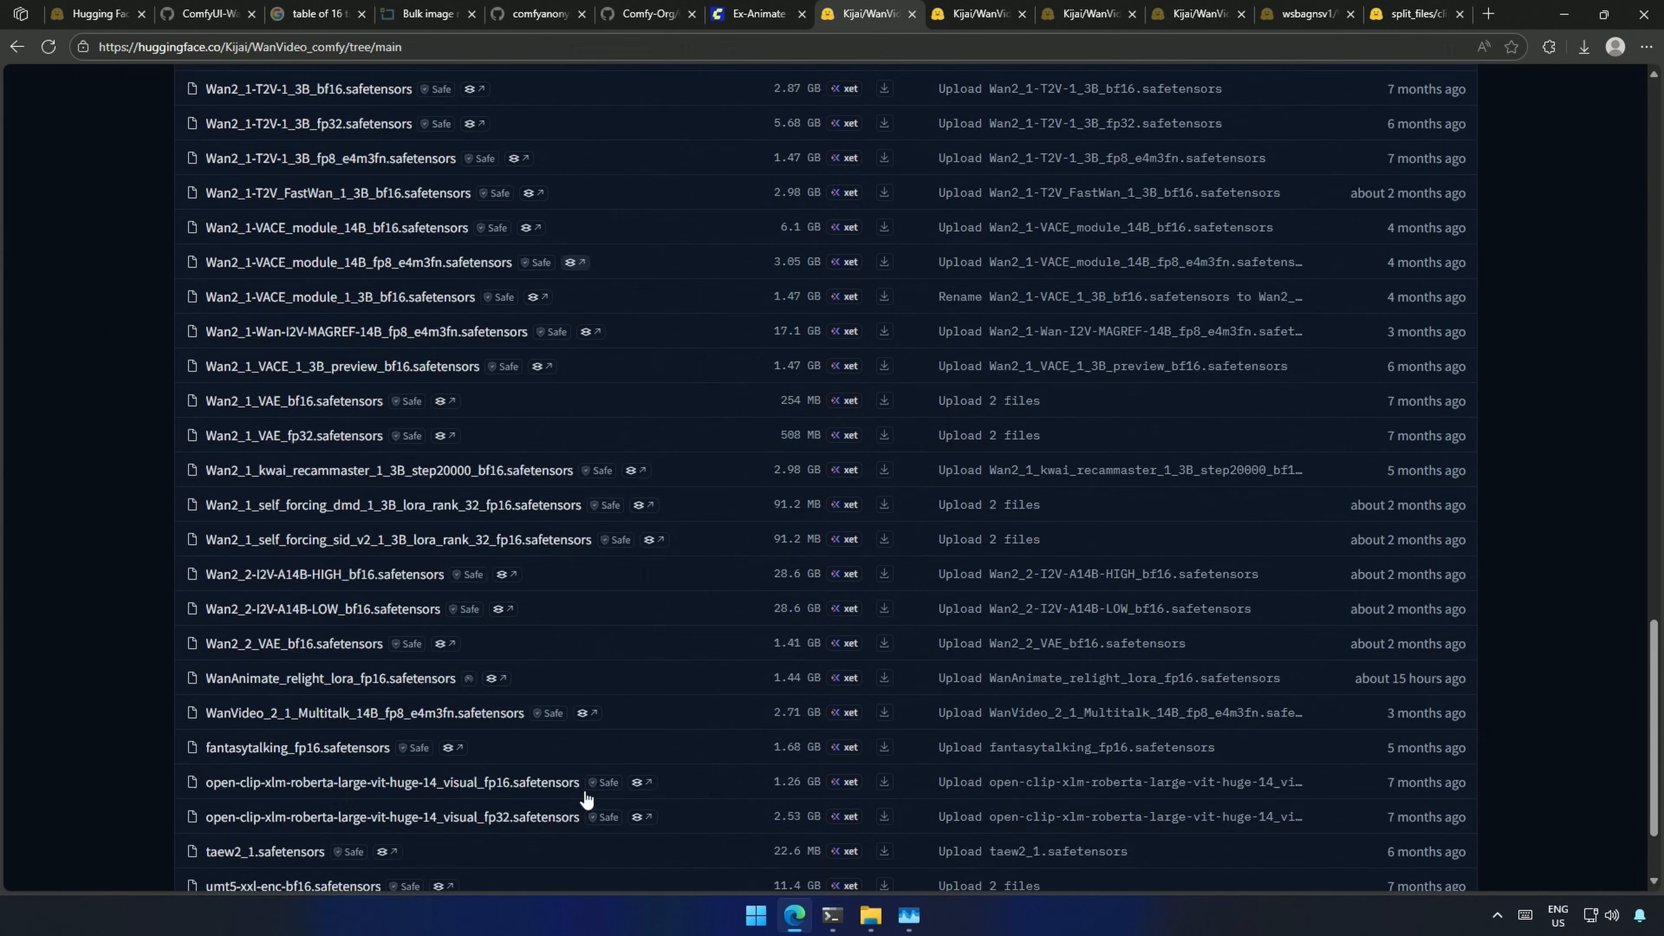
pyautogui.scroll(-3)
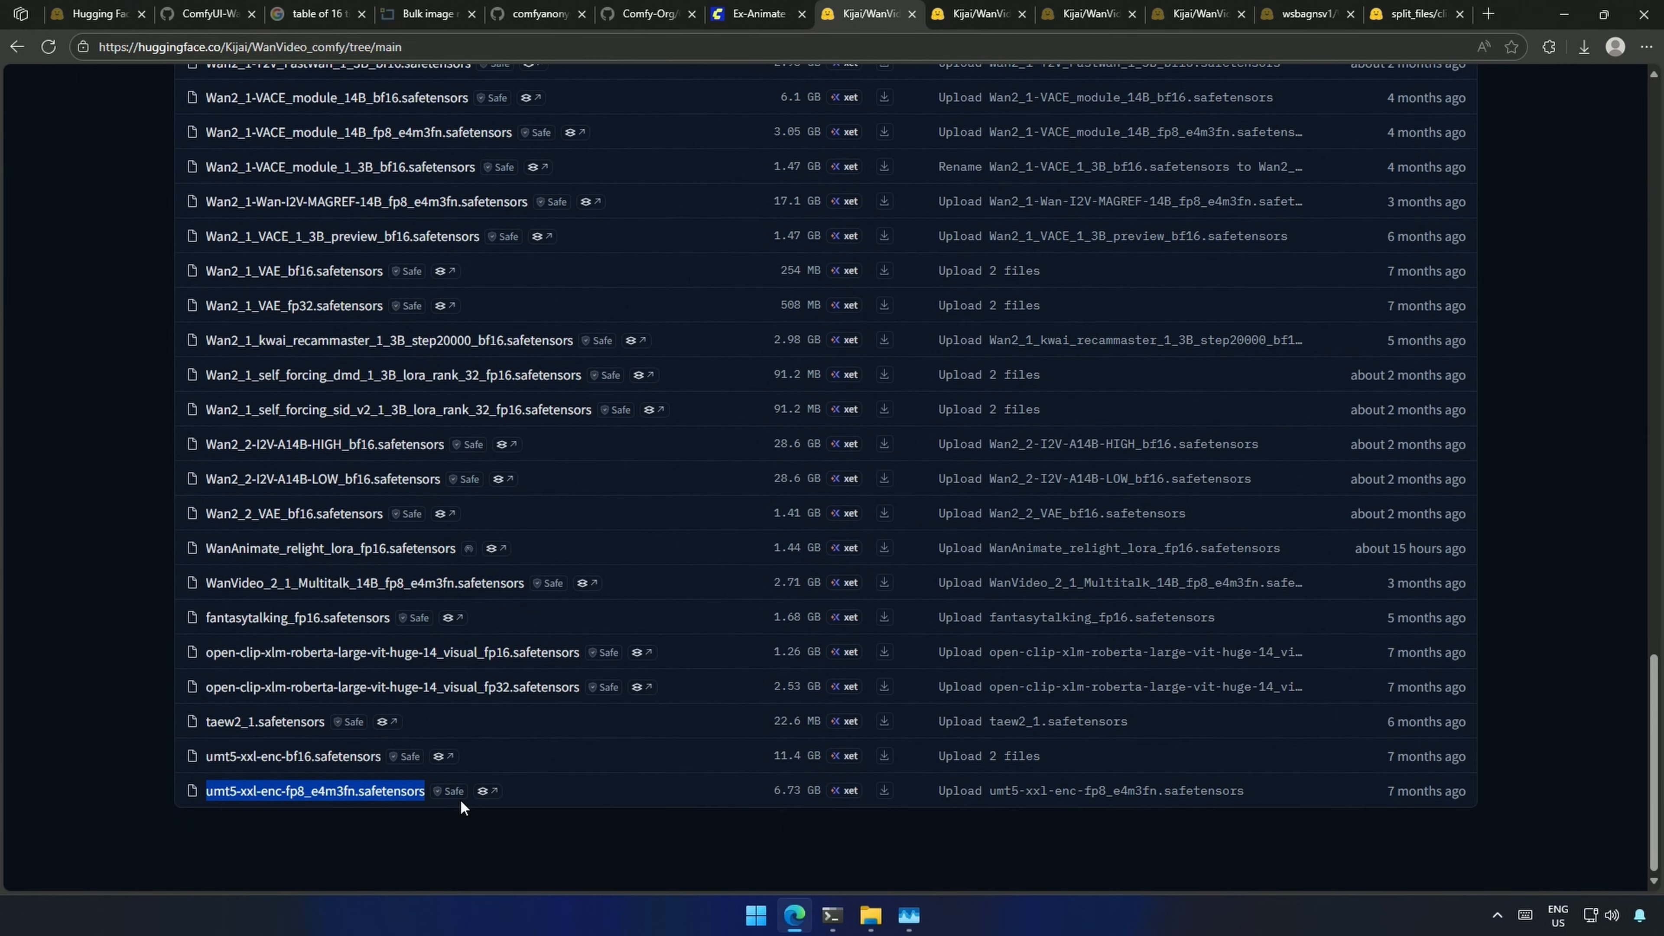
pyautogui.click(756, 14)
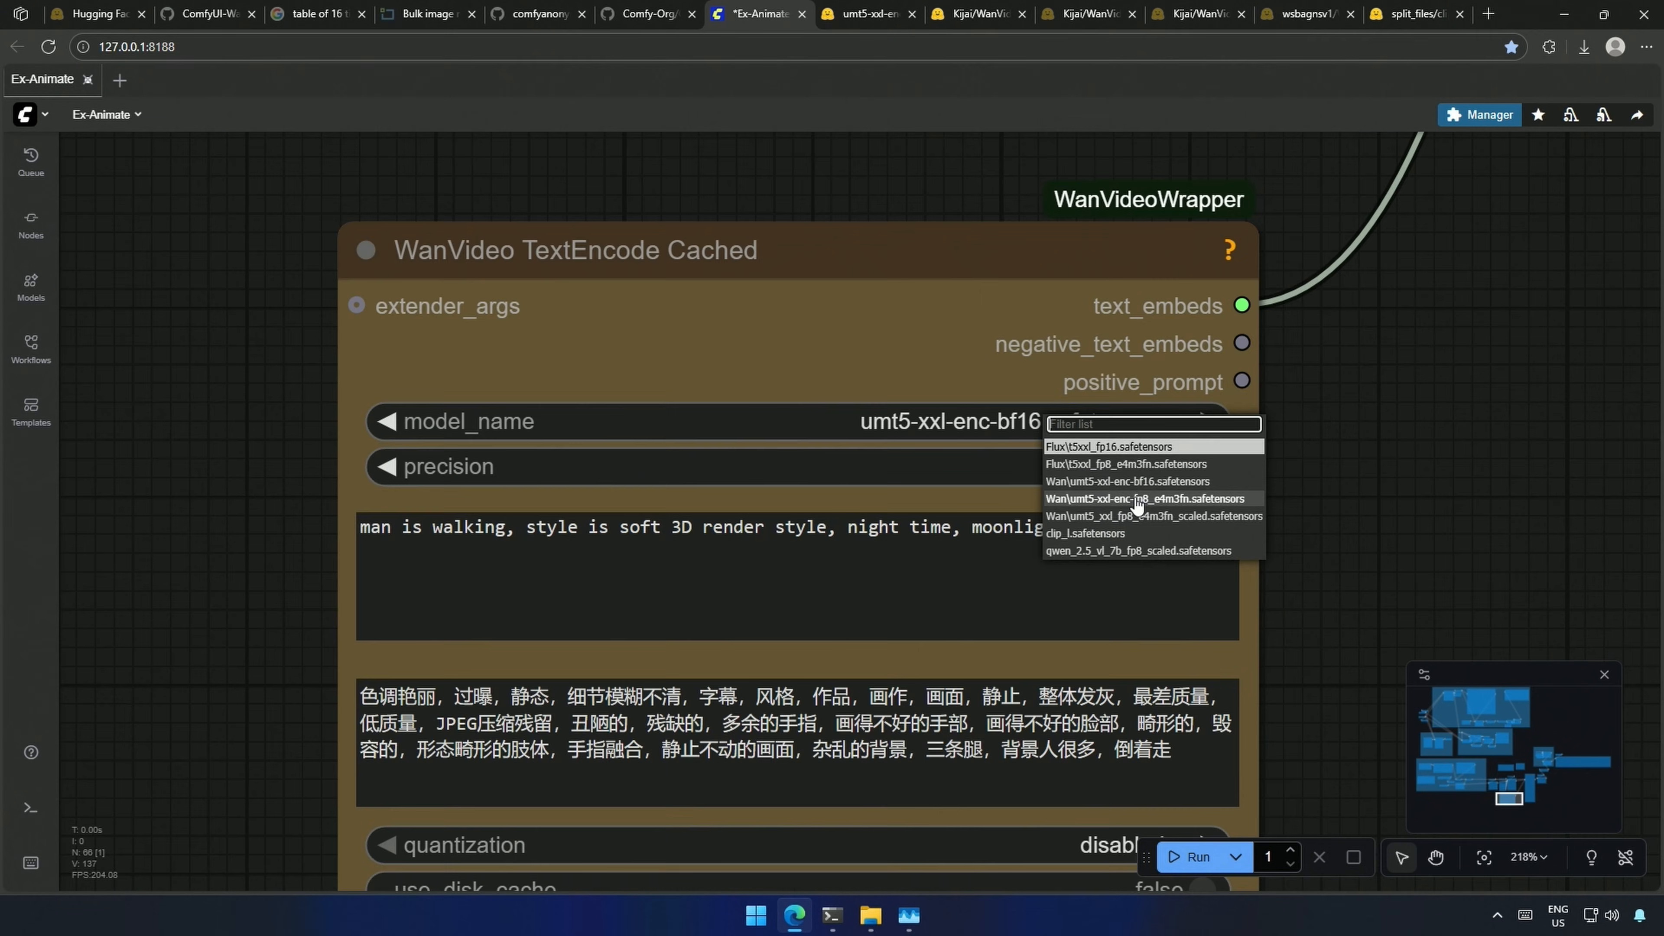
# Step: Set WanVideo TextEncode Cached's model_name to Wan\umt5-xxl-enc-fp8_e4m3fn.safetensors
pyautogui.click(1134, 499)
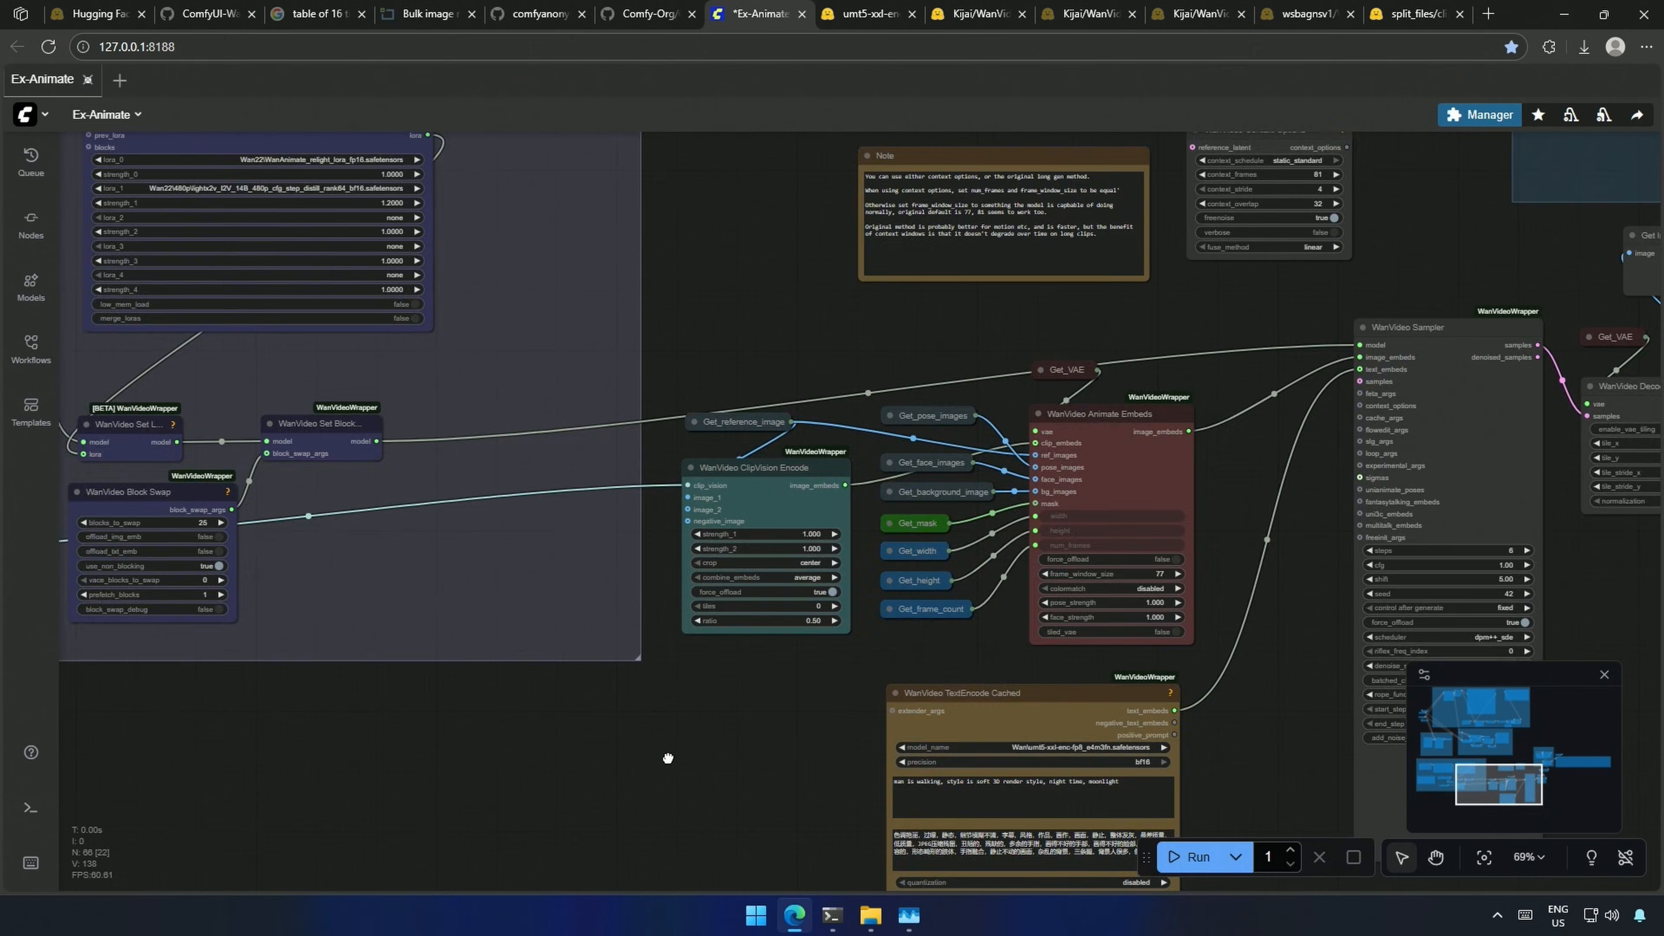
pyautogui.scroll(-3)
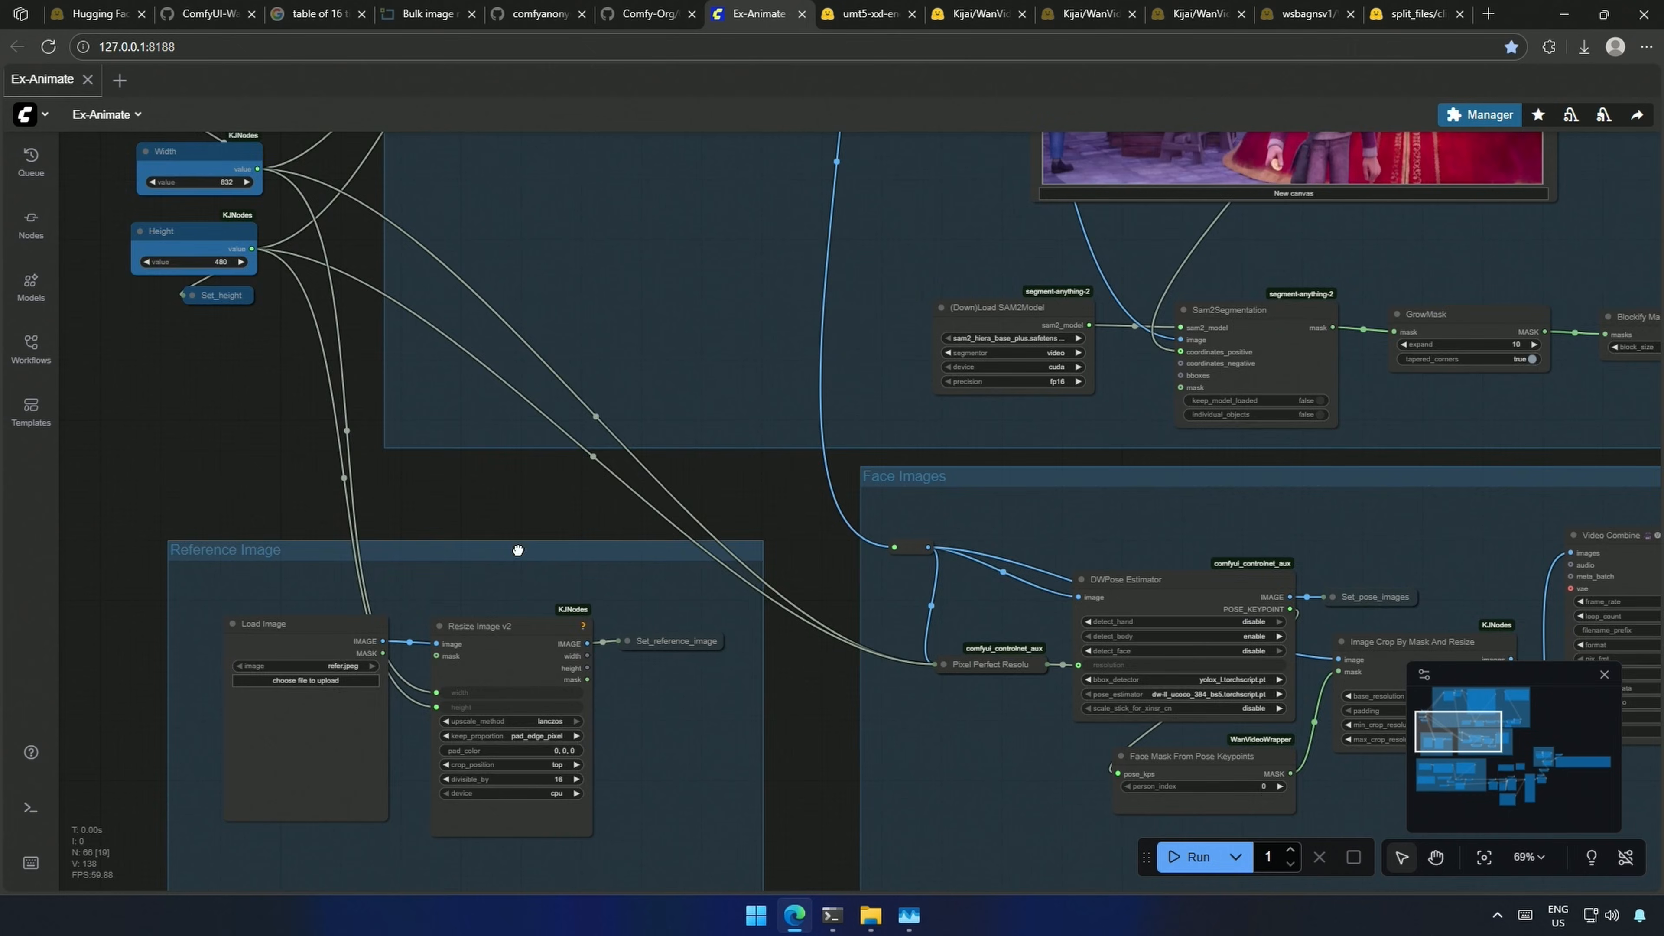
pyautogui.scroll(-3)
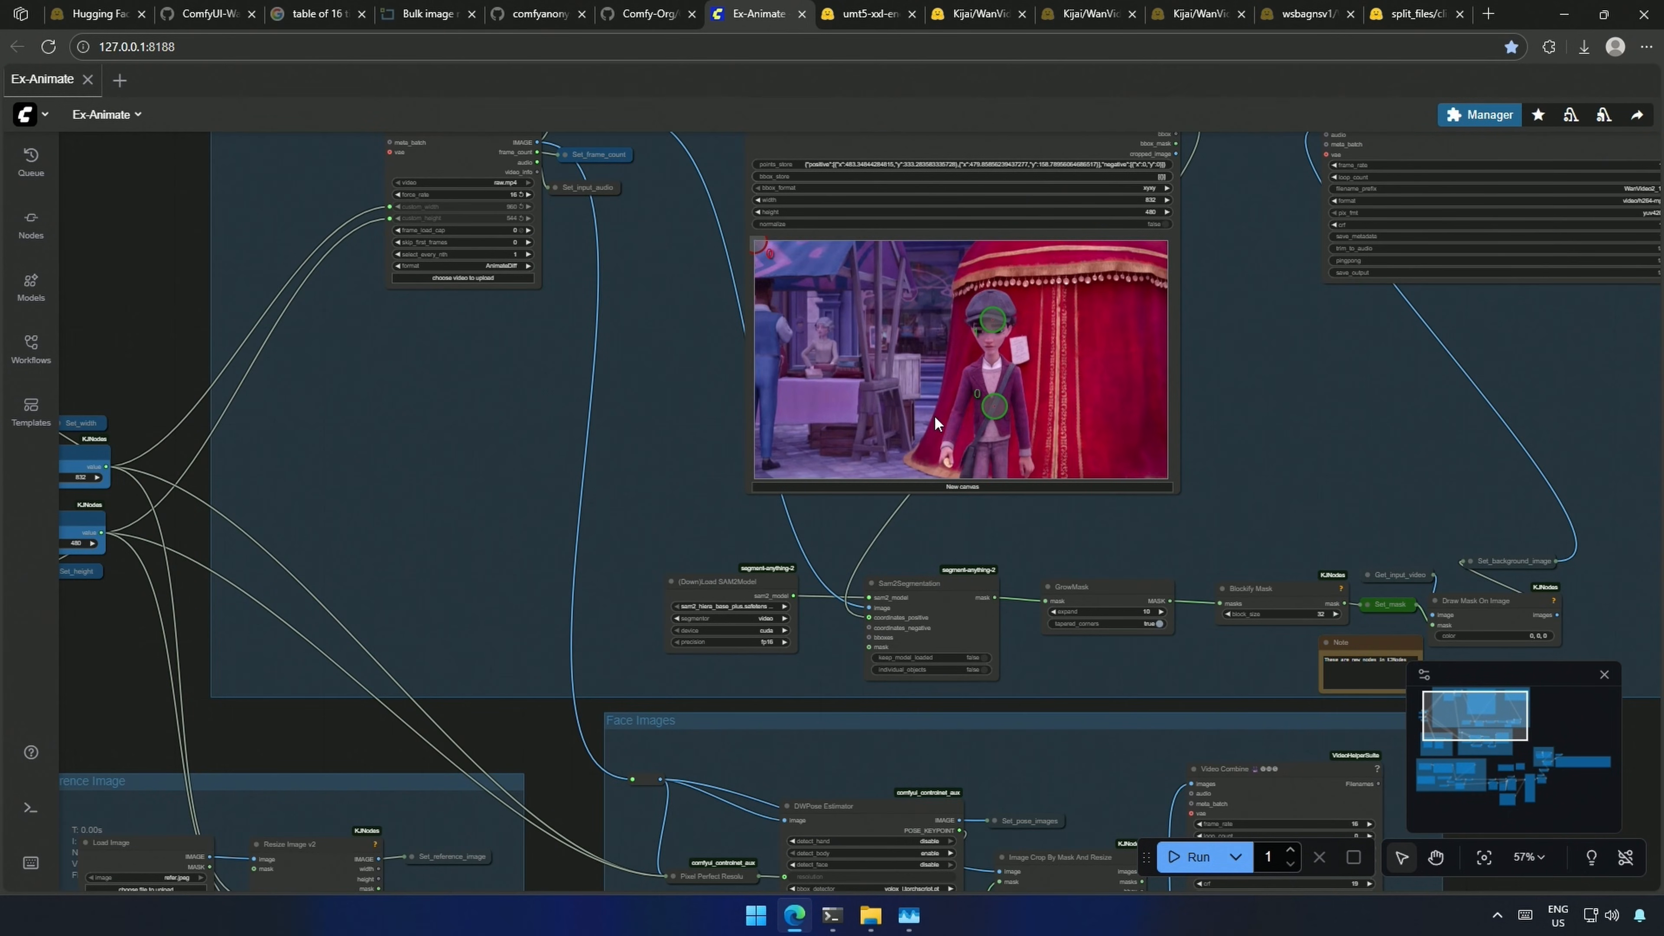
pyautogui.moveTo(919, 421)
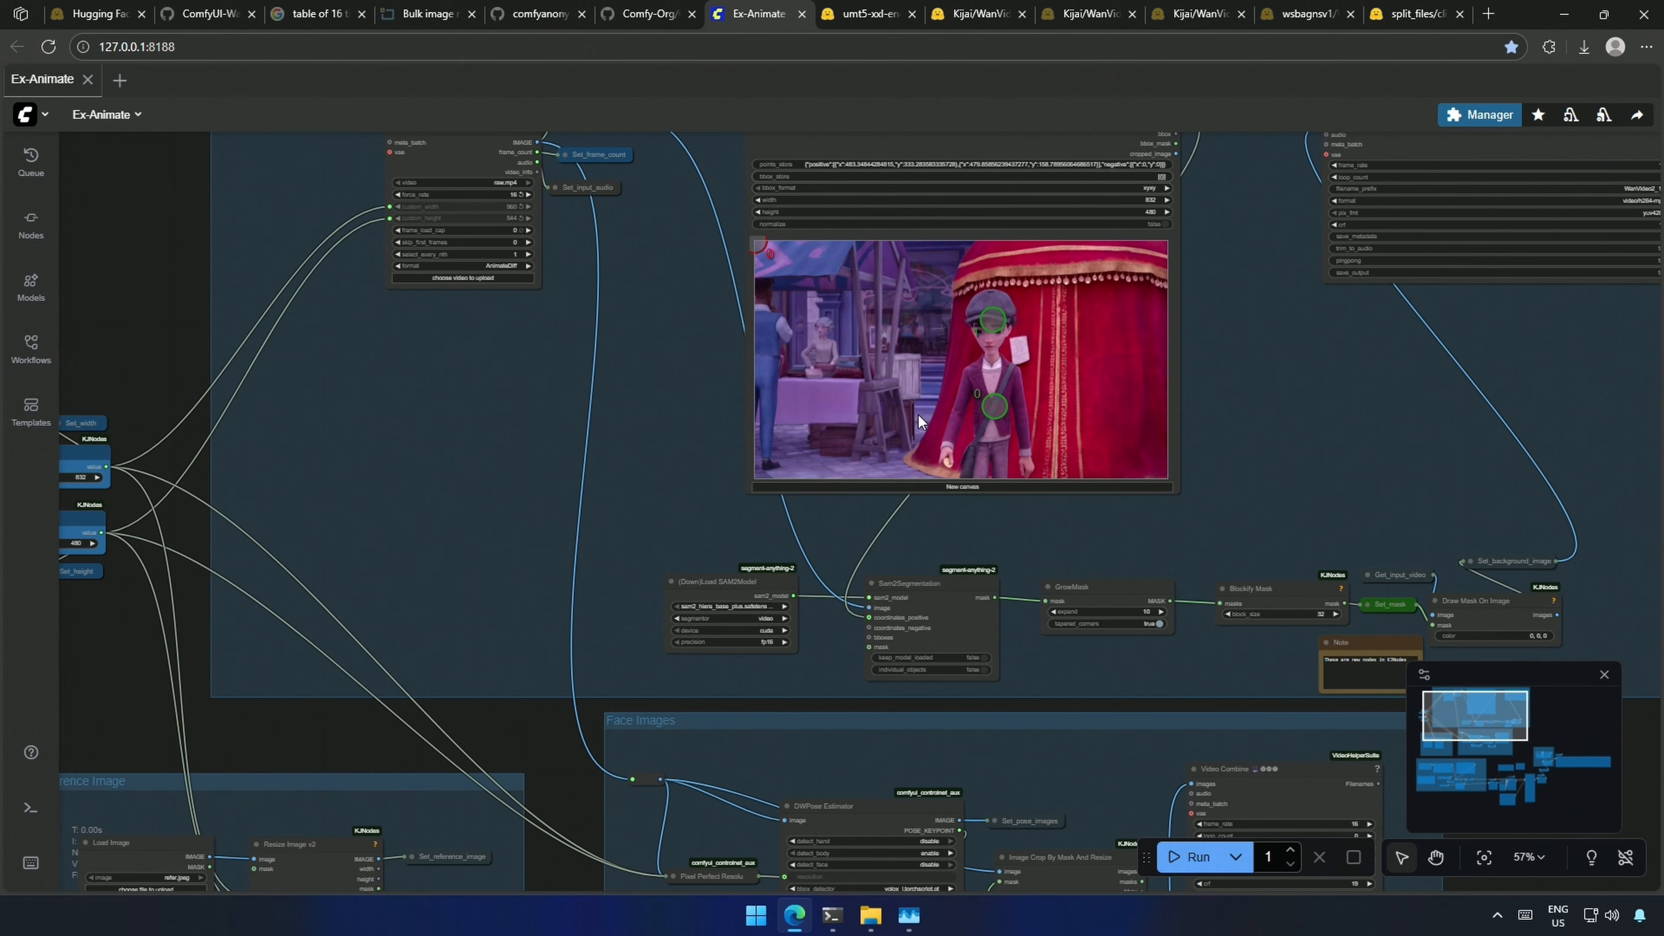
pyautogui.moveTo(427, 269)
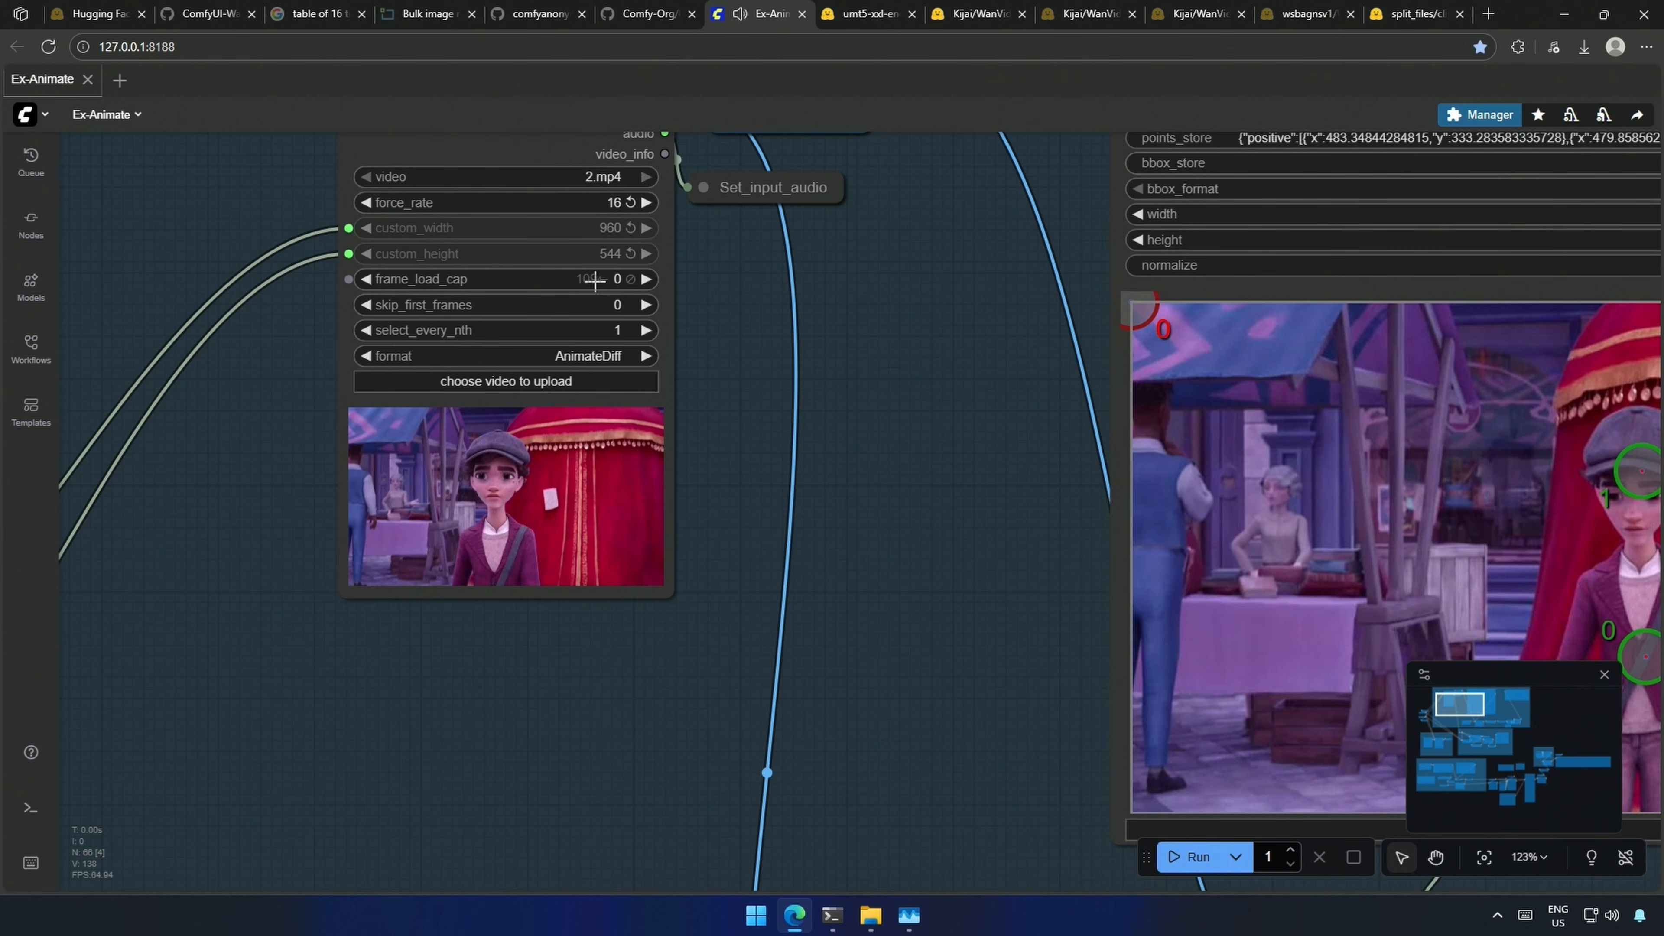
pyautogui.scroll(-3)
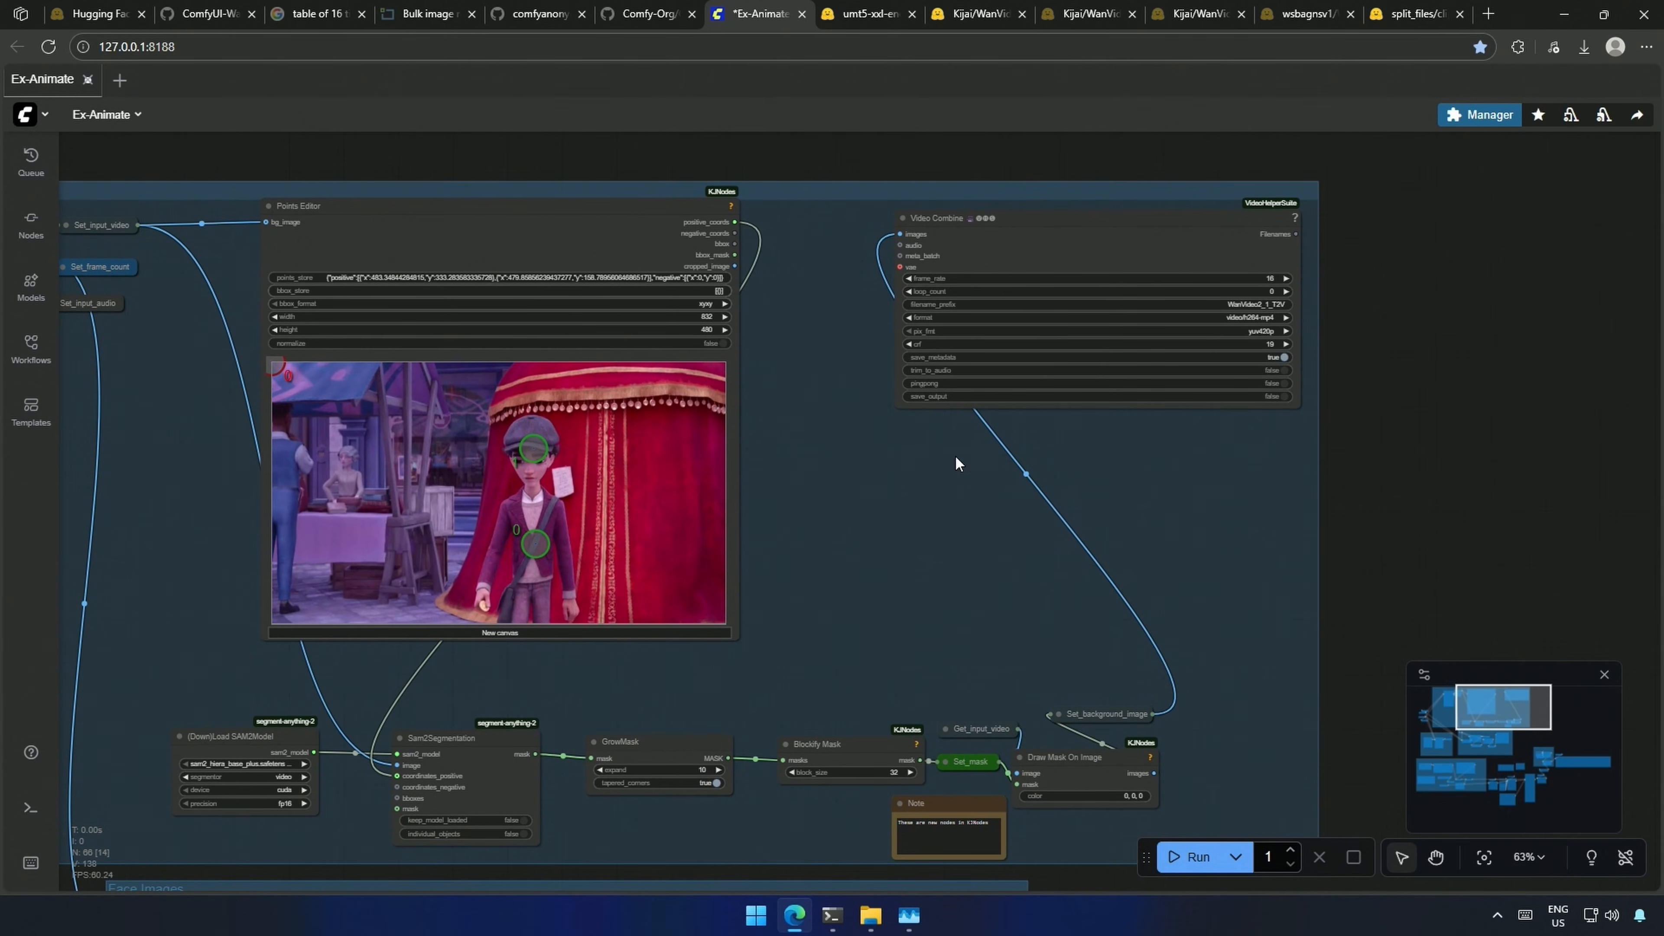
pyautogui.moveTo(1021, 535)
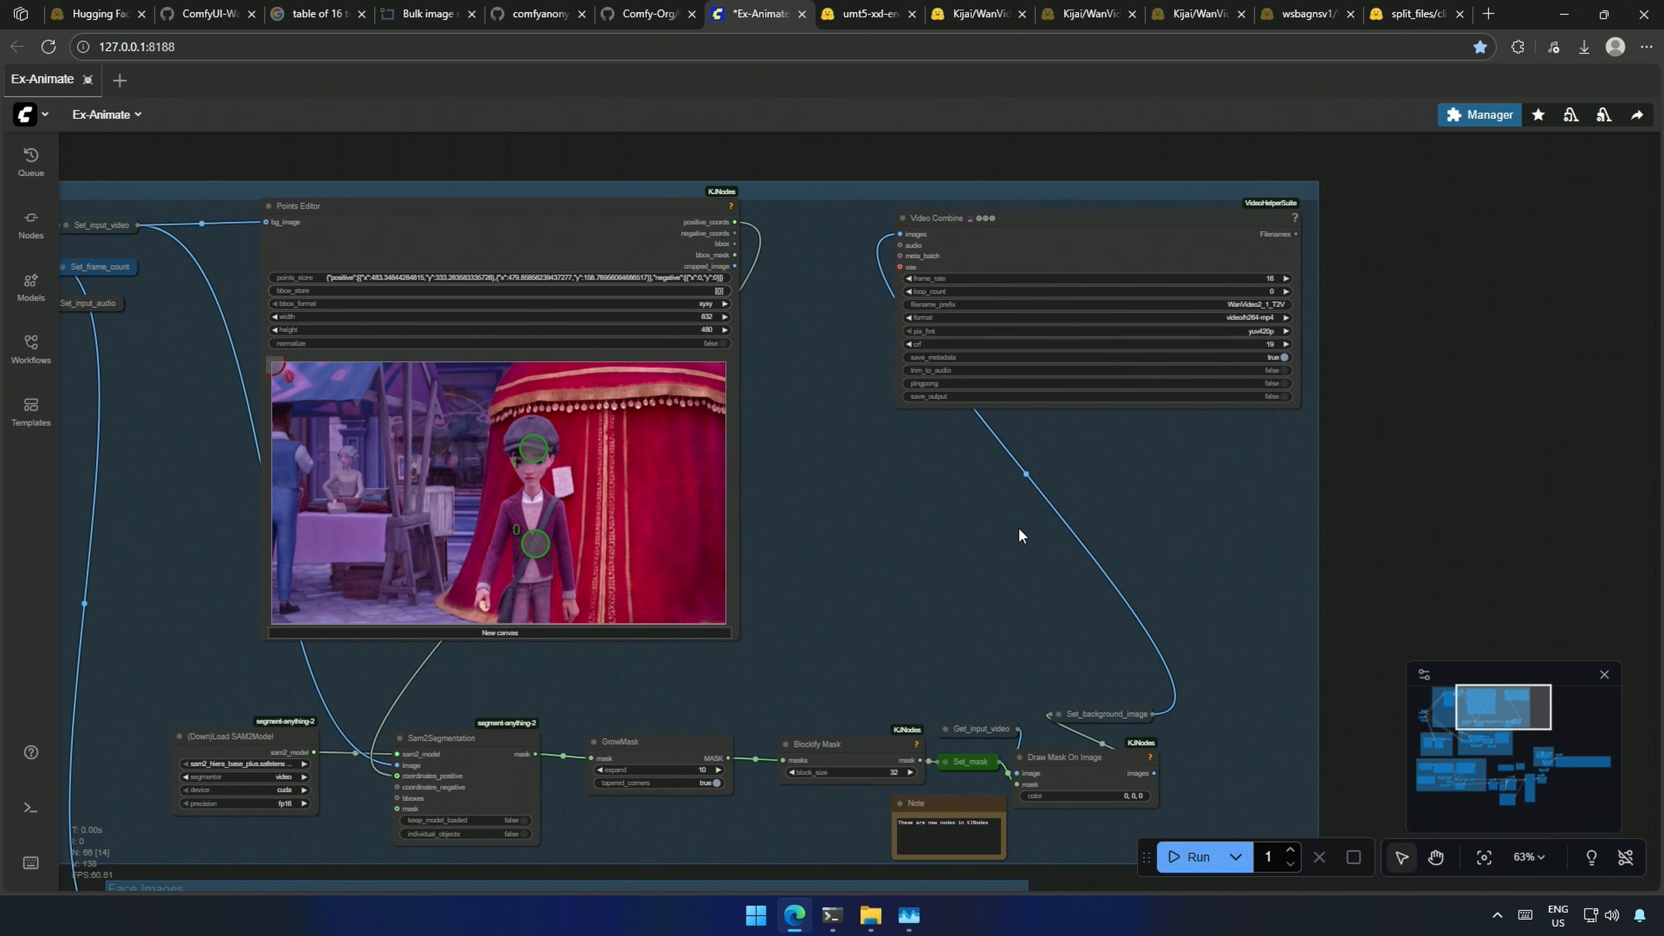
pyautogui.moveTo(1013, 534)
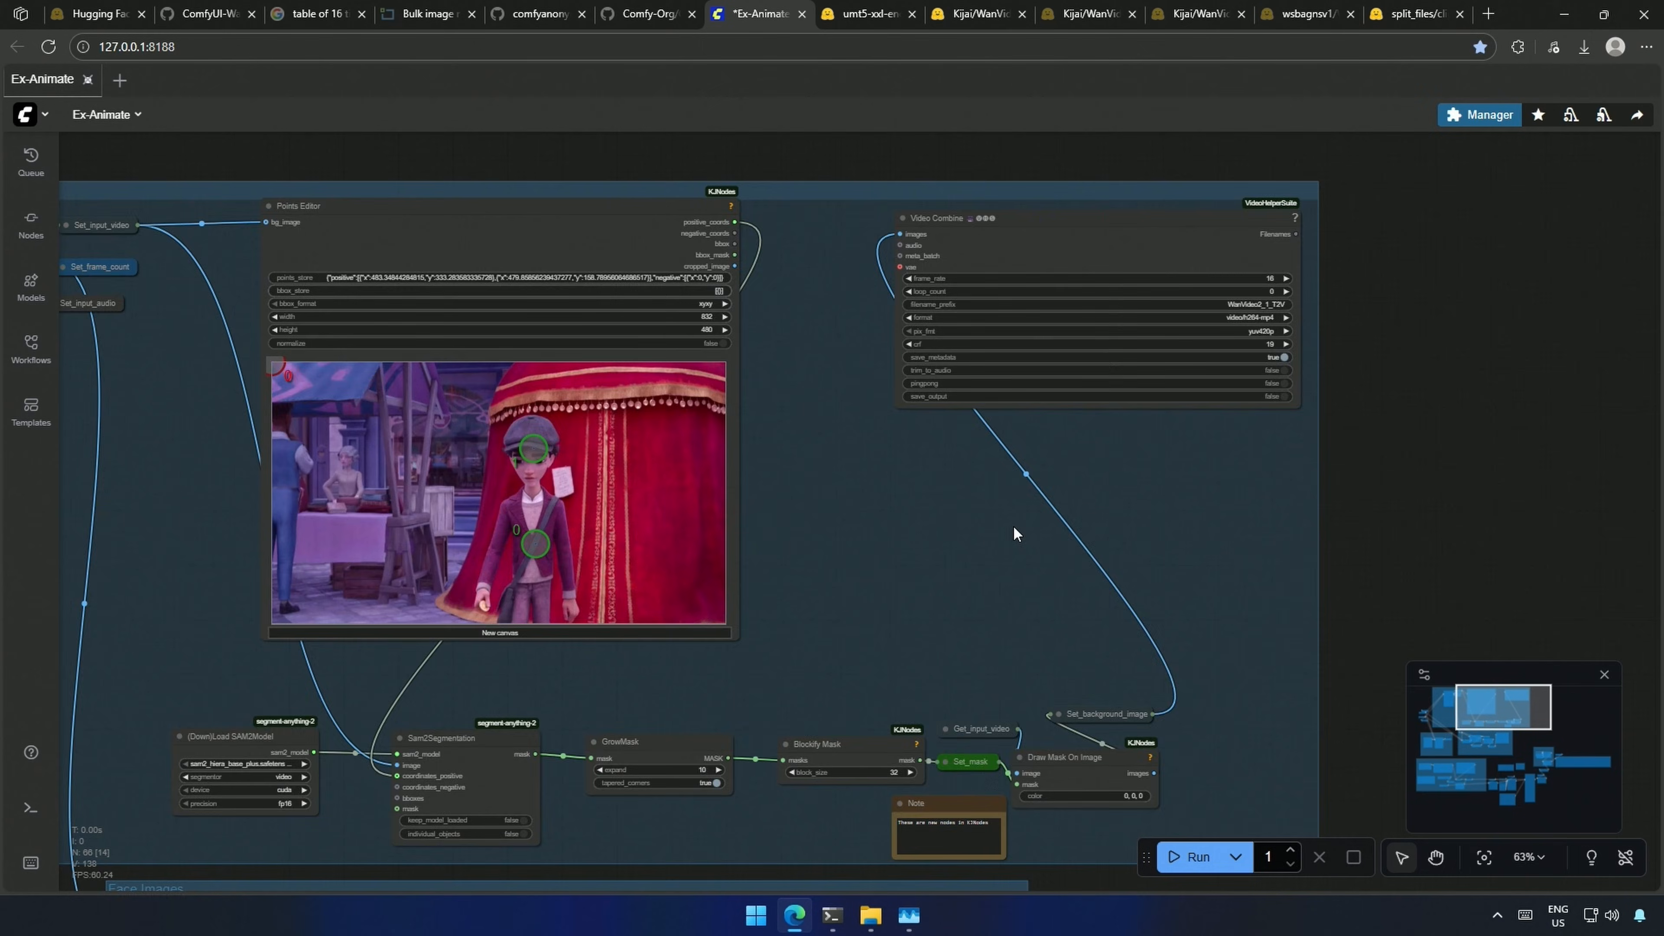
pyautogui.scroll(-3)
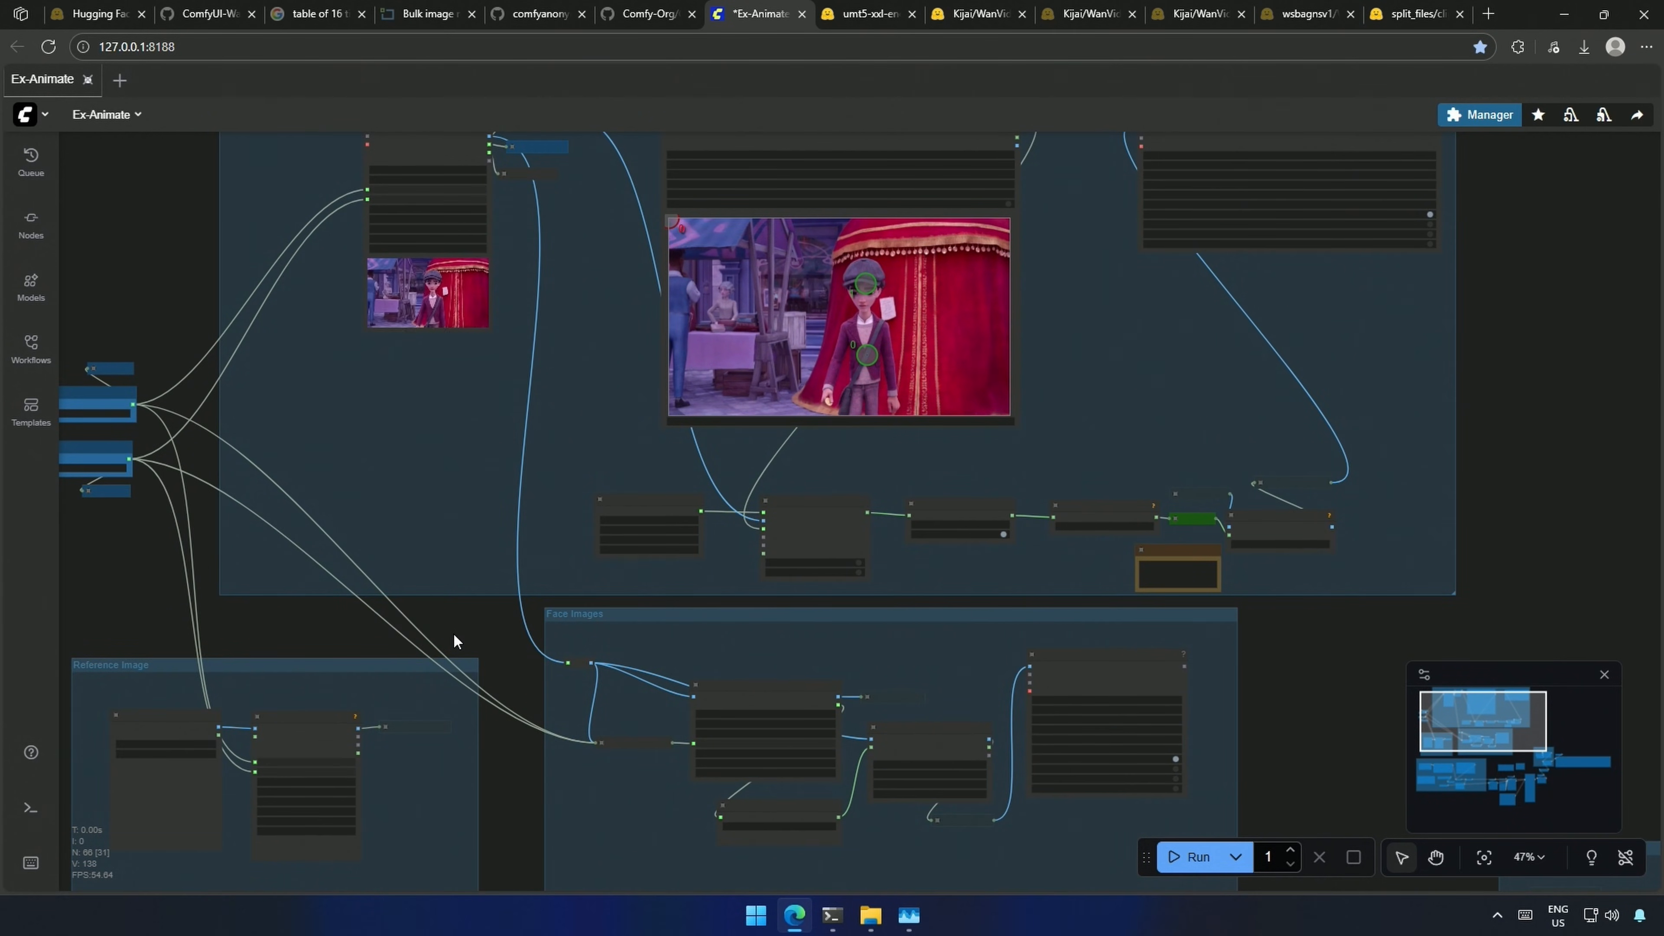
# Step: Queue the Ex-Animate workflow from the bottom toolbar's Run button
pyautogui.scroll(-3)
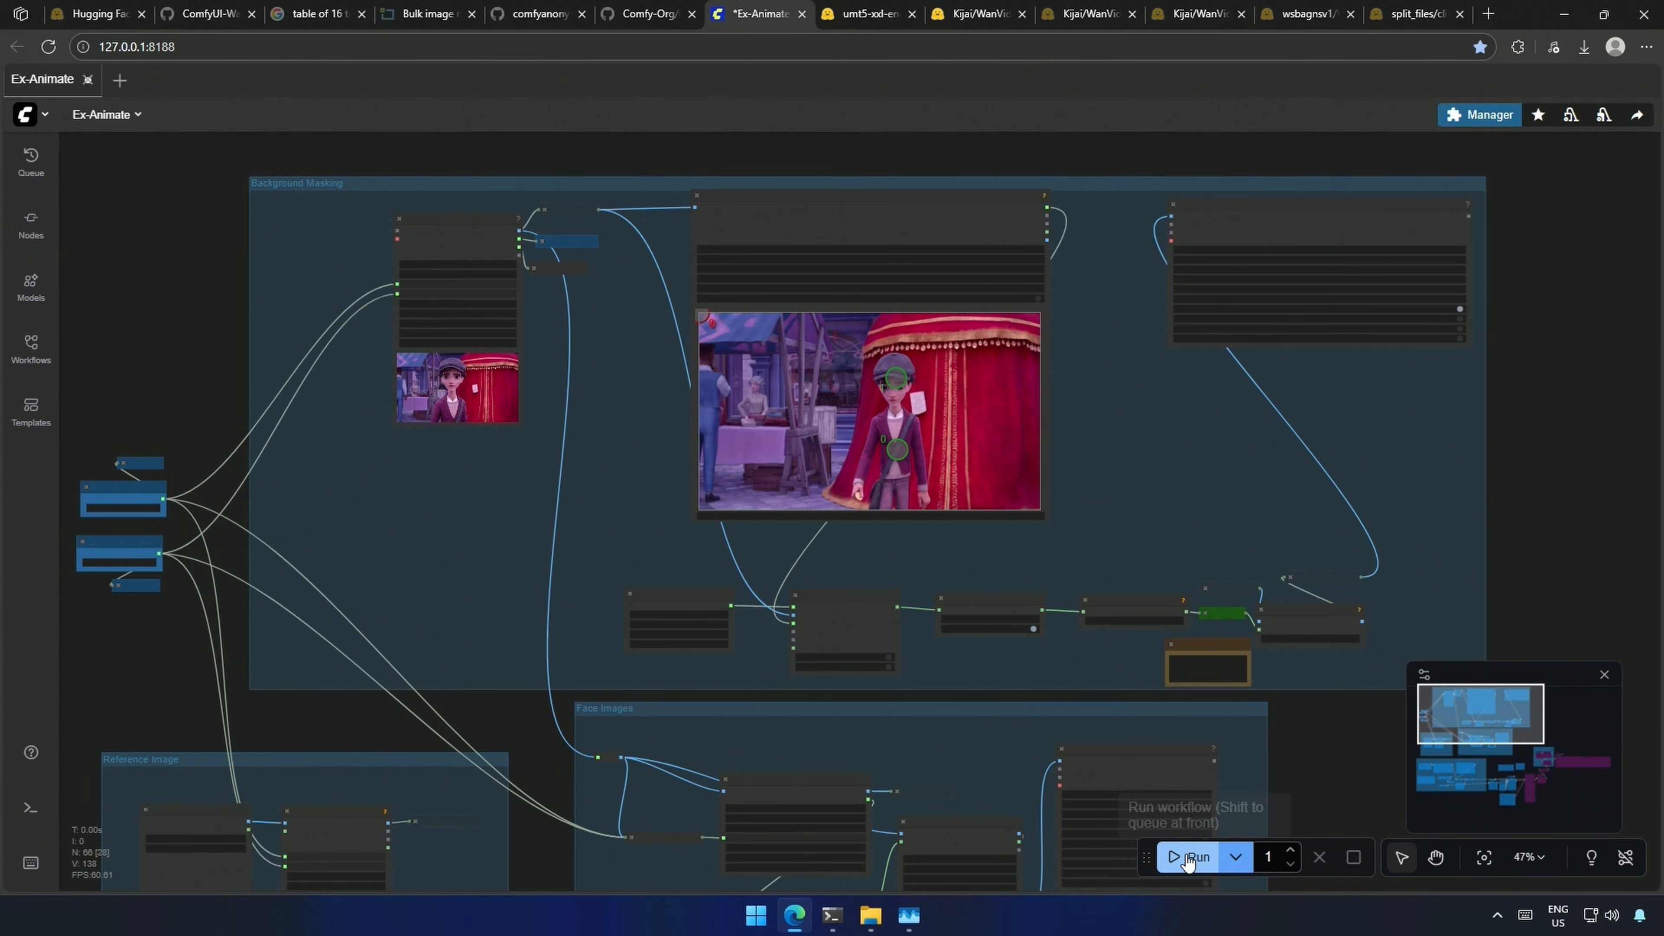
pyautogui.click(1187, 856)
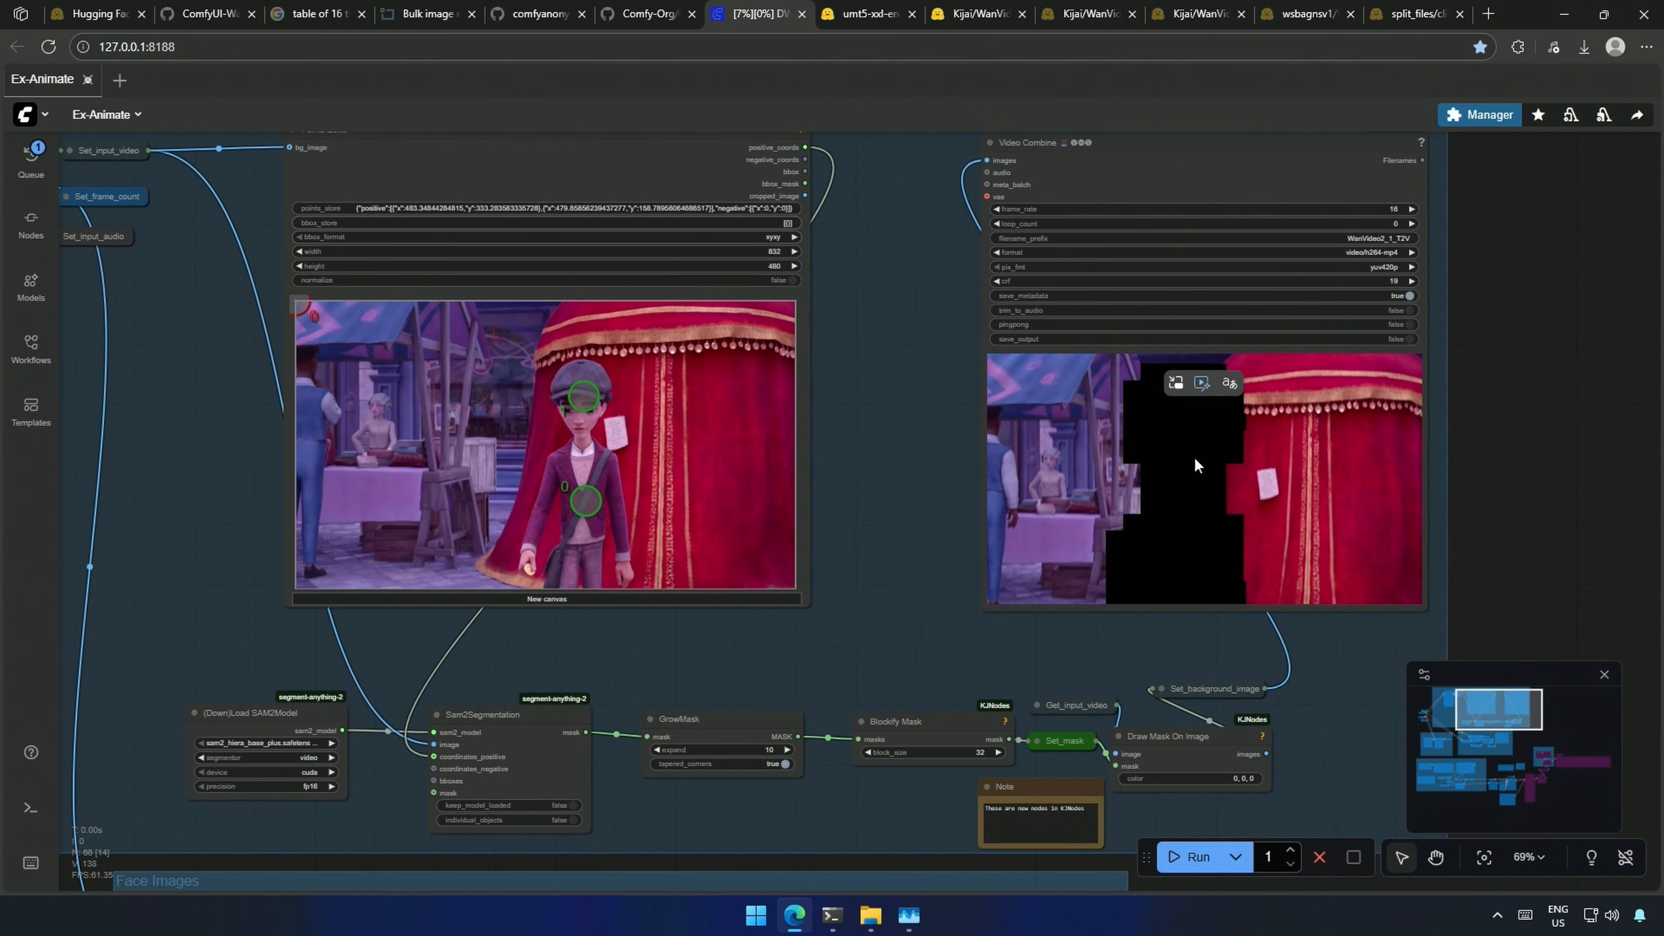
# Step: Add negative points on the stall and red curtain and positive points on the boy's hand and chest
pyautogui.click(512, 433)
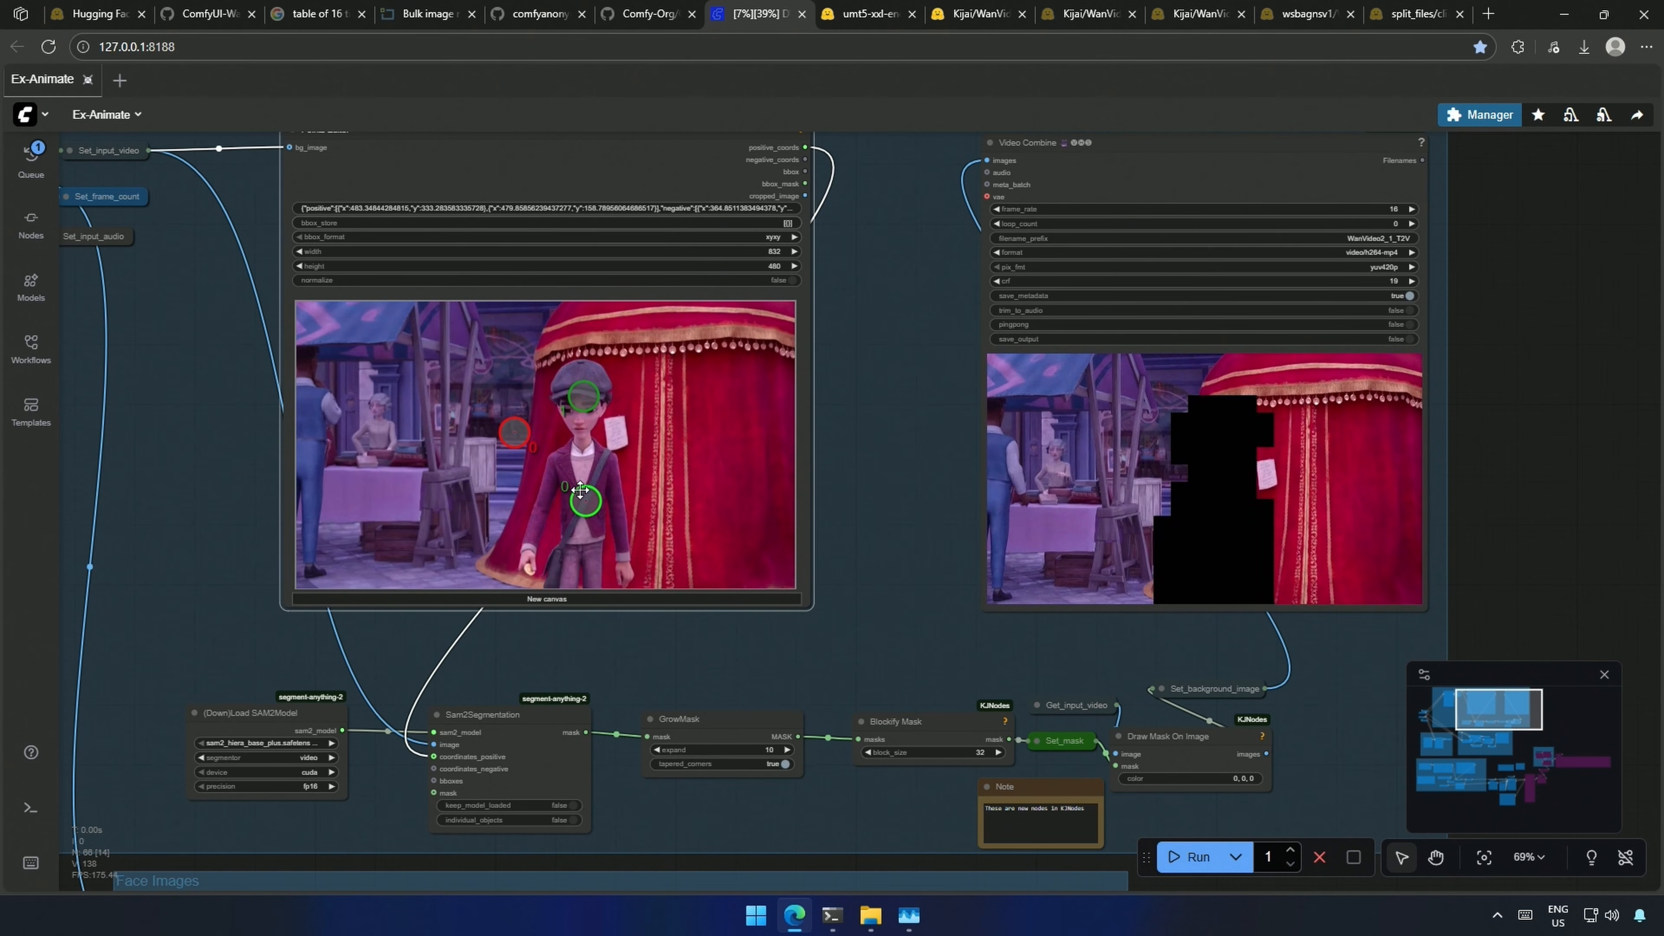
pyautogui.click(634, 414)
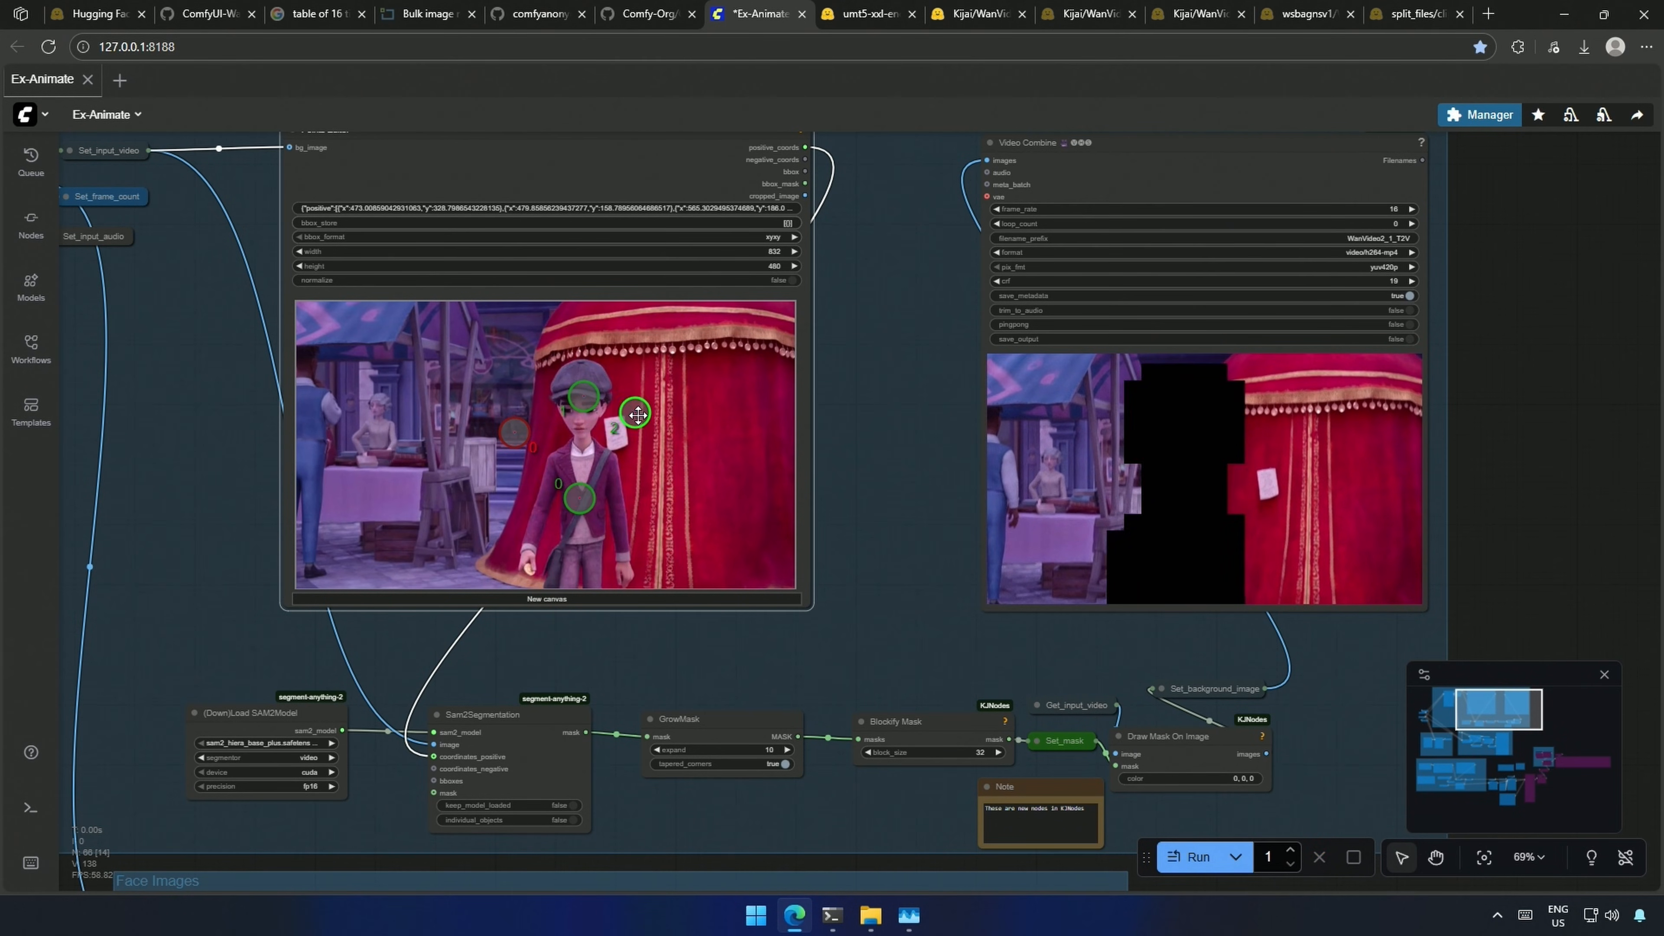
pyautogui.moveTo(637, 414); pyautogui.dragTo(554, 557)
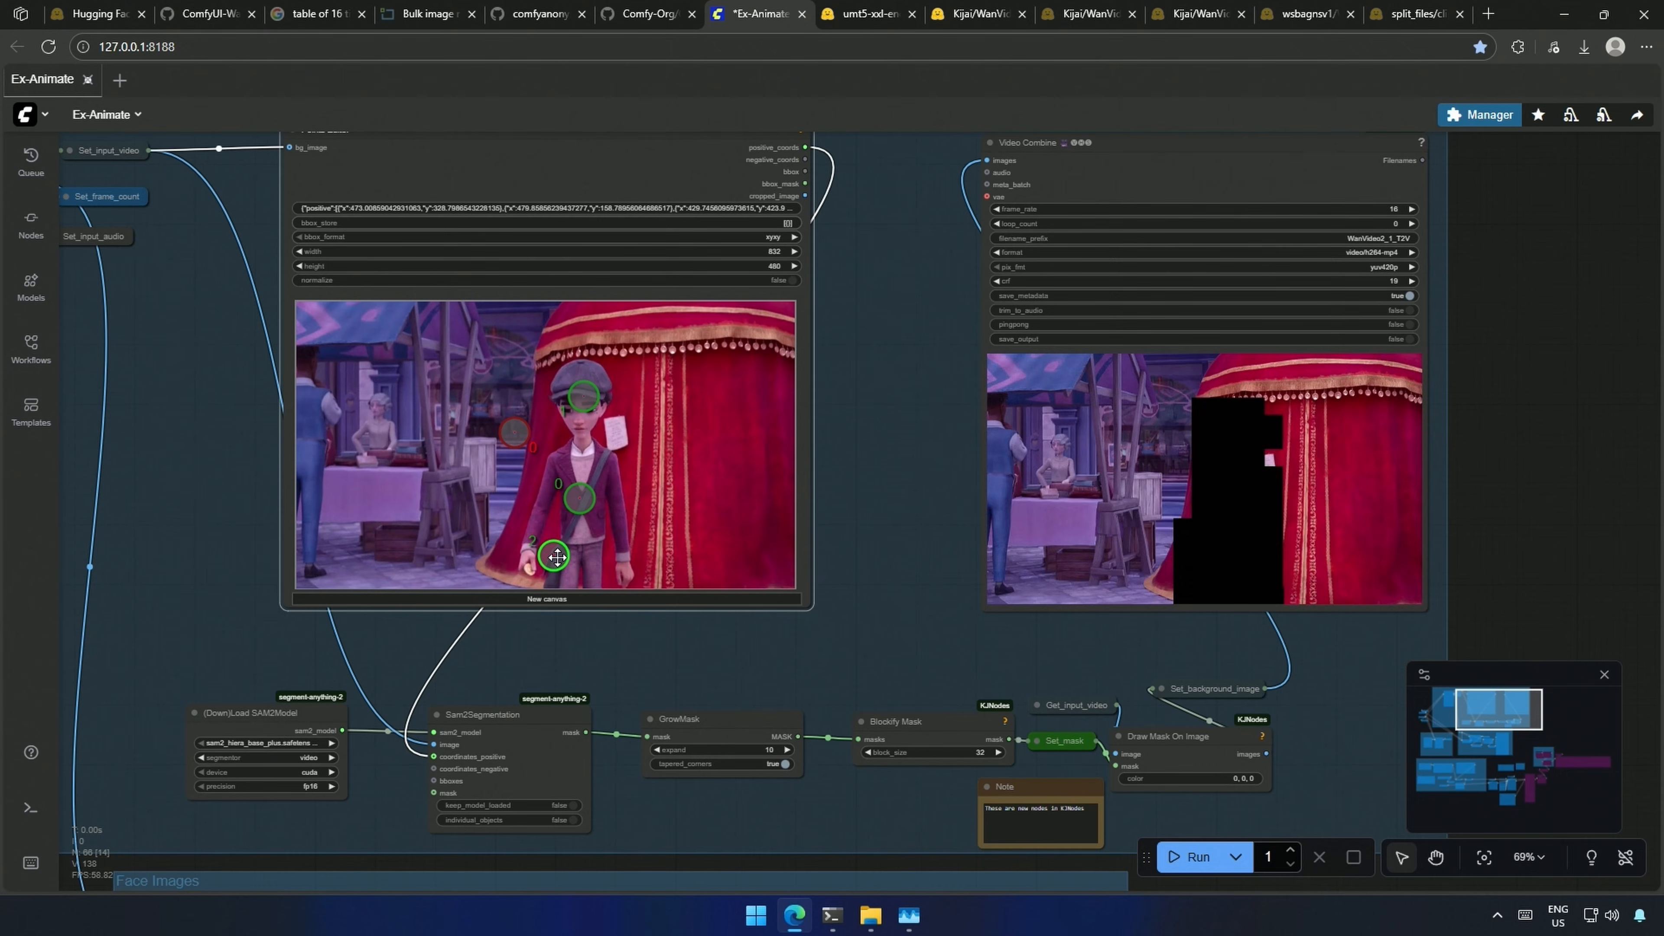
pyautogui.moveTo(554, 557); pyautogui.dragTo(553, 557)
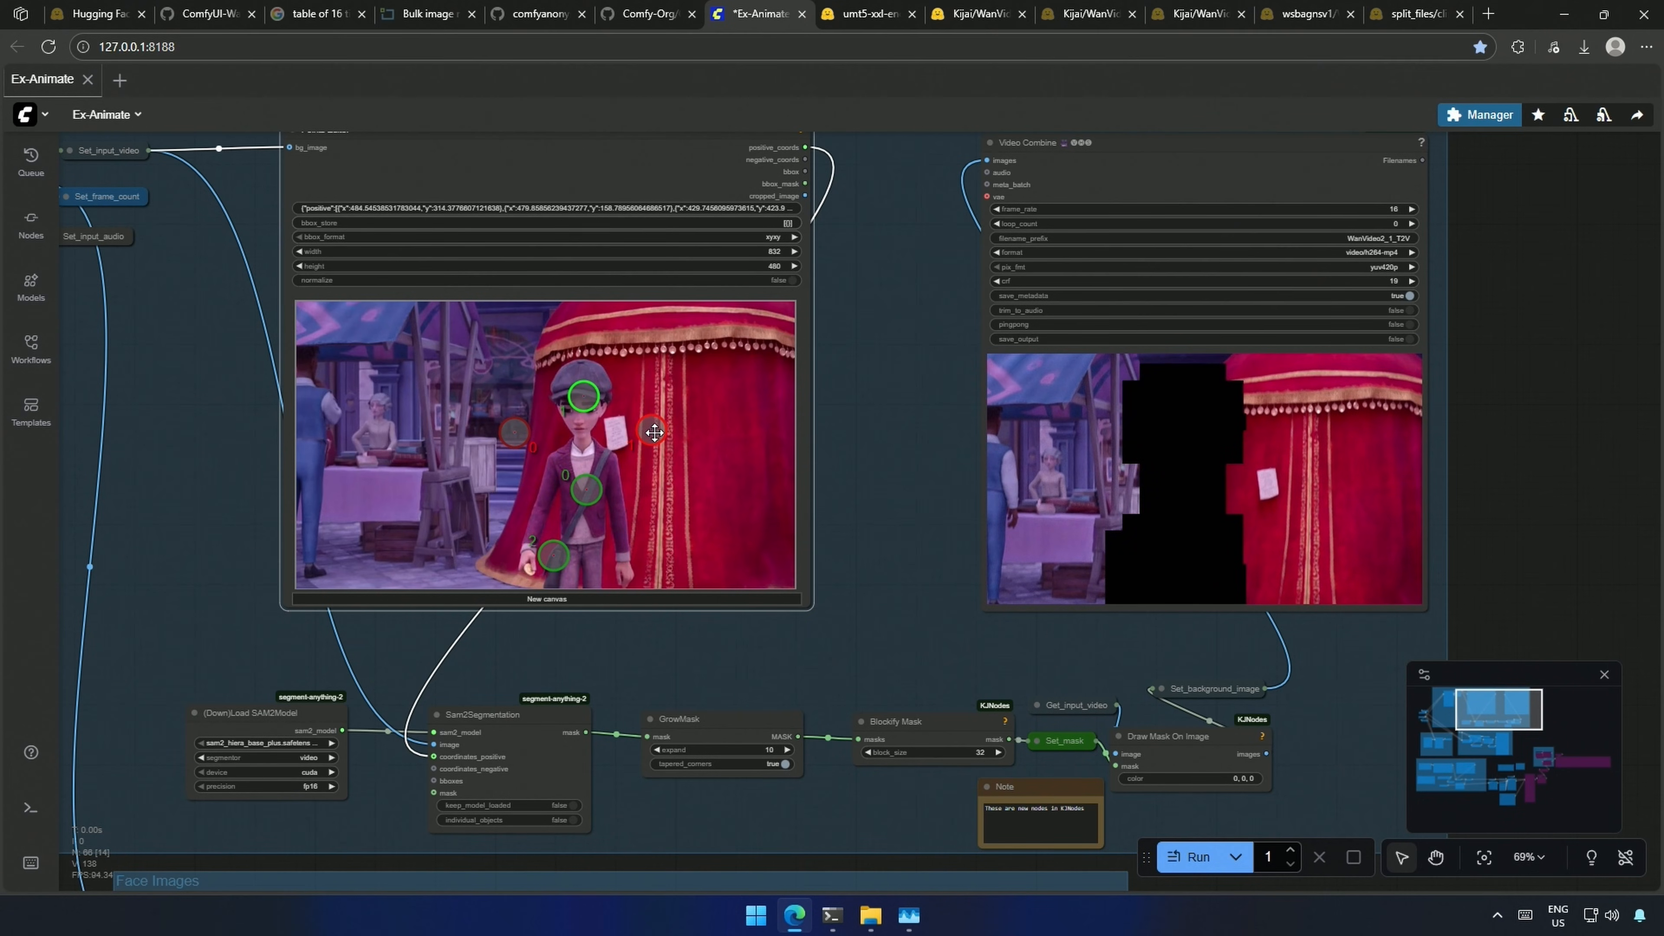
pyautogui.moveTo(655, 431); pyautogui.dragTo(982, 647)
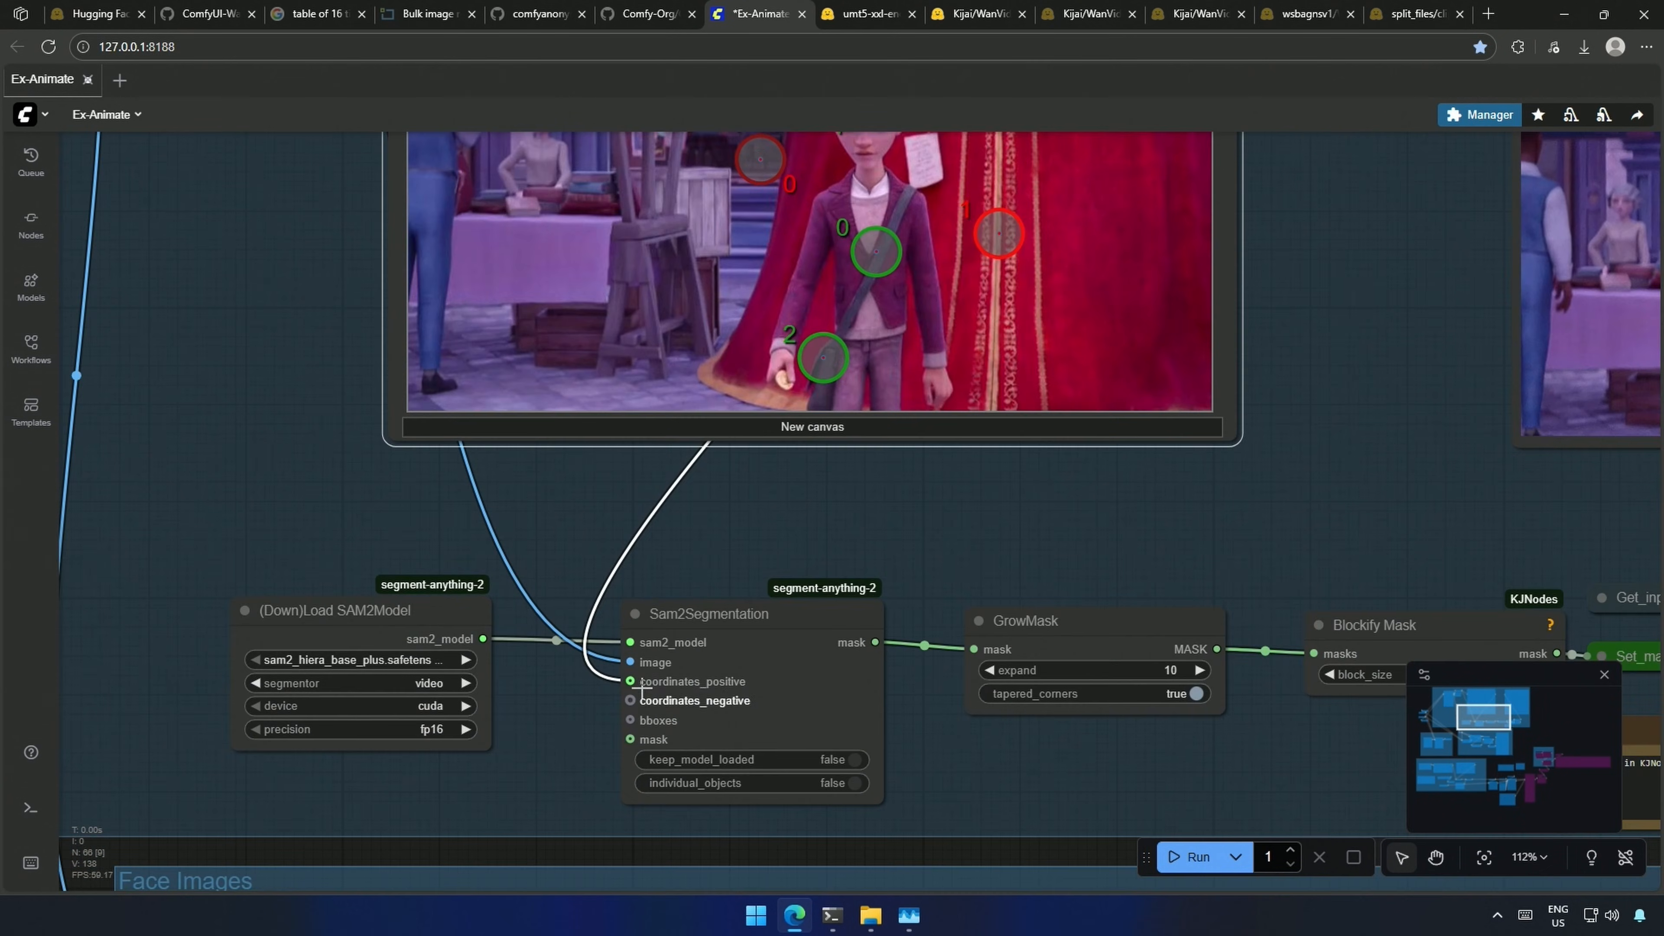
# Step: Queue the workflow again to refresh the SAM2 mask with the revised points
pyautogui.scroll(-3)
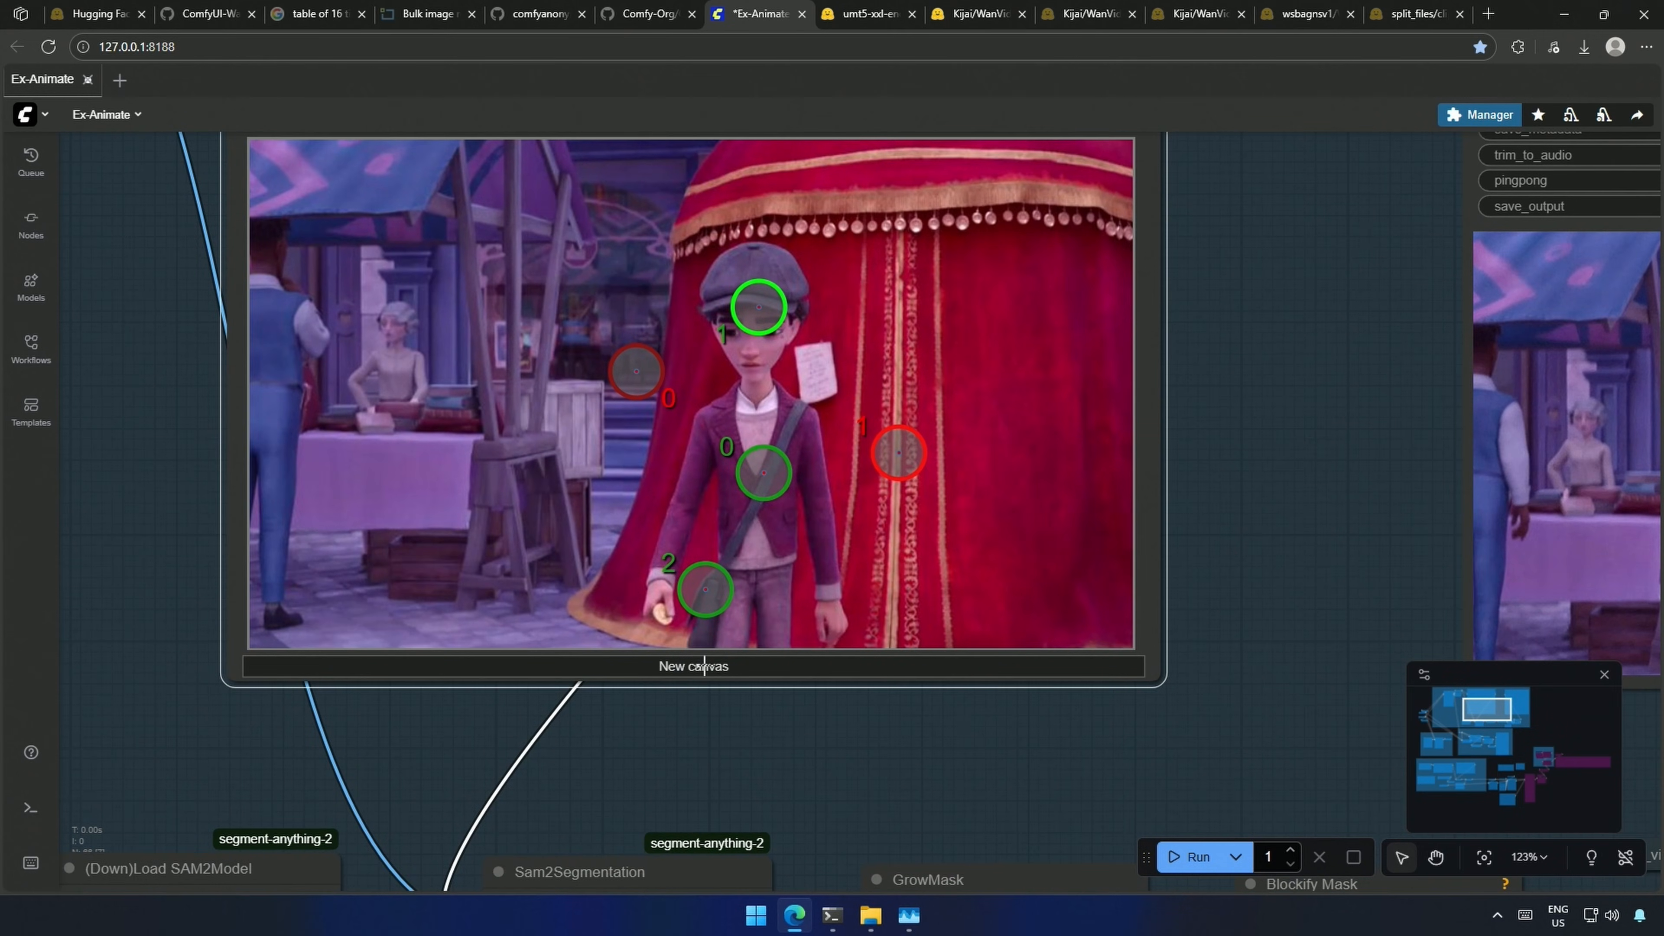
pyautogui.scroll(-3)
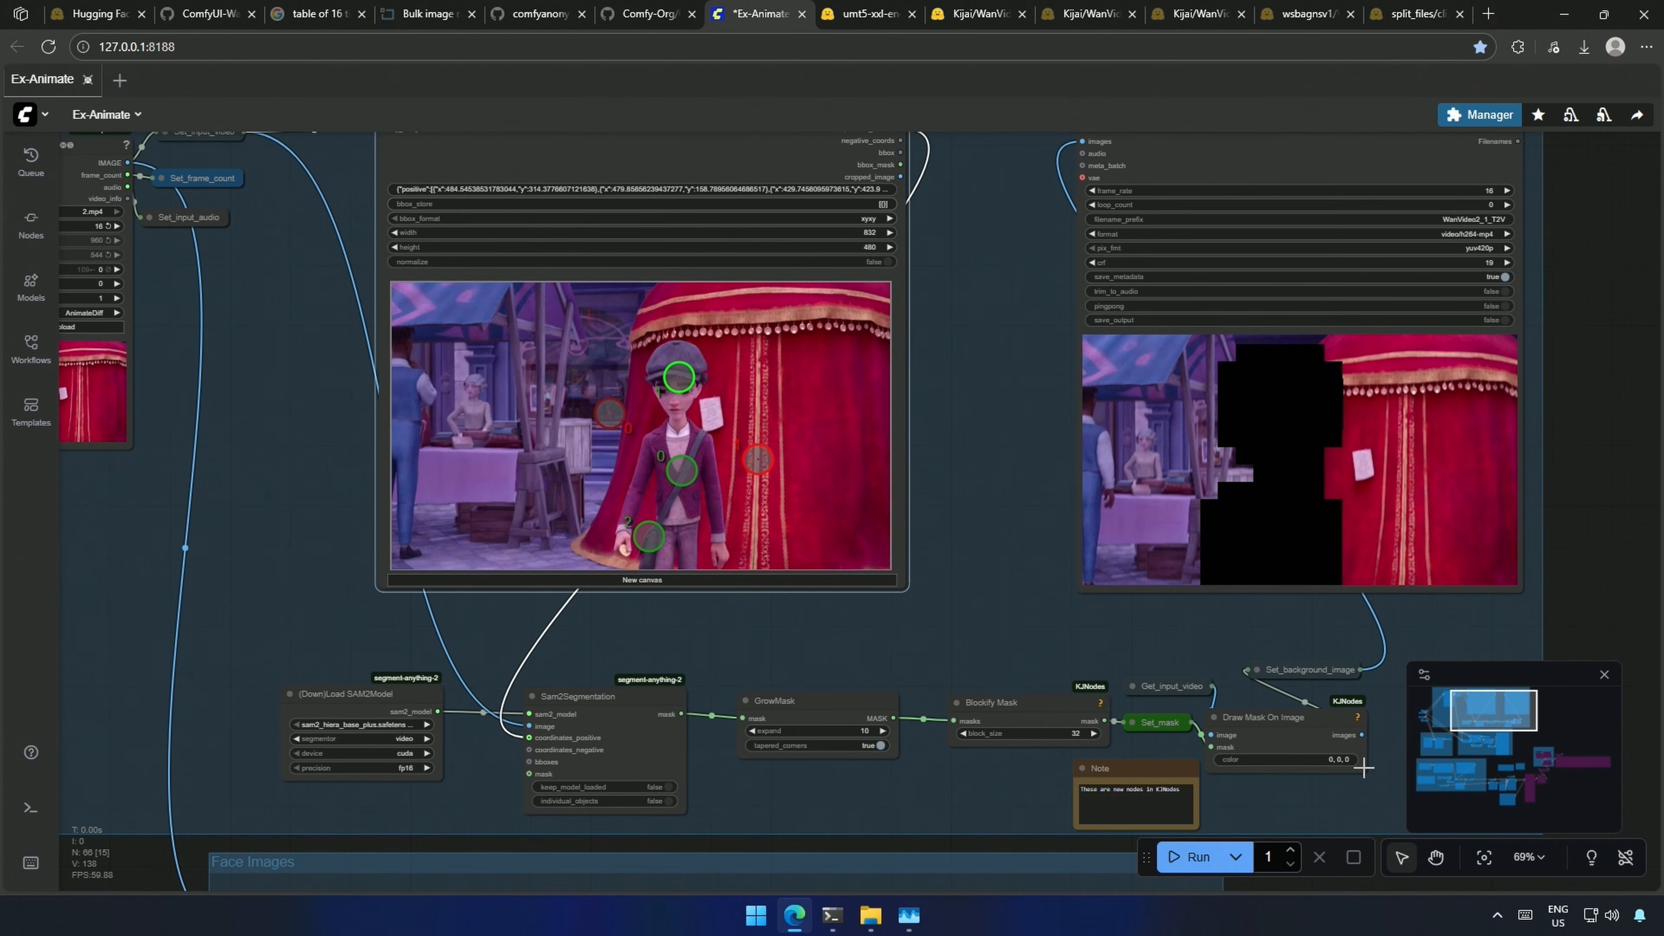
pyautogui.click(1192, 856)
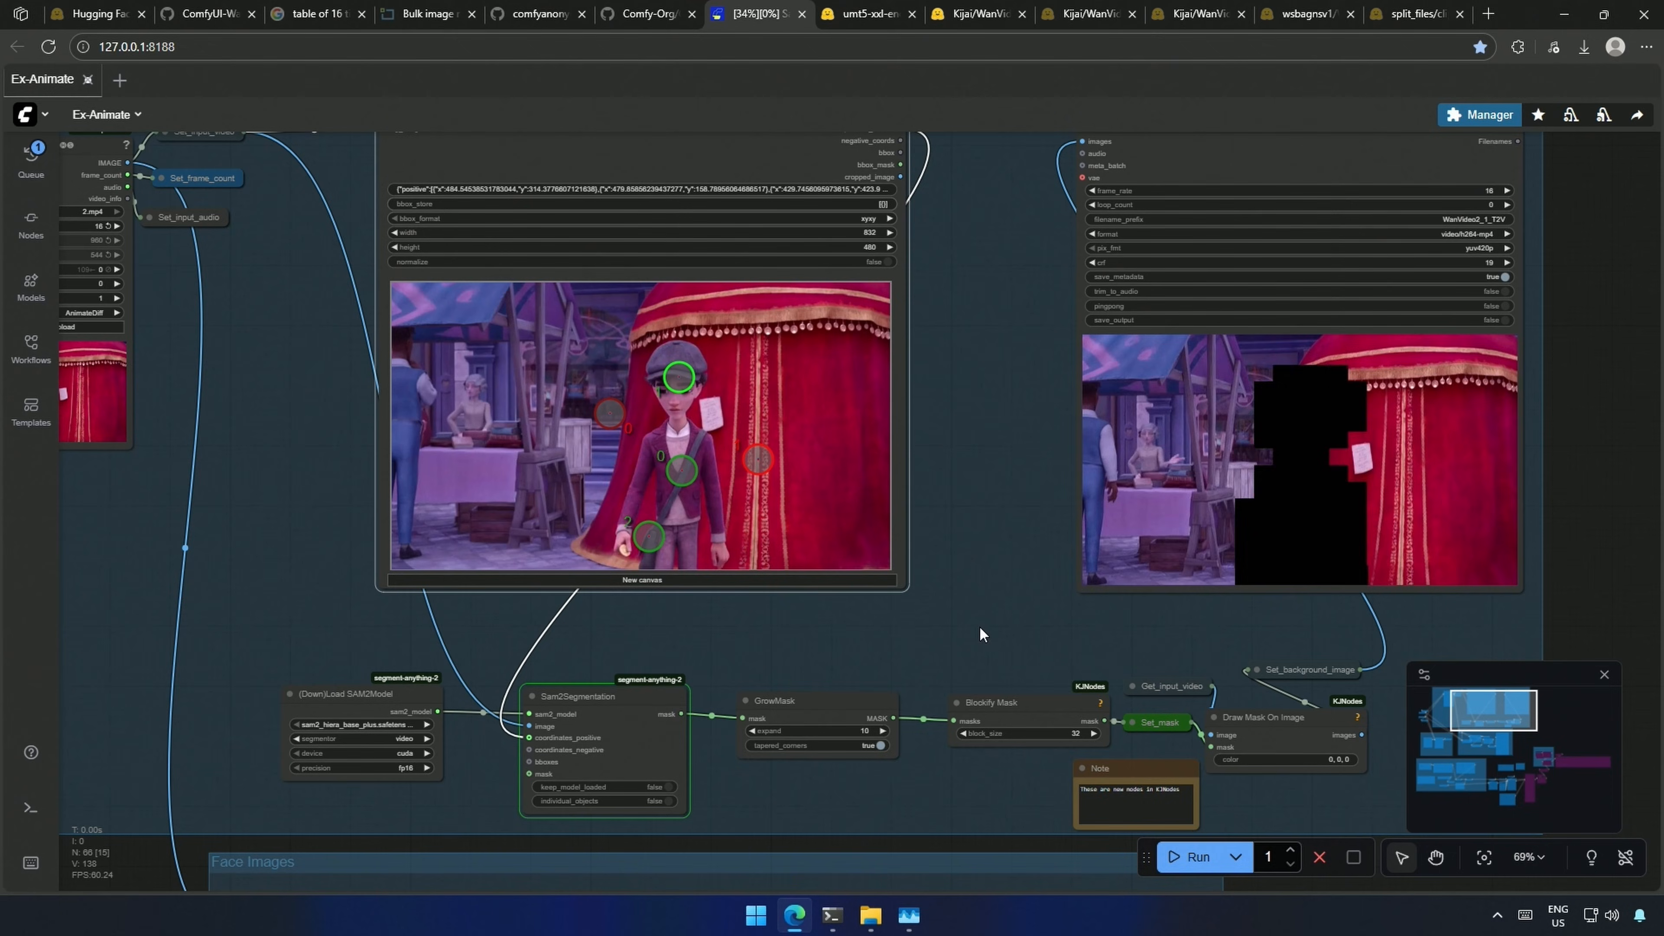
# Step: Navigate to the Models group and expand the WanVideo Model Loader's attention_mode choices
pyautogui.scroll(-3)
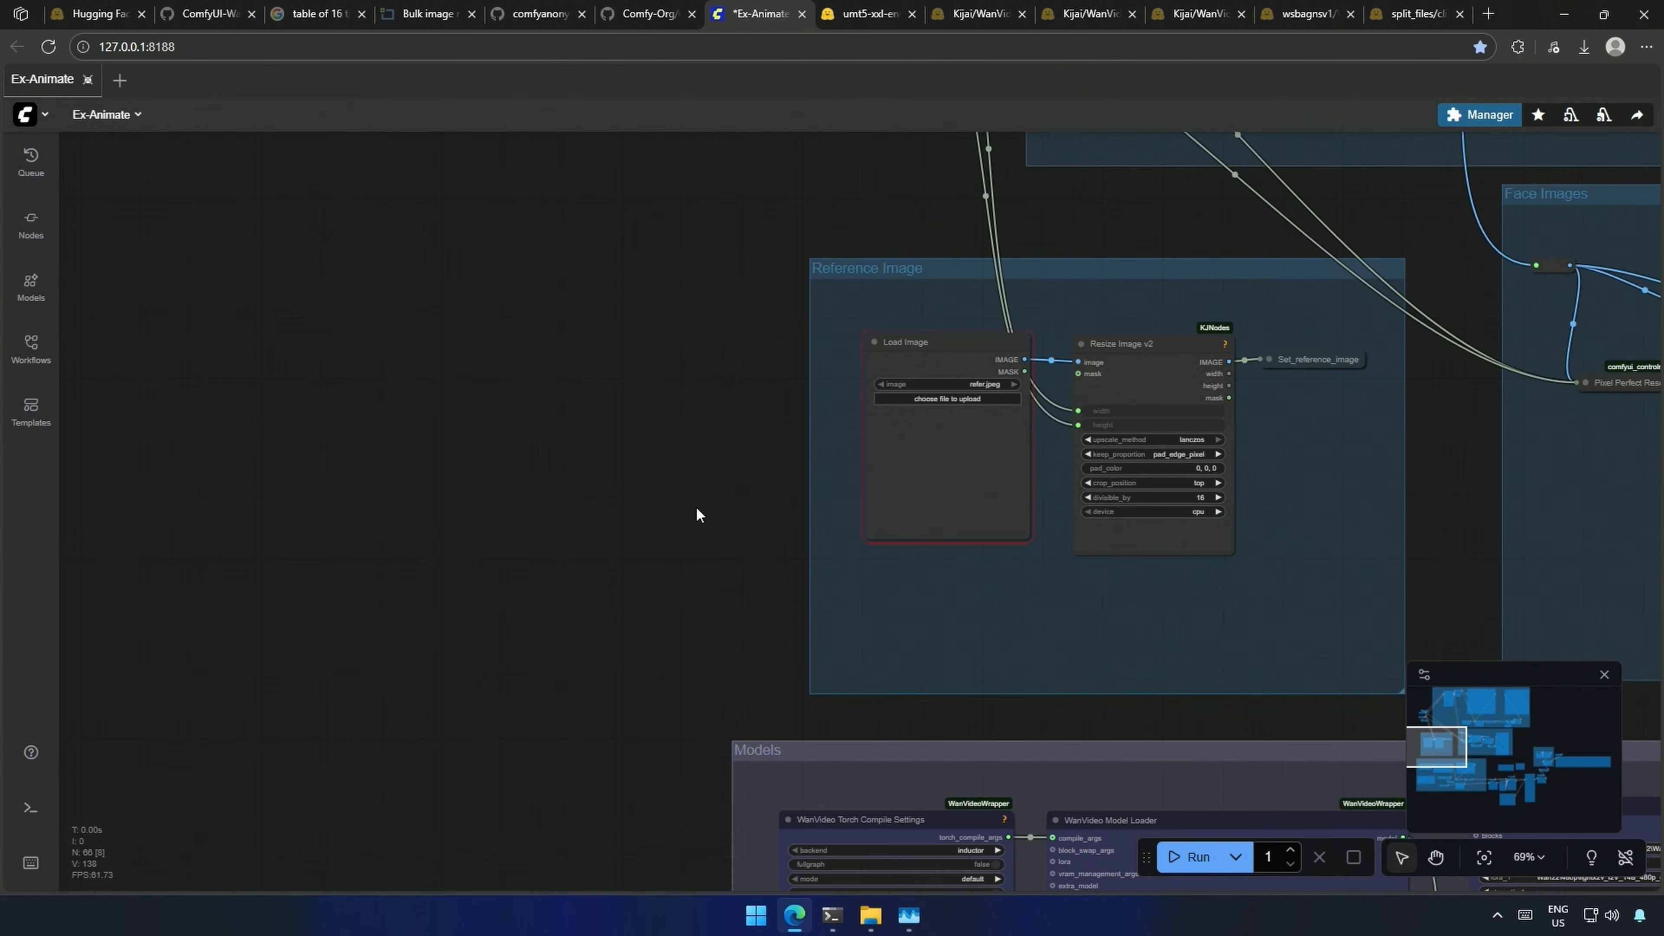
pyautogui.scroll(-3)
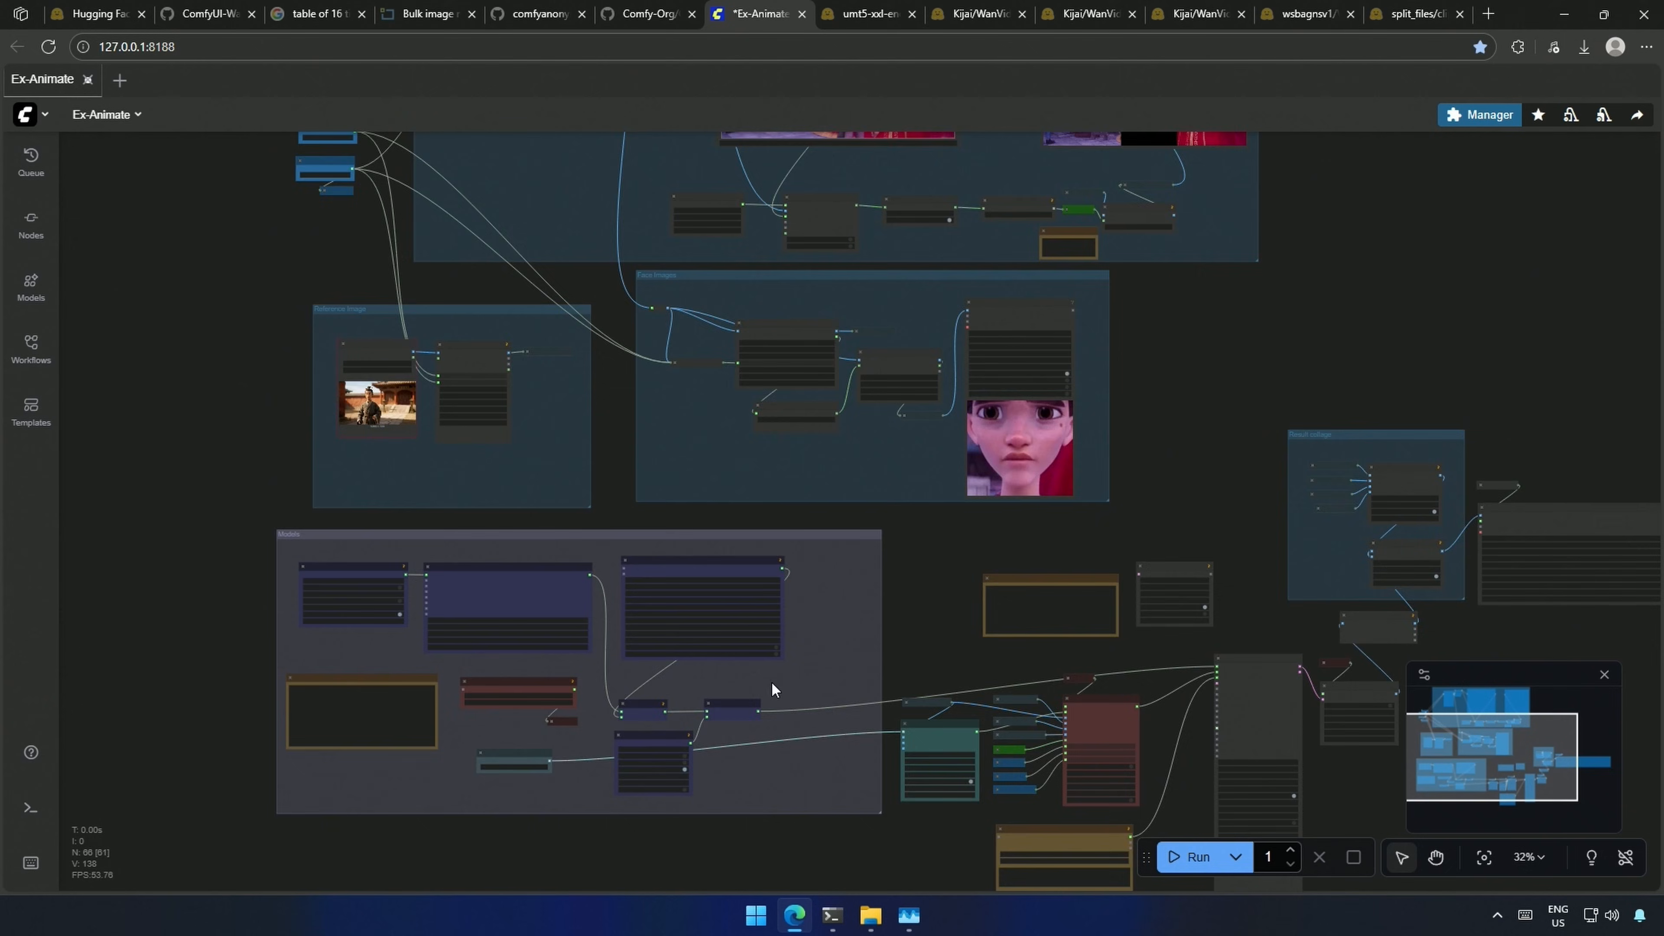
pyautogui.click(1196, 856)
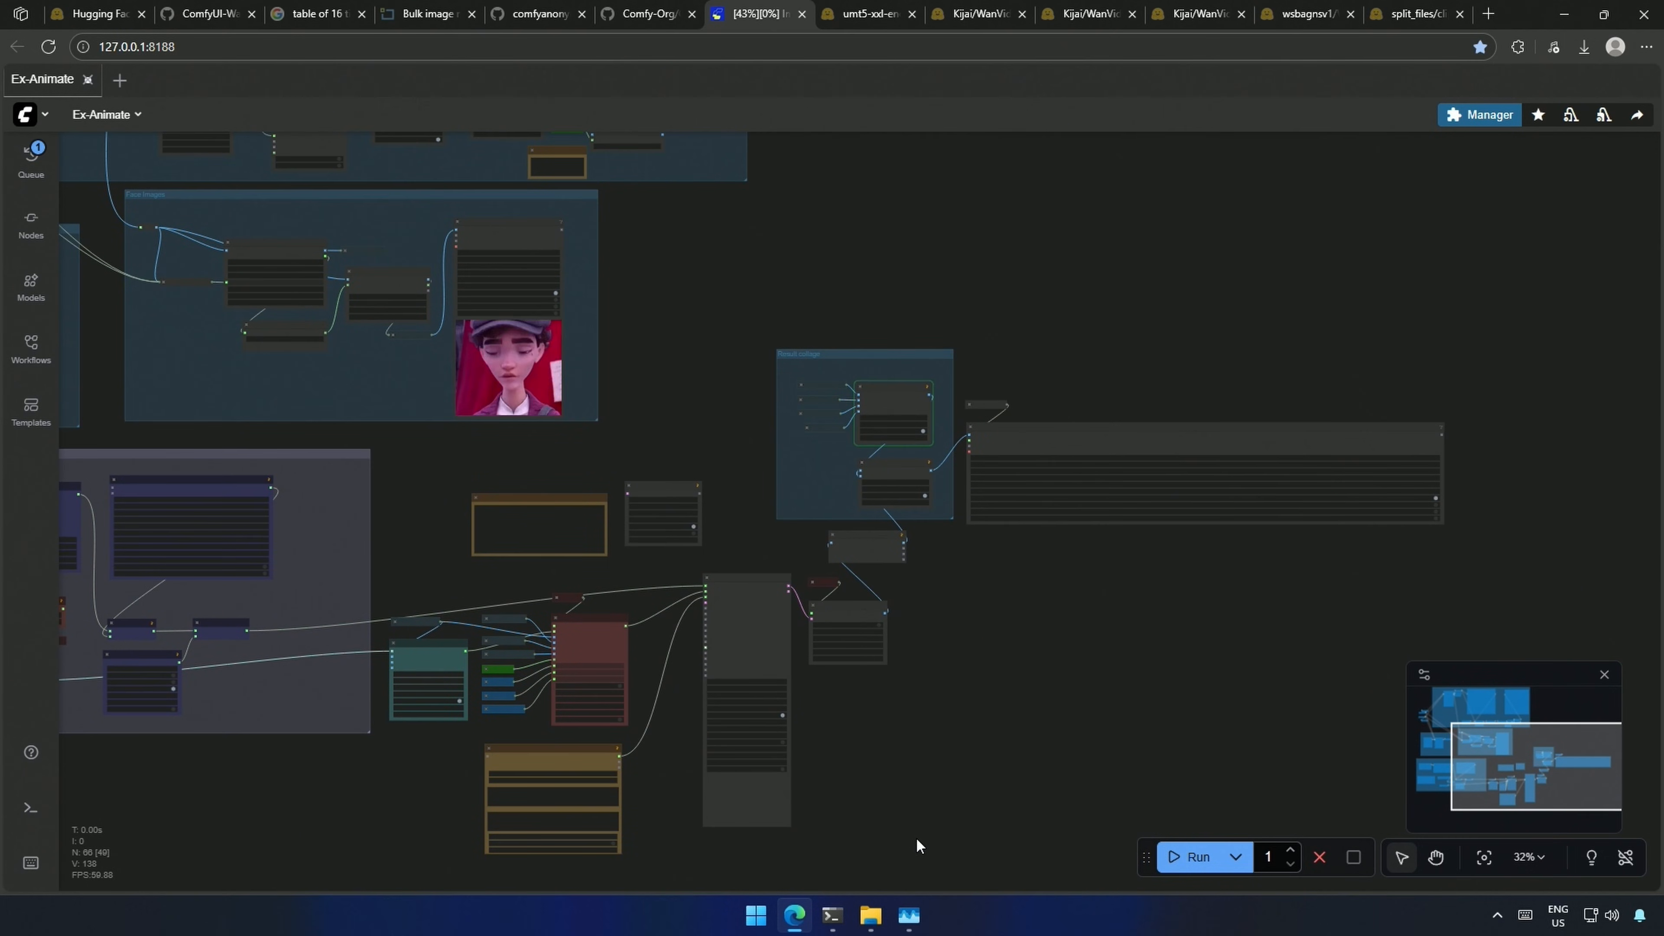
pyautogui.click(831, 915)
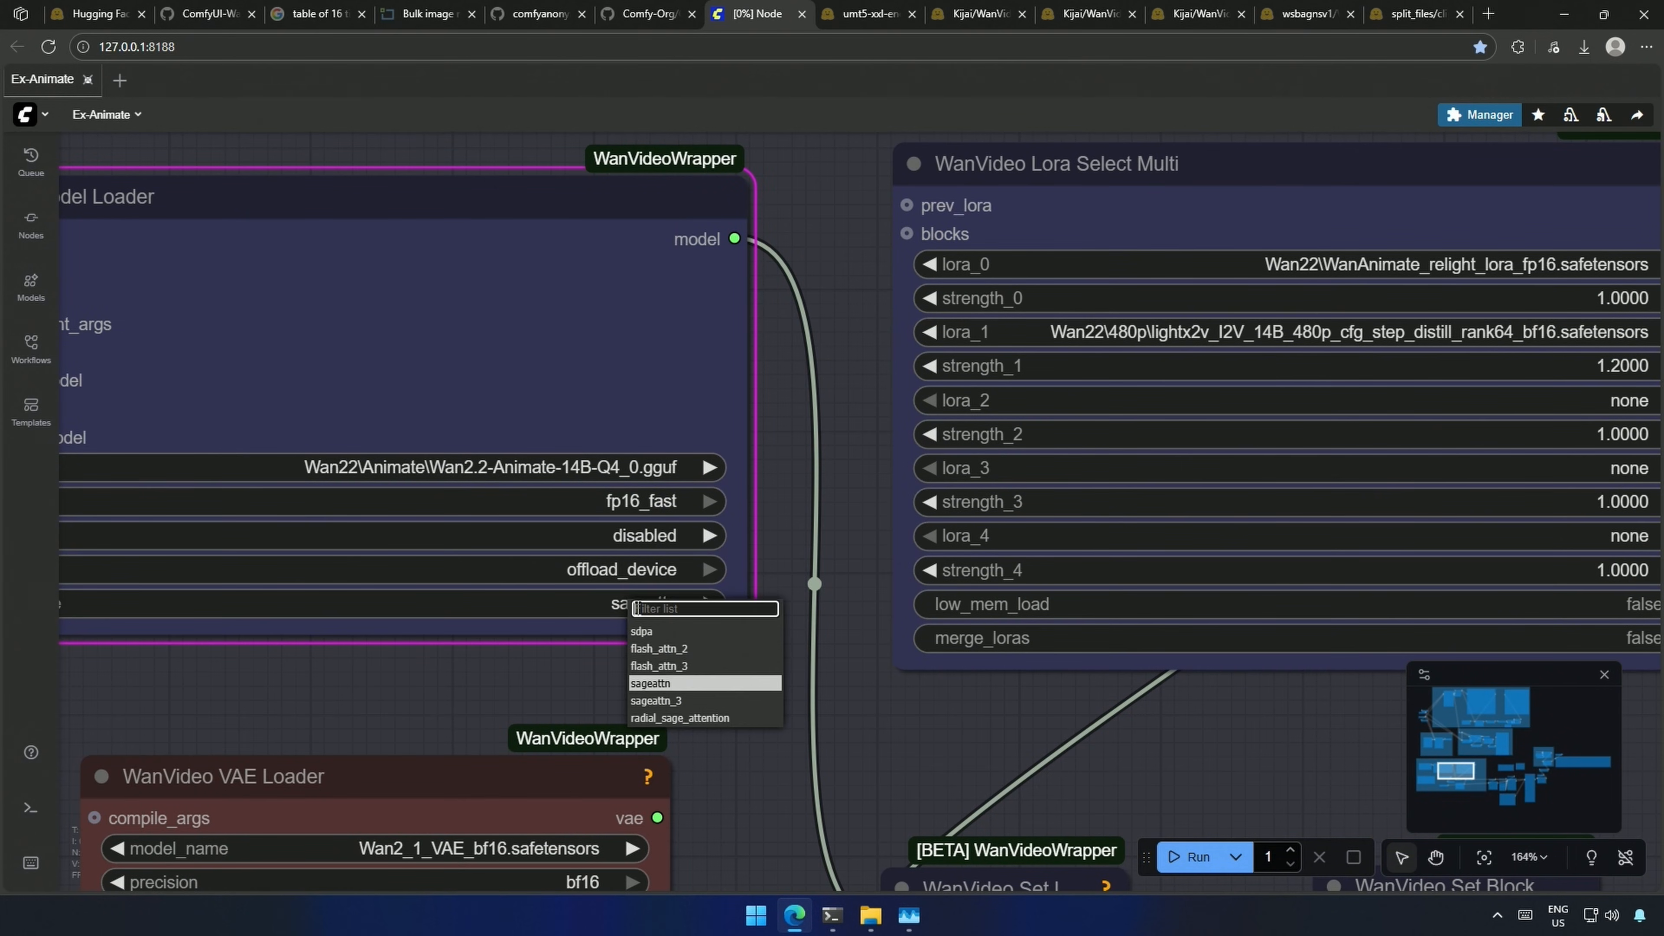
# Step: Choose sdpa attention and rerun the workflow, hitting a WanVideoSampler missing-Triton error
pyautogui.click(641, 630)
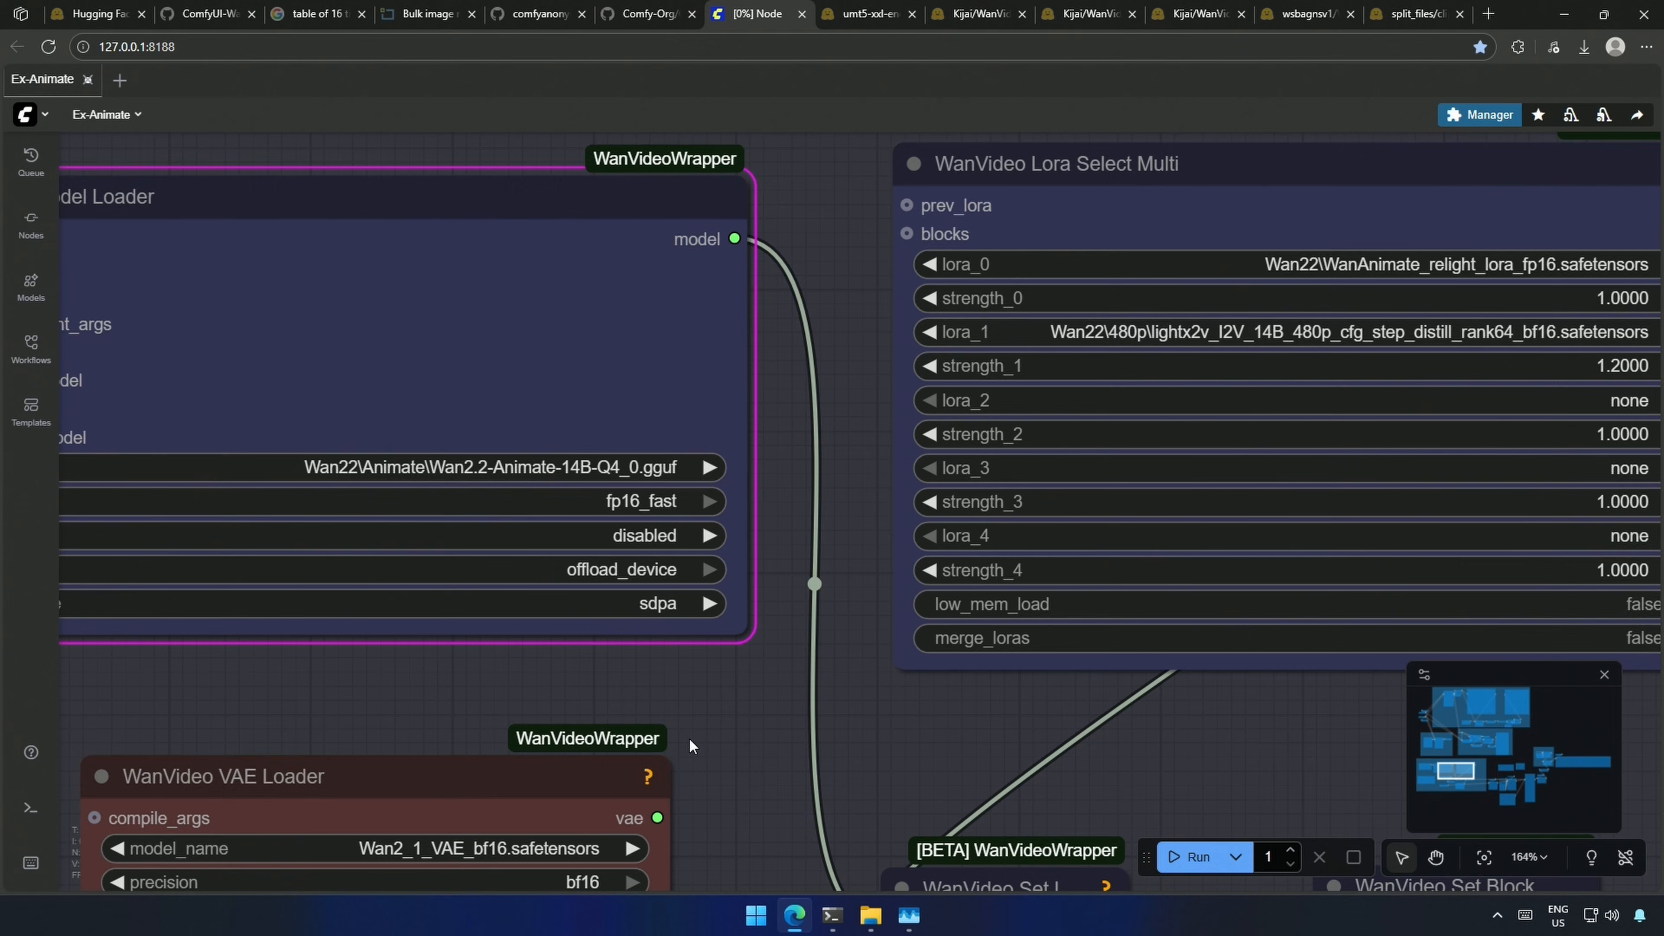
pyautogui.scroll(-3)
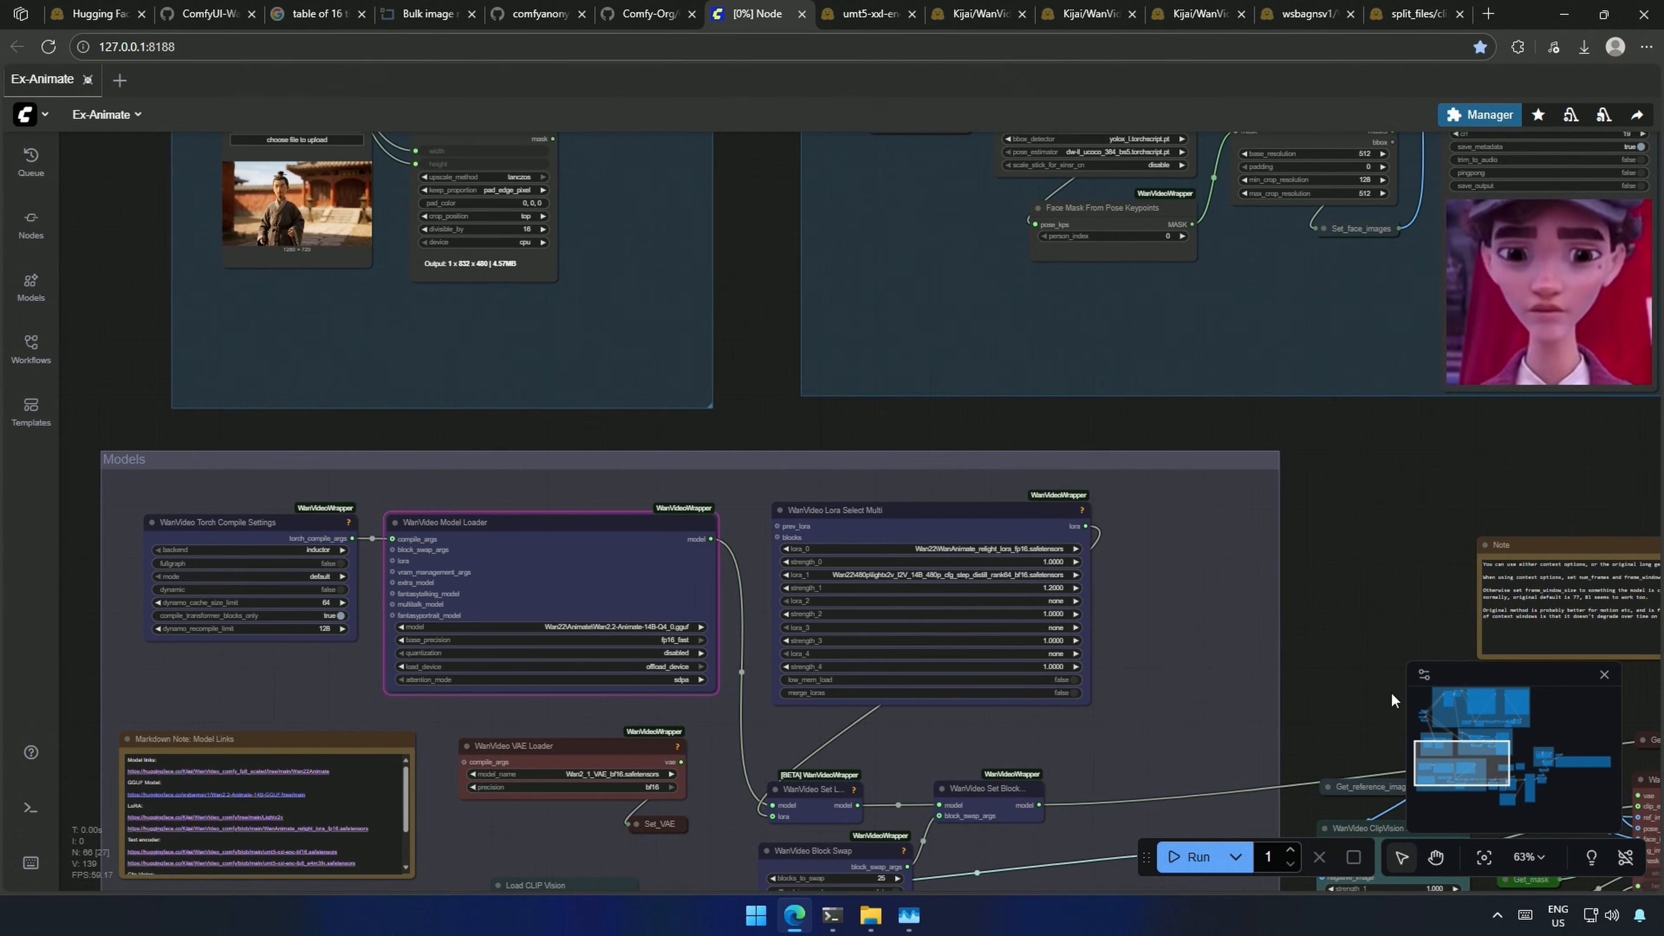
pyautogui.click(1192, 856)
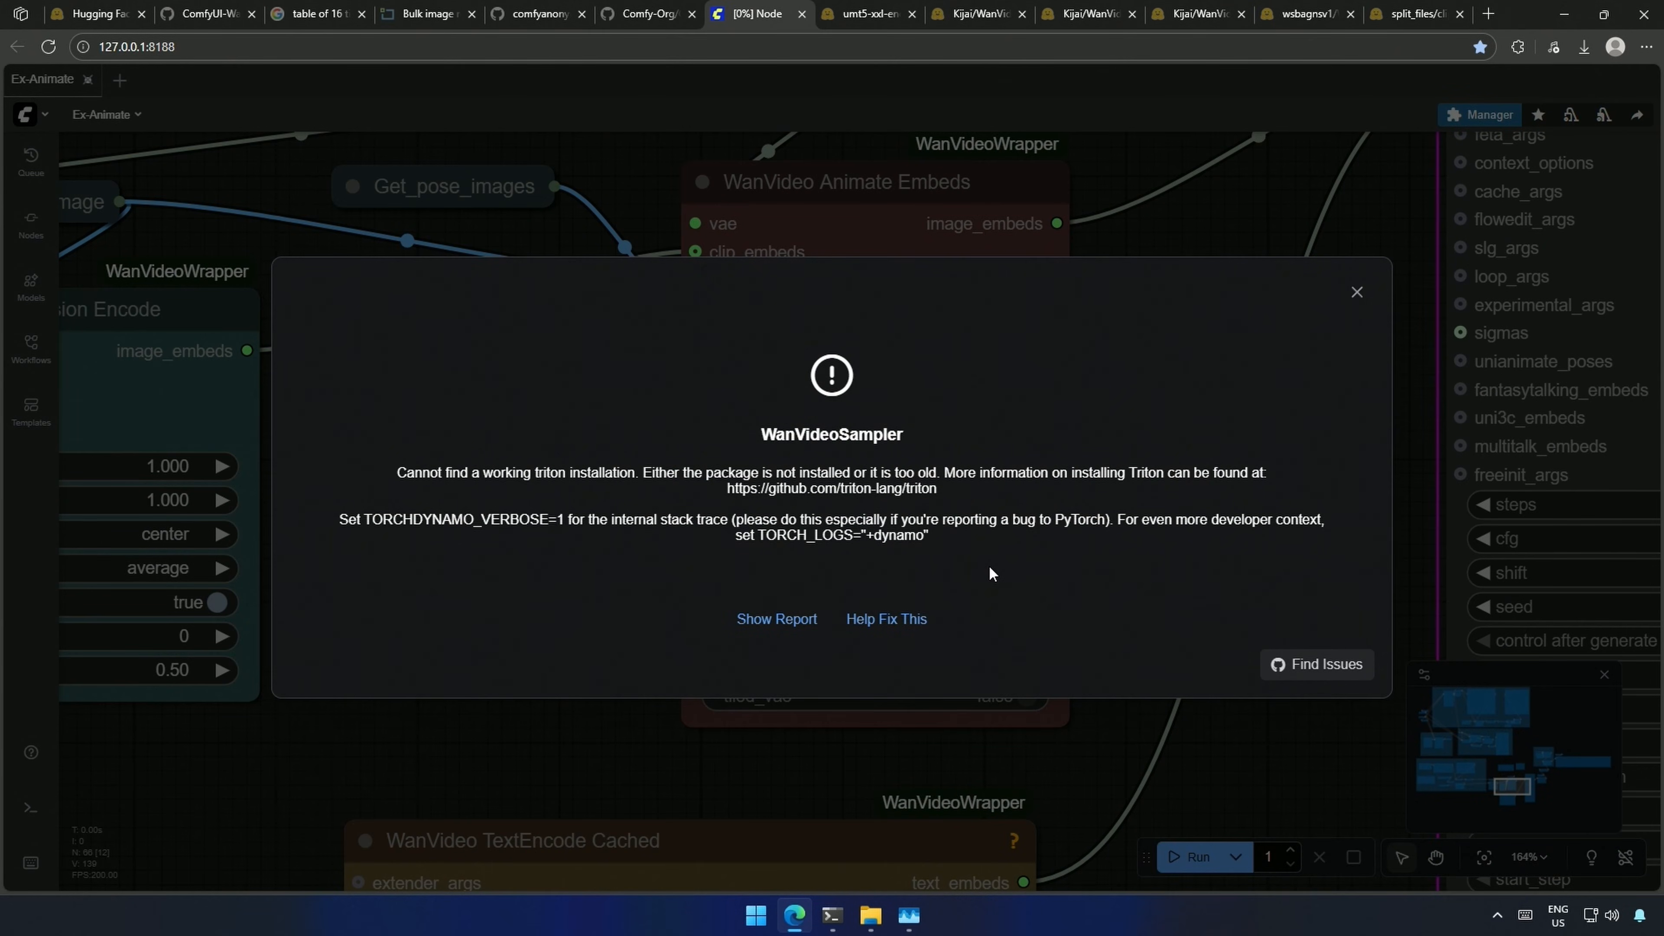
# Step: Select 'triton installation' in the error text, dismiss it and check the console exception
pyautogui.doubleClick(506, 472)
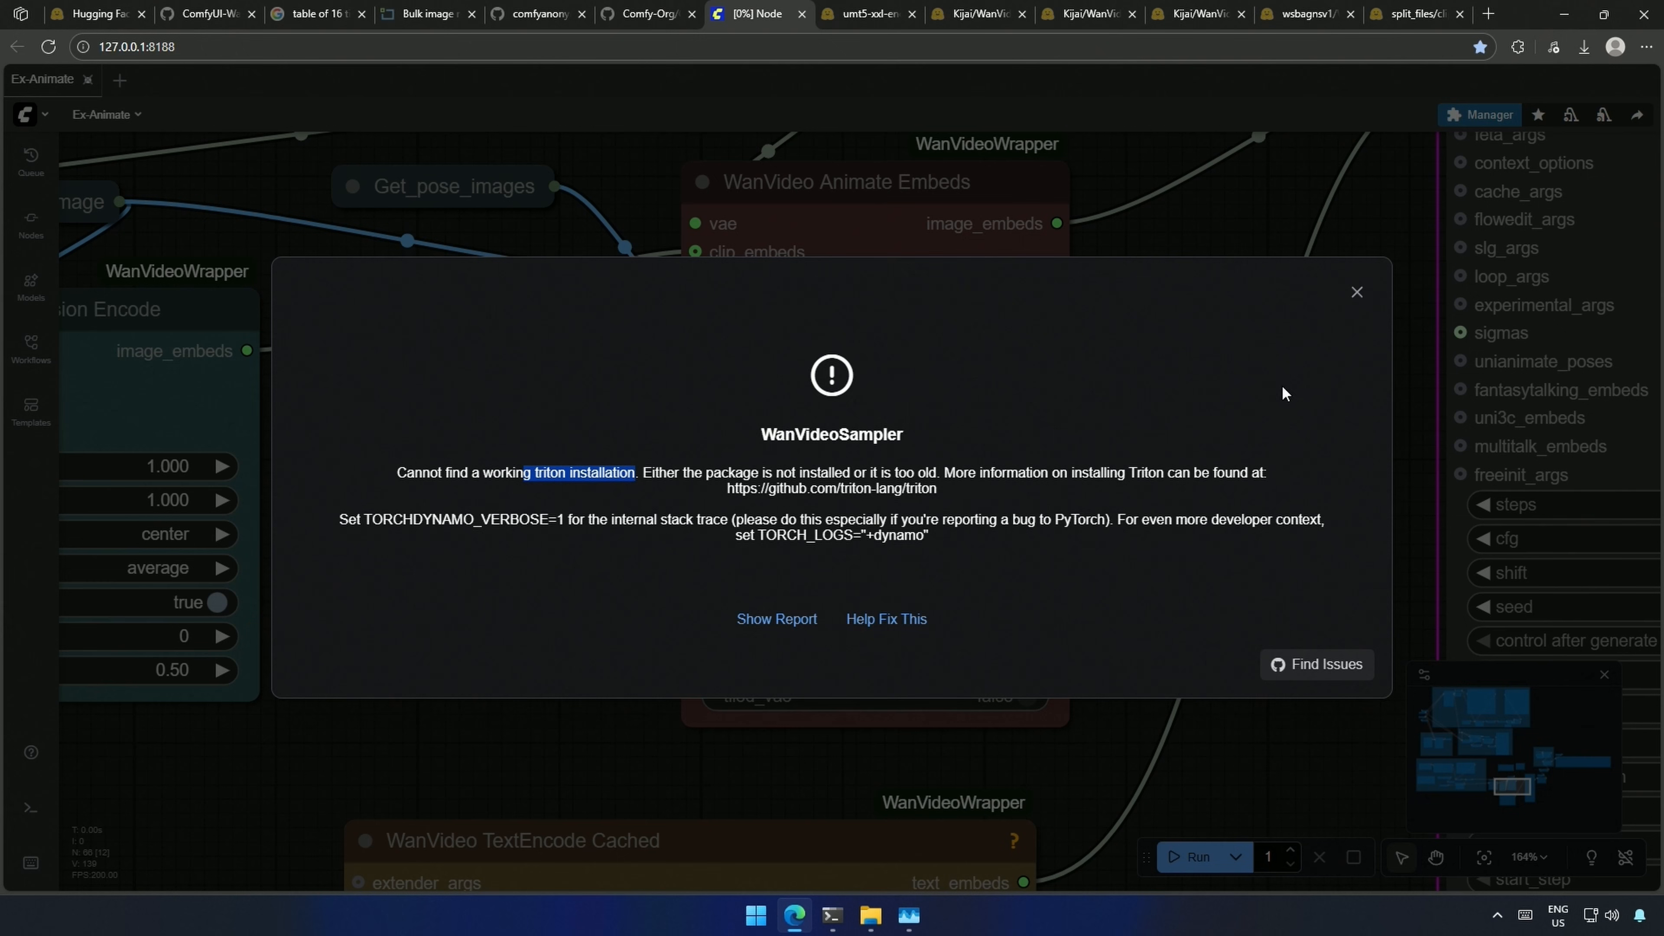
pyautogui.click(1355, 292)
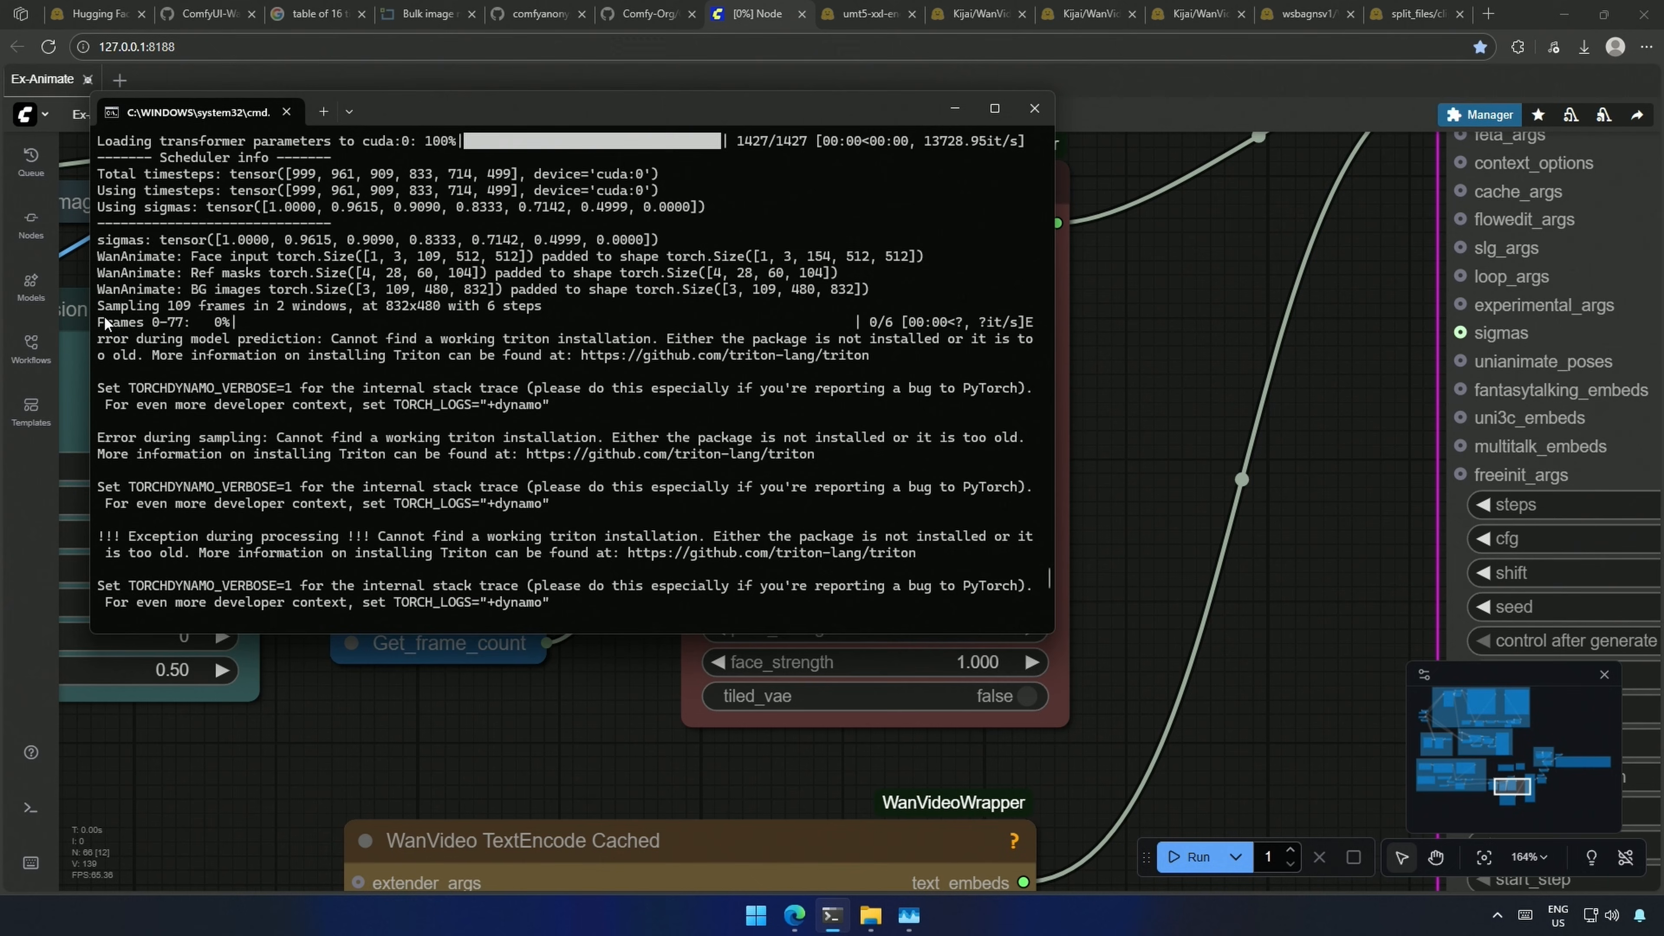
pyautogui.scroll(-3)
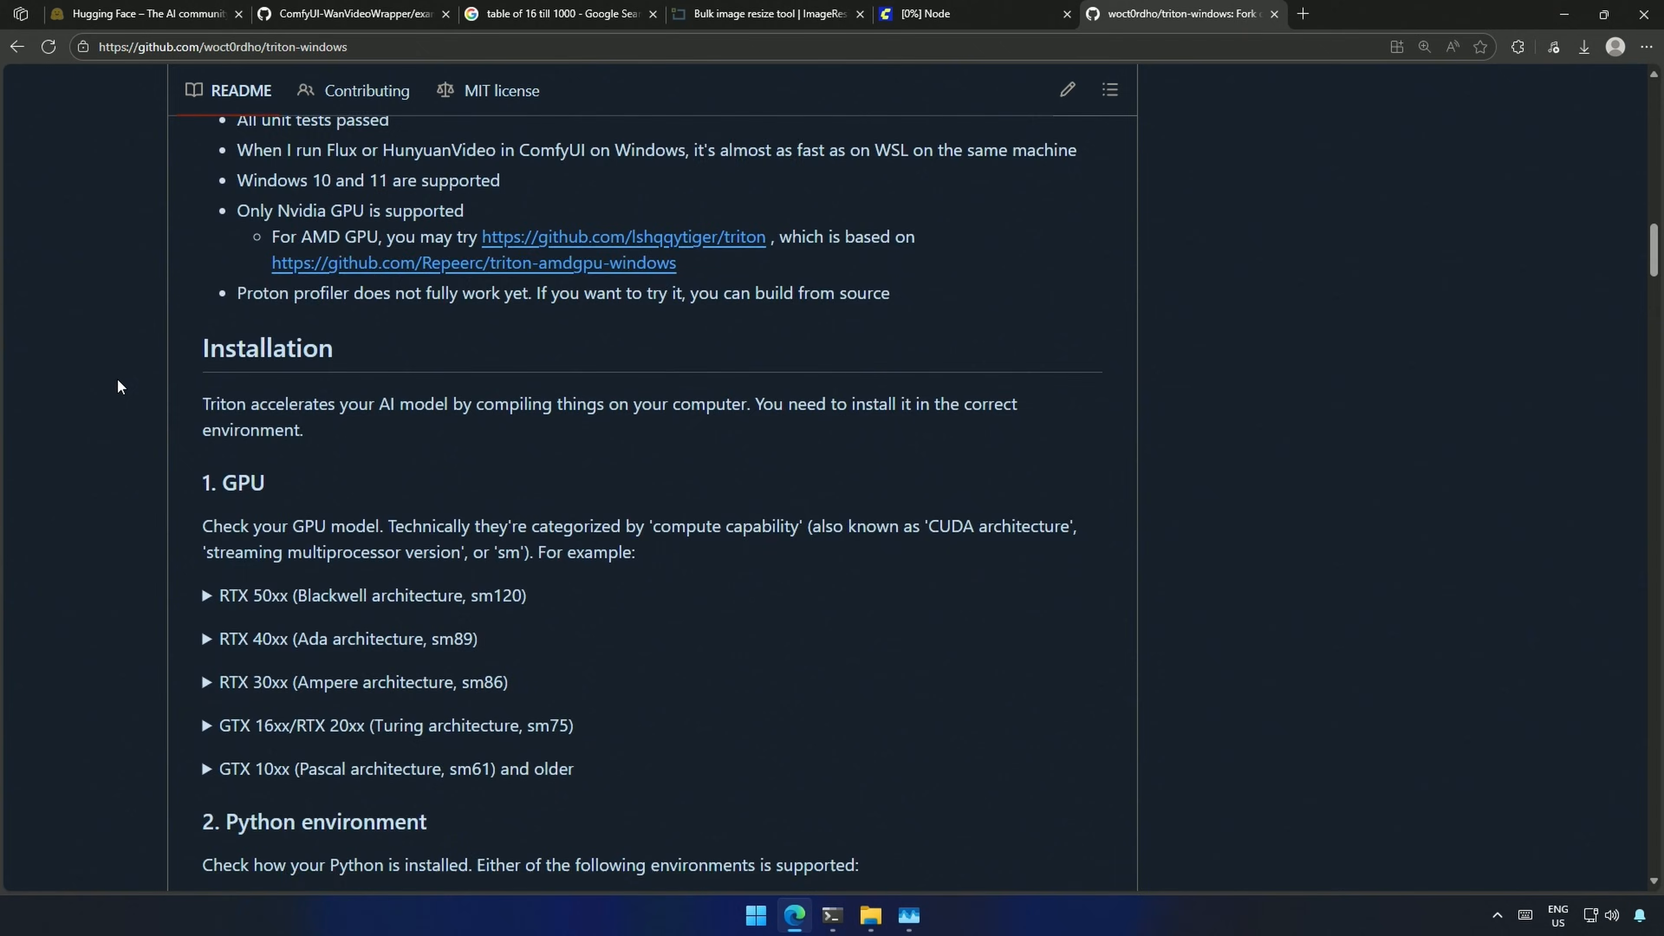
# Step: Scroll the triton-windows README to section 7 Triton with 'pip uninstall triton' highlighted
pyautogui.scroll(-3)
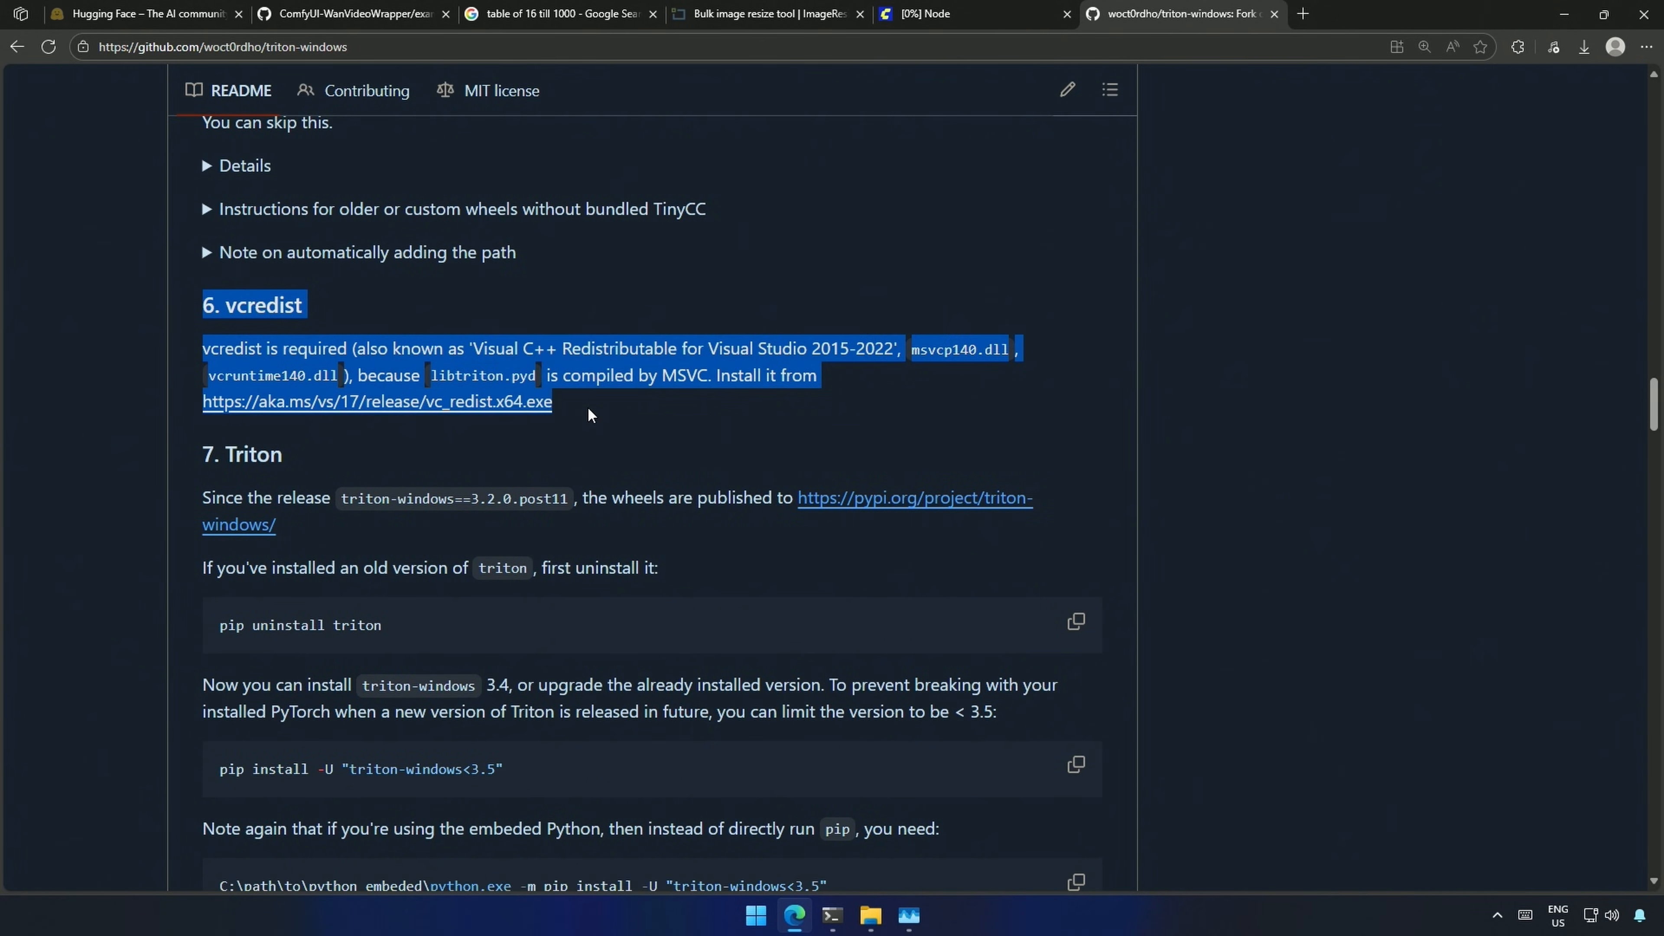
pyautogui.click(375, 402)
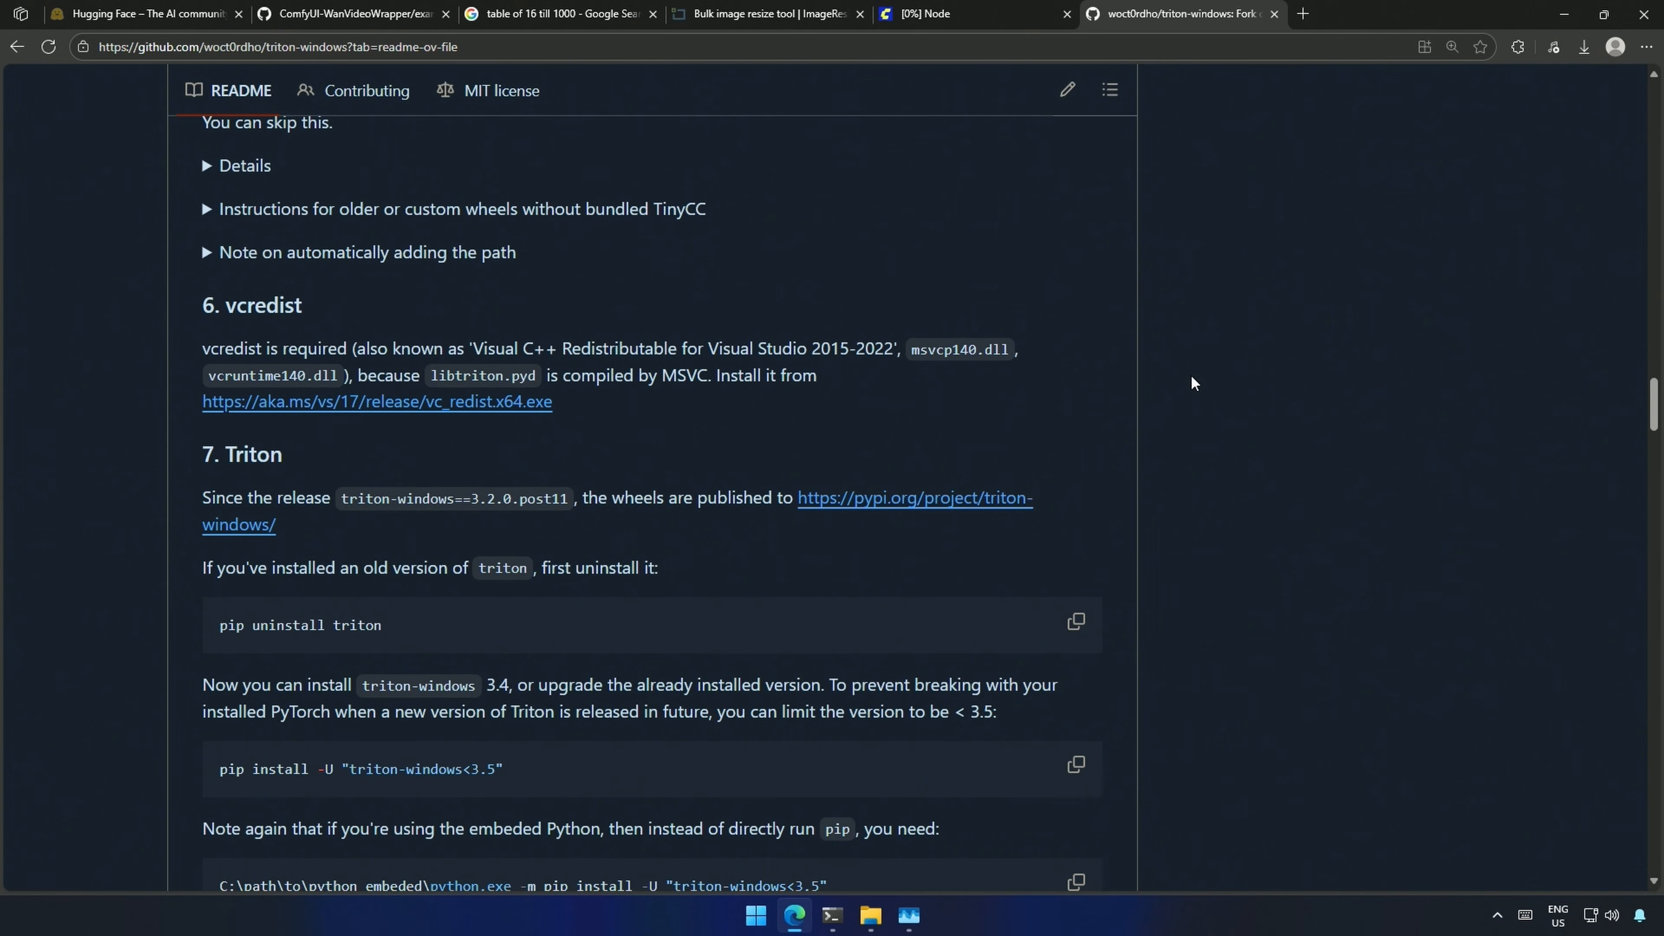
pyautogui.scroll(-3)
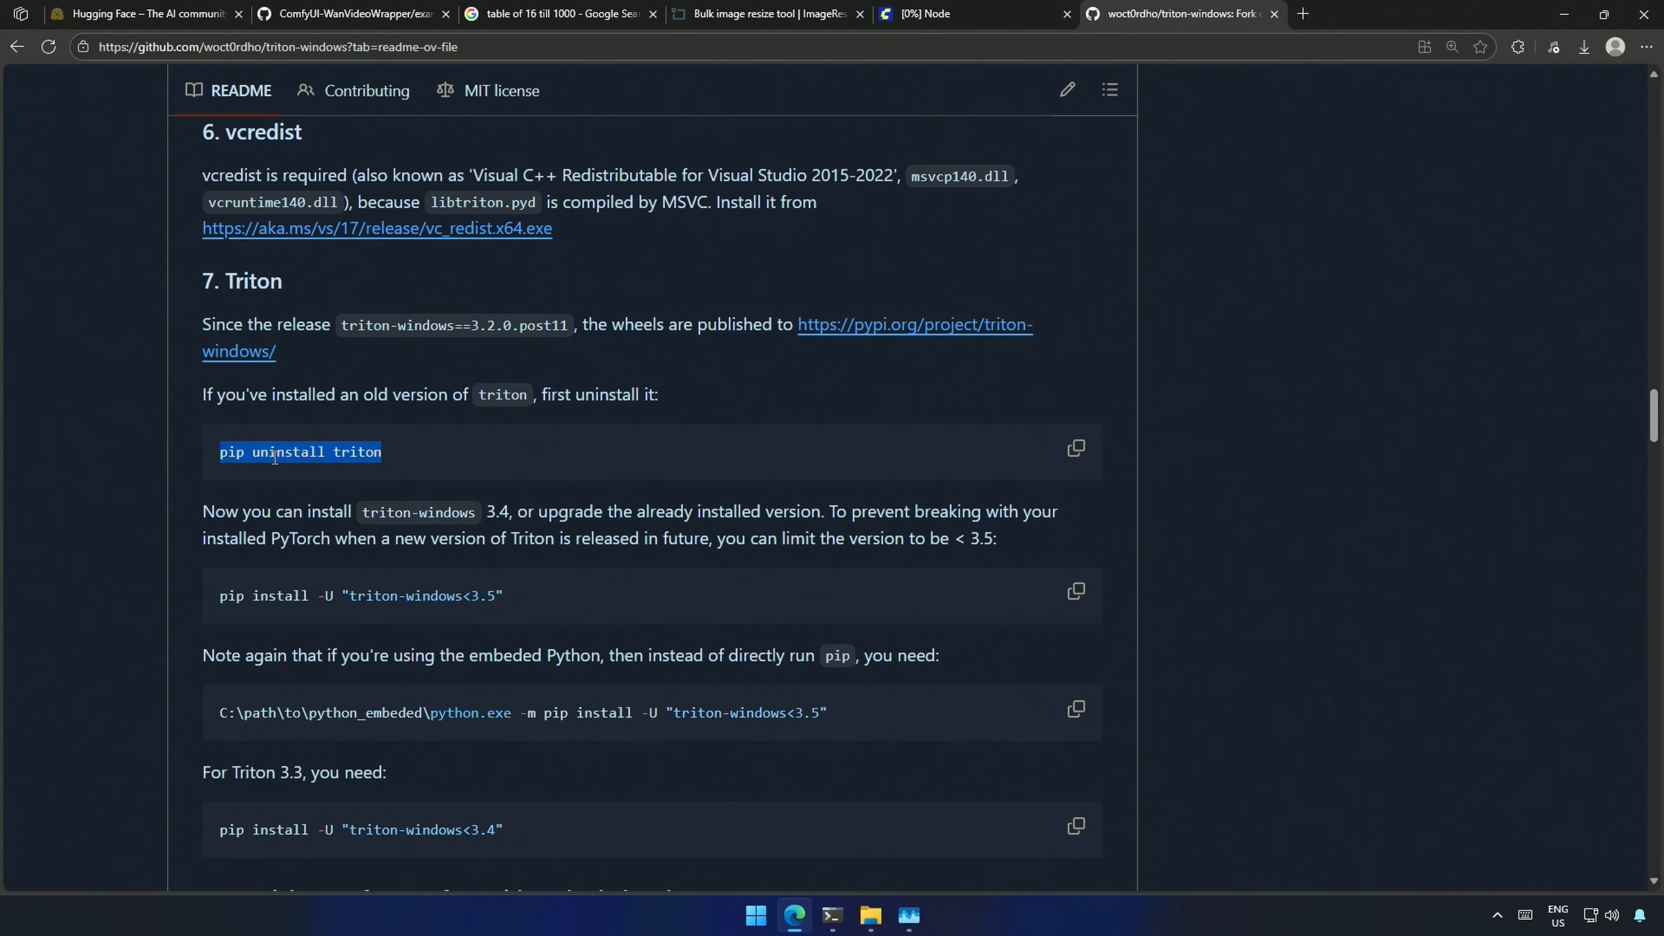
pyautogui.moveTo(467, 499)
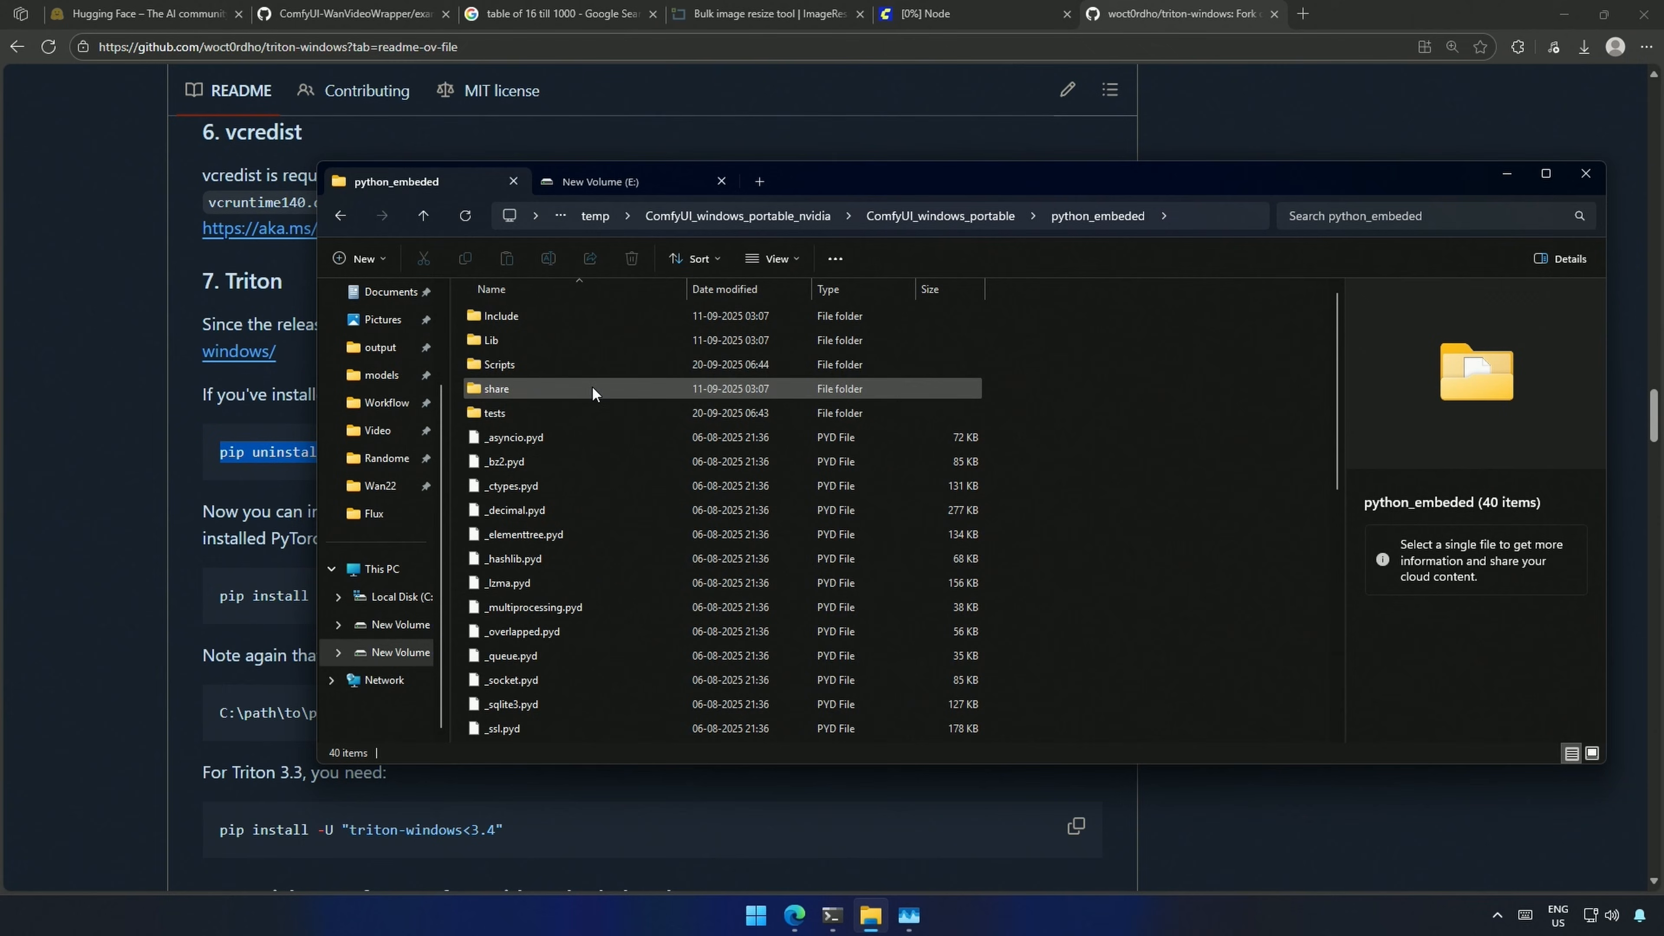
# Step: Run 'python.exe -m pip uninstall triton' in python_embeded; triton is reported not installed
pyautogui.click(743, 216)
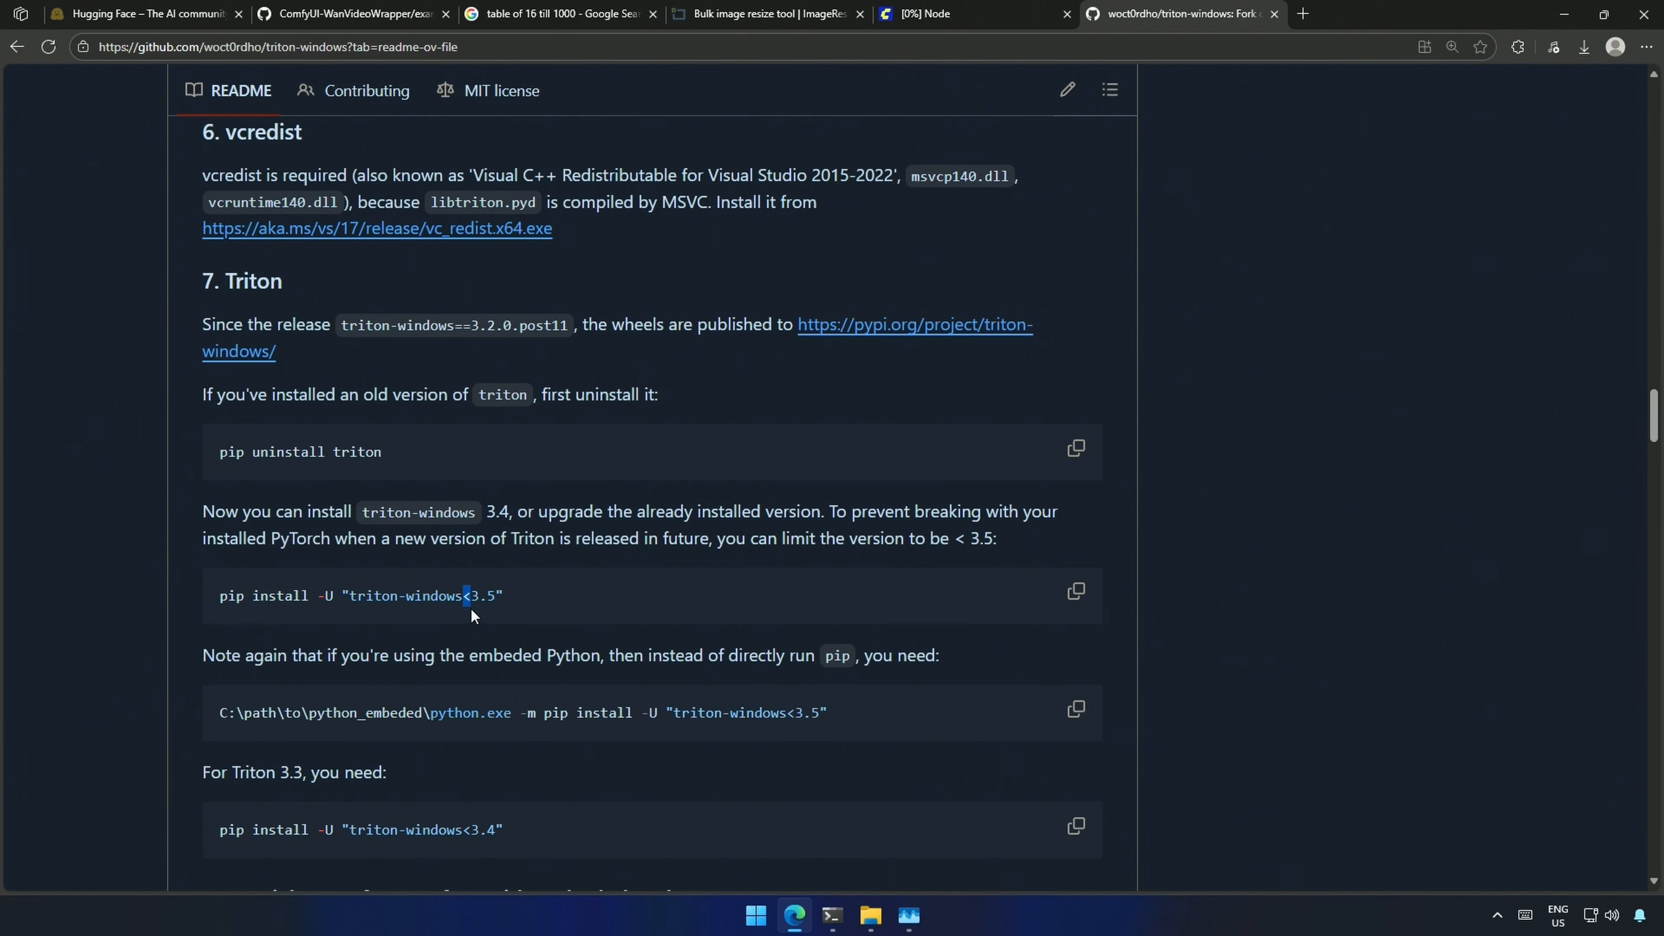
pyautogui.moveTo(499, 623)
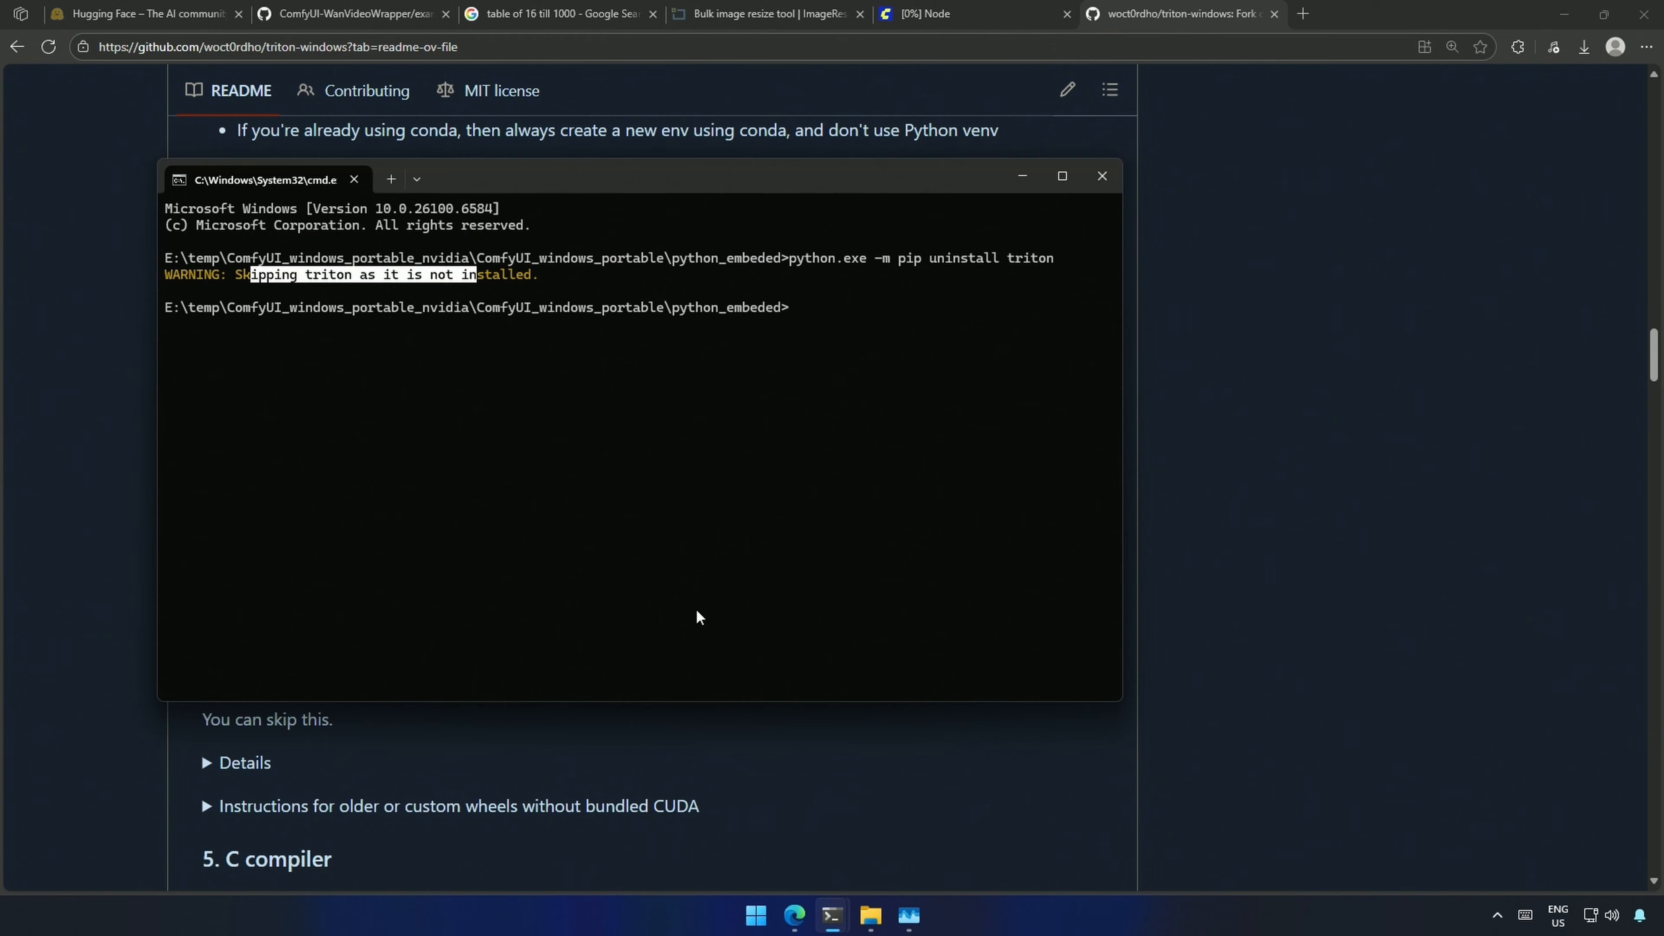
pyautogui.write('python.exe -m pip uninstall triton')
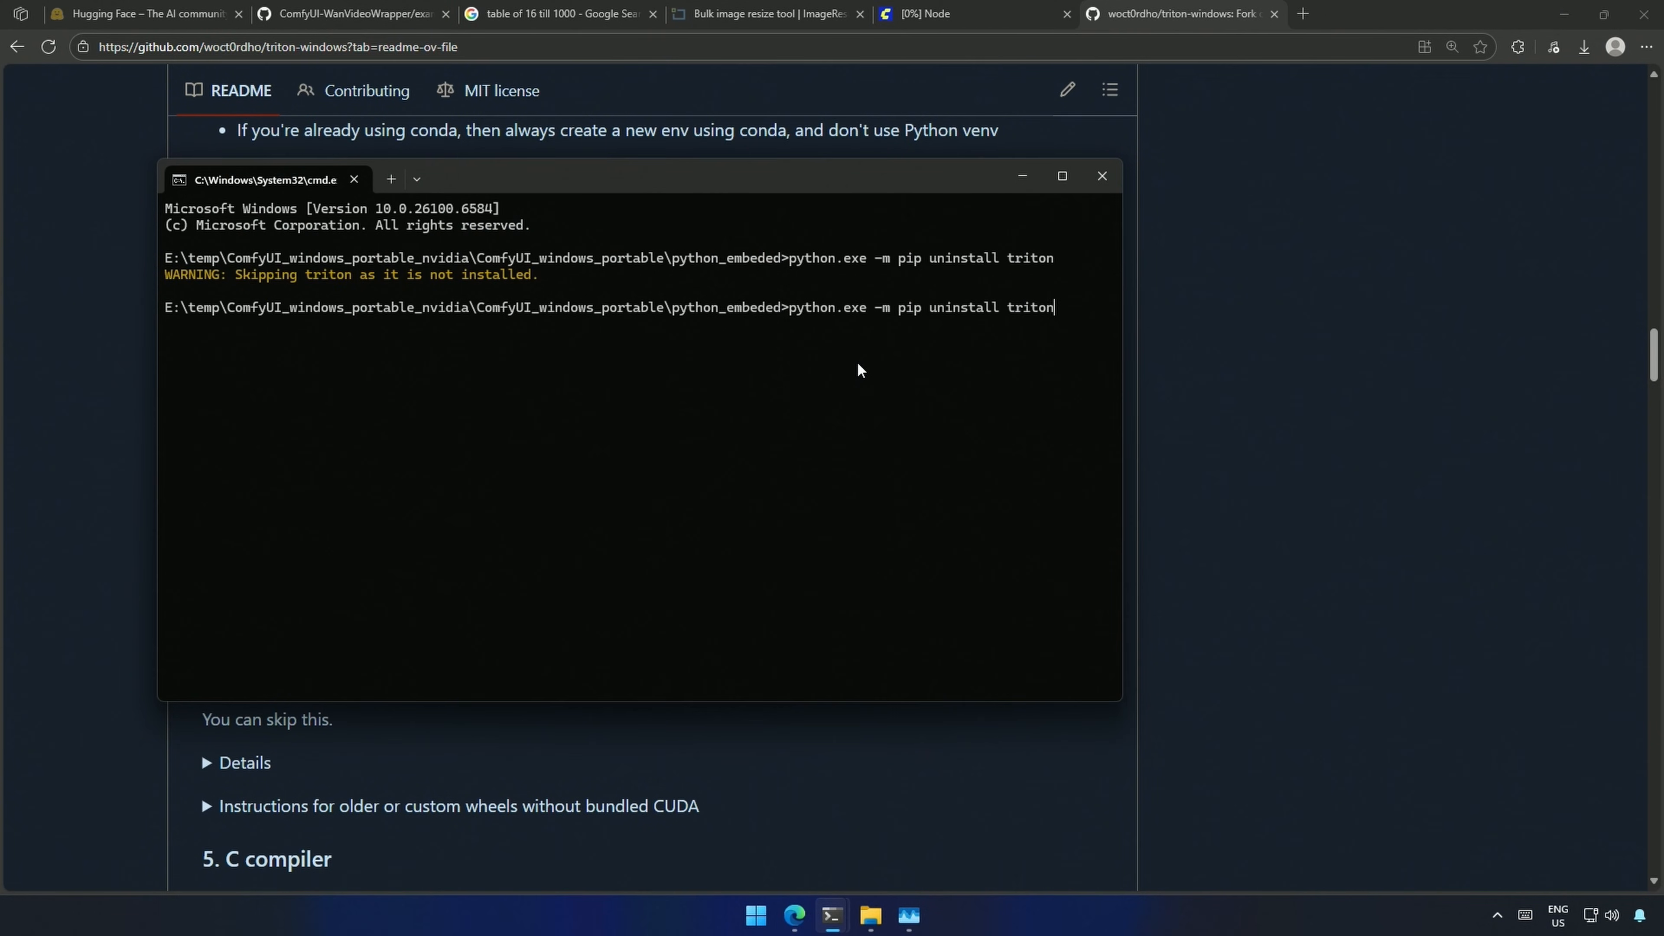
pyautogui.press('Backspace')
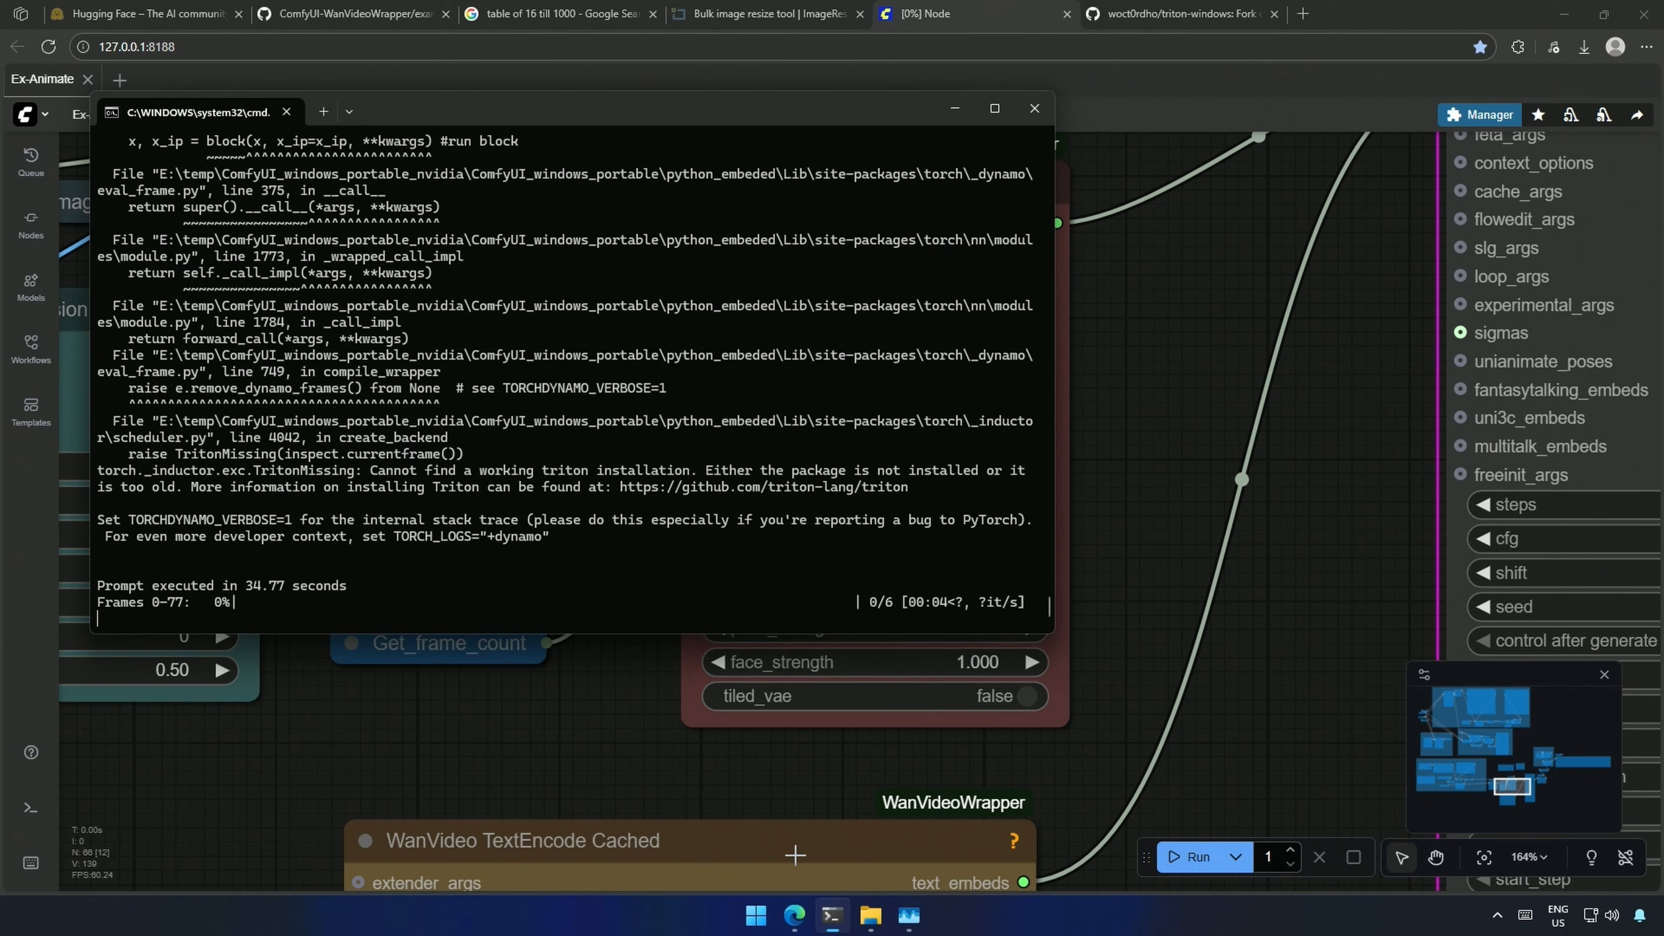
# Step: Interrupt the queued generation sampling 109 frames at 832x480
pyautogui.click(1031, 107)
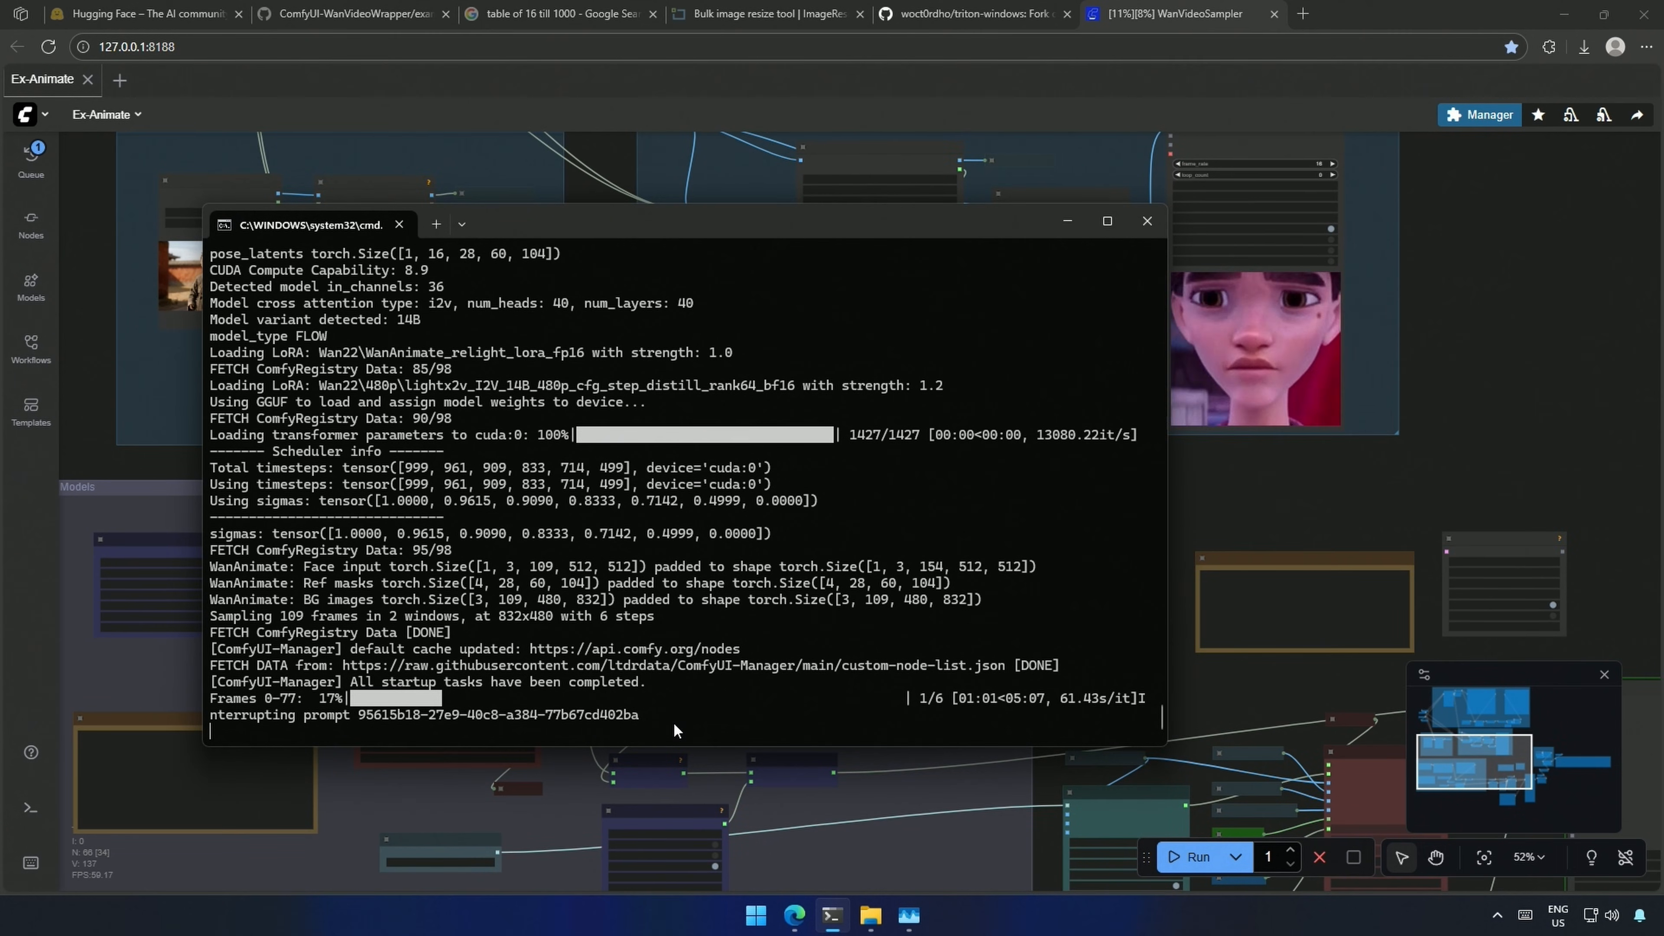
pyautogui.click(907, 915)
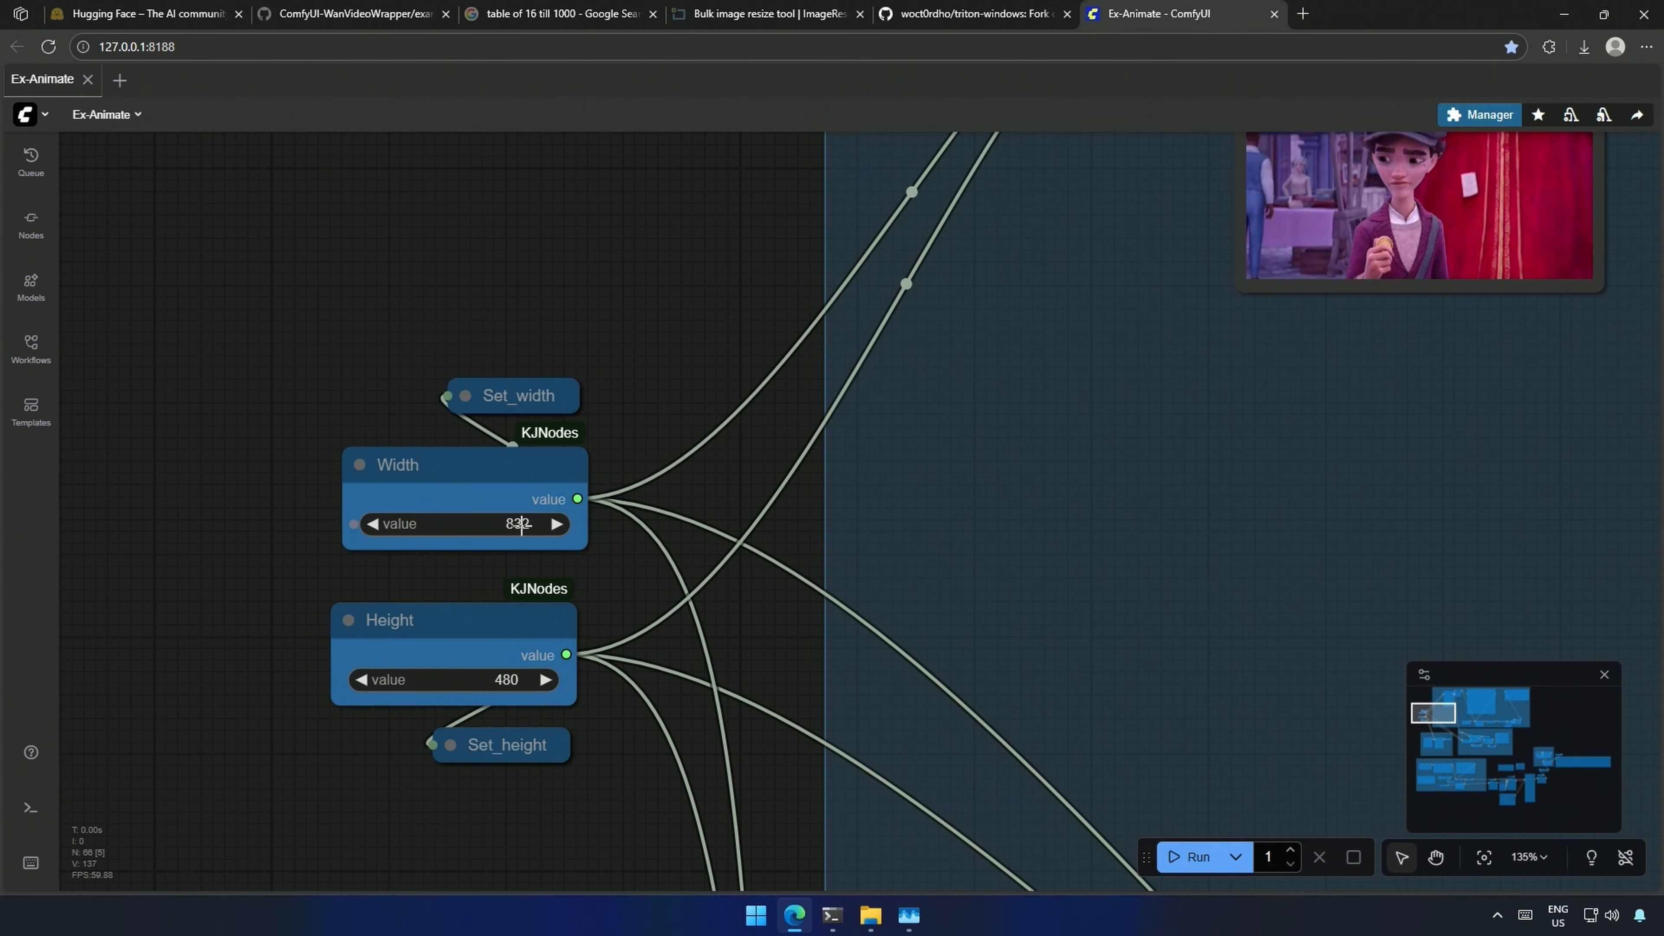
# Step: Enter 512 as the width and check ImageResizer showing 1280x720 scaled to 512x288
pyautogui.write('512')
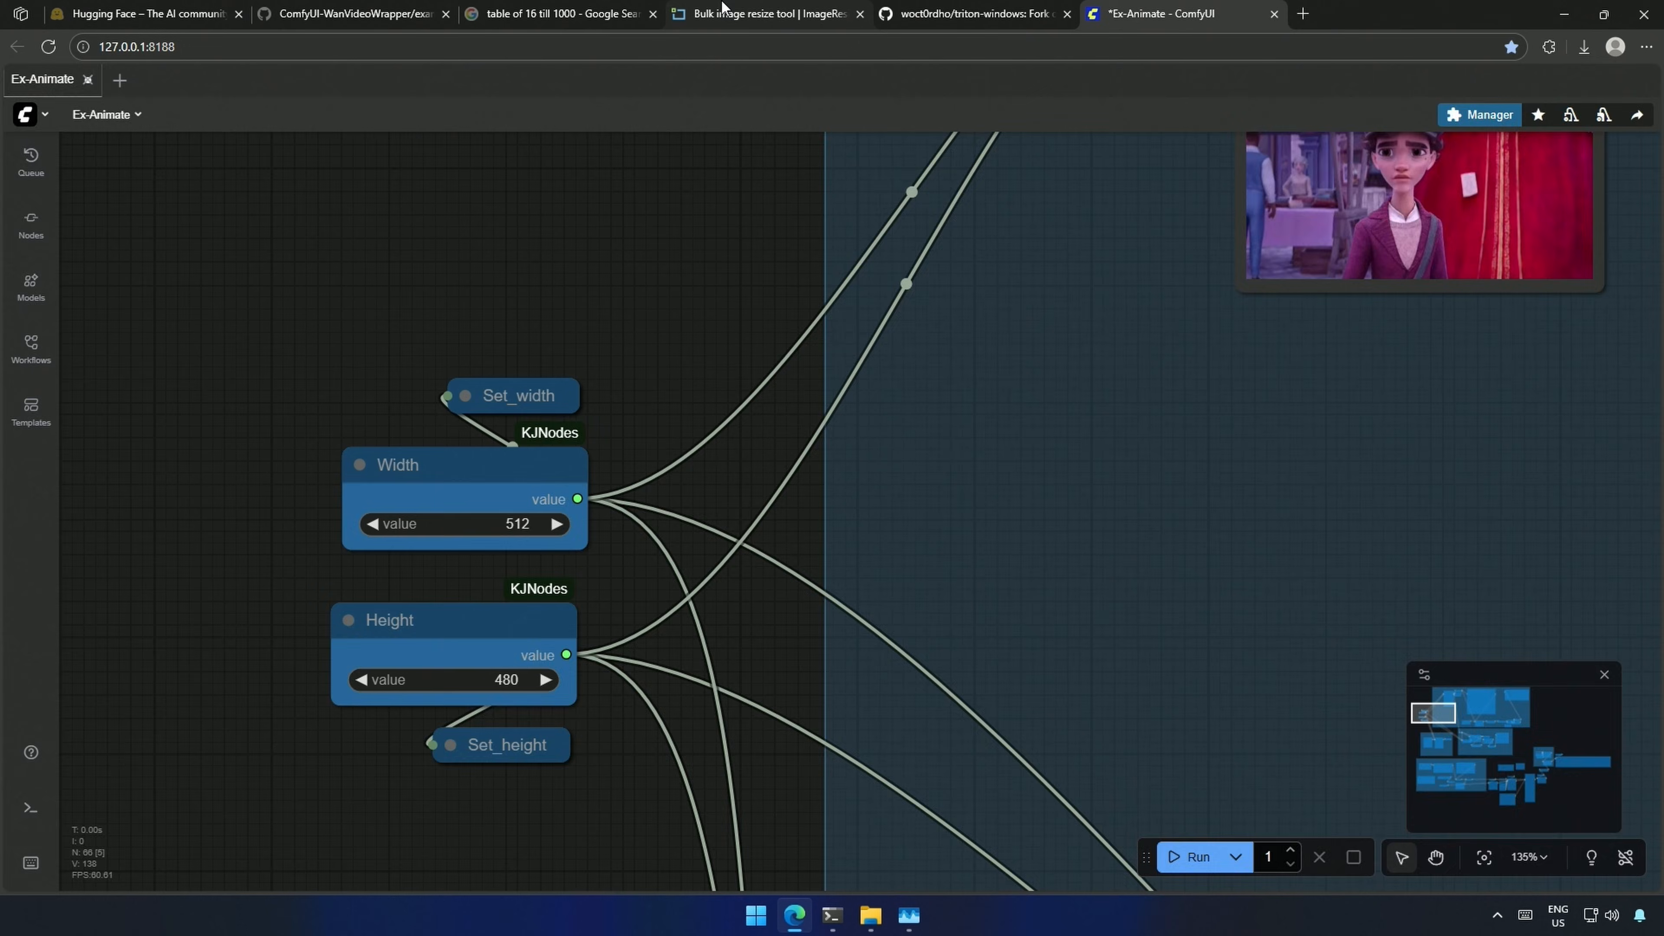
pyautogui.click(766, 14)
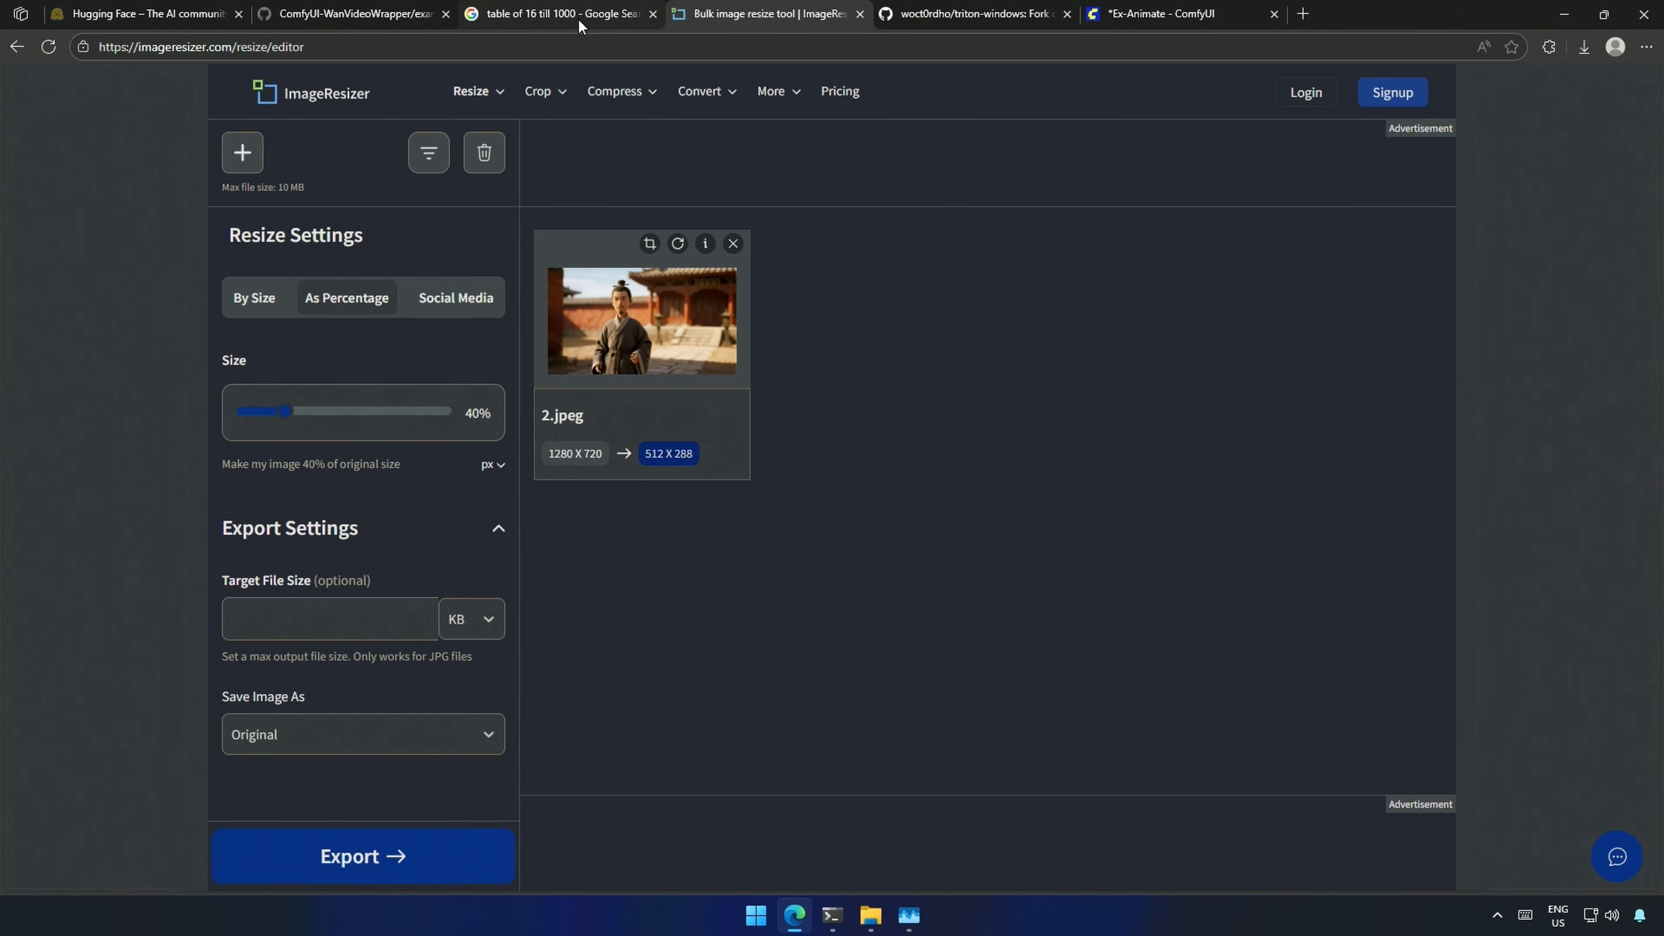
pyautogui.click(1176, 14)
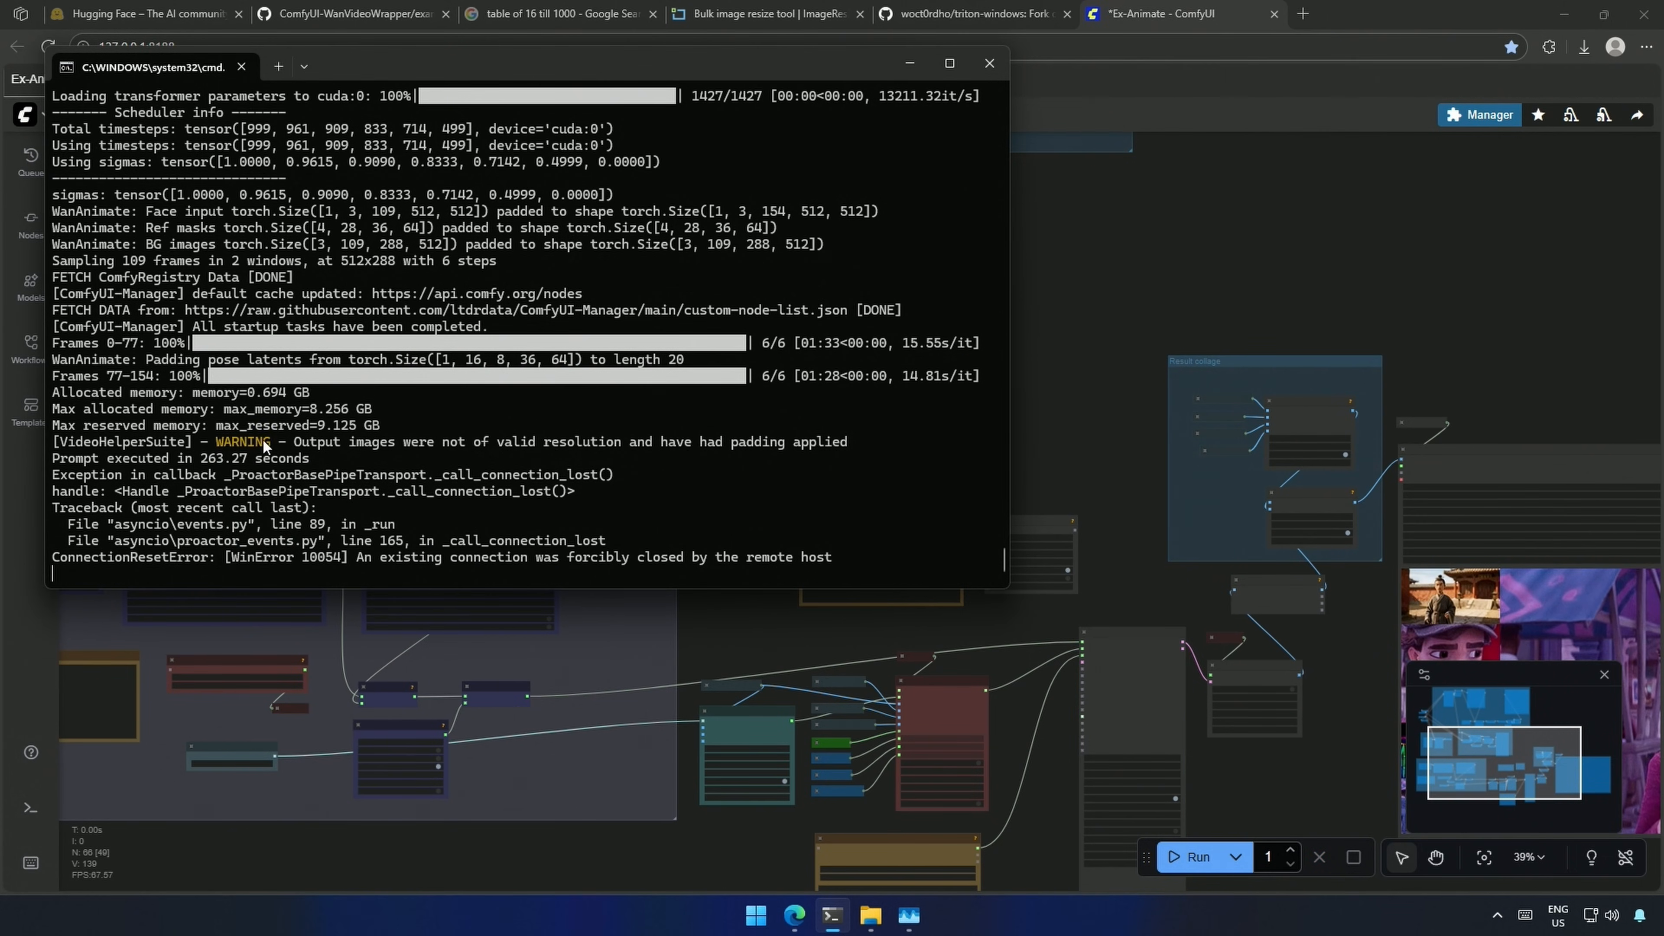
pyautogui.moveTo(325, 472)
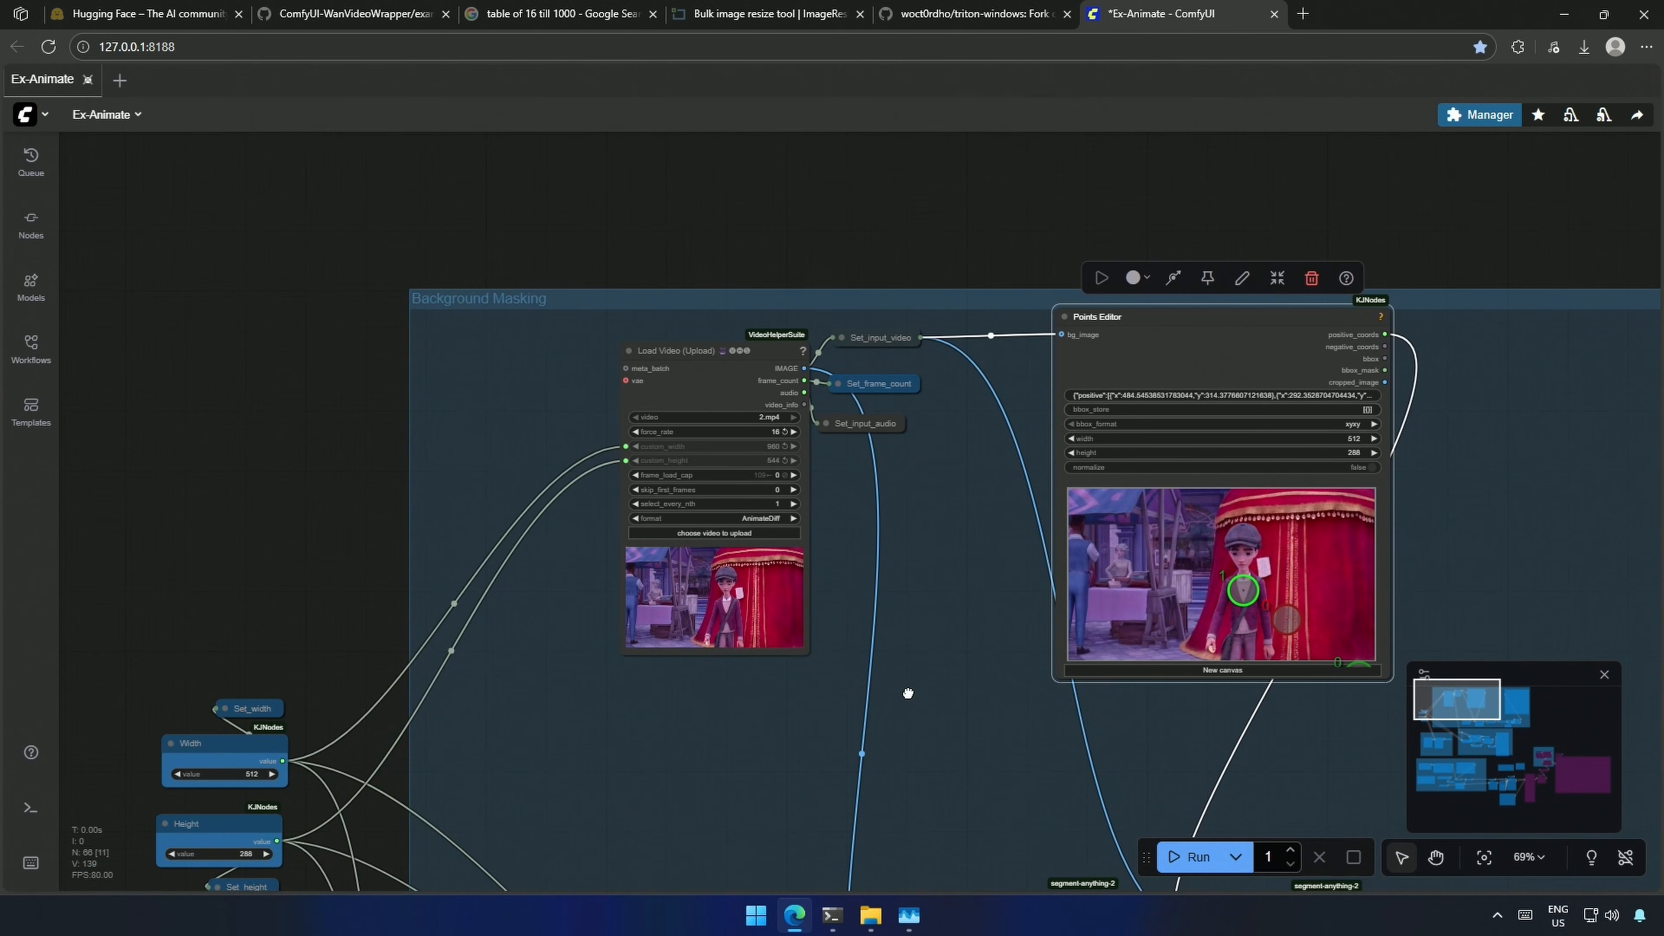
# Step: Pan to the Background Masking group to view the Points Editor and mask blacking out the boy
pyautogui.moveTo(907, 693); pyautogui.dragTo(655, 675)
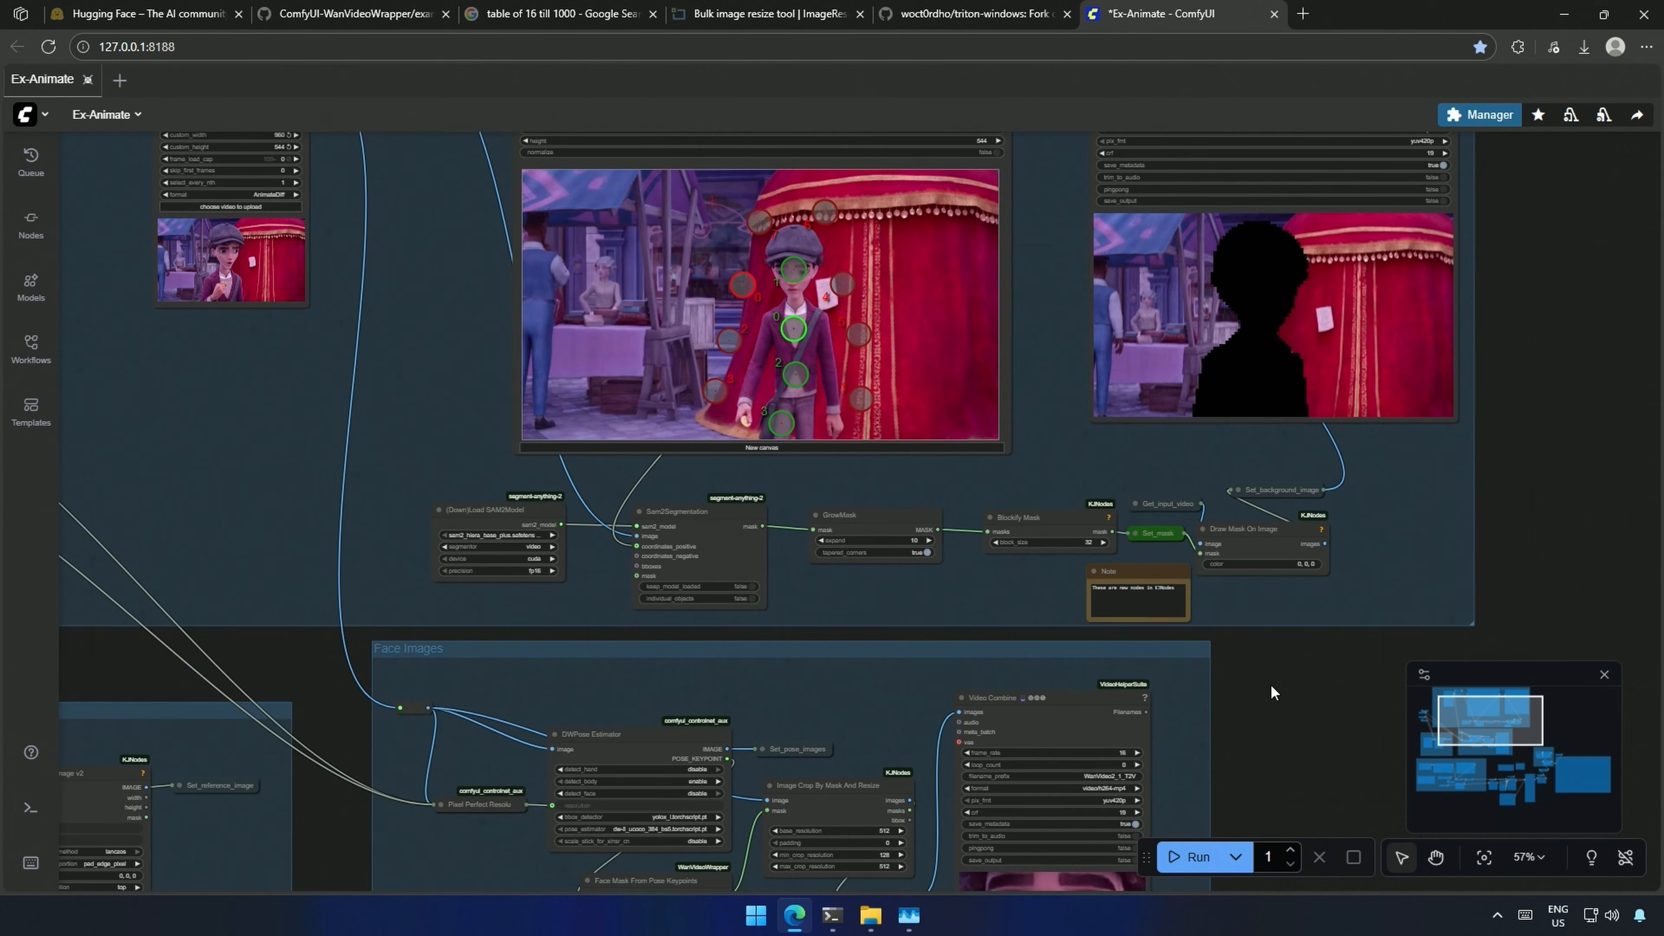
# Step: Zoom the canvas to the Video Combine node's preview of the robed man replacing the boy
pyautogui.scroll(-3)
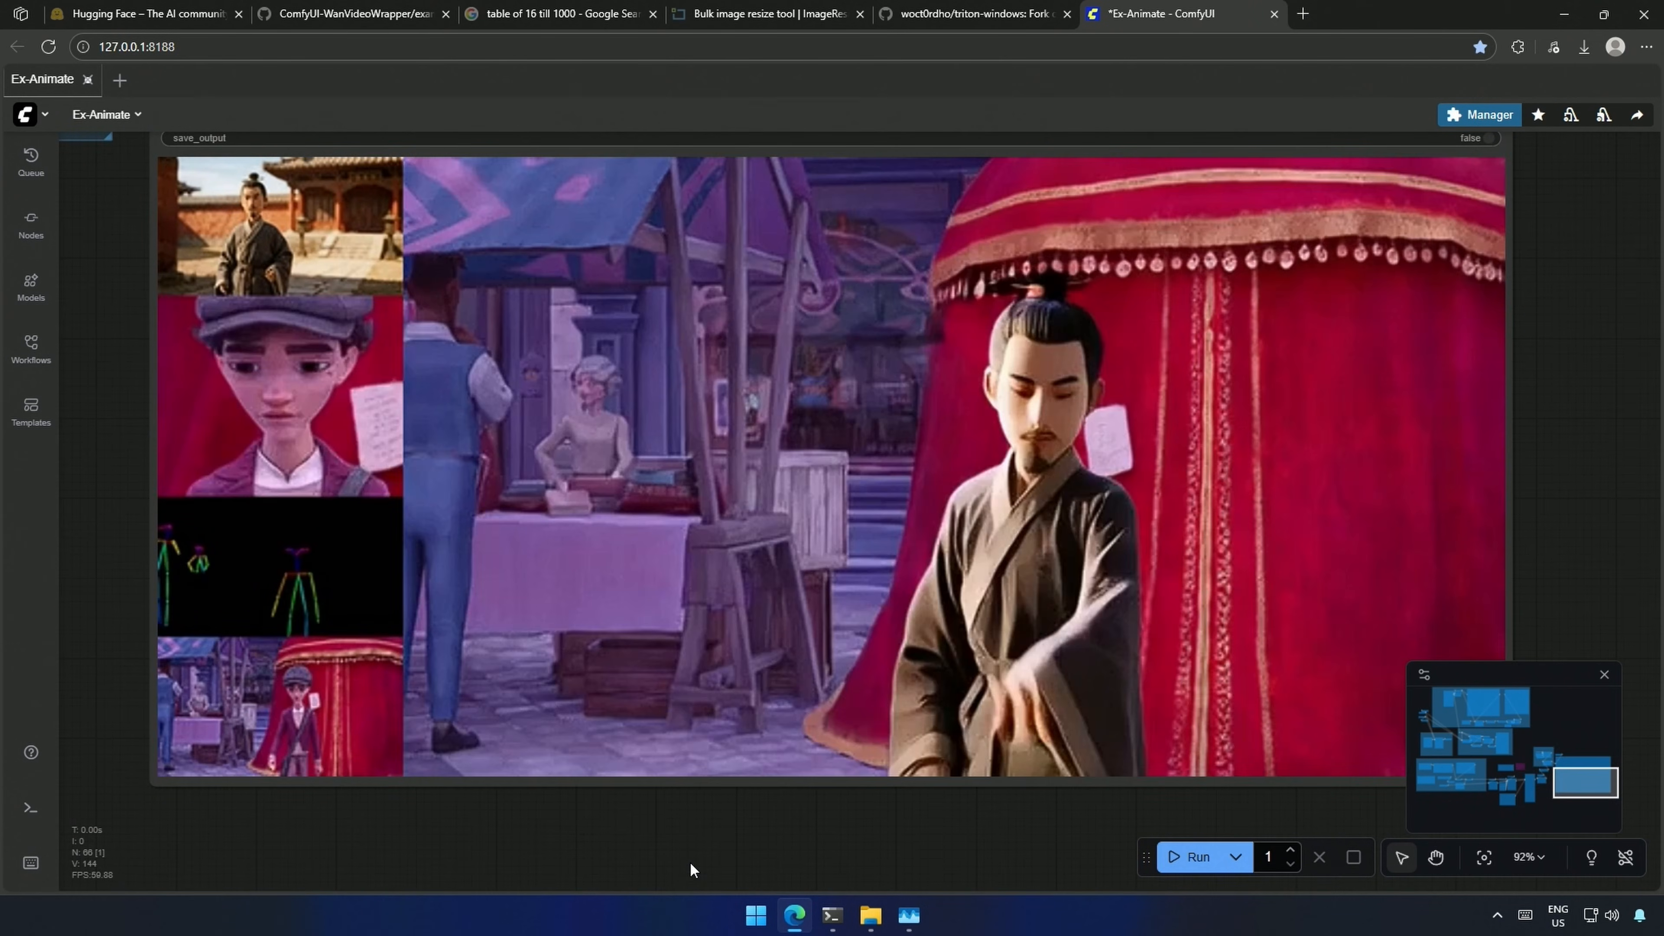
pyautogui.scroll(-3)
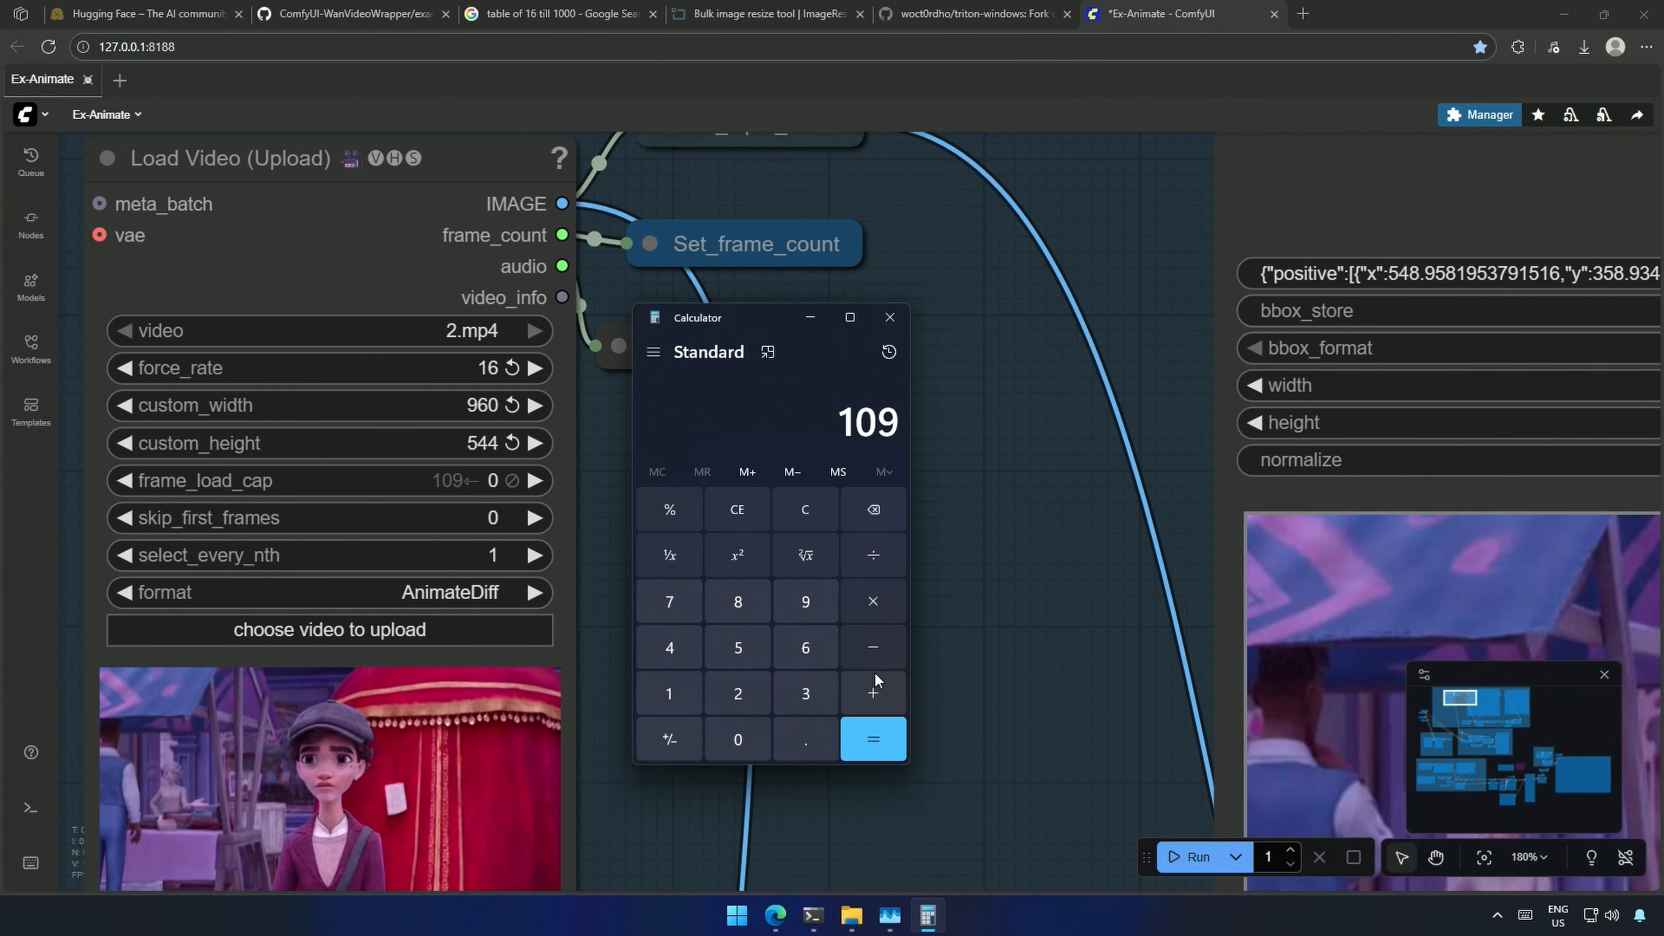
# Step: Compute 109 − 81 = 28 in Calculator and enter it as Load Video's skip_first_frames
pyautogui.click(873, 739)
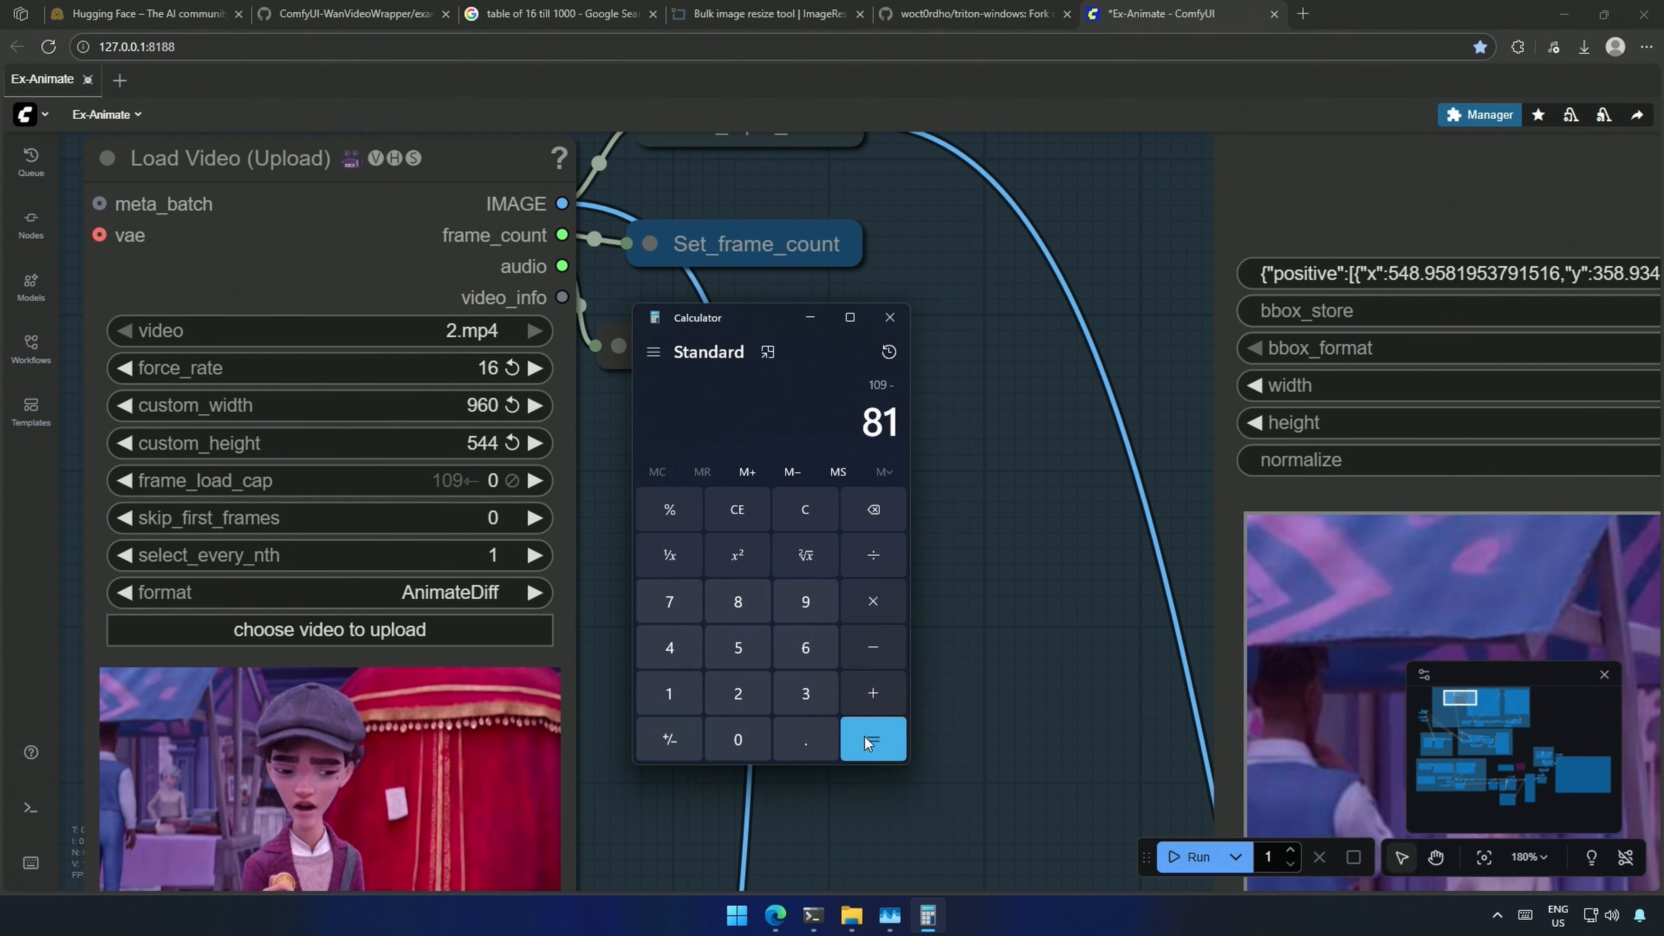
pyautogui.click(870, 738)
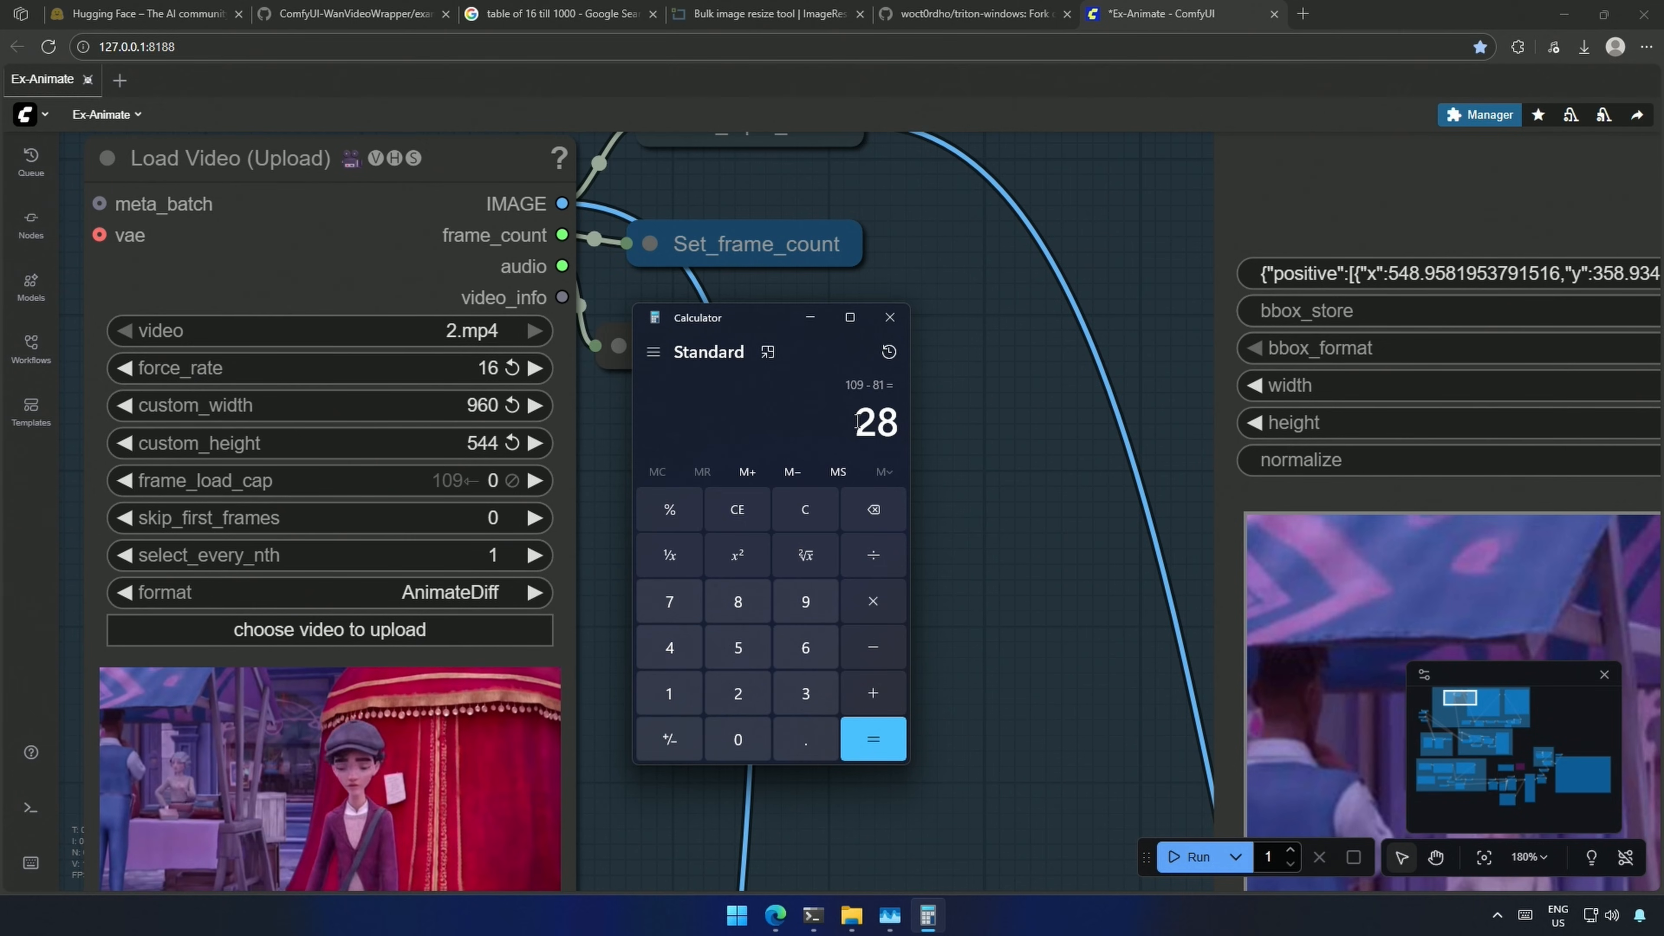
pyautogui.click(889, 316)
pyautogui.write('2')
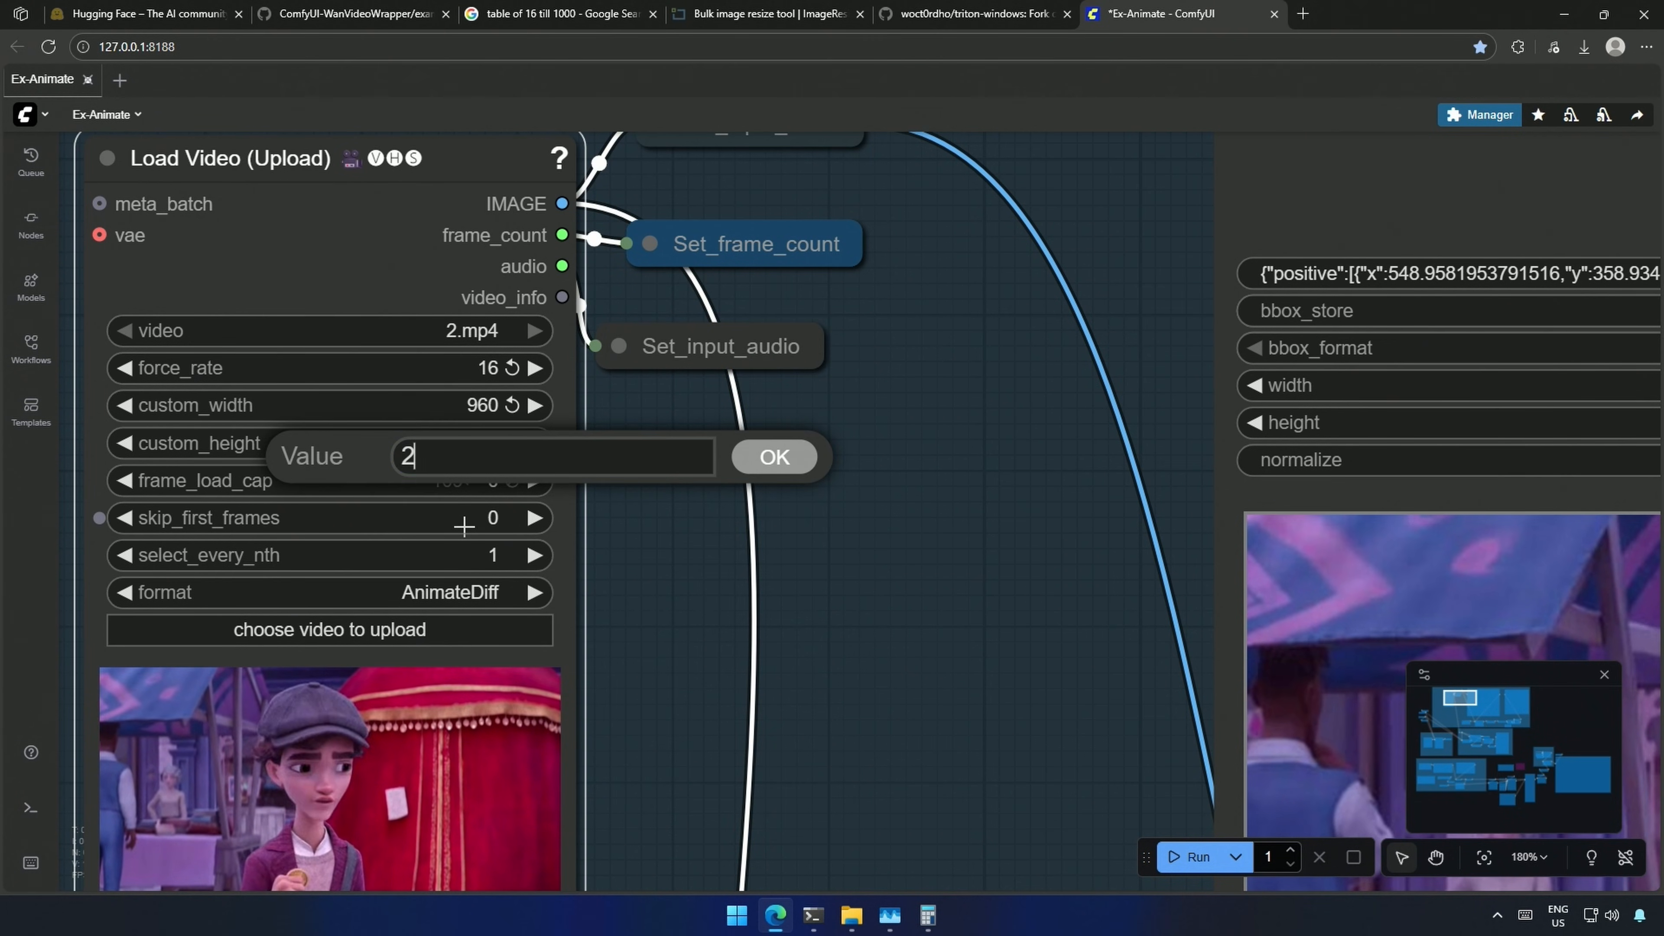
pyautogui.click(772, 456)
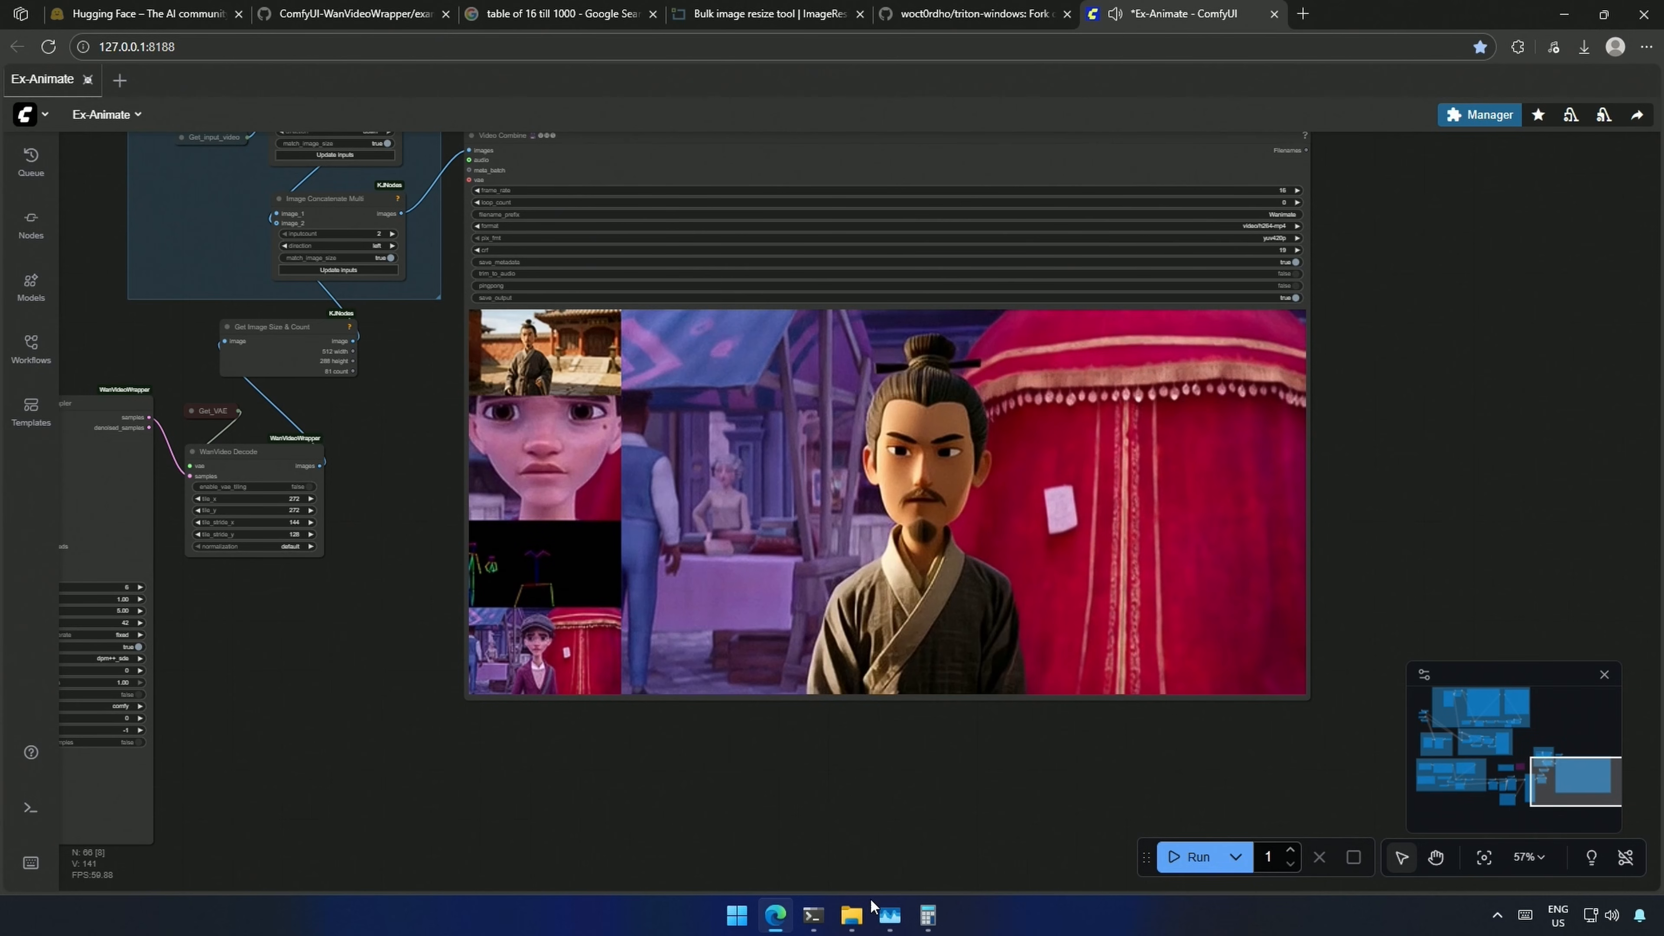
# Step: Watch the 85-frame 512x288 run finish in the console, then view the refreshed Video Combine preview
pyautogui.click(812, 915)
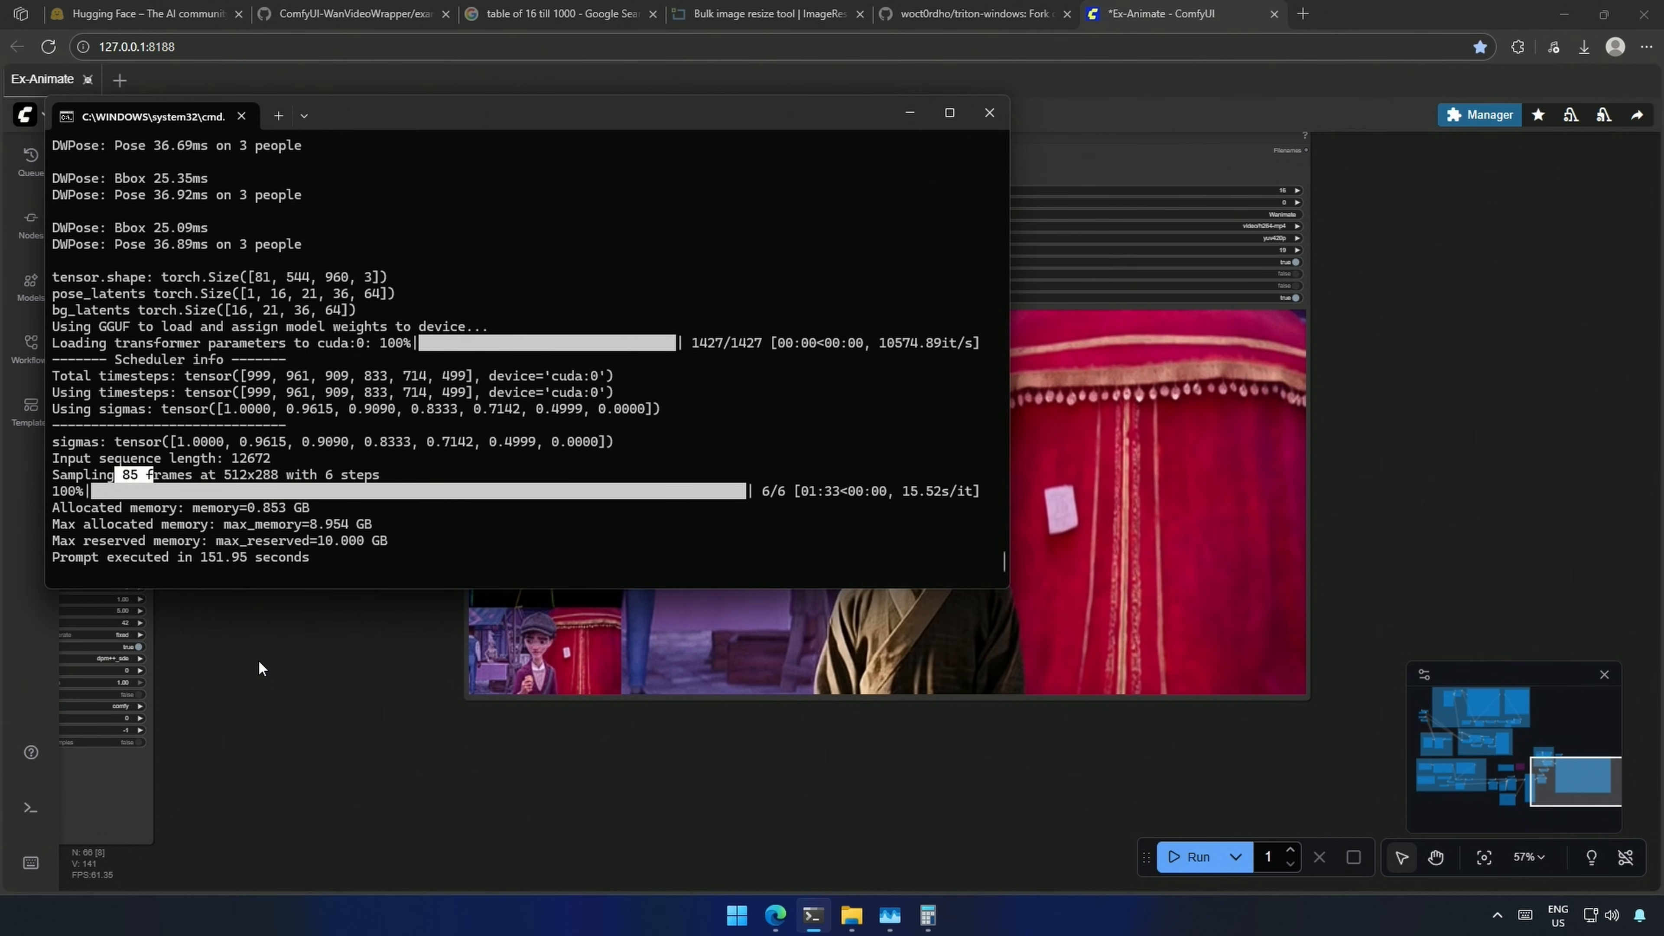
pyautogui.click(988, 112)
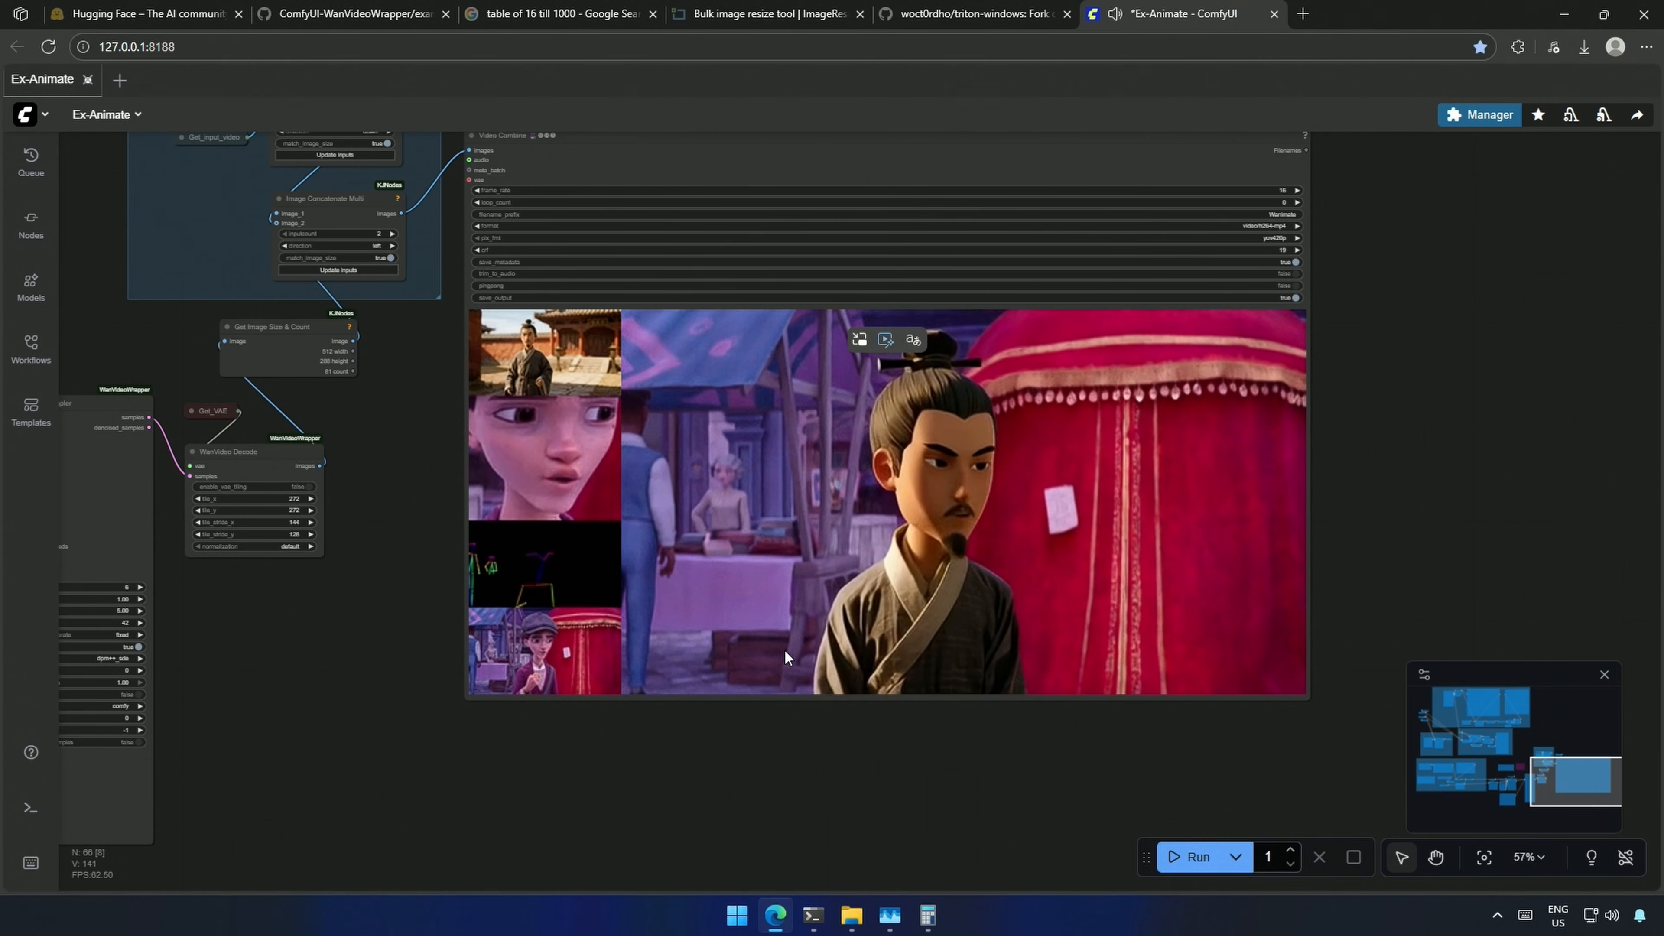
# Step: Check the SageAttention releases, then run 'python.exe -m pip list' and 'python.exe -V' in python_embeded
pyautogui.click(970, 13)
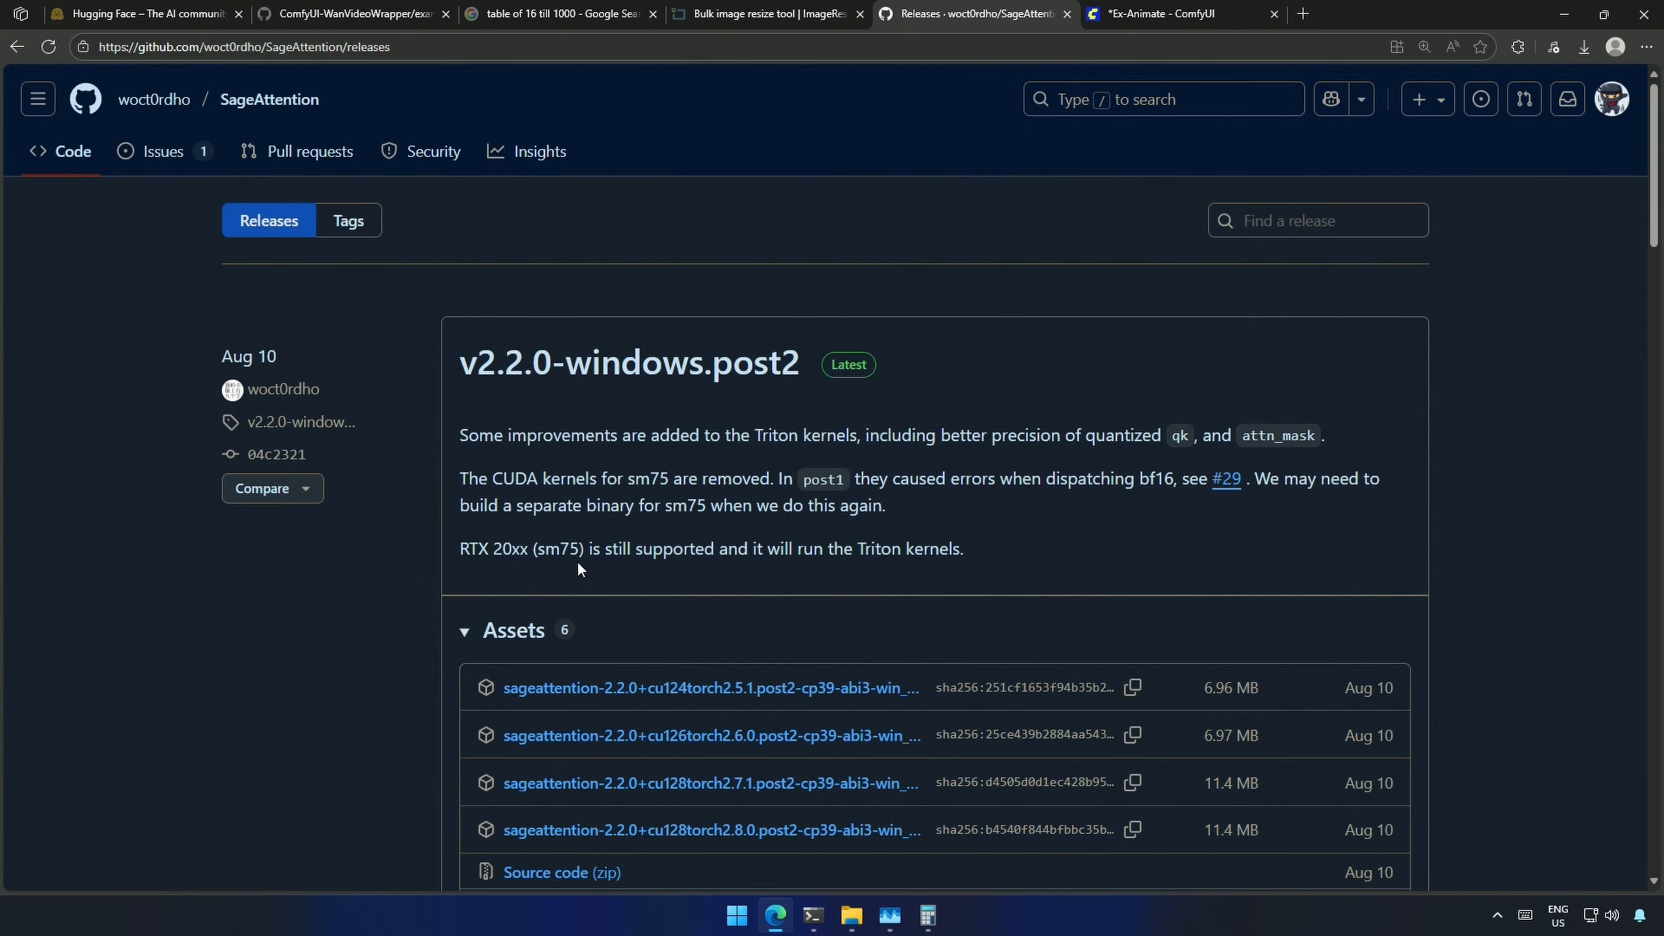
pyautogui.doubleClick(629, 362)
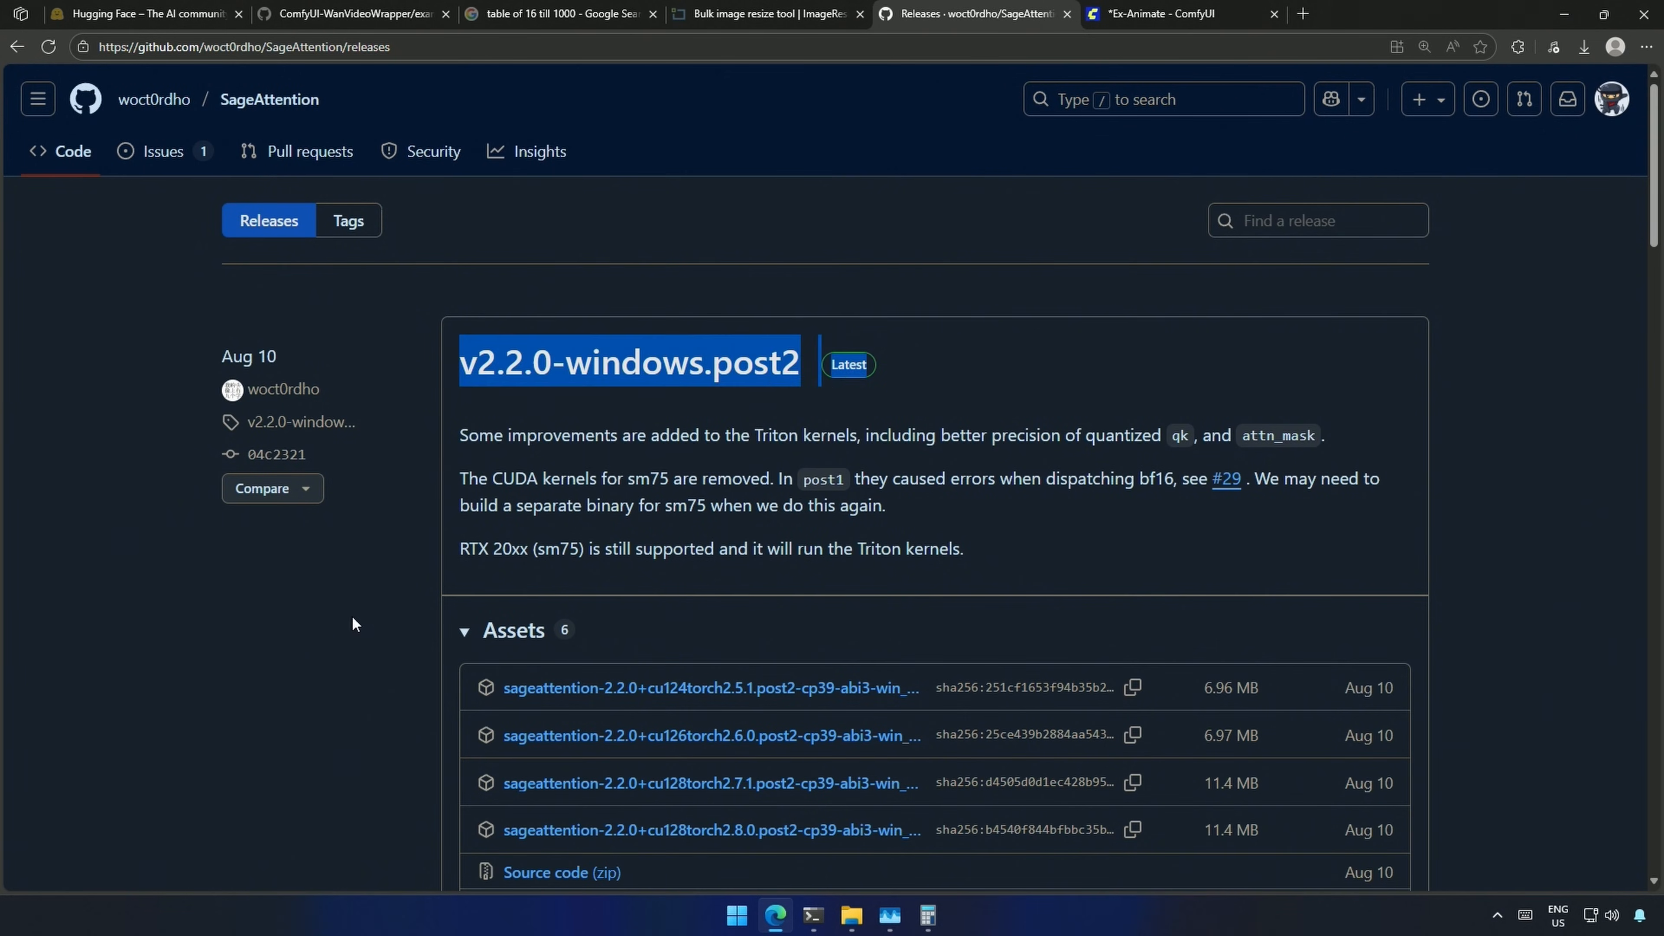
pyautogui.scroll(-3)
pyautogui.write('p')
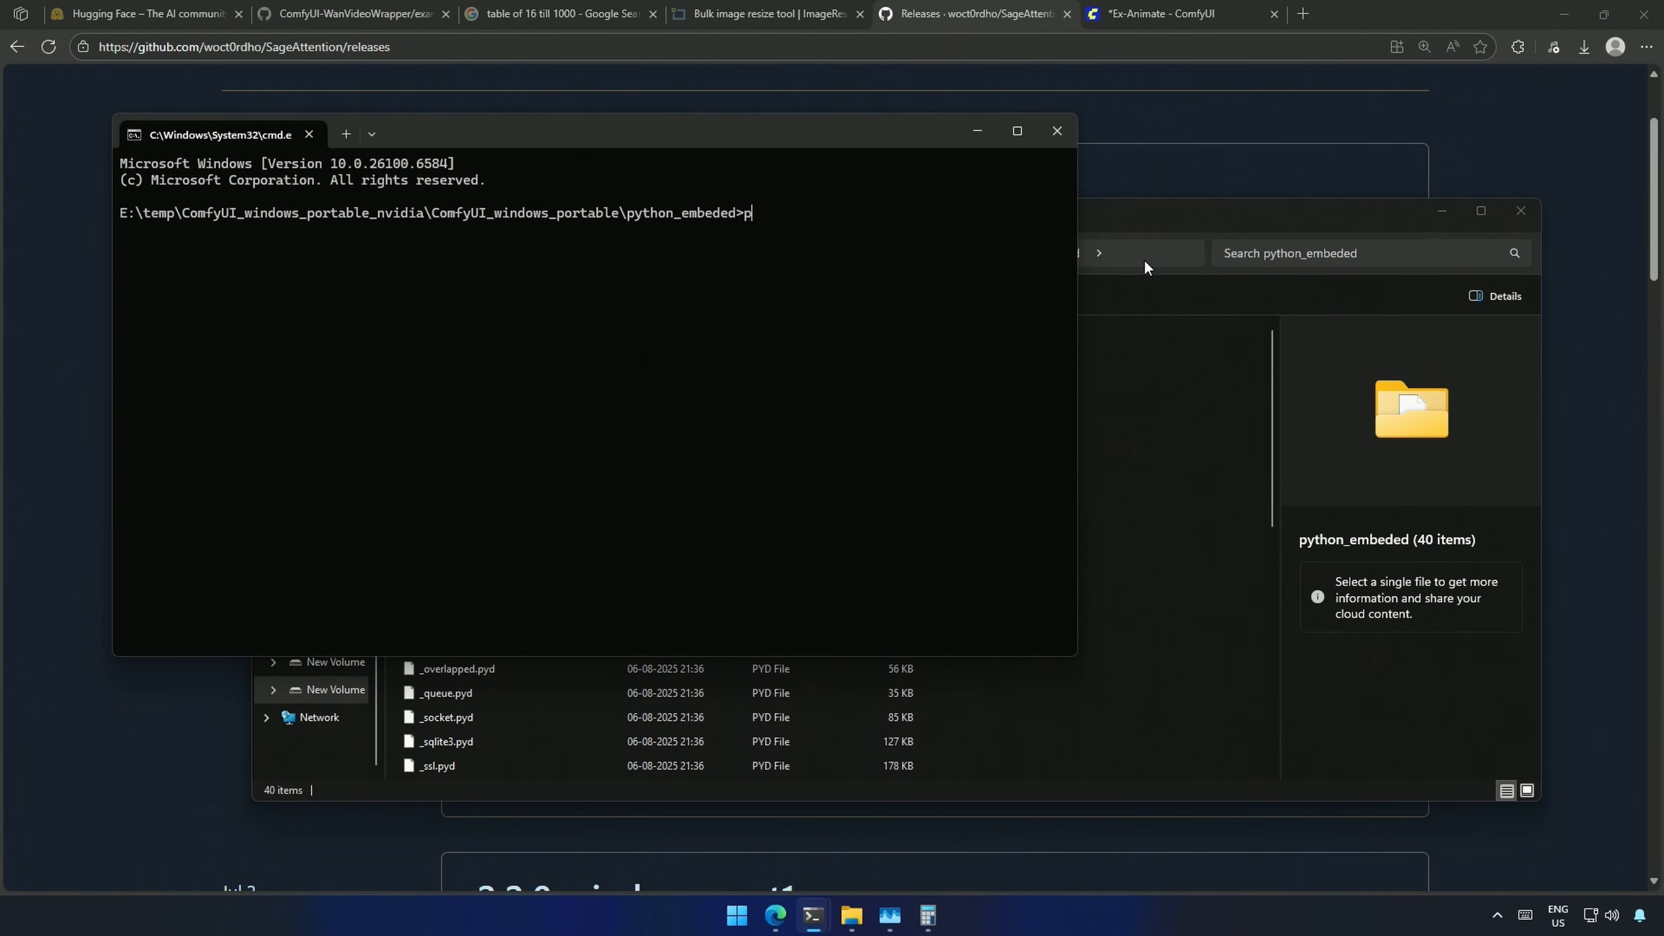
pyautogui.write('ython.exe -m pip list')
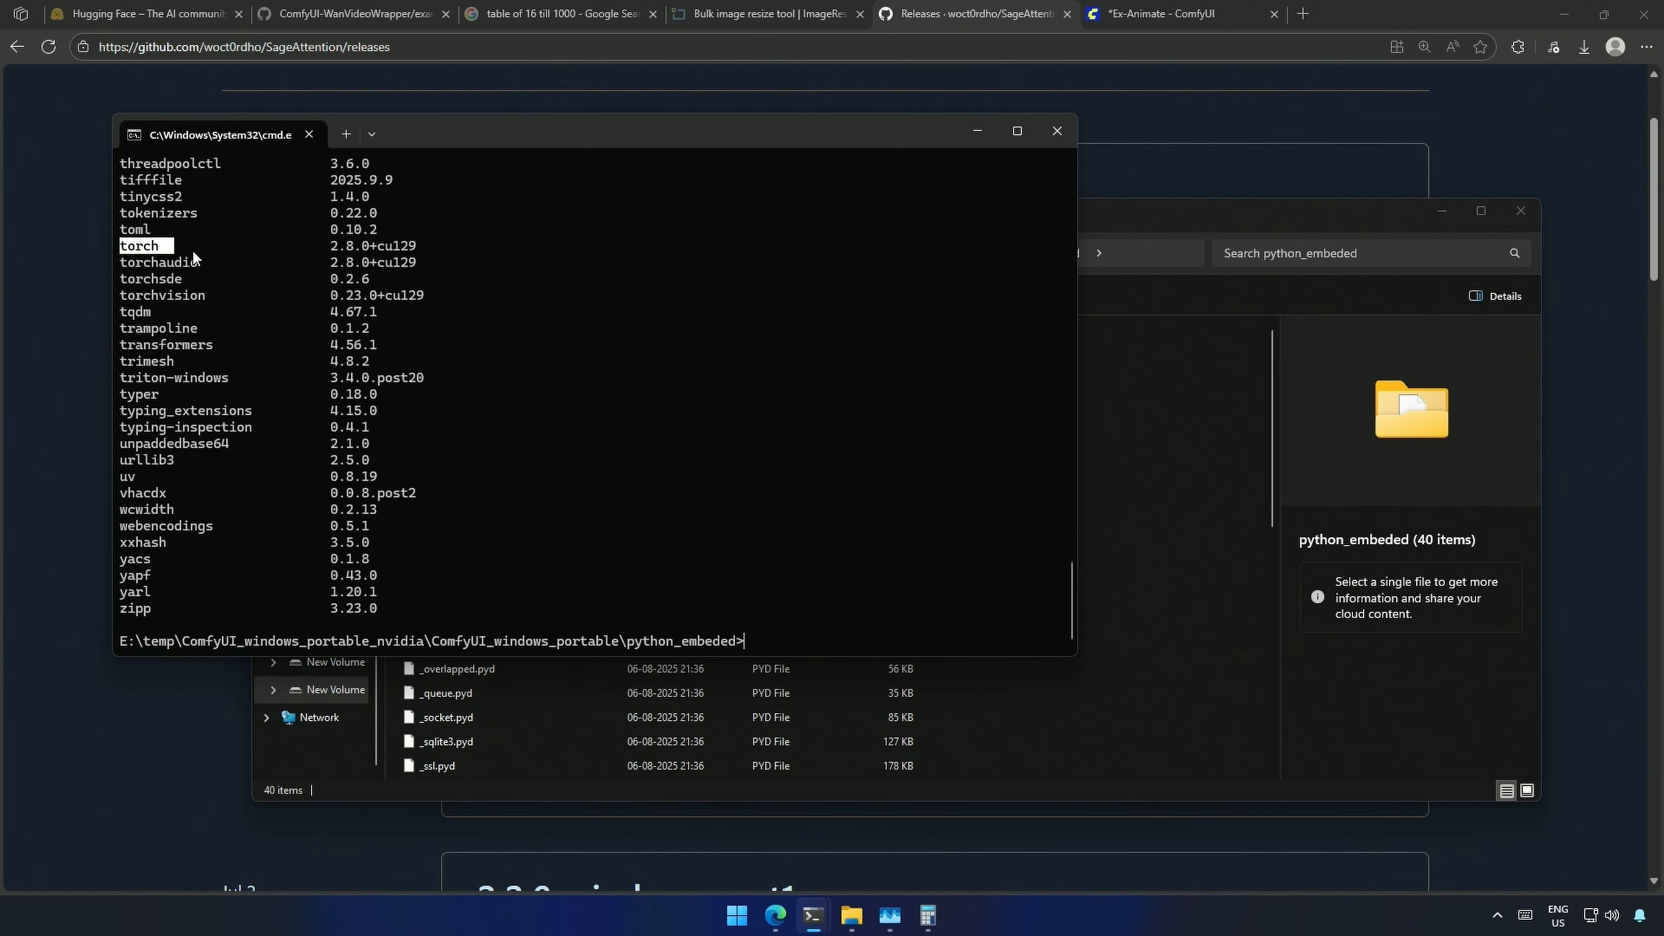
pyautogui.write('python.exe -V')
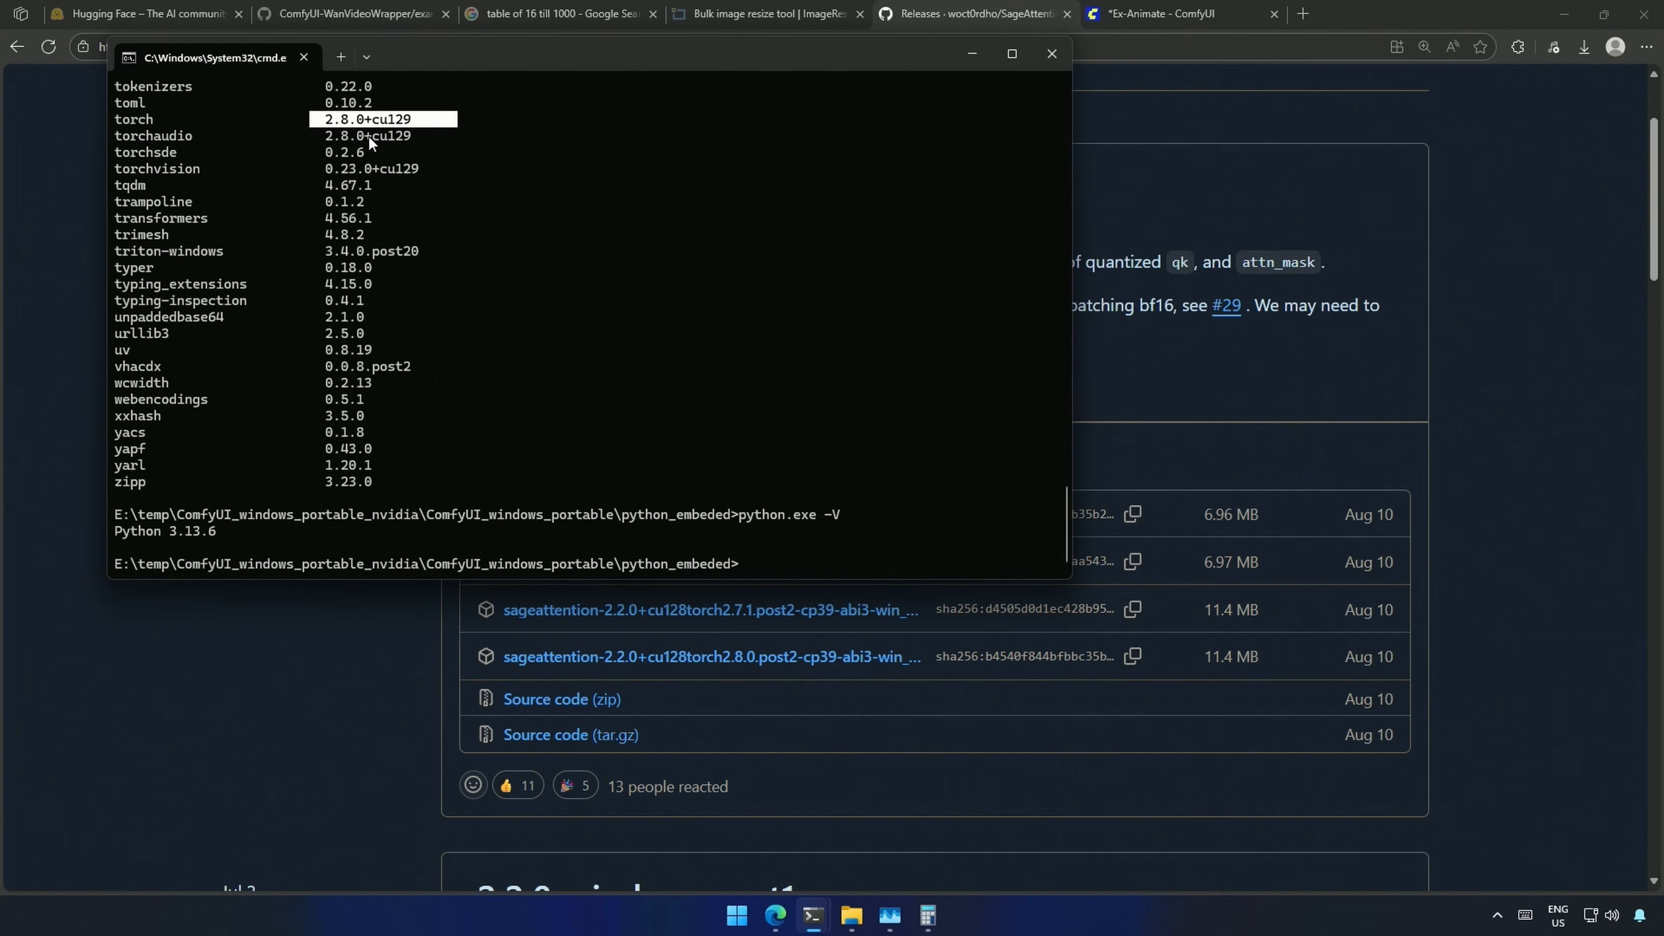
pyautogui.moveTo(600, 573)
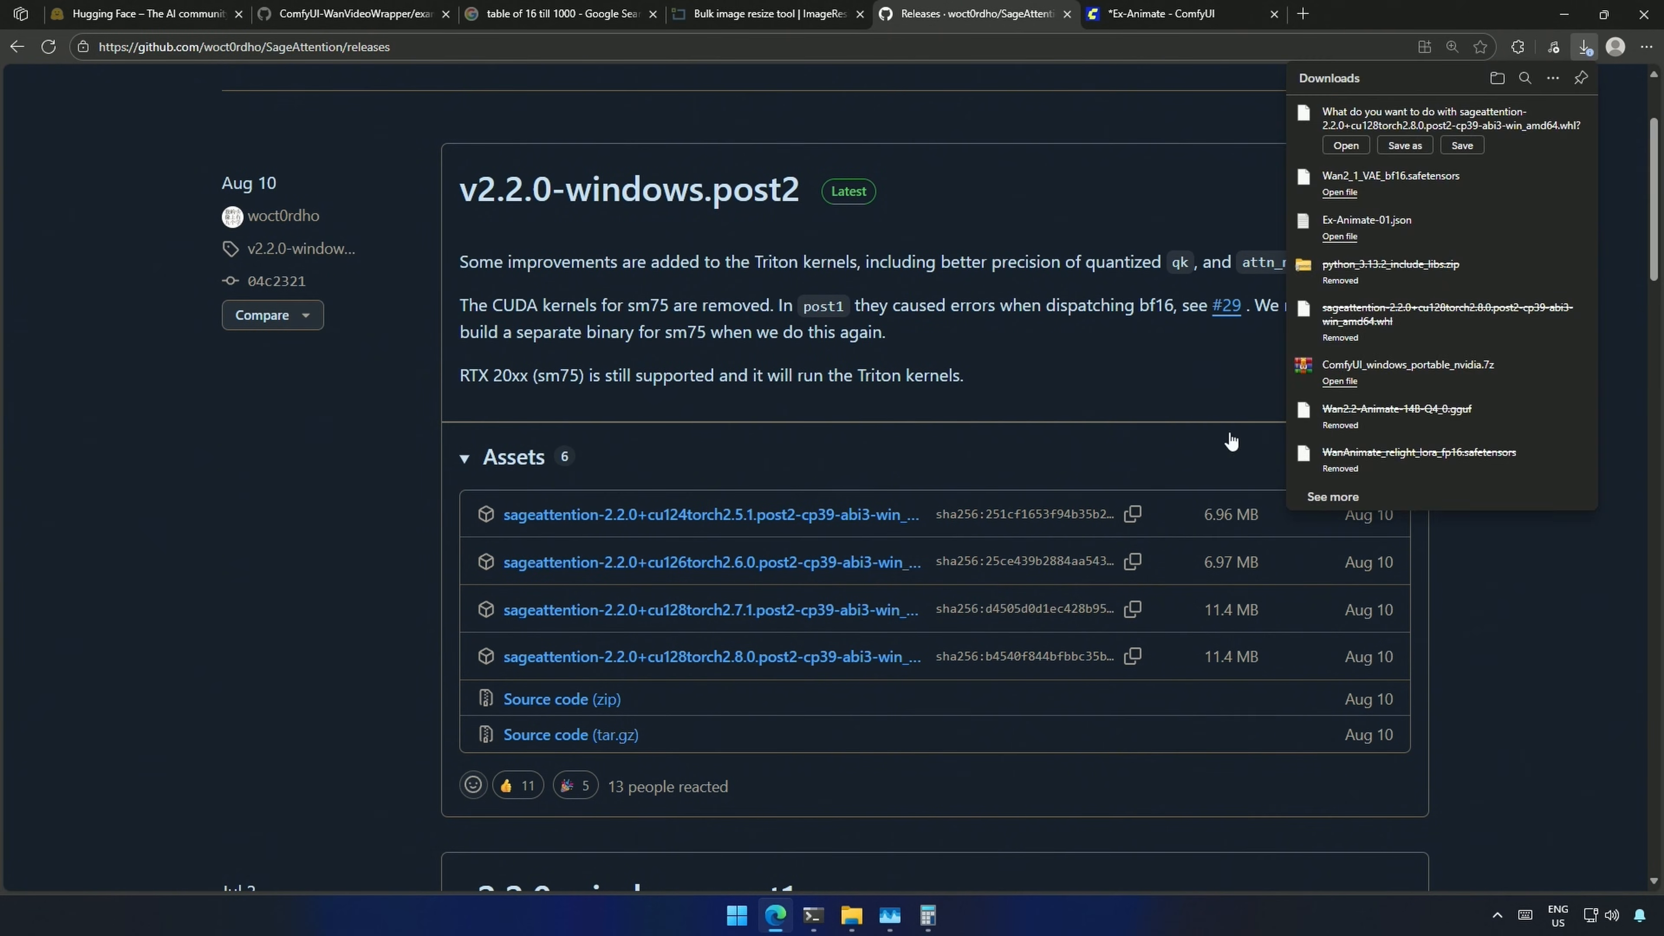
# Step: Save the SageAttention 2.2.0 cu128 torch2.8.0 wheel into python_embeded and pip install it
pyautogui.click(1403, 145)
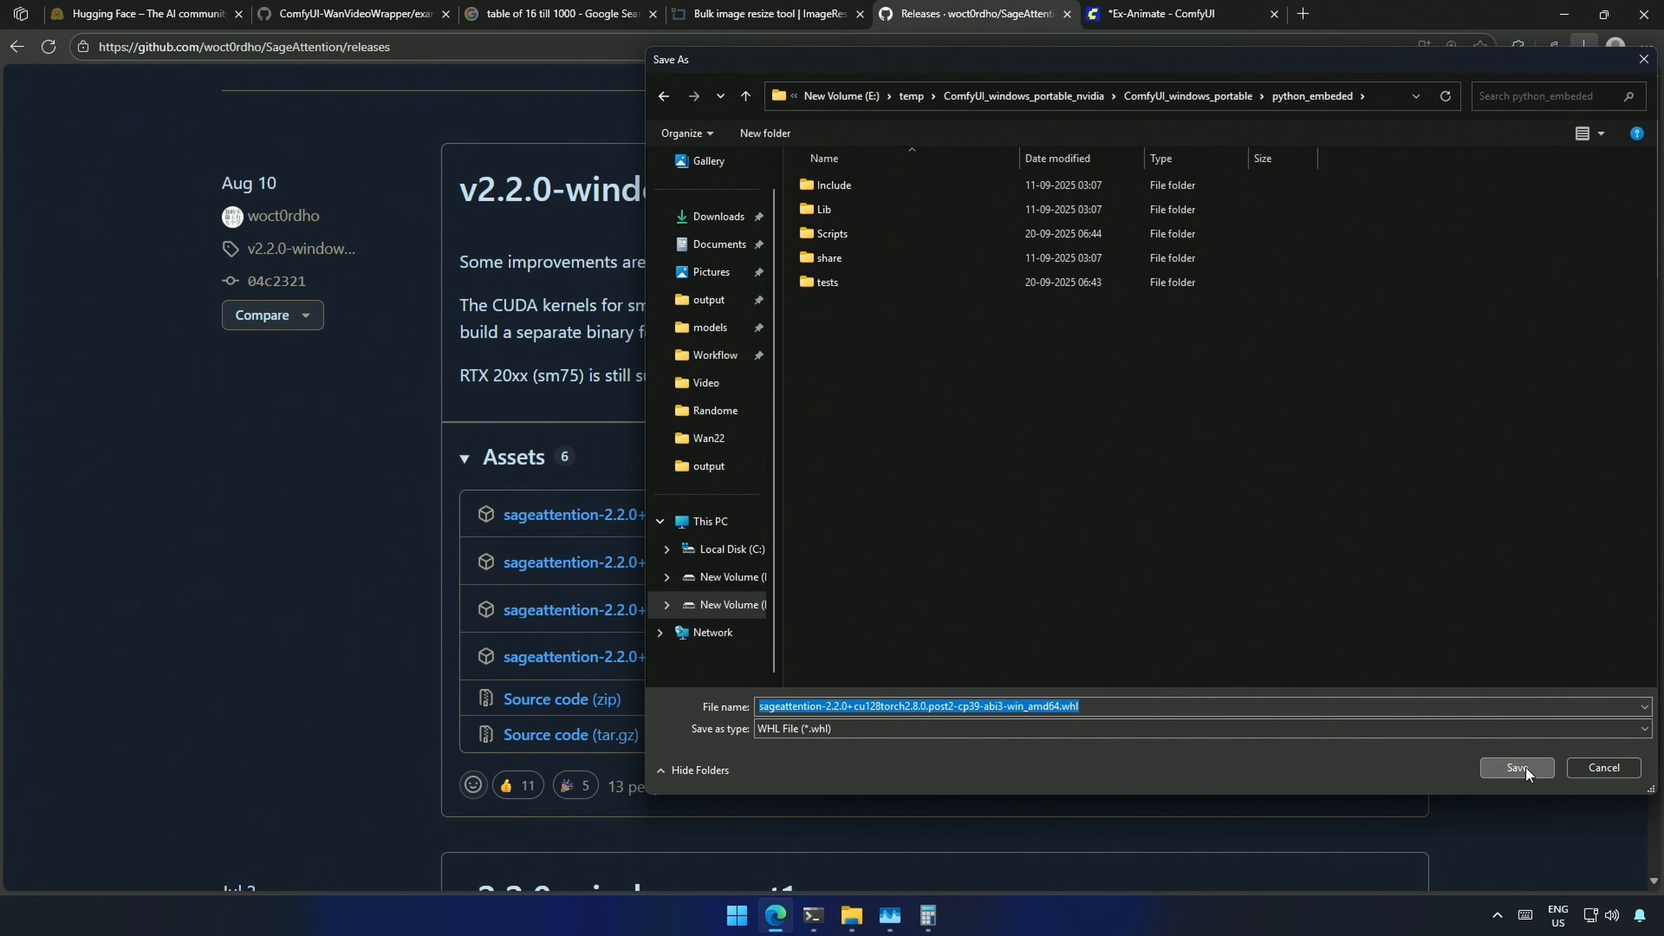
pyautogui.click(1515, 767)
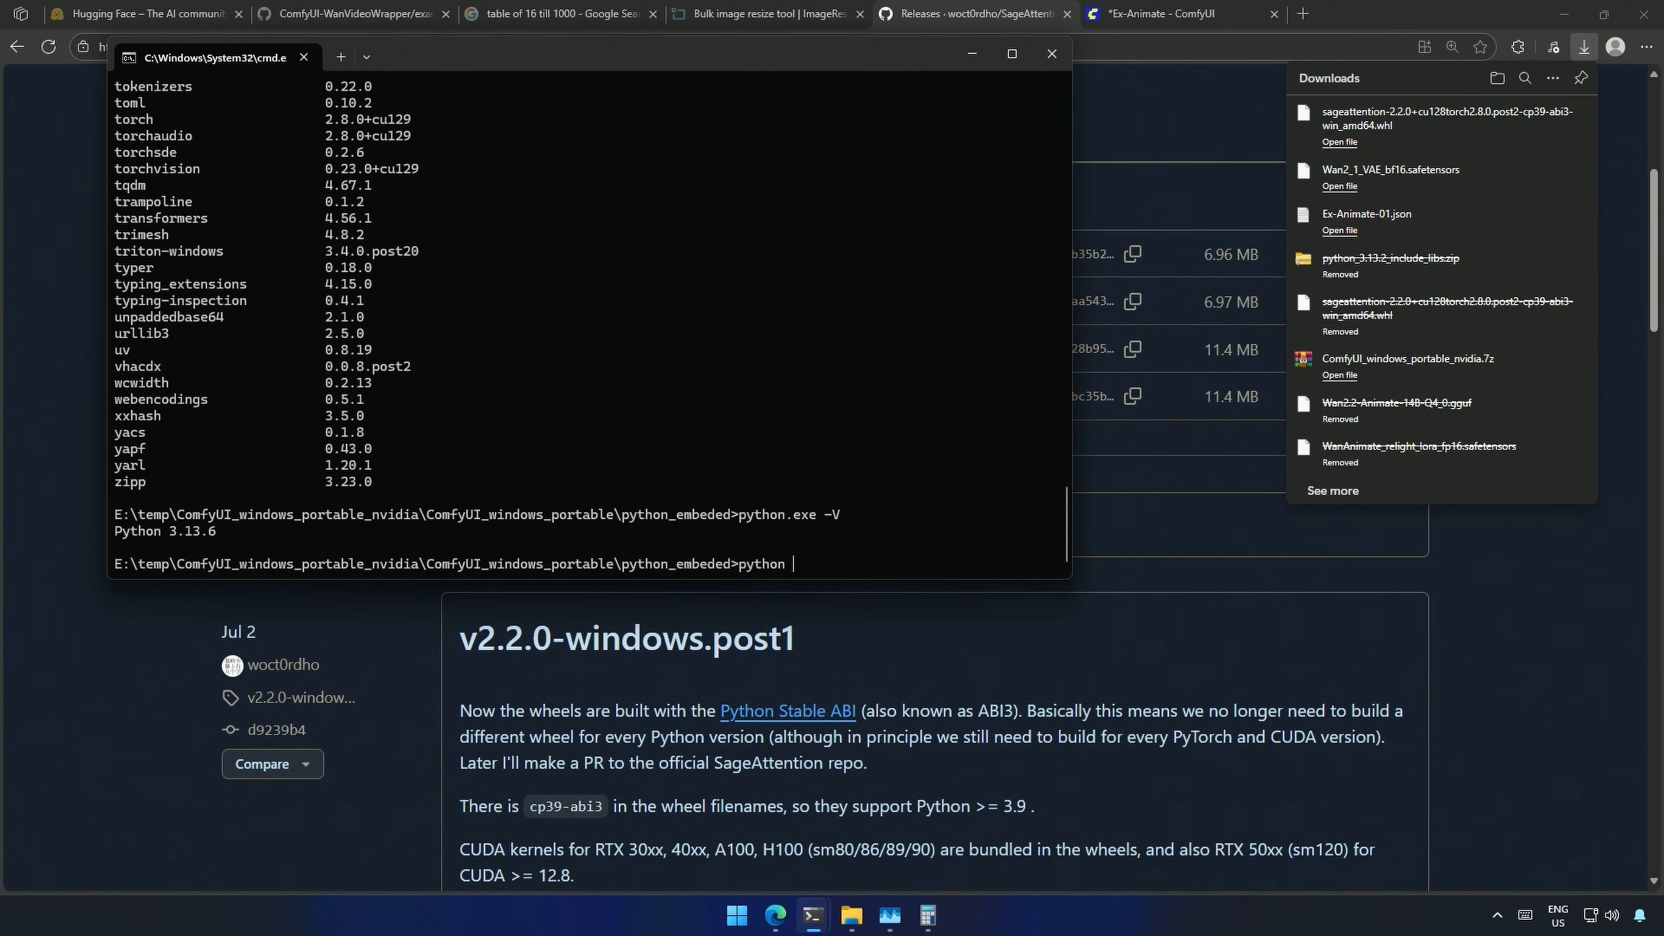
pyautogui.write('.exe')
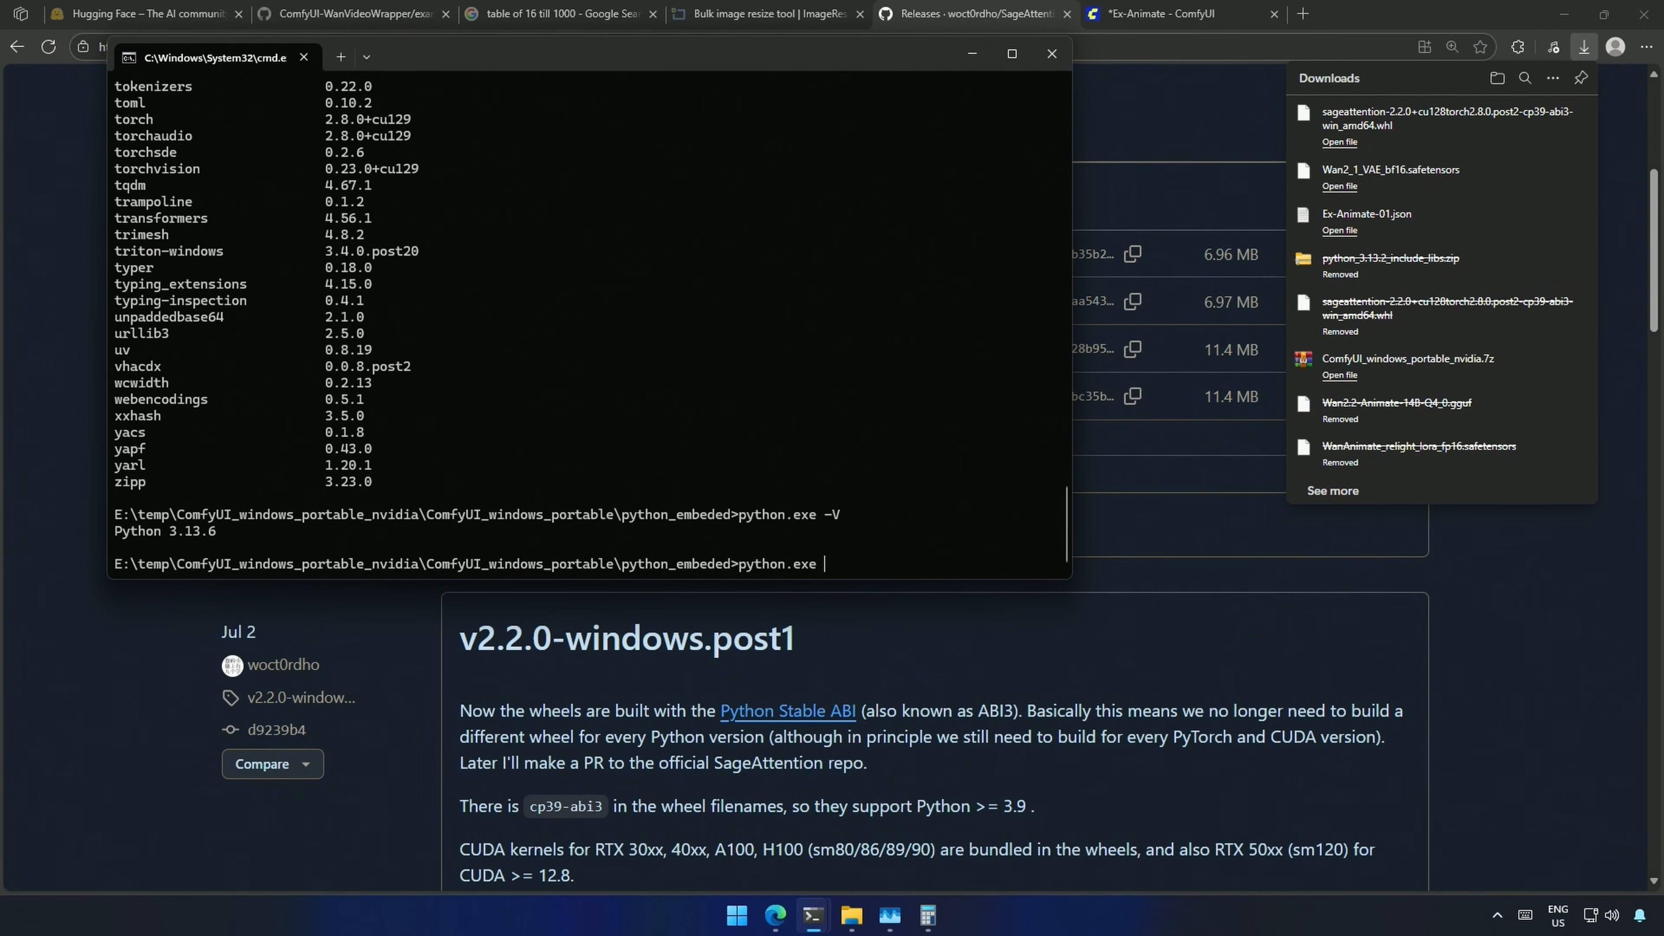
pyautogui.write('-m pip install ./"sageattention-2.2.0+cu128torch2.8.0.post2-cp39-abi3-win_amd64.whl')
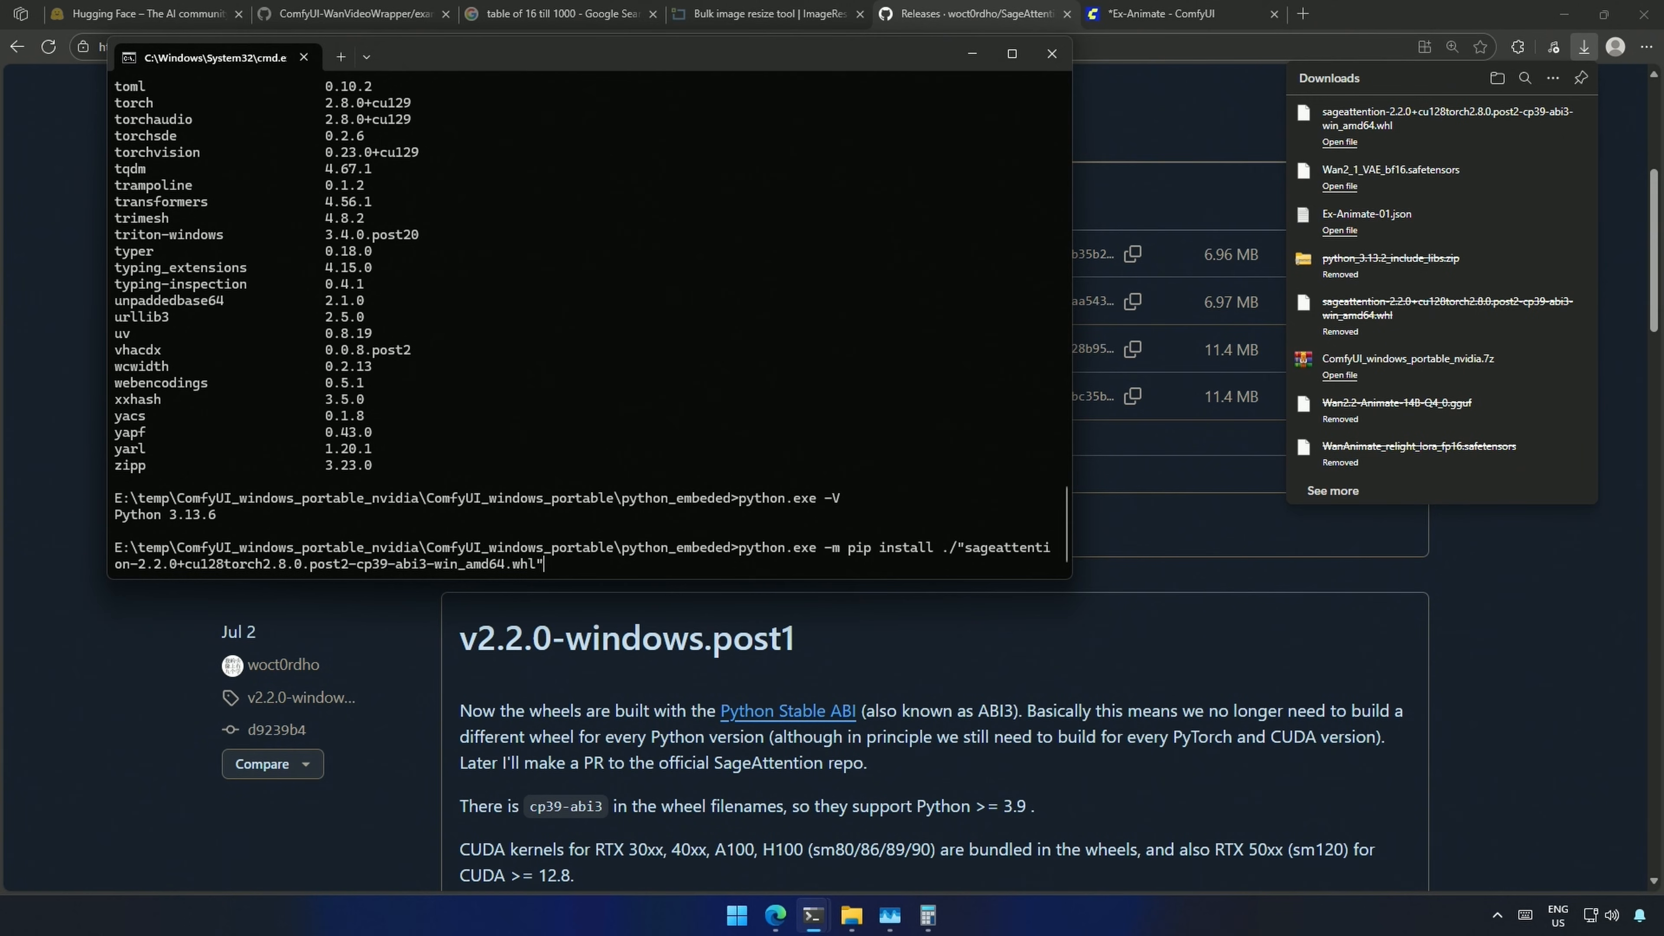
pyautogui.moveTo(151, 577)
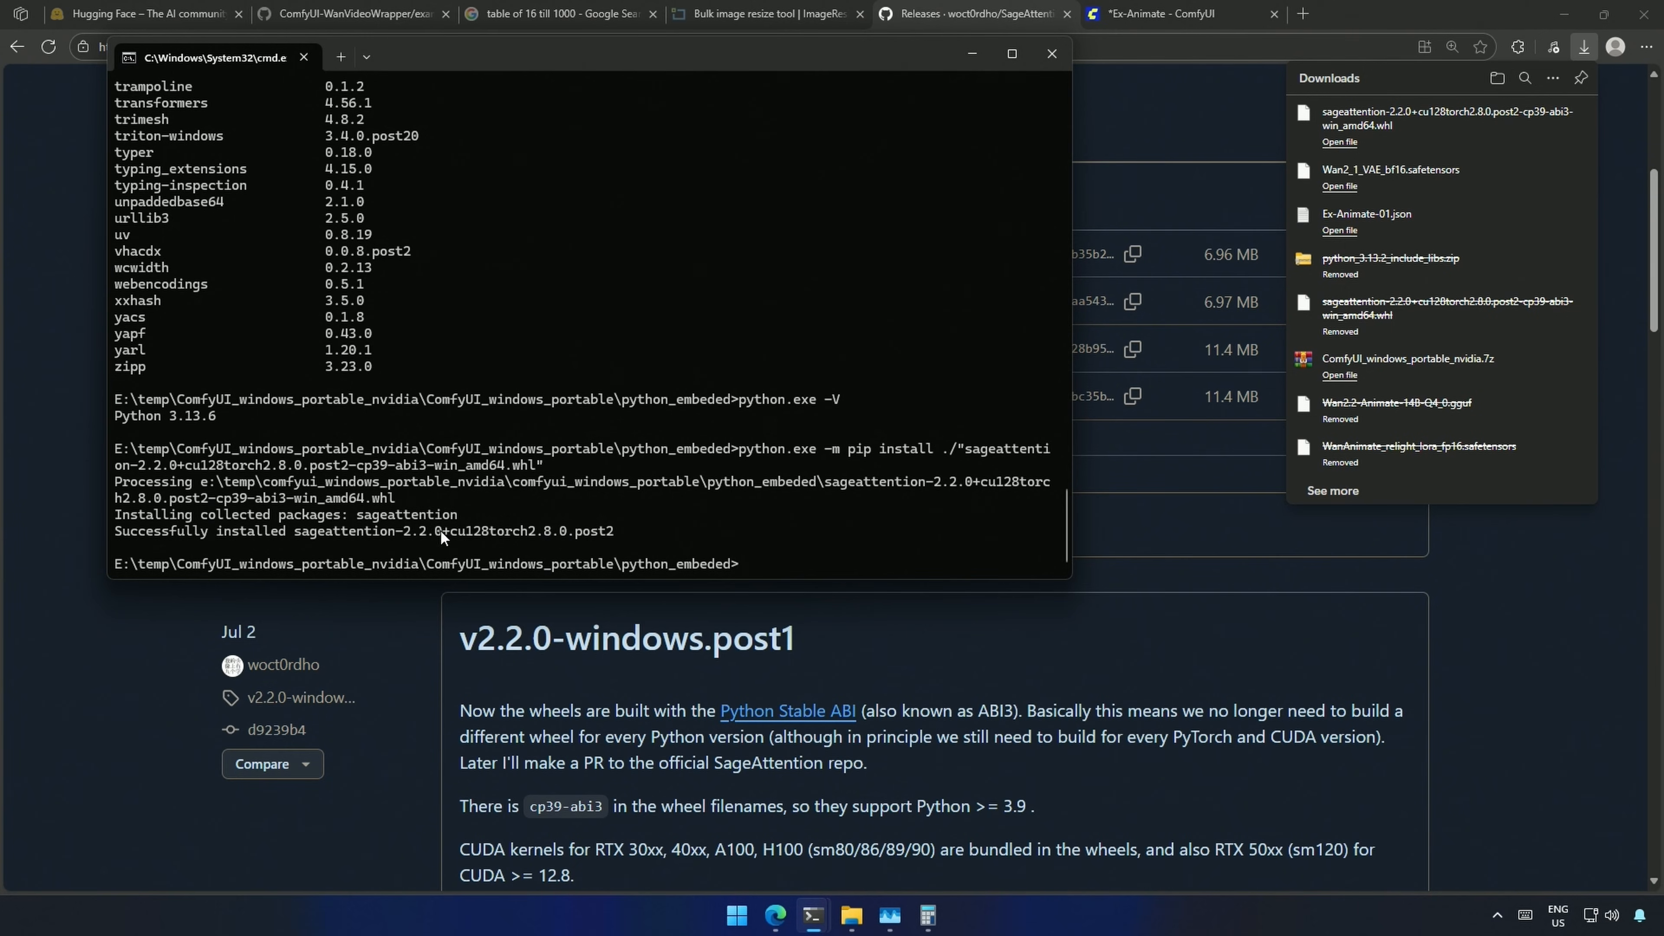
pyautogui.moveTo(520, 535)
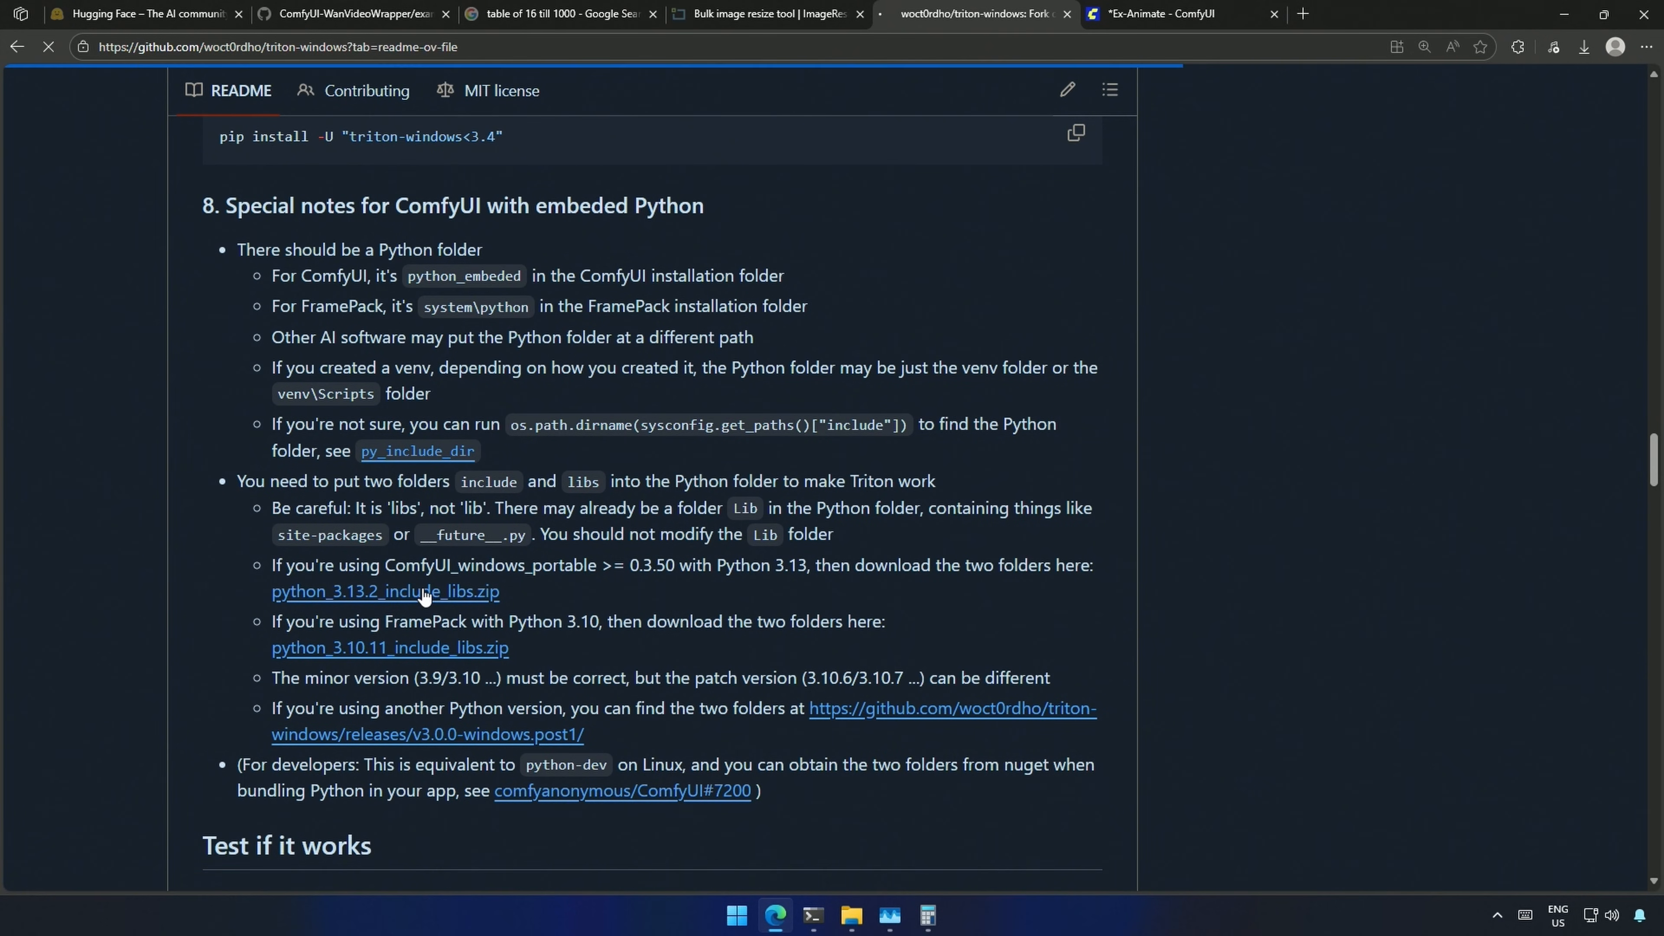
# Step: Download python_3.13.2_include_libs.zip from the triton-windows README via Save as
pyautogui.click(1582, 46)
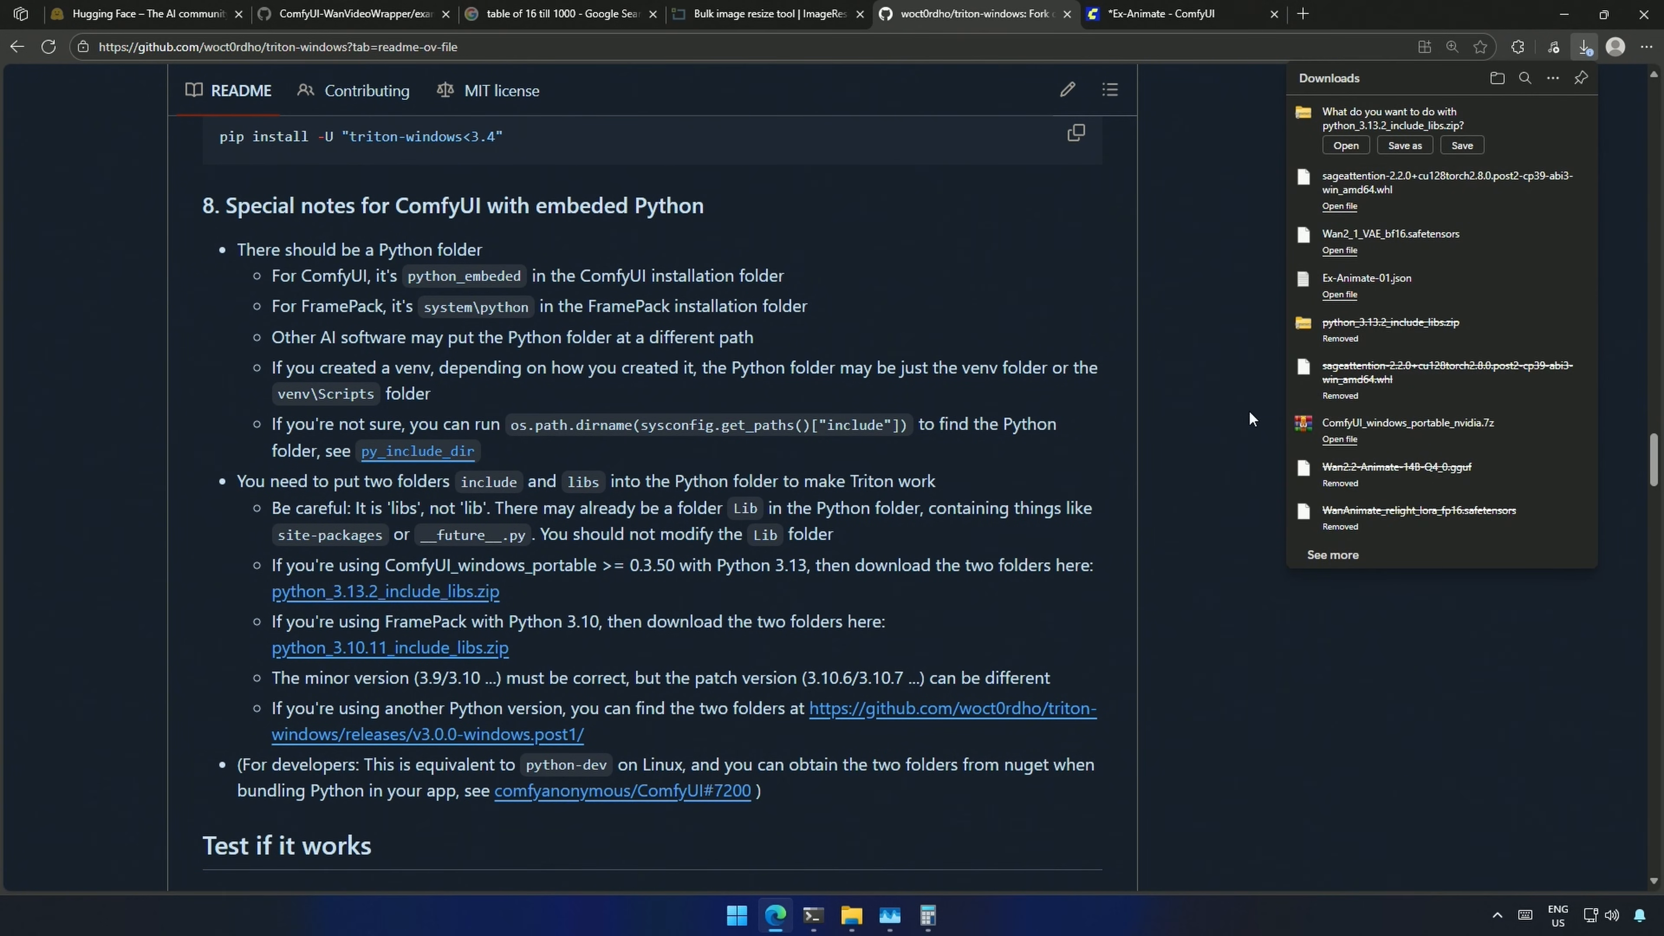
pyautogui.click(1402, 145)
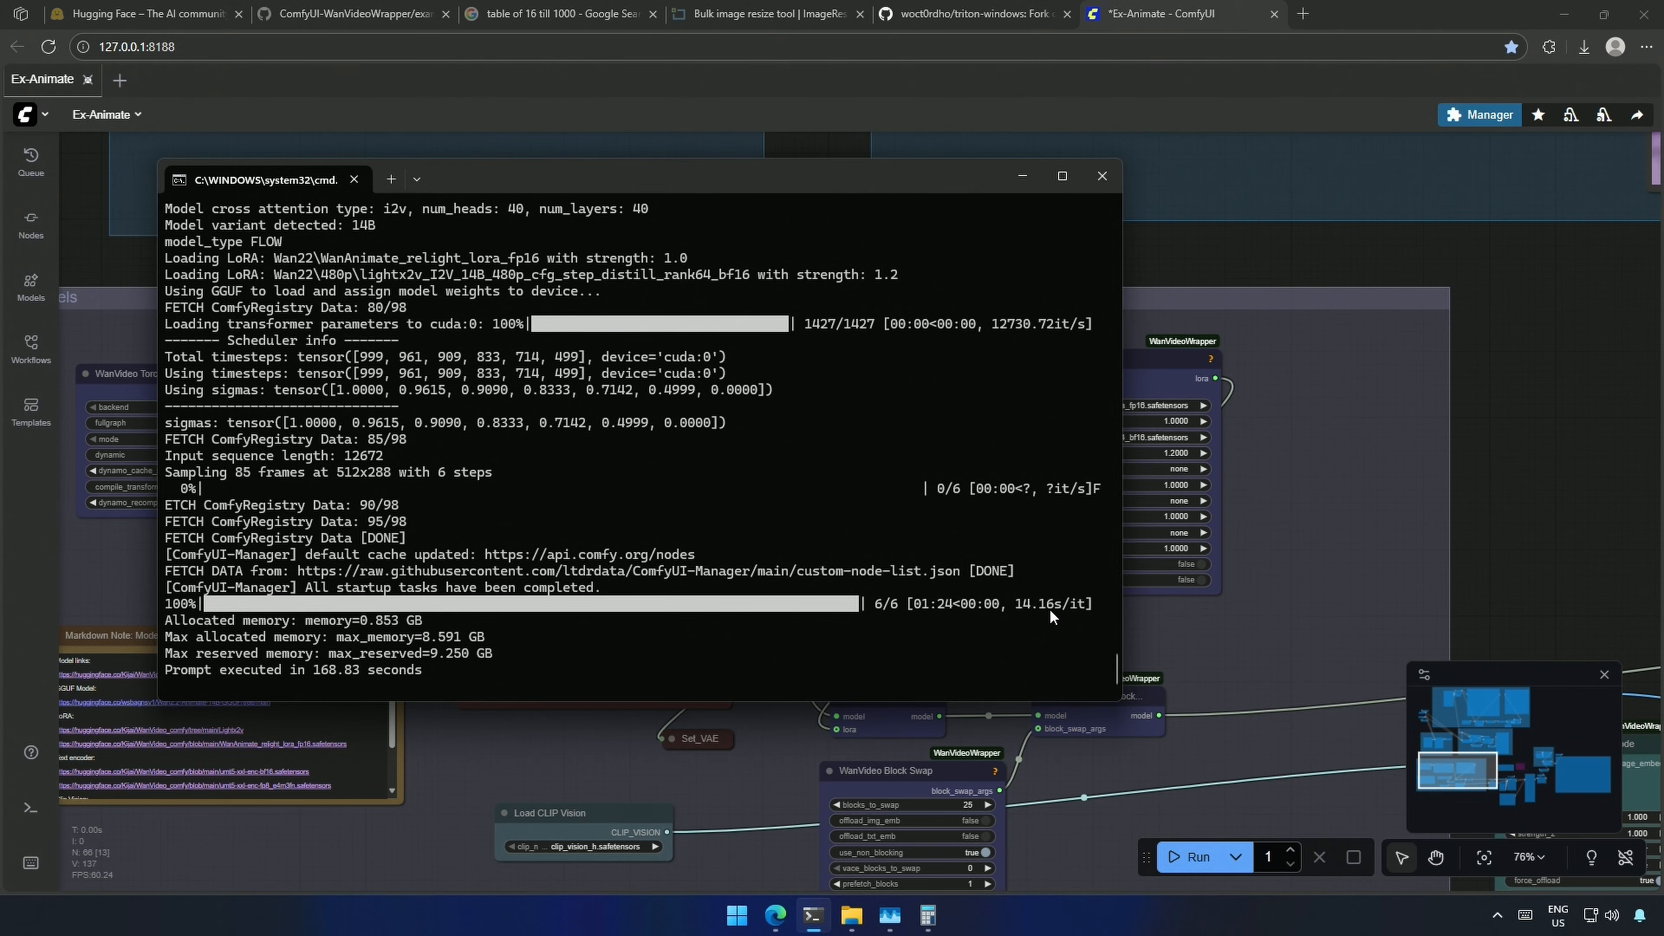
# Step: Return to the Ex-Animate canvas and zoom out around the robed-man Video Combine preview
pyautogui.click(1100, 175)
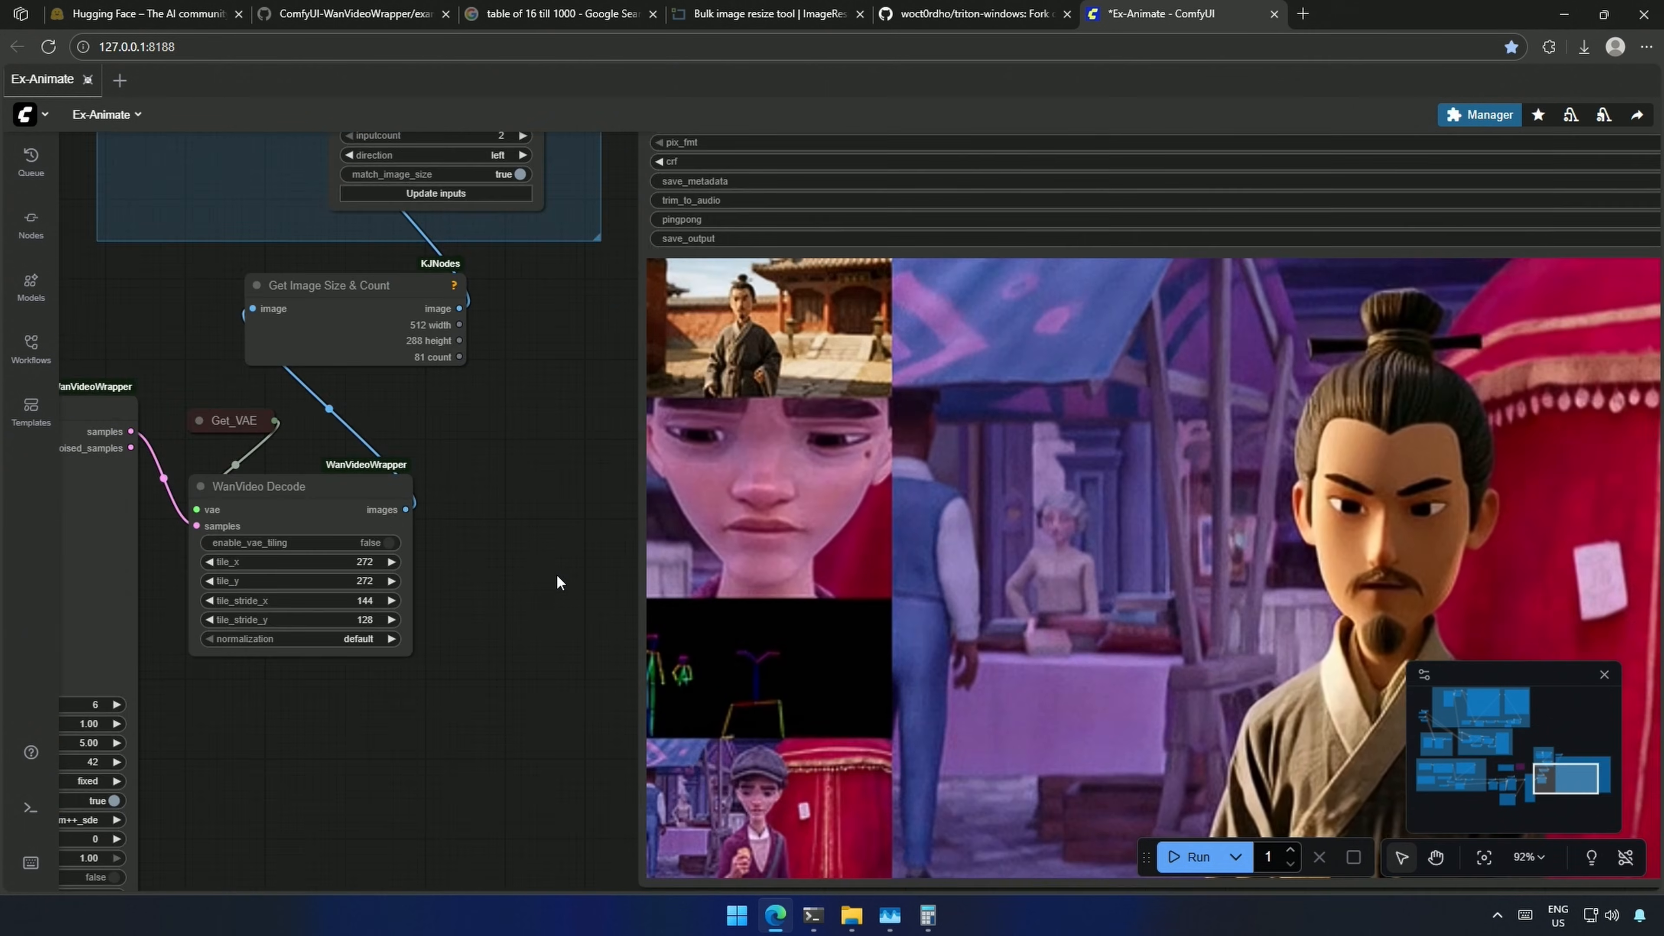
pyautogui.scroll(-3)
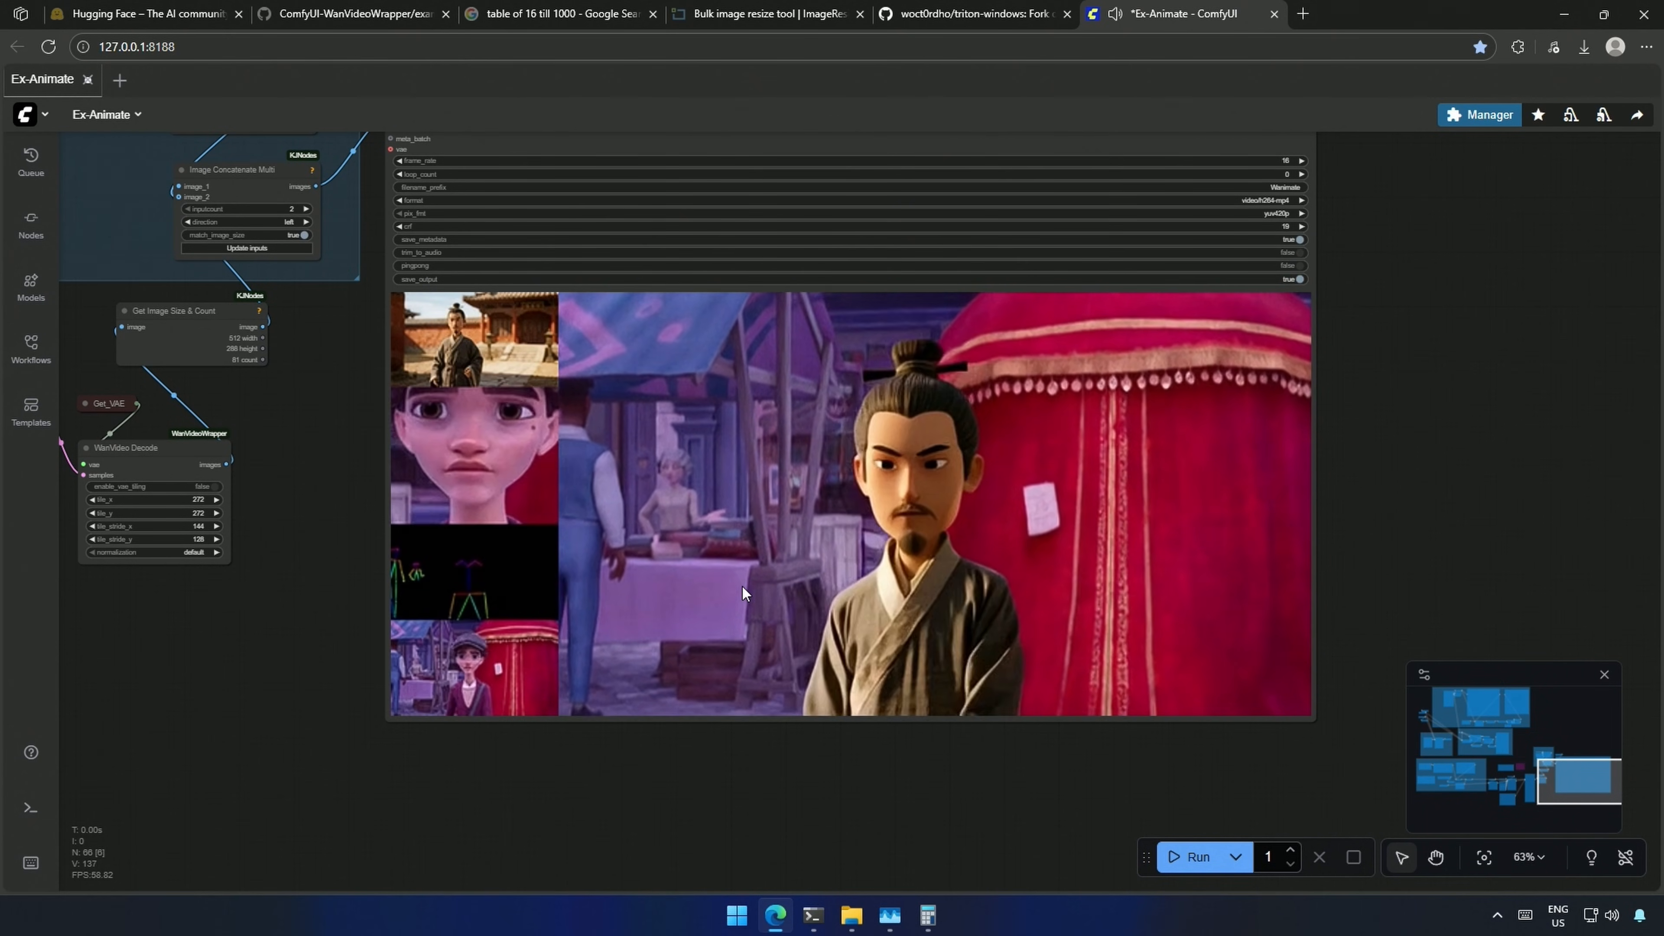
pyautogui.scroll(-3)
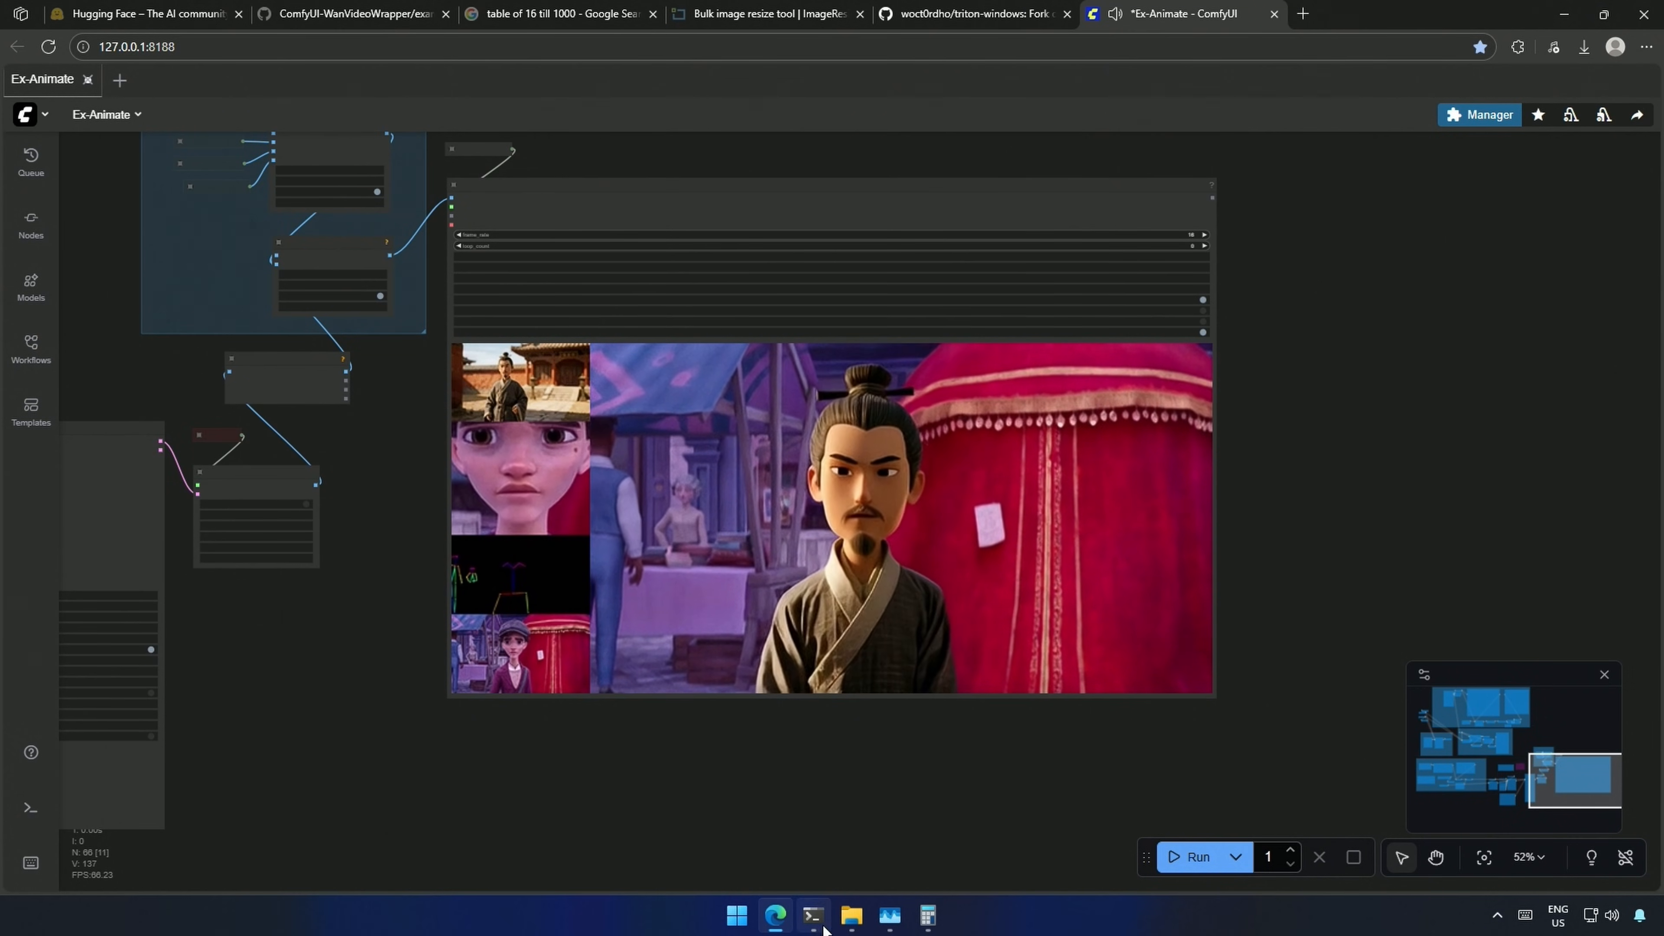
# Step: Extract the include_libs zip and copy its include and libs folders into python_embeded
pyautogui.click(851, 915)
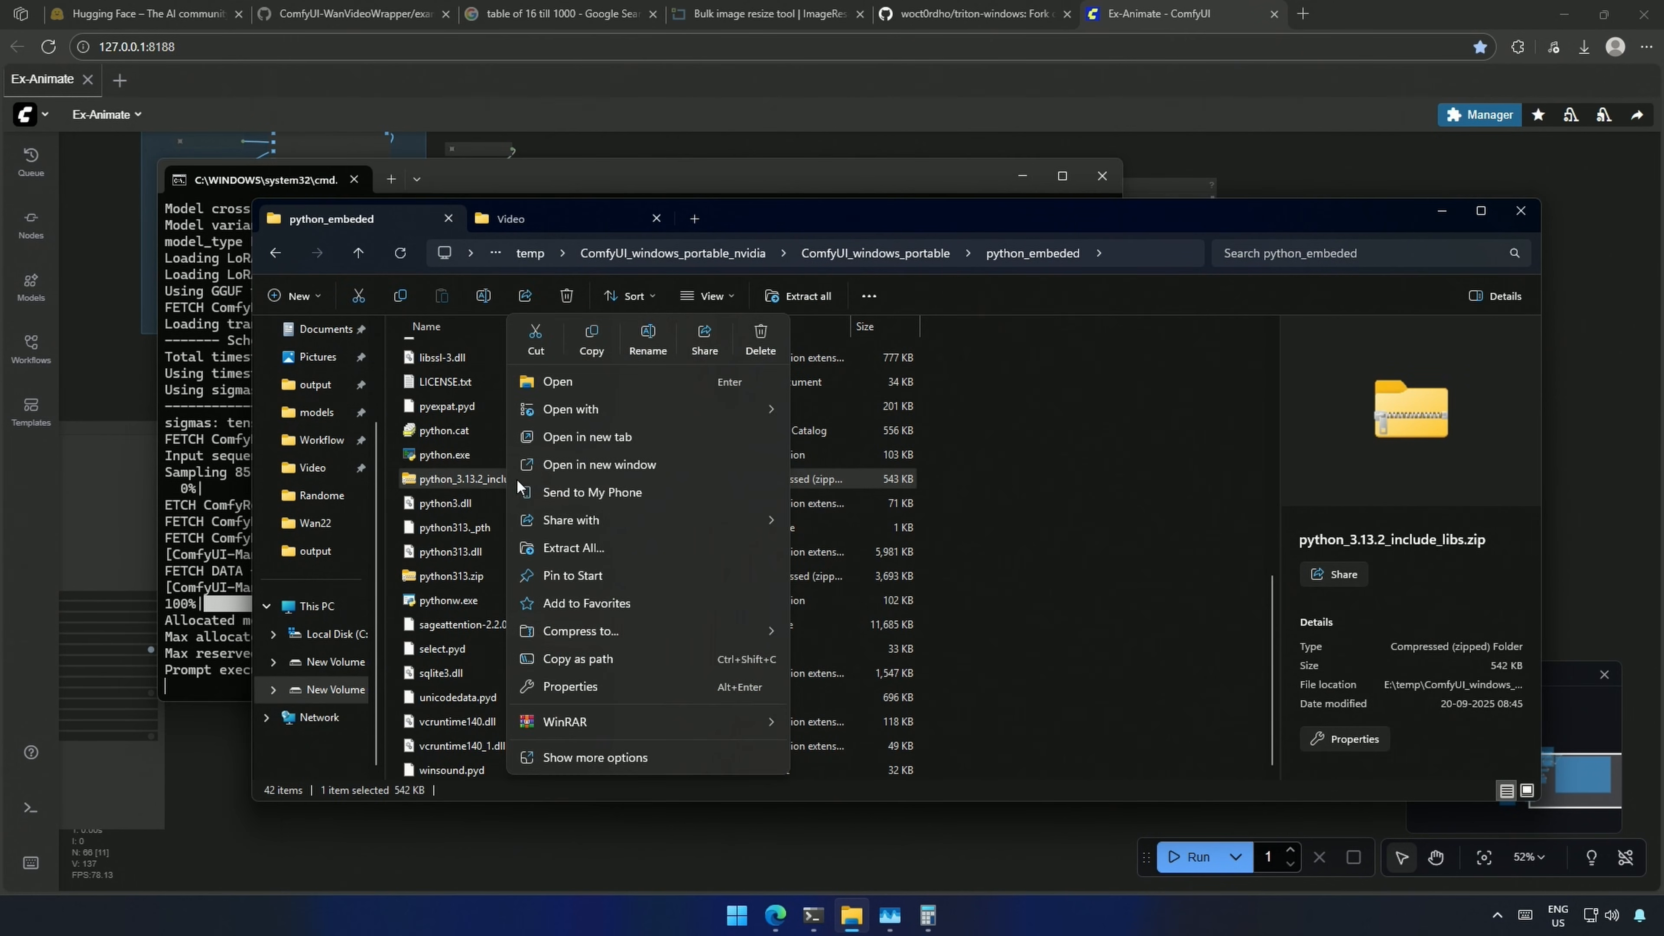
pyautogui.click(572, 548)
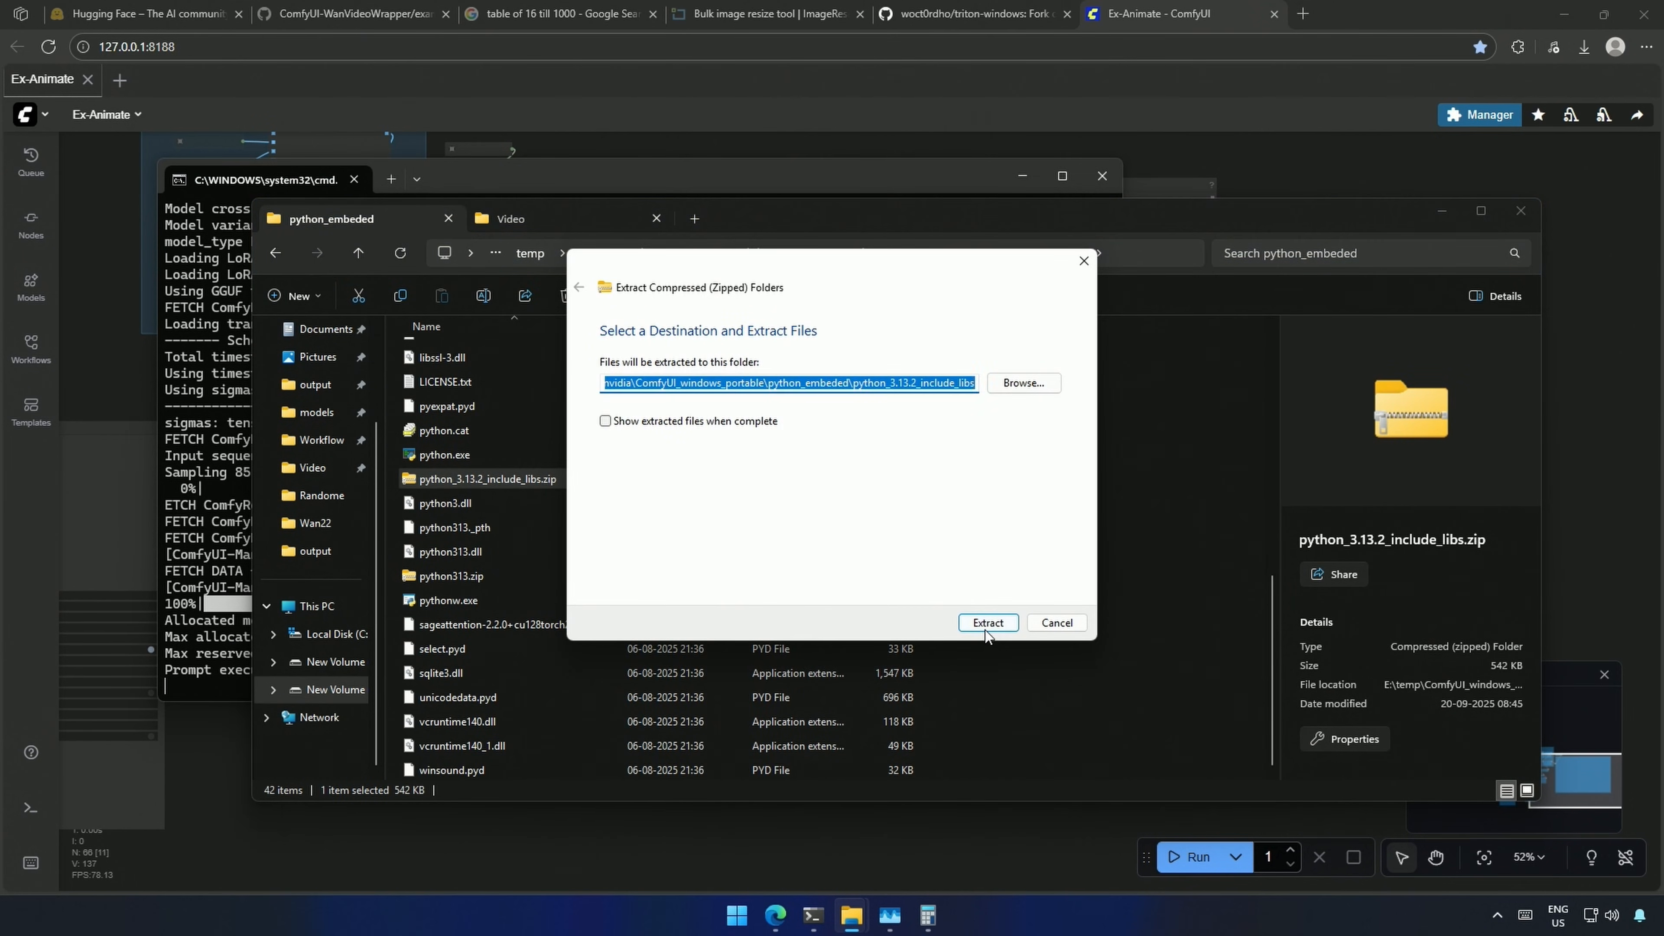
pyautogui.click(986, 623)
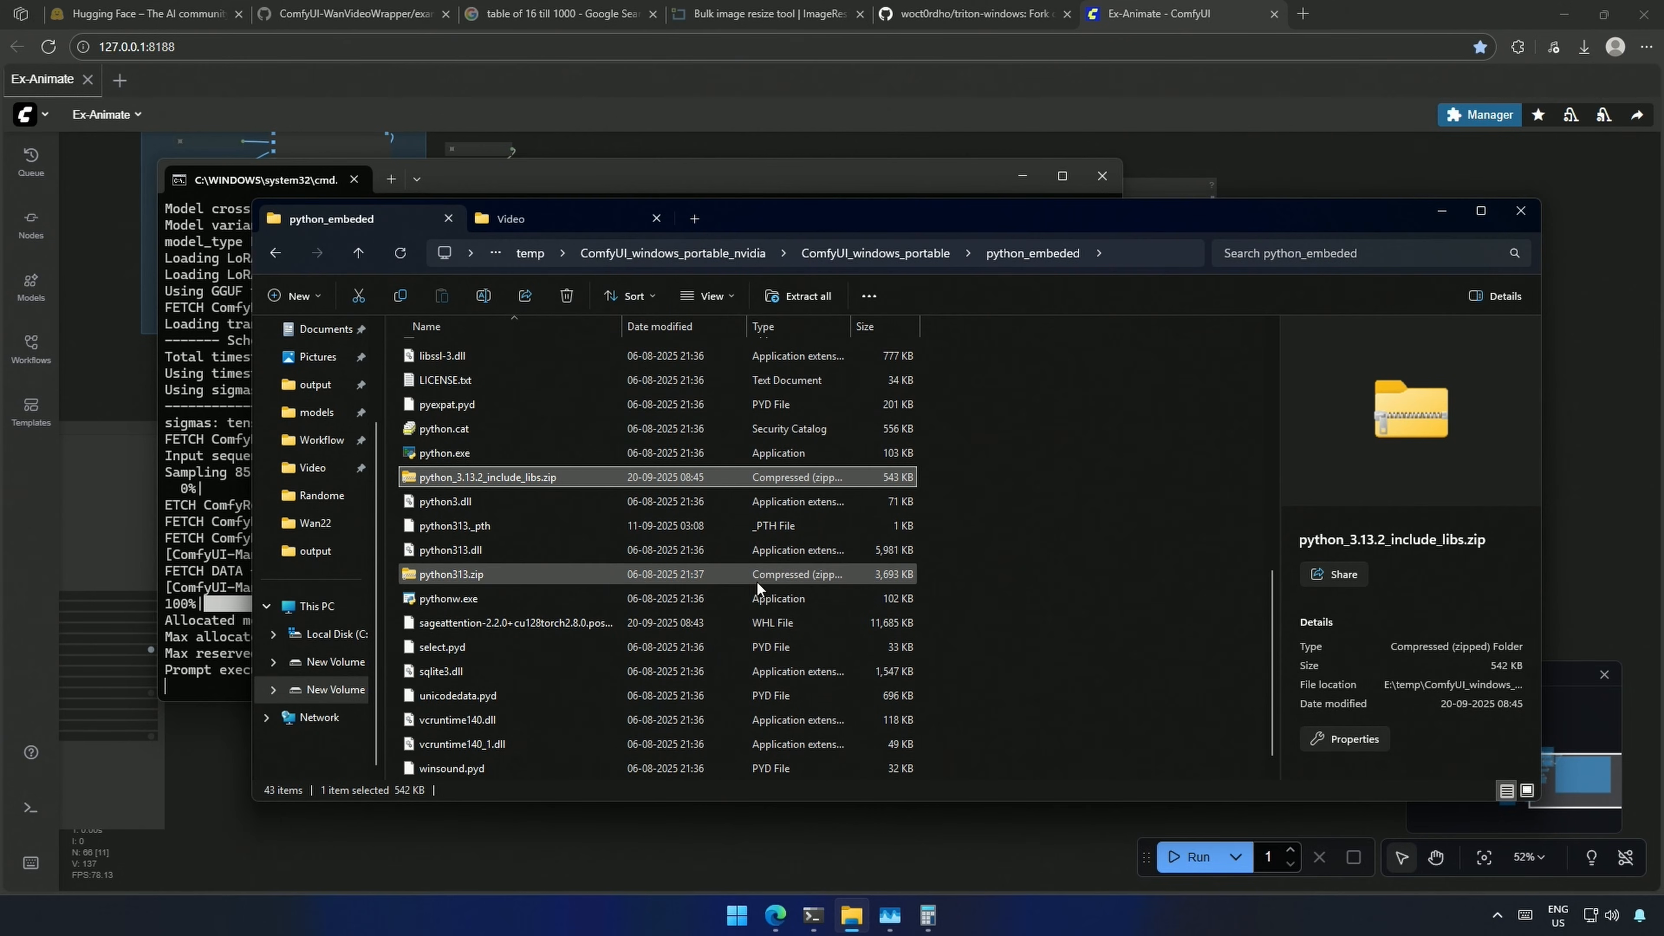
pyautogui.doubleClick(487, 477)
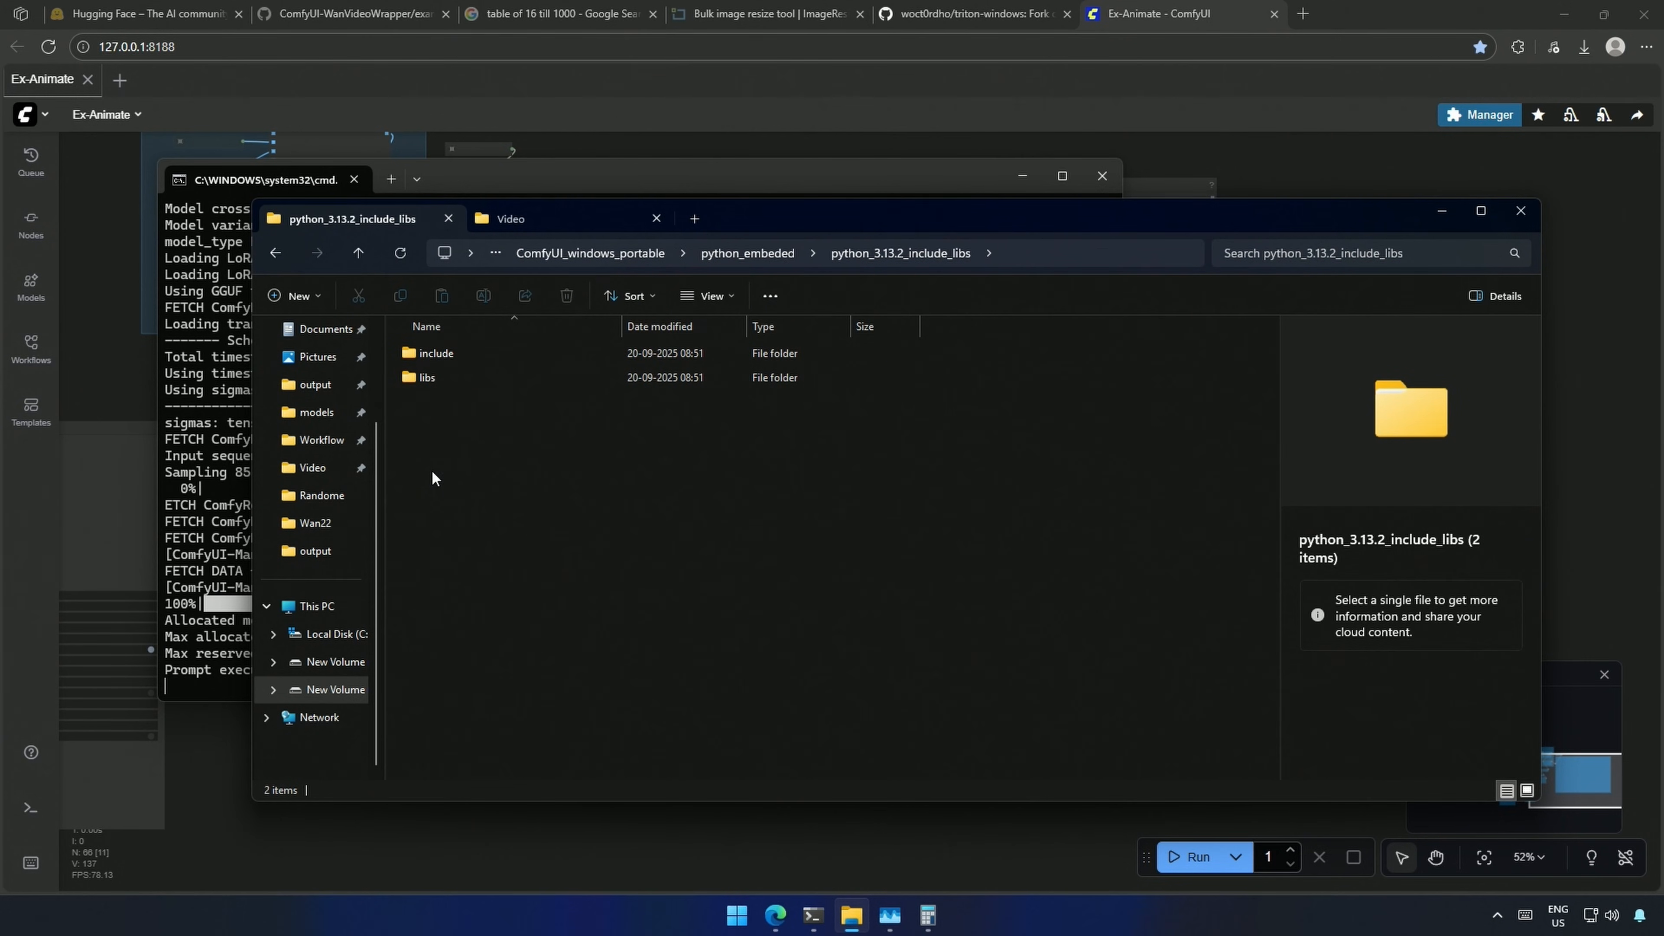
pyautogui.rightClick(435, 354)
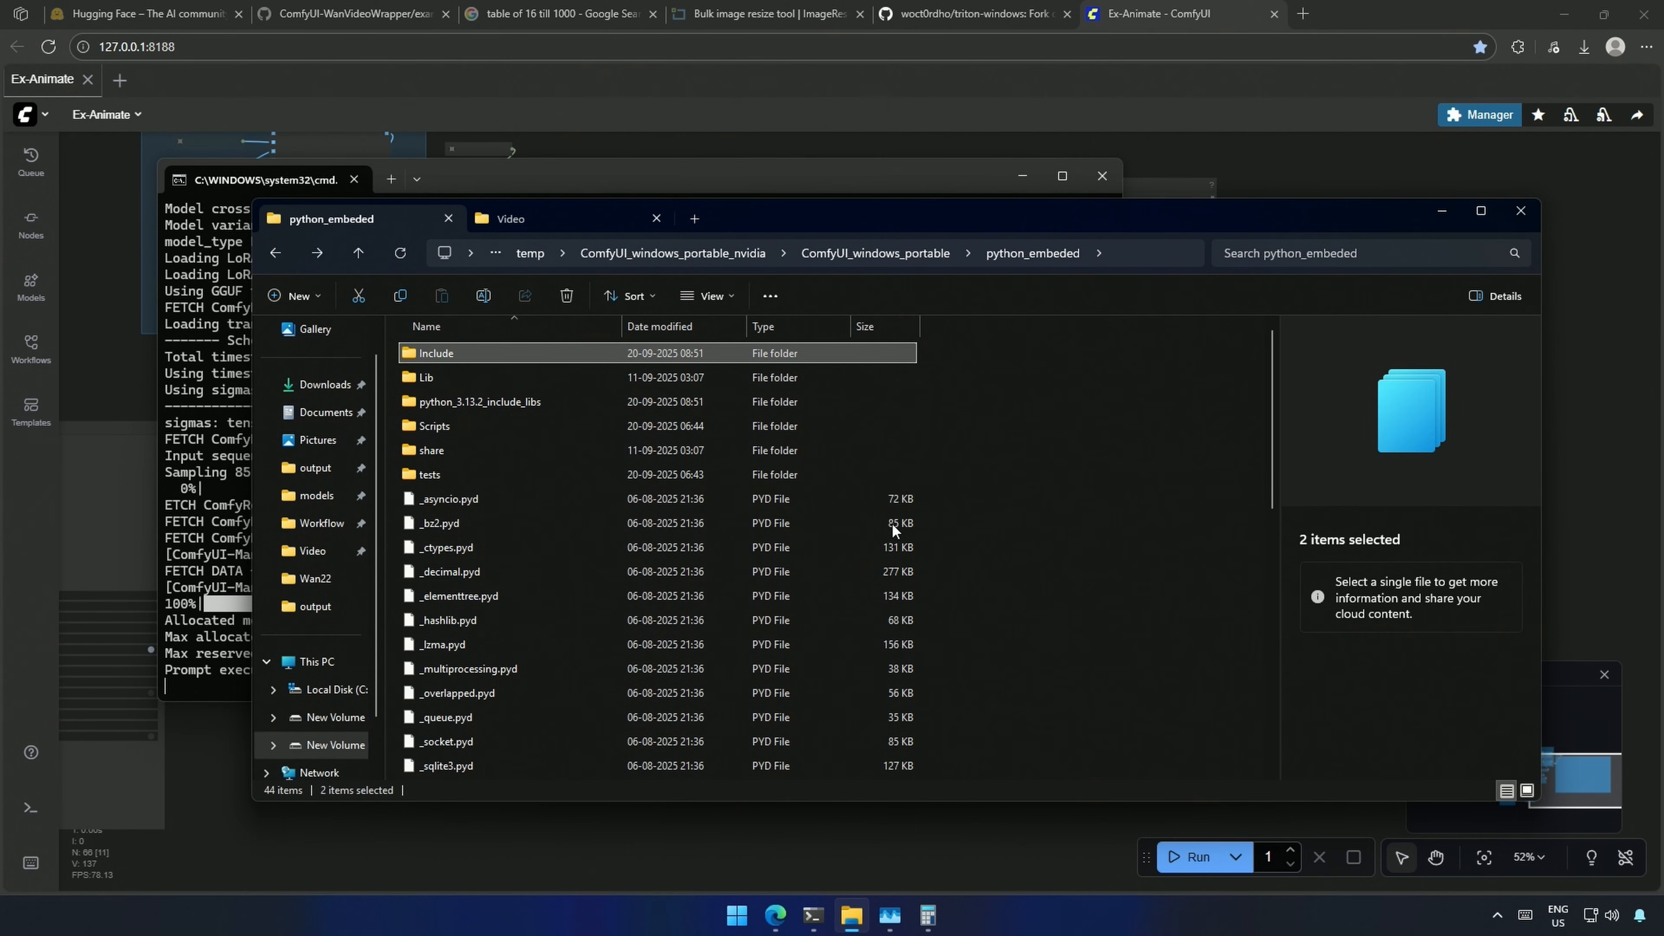
pyautogui.click(568, 296)
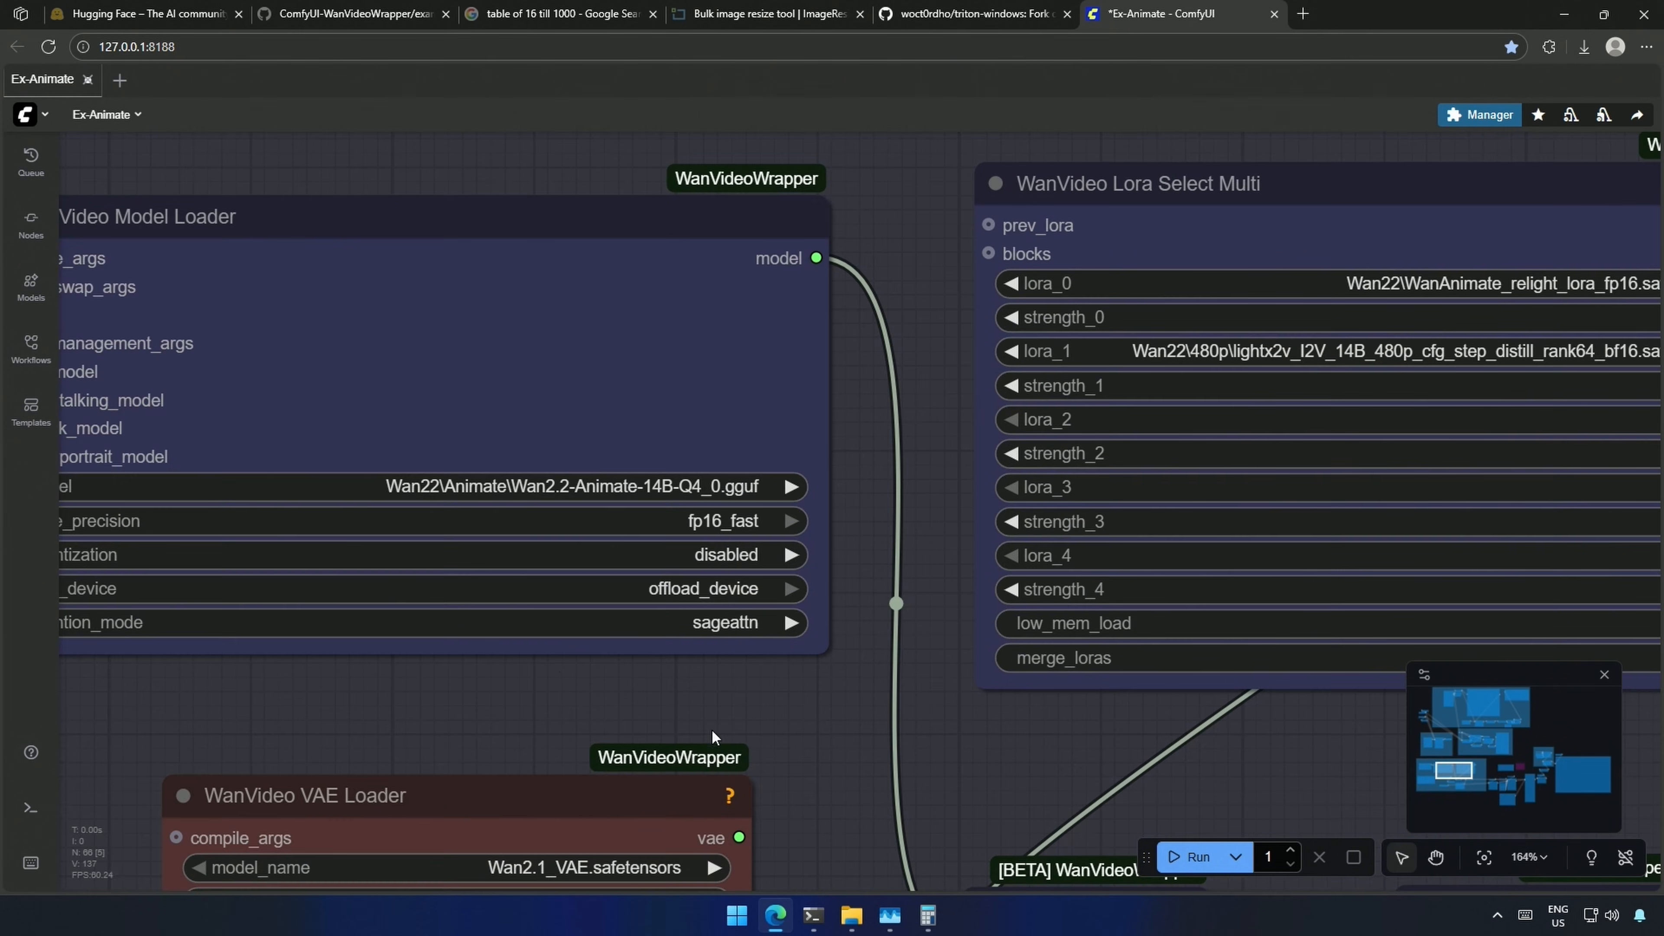
# Step: Select the Wan2_2-Animate-14B fp8_e4m3fn scaled safetensors in WanVideo Model Loader and run
pyautogui.click(573, 486)
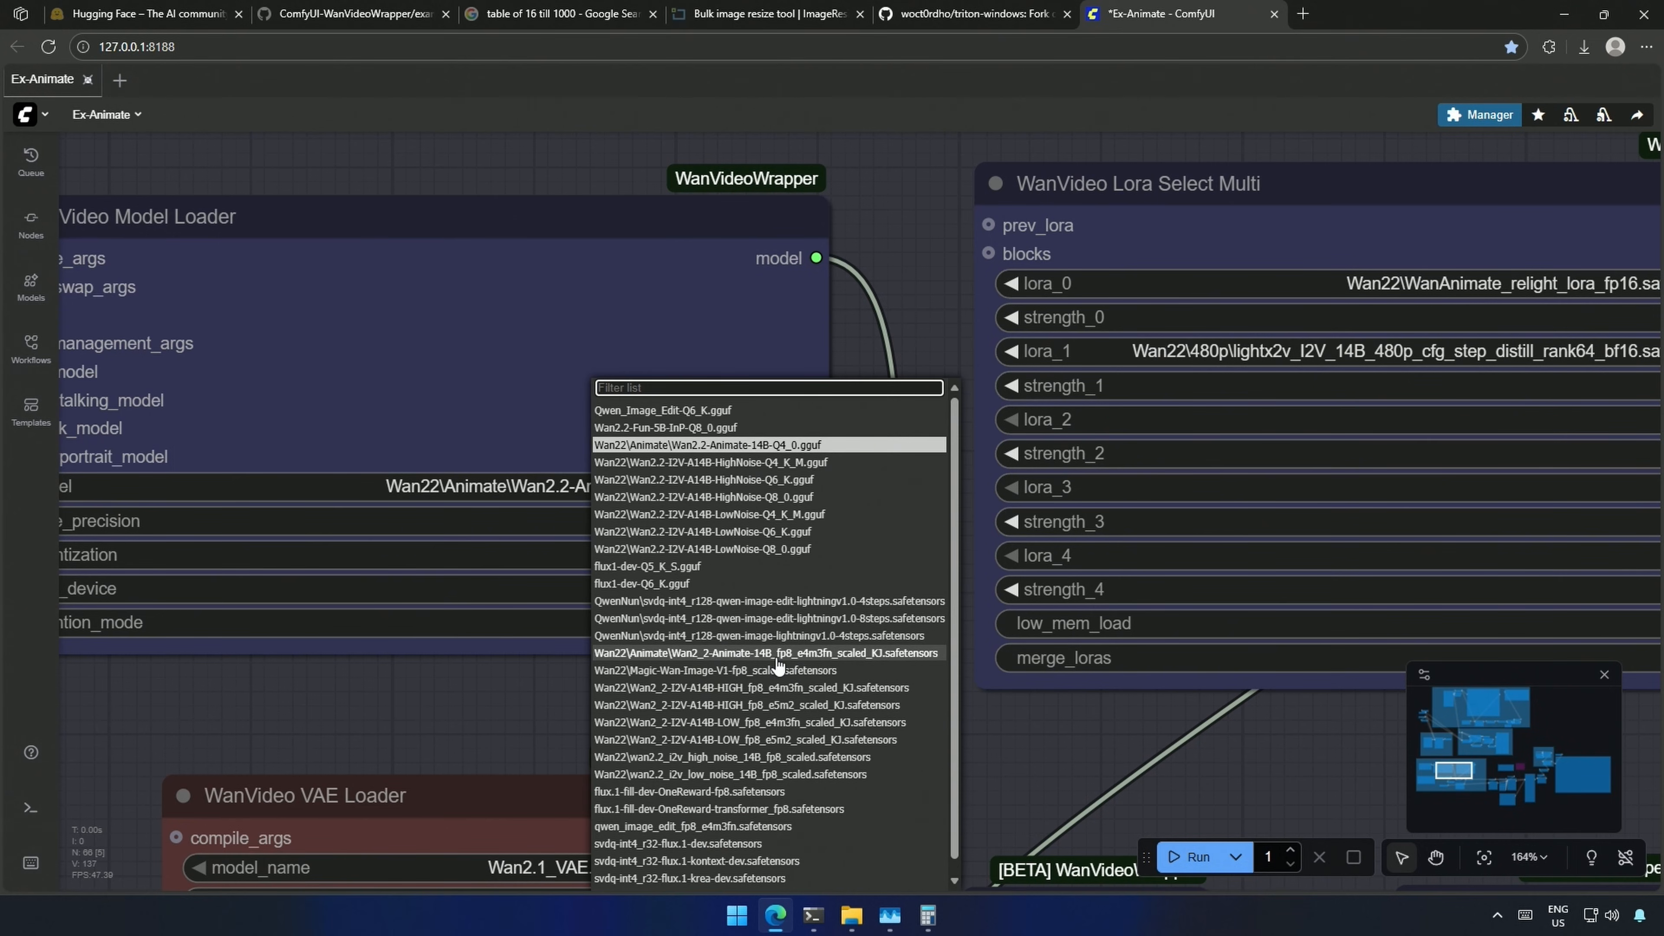
pyautogui.click(766, 652)
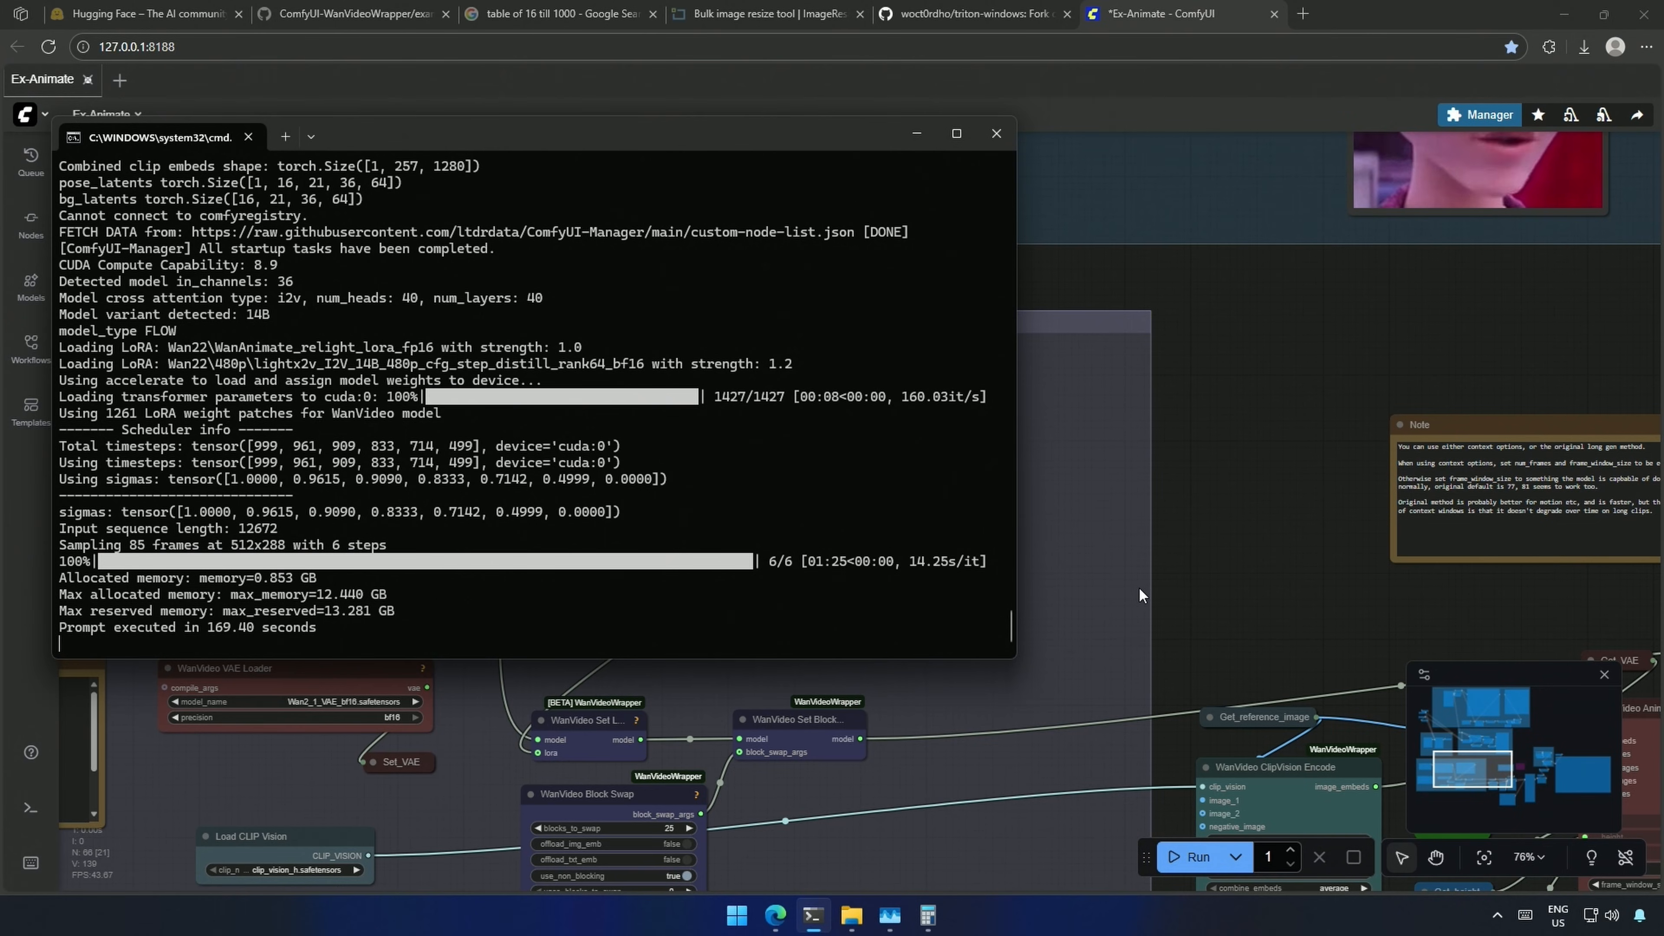
pyautogui.click(994, 134)
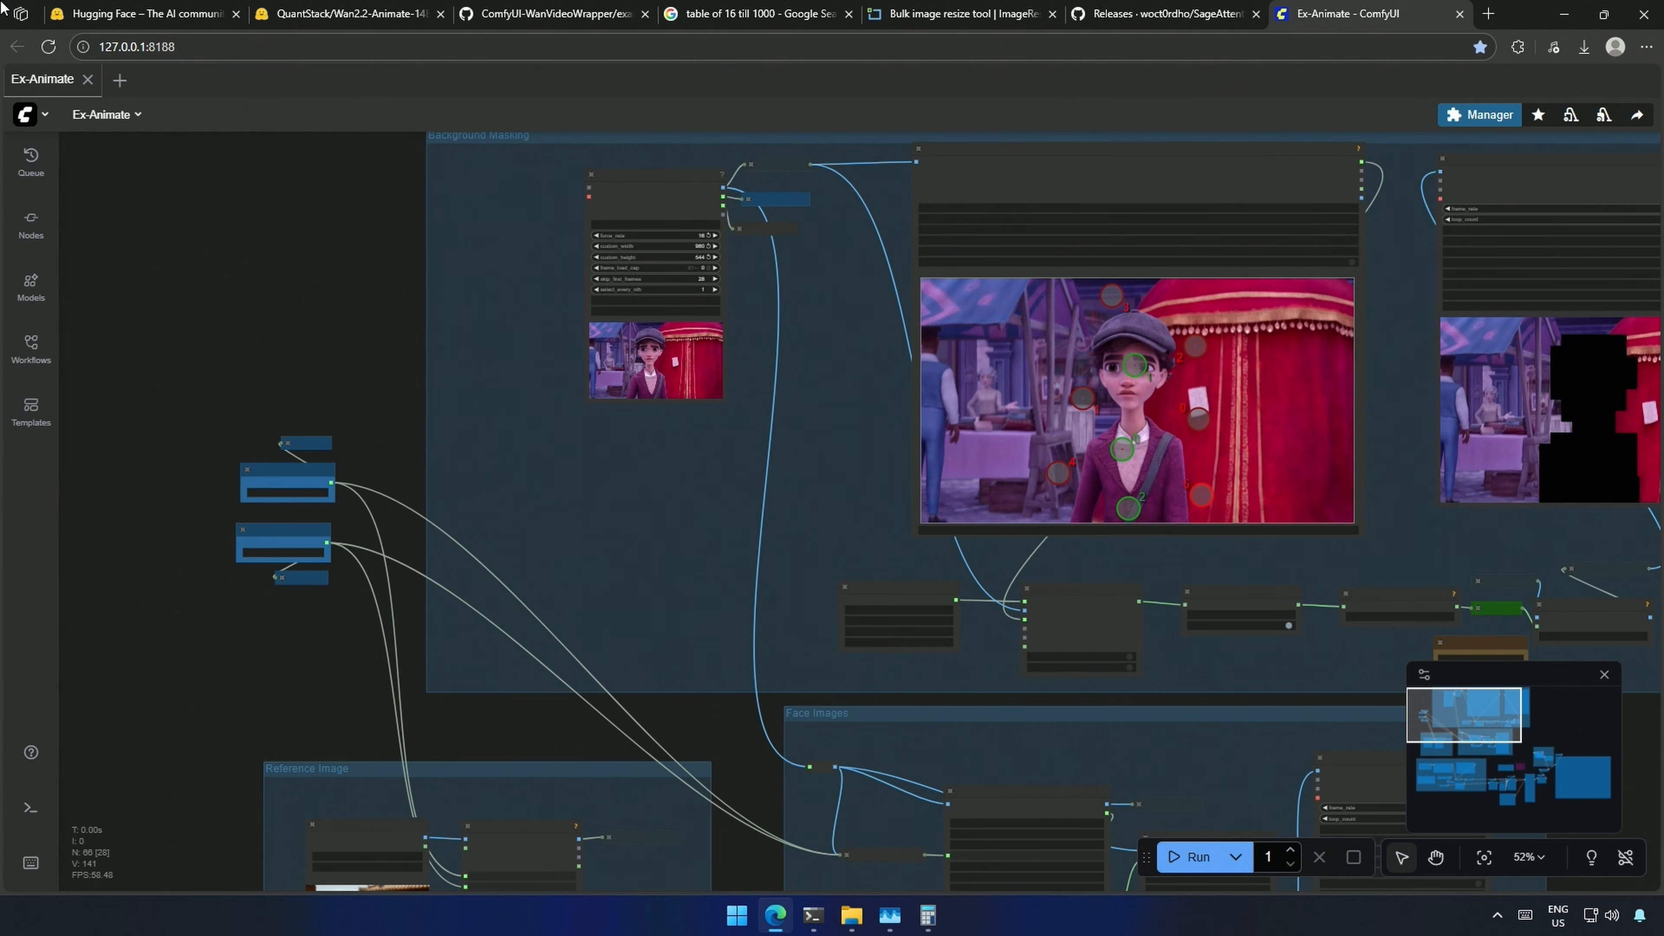
# Step: Load the wanvideo_WanAnimate_example_01 template from the ComfyUI-WanVideoWrapper template gallery
pyautogui.click(24, 113)
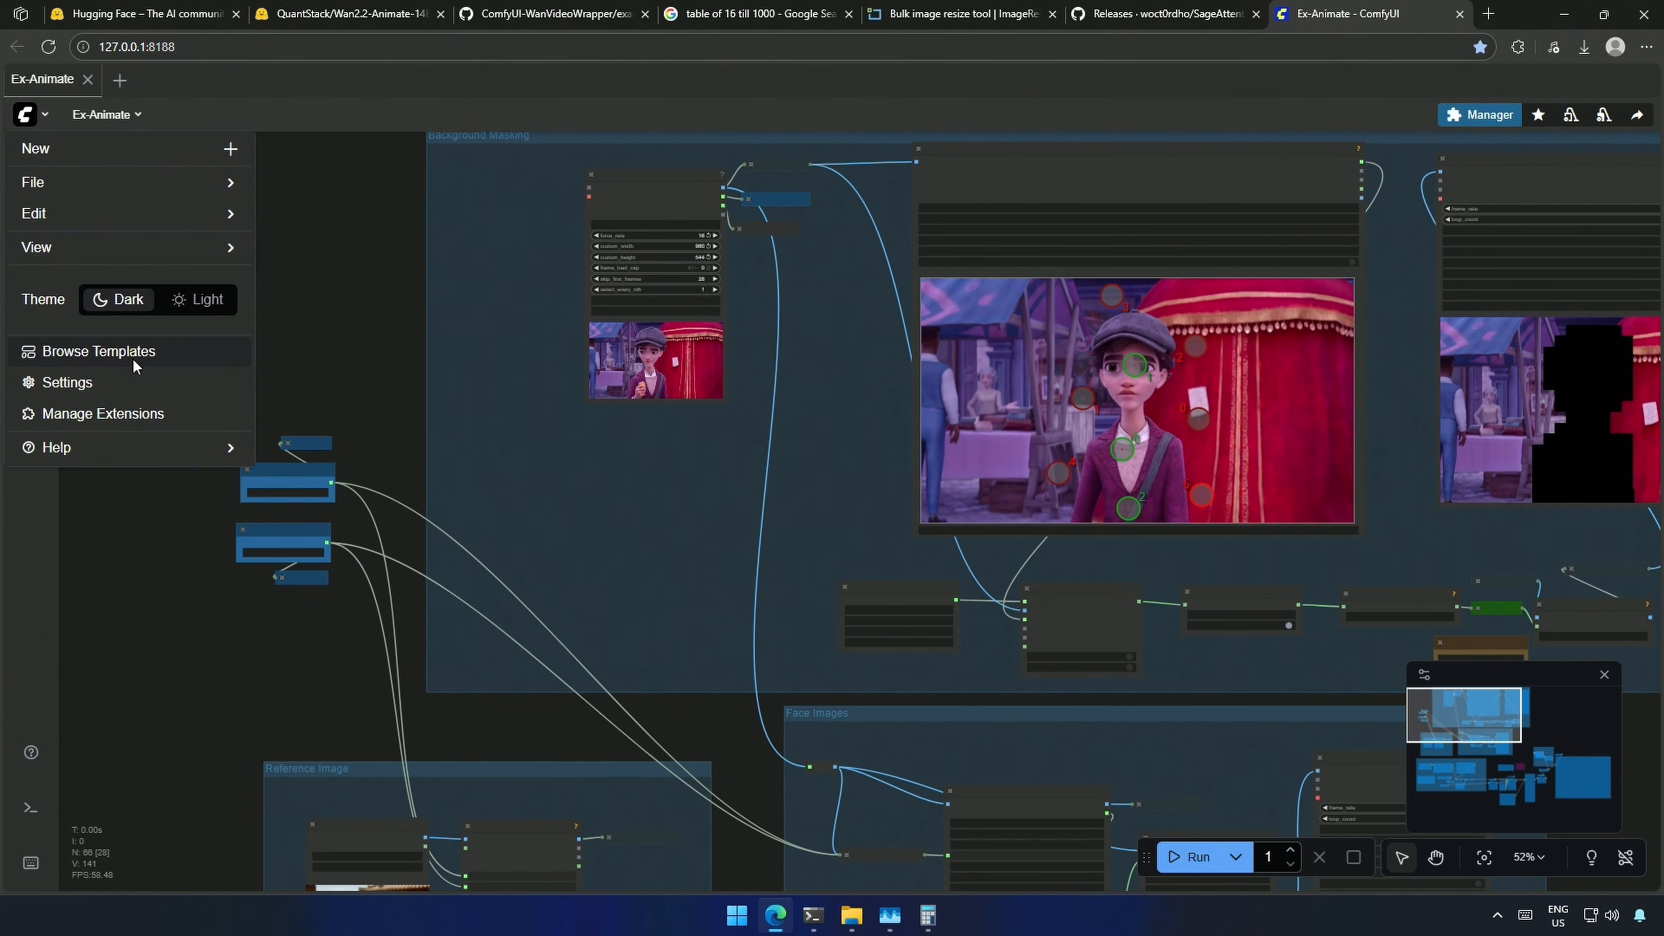
pyautogui.click(99, 351)
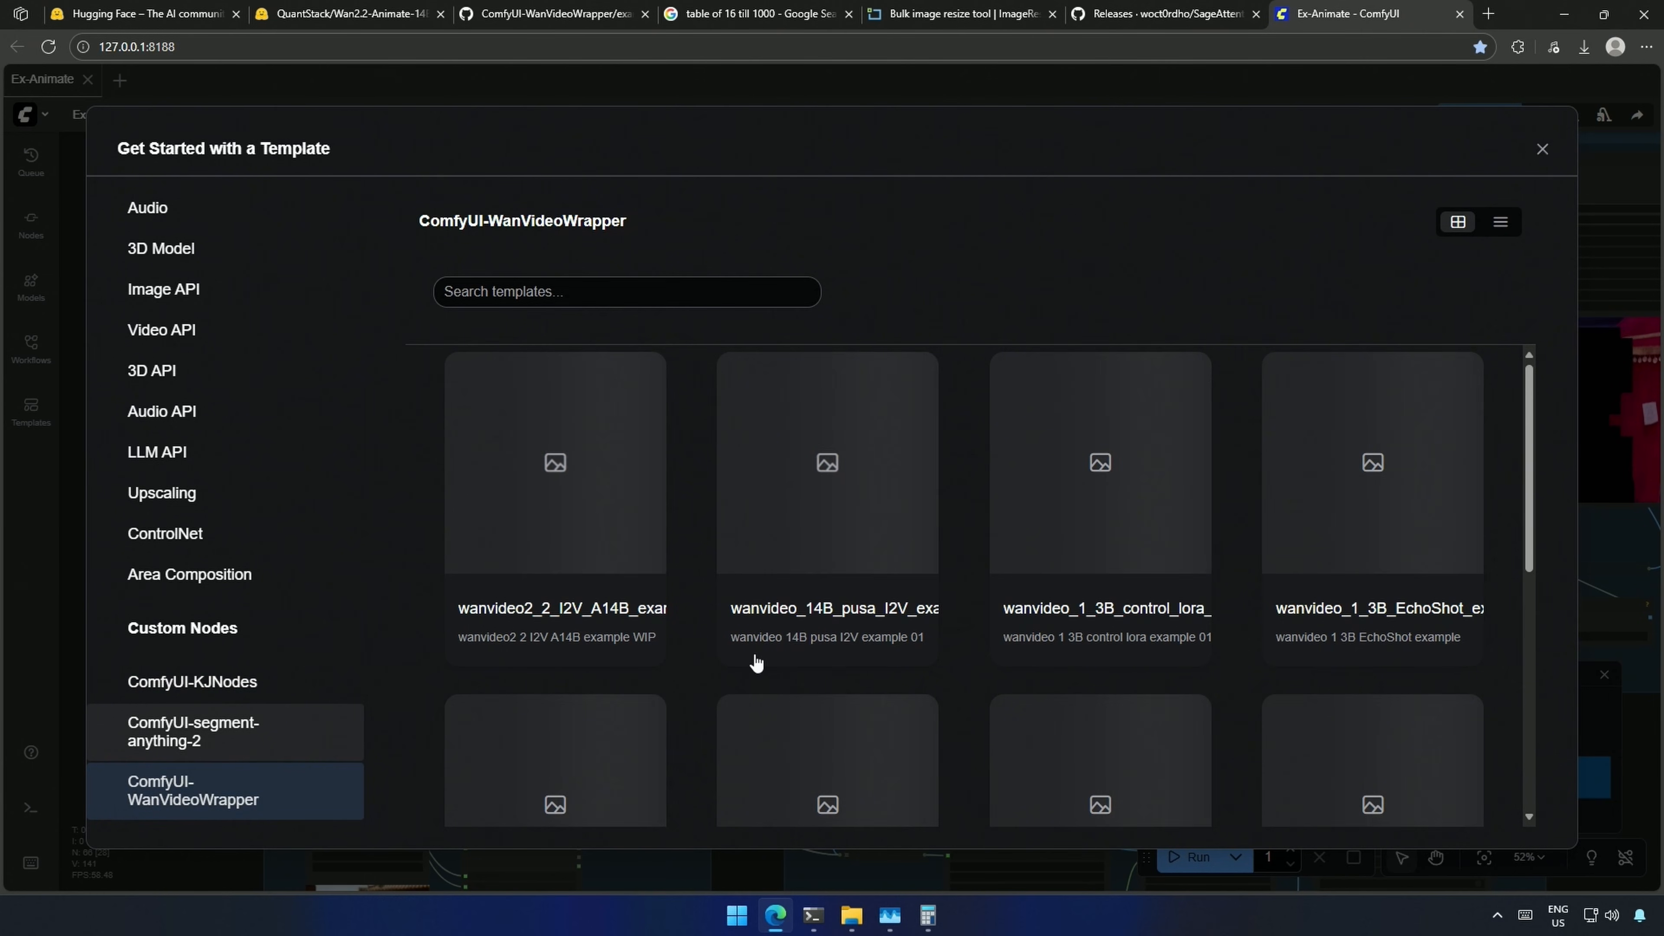
pyautogui.scroll(-3)
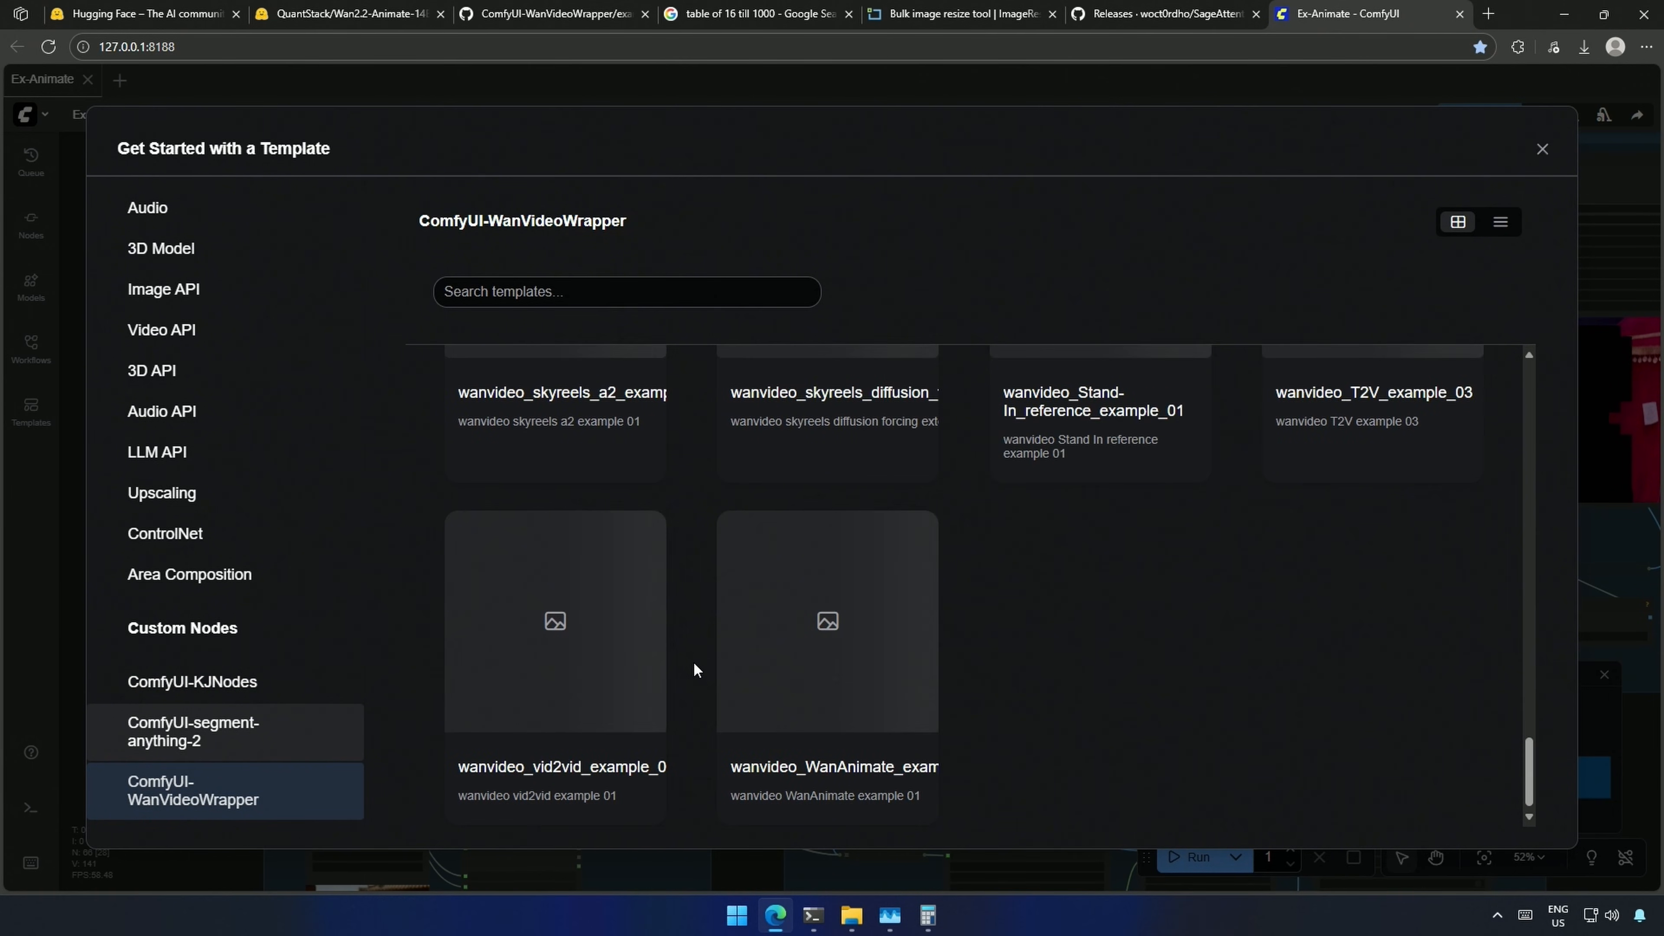
pyautogui.moveTo(826, 775)
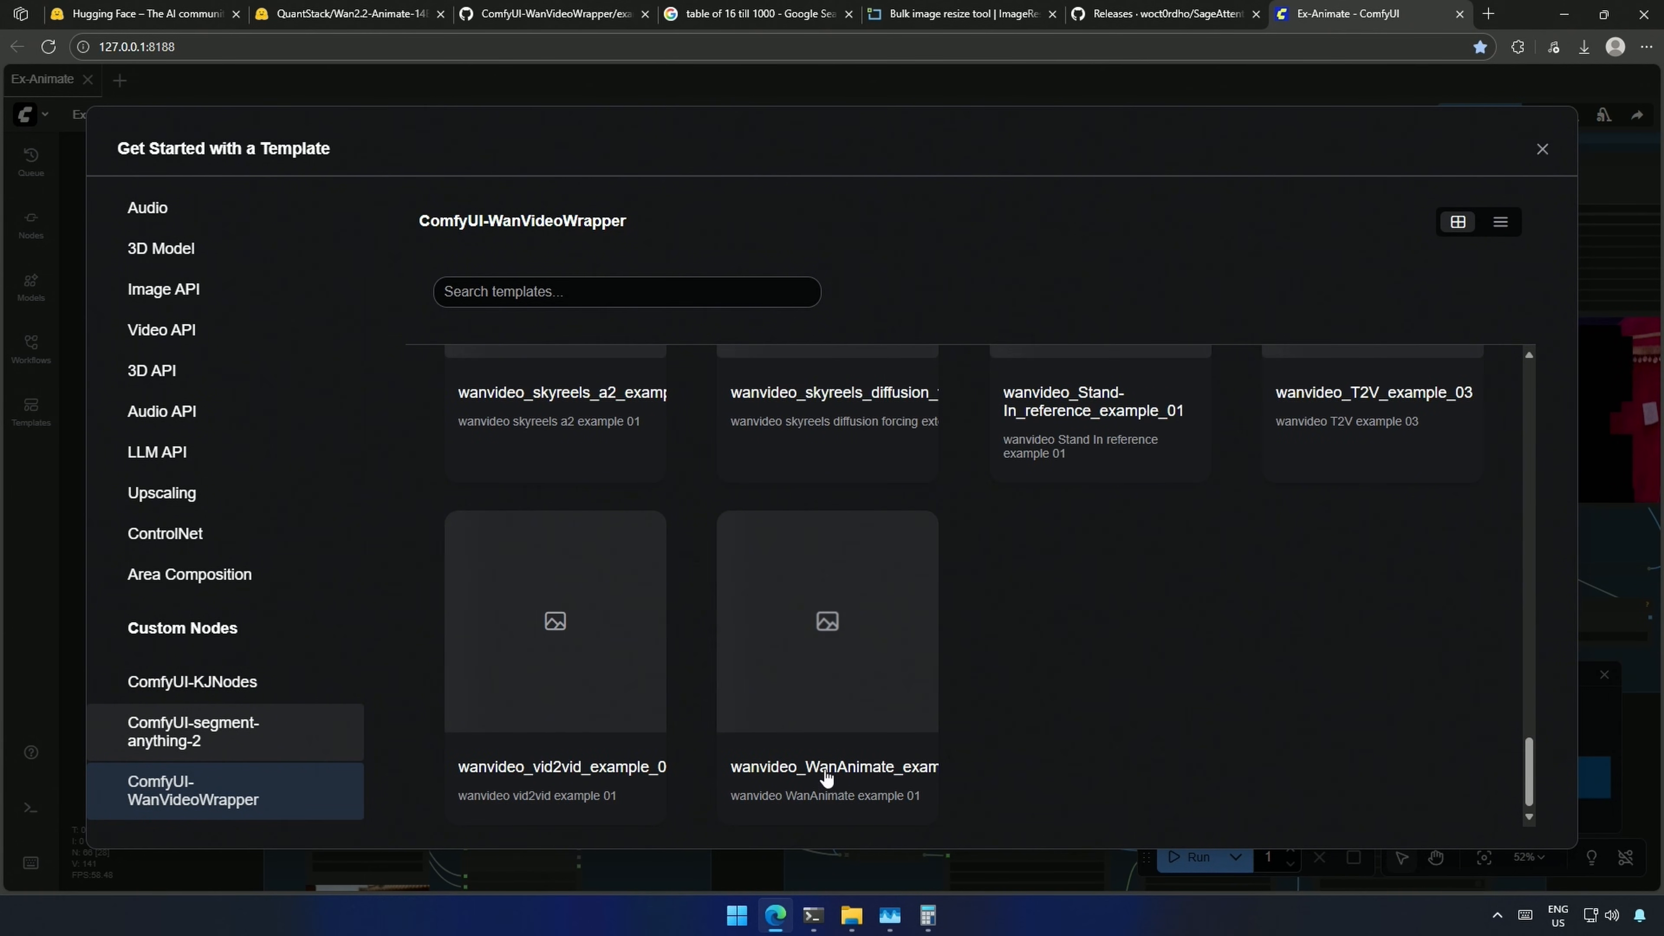
pyautogui.moveTo(826, 774)
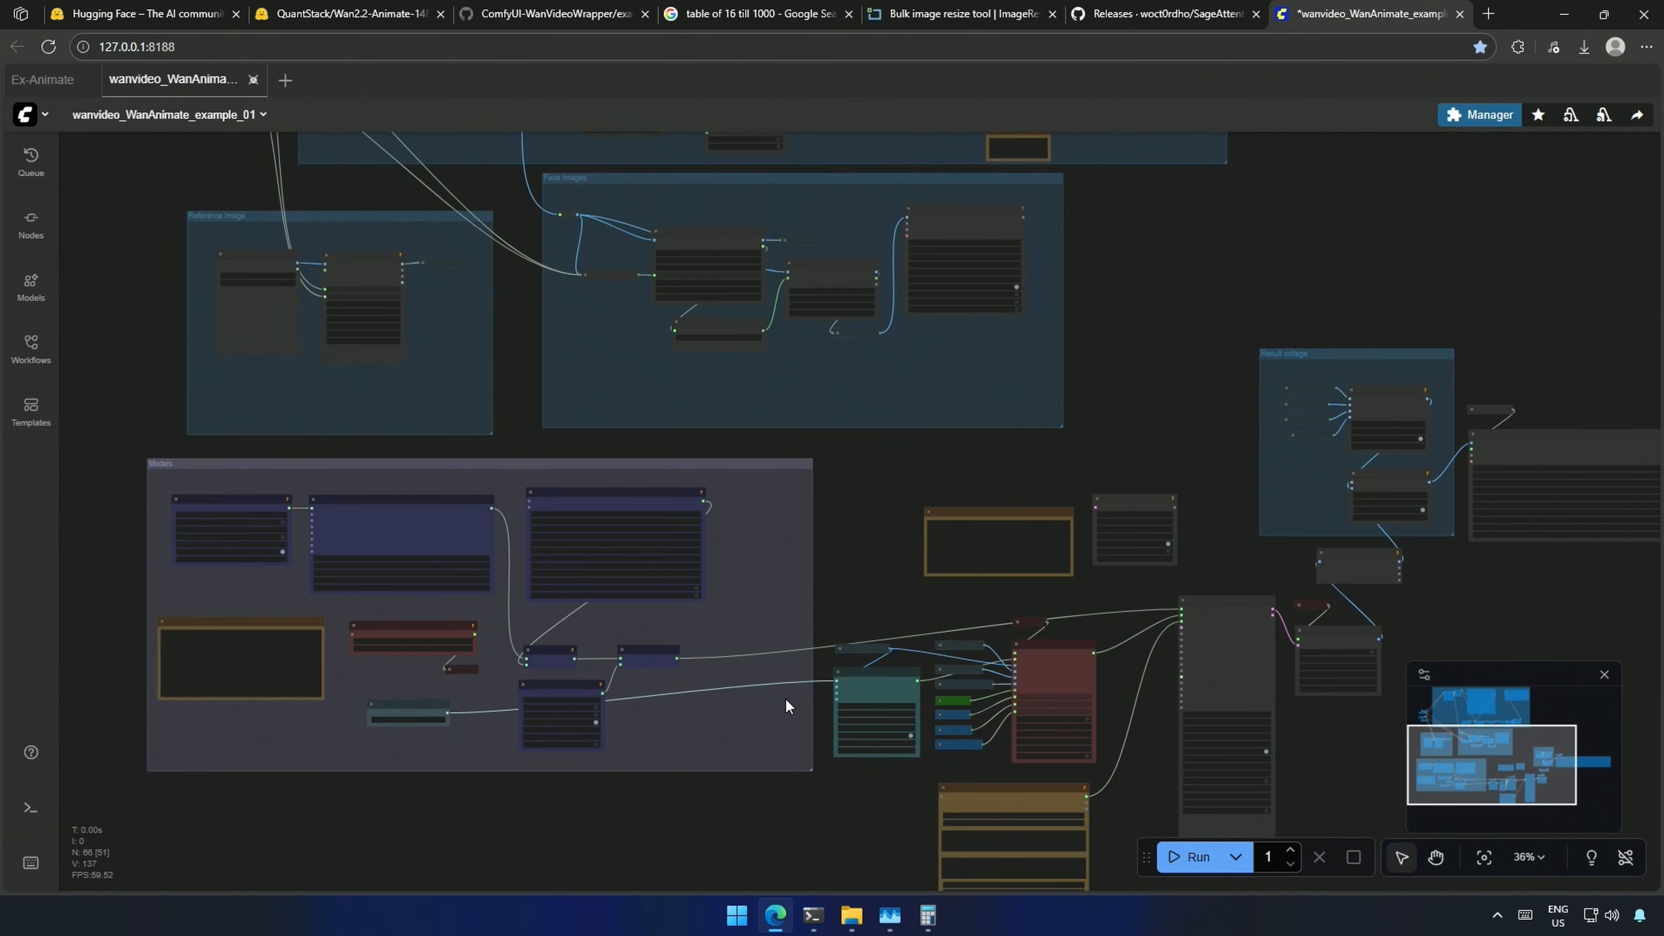
pyautogui.scroll(-3)
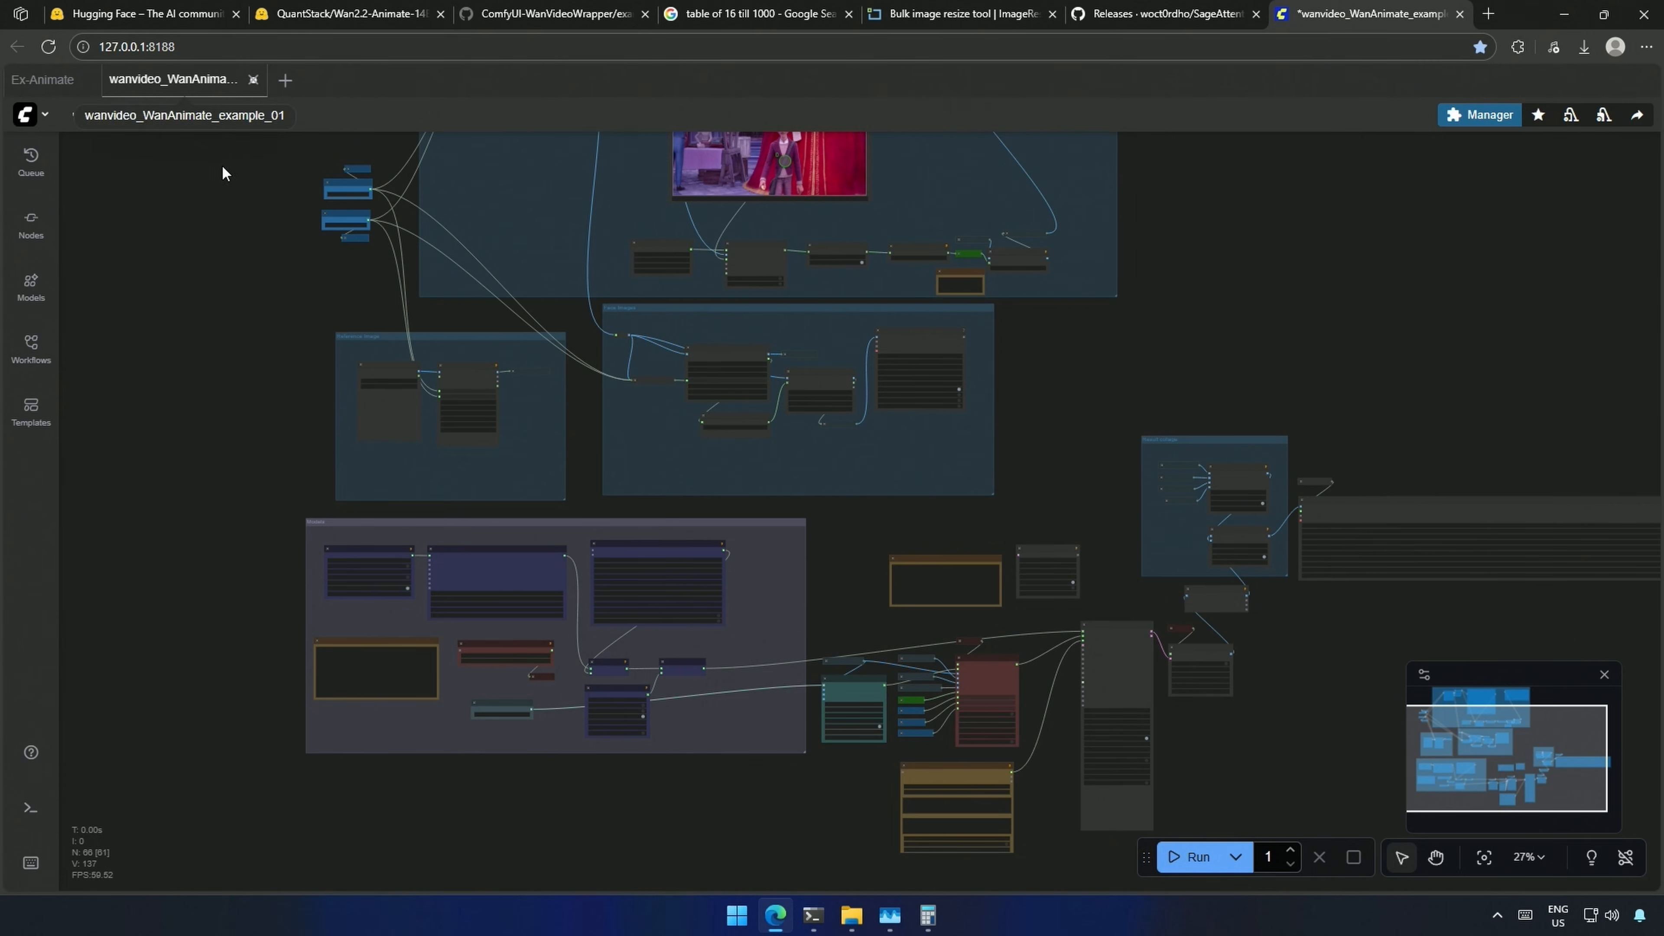